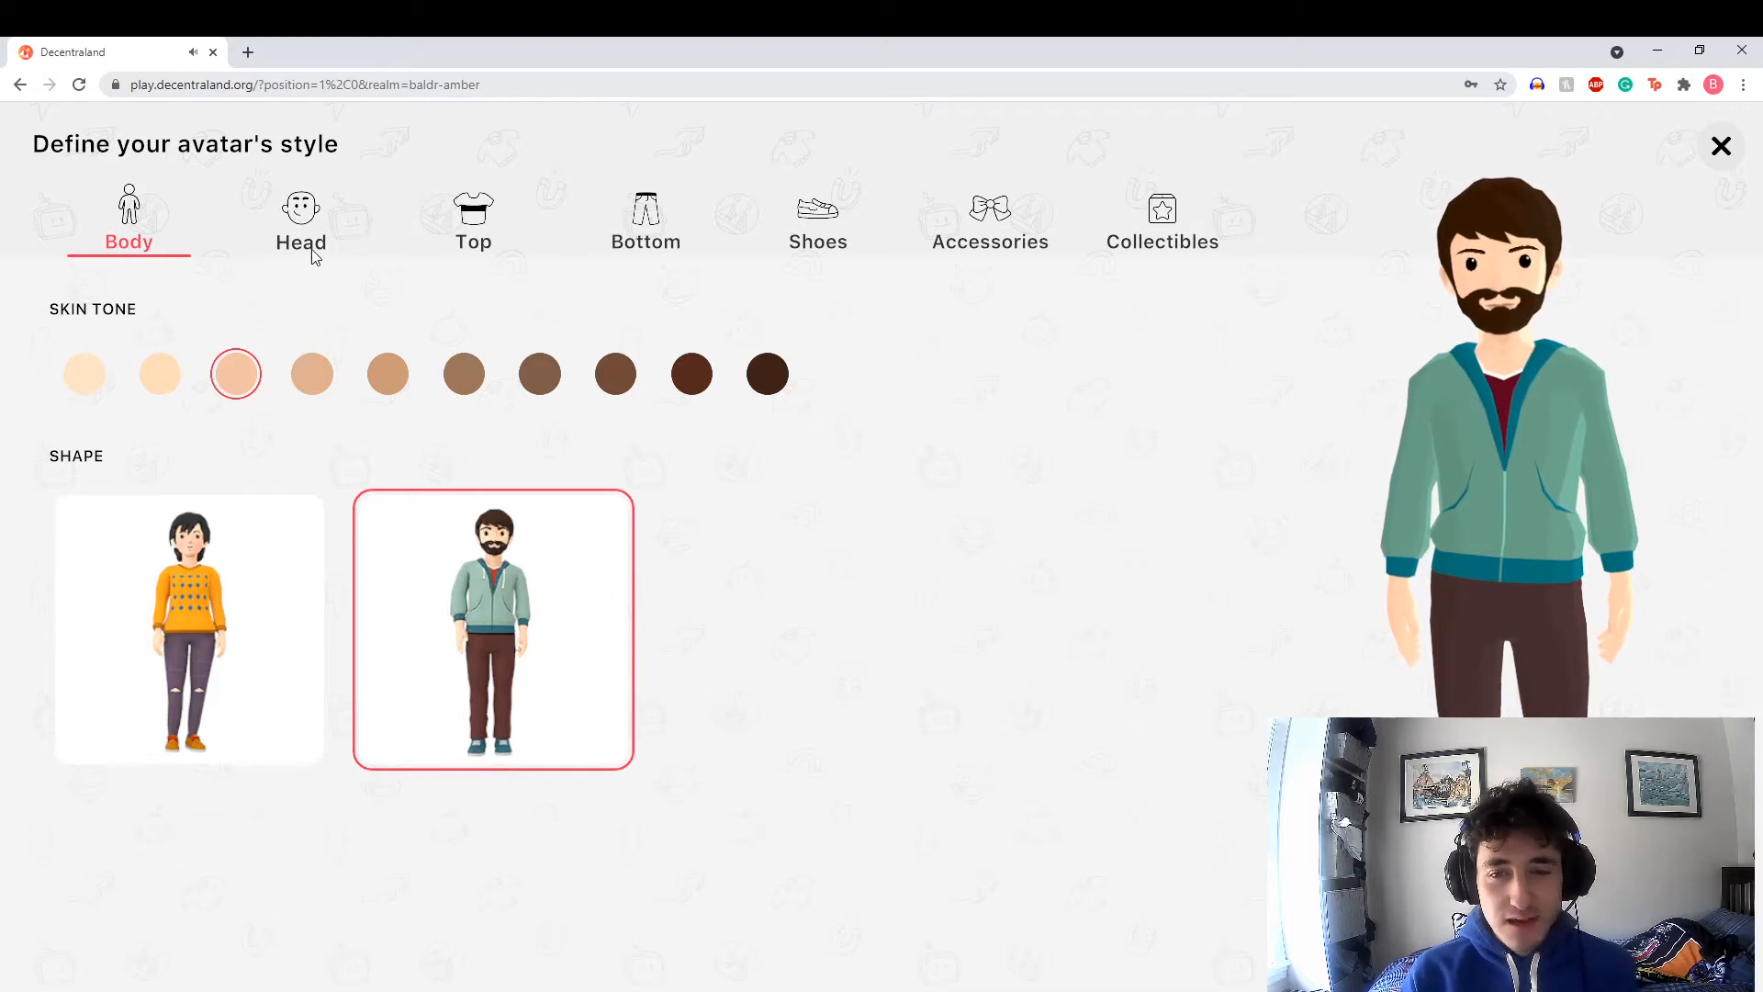
mouse_move(595, 209)
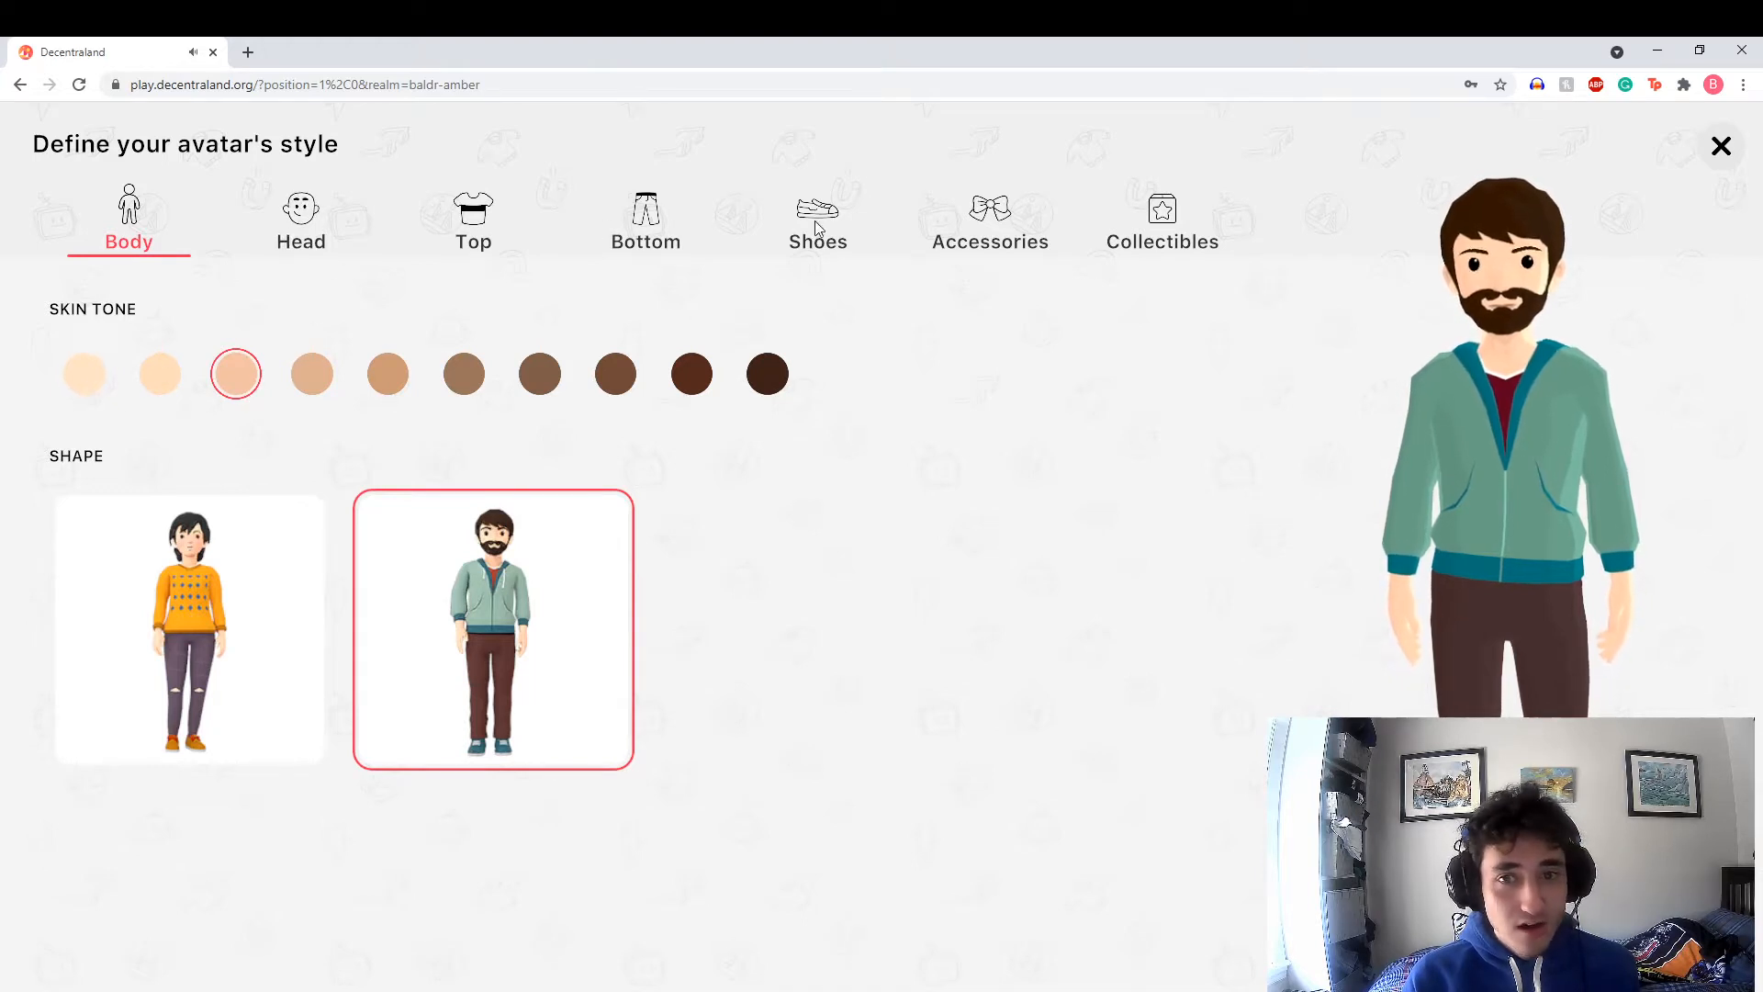
mouse_move(733, 279)
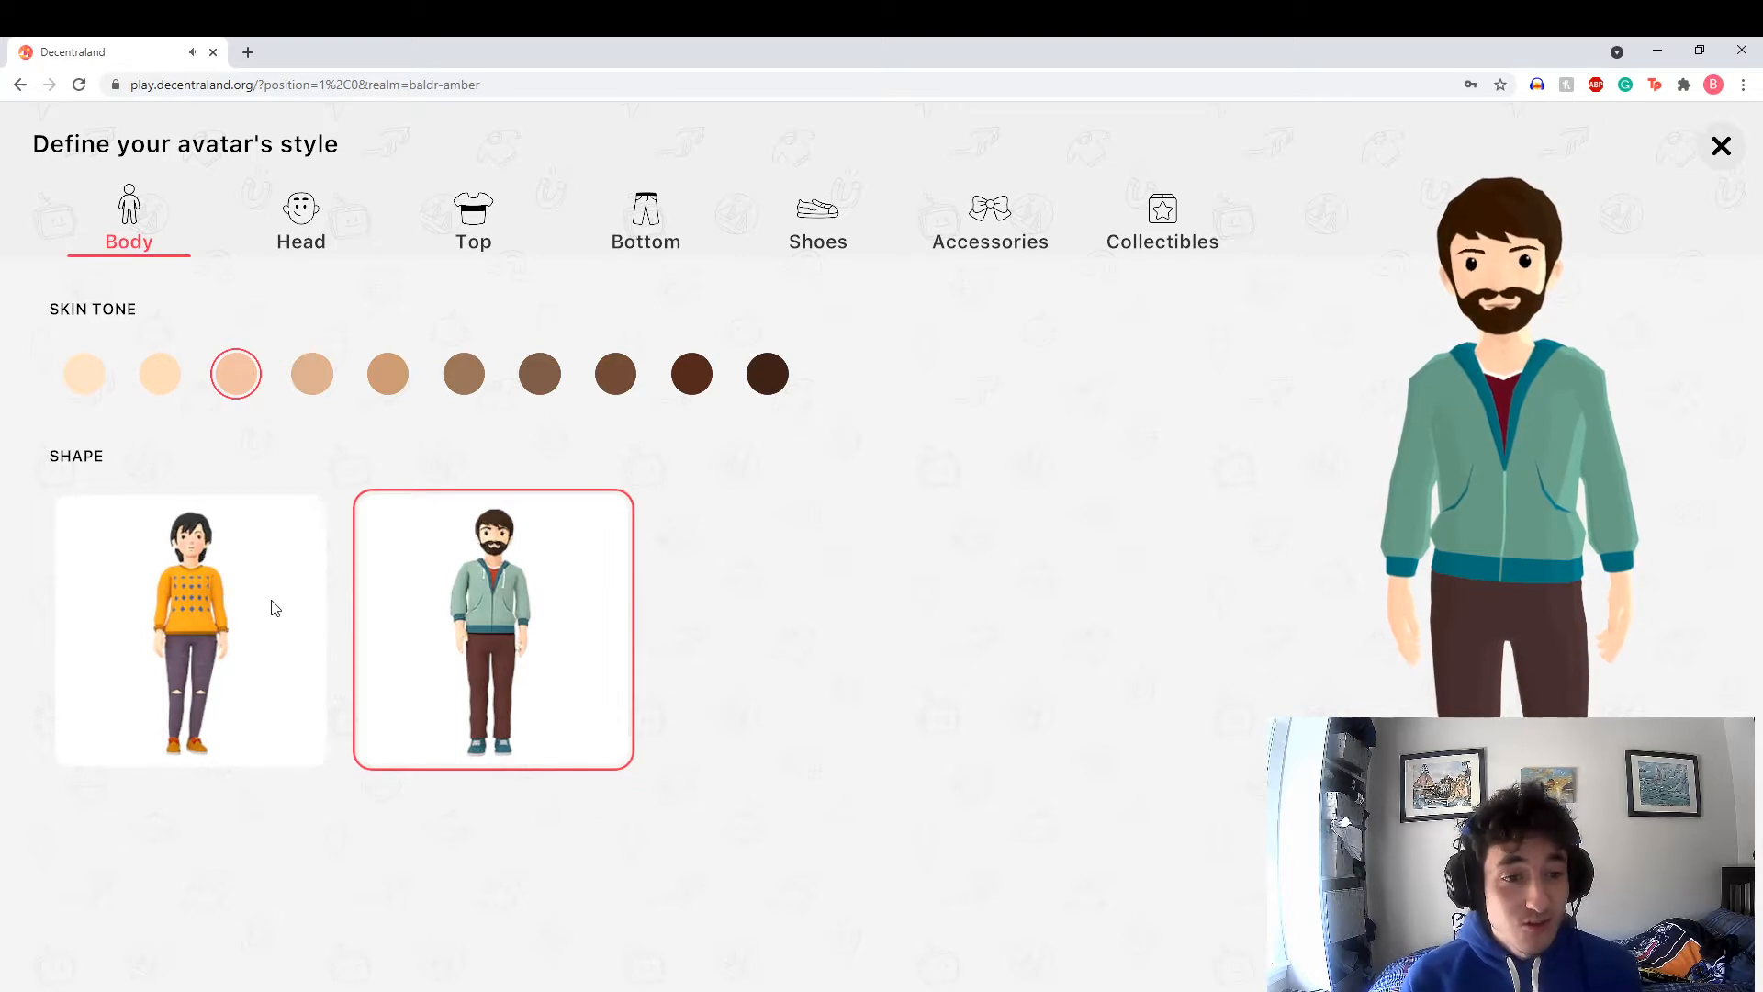
Browse the Head and Top categories for sunglasses and the red checked shirt, then show Collectibles
left_click(299, 216)
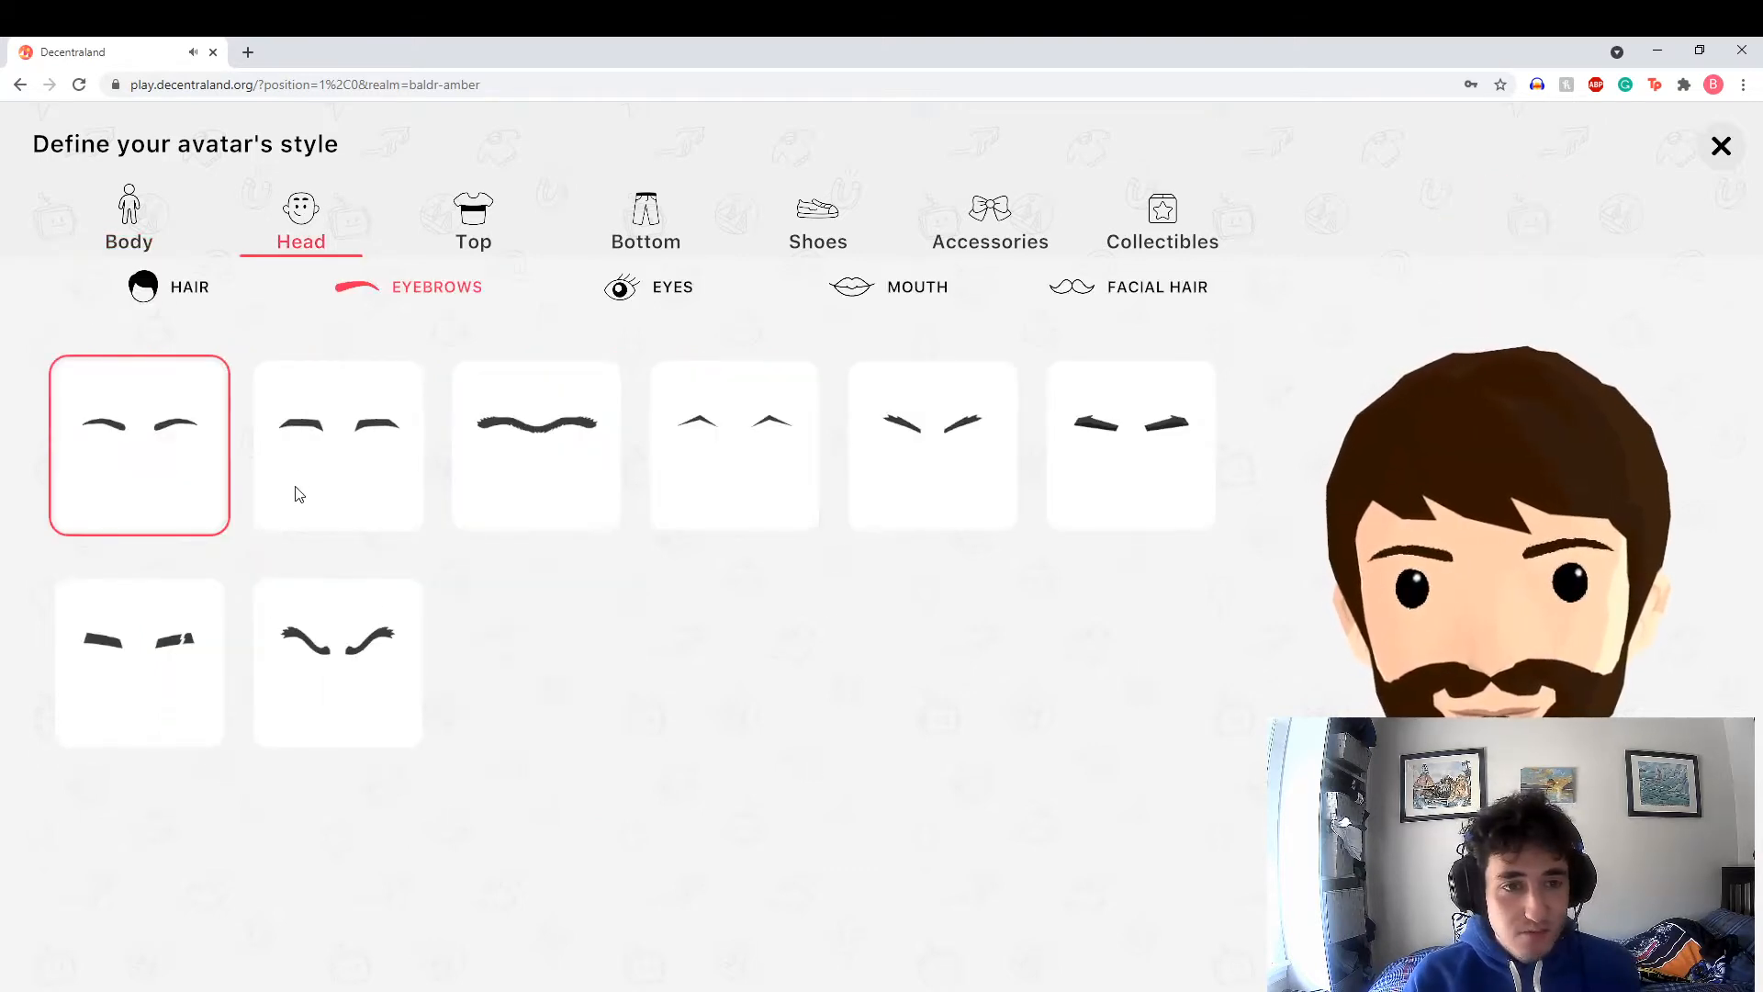
left_click(472, 219)
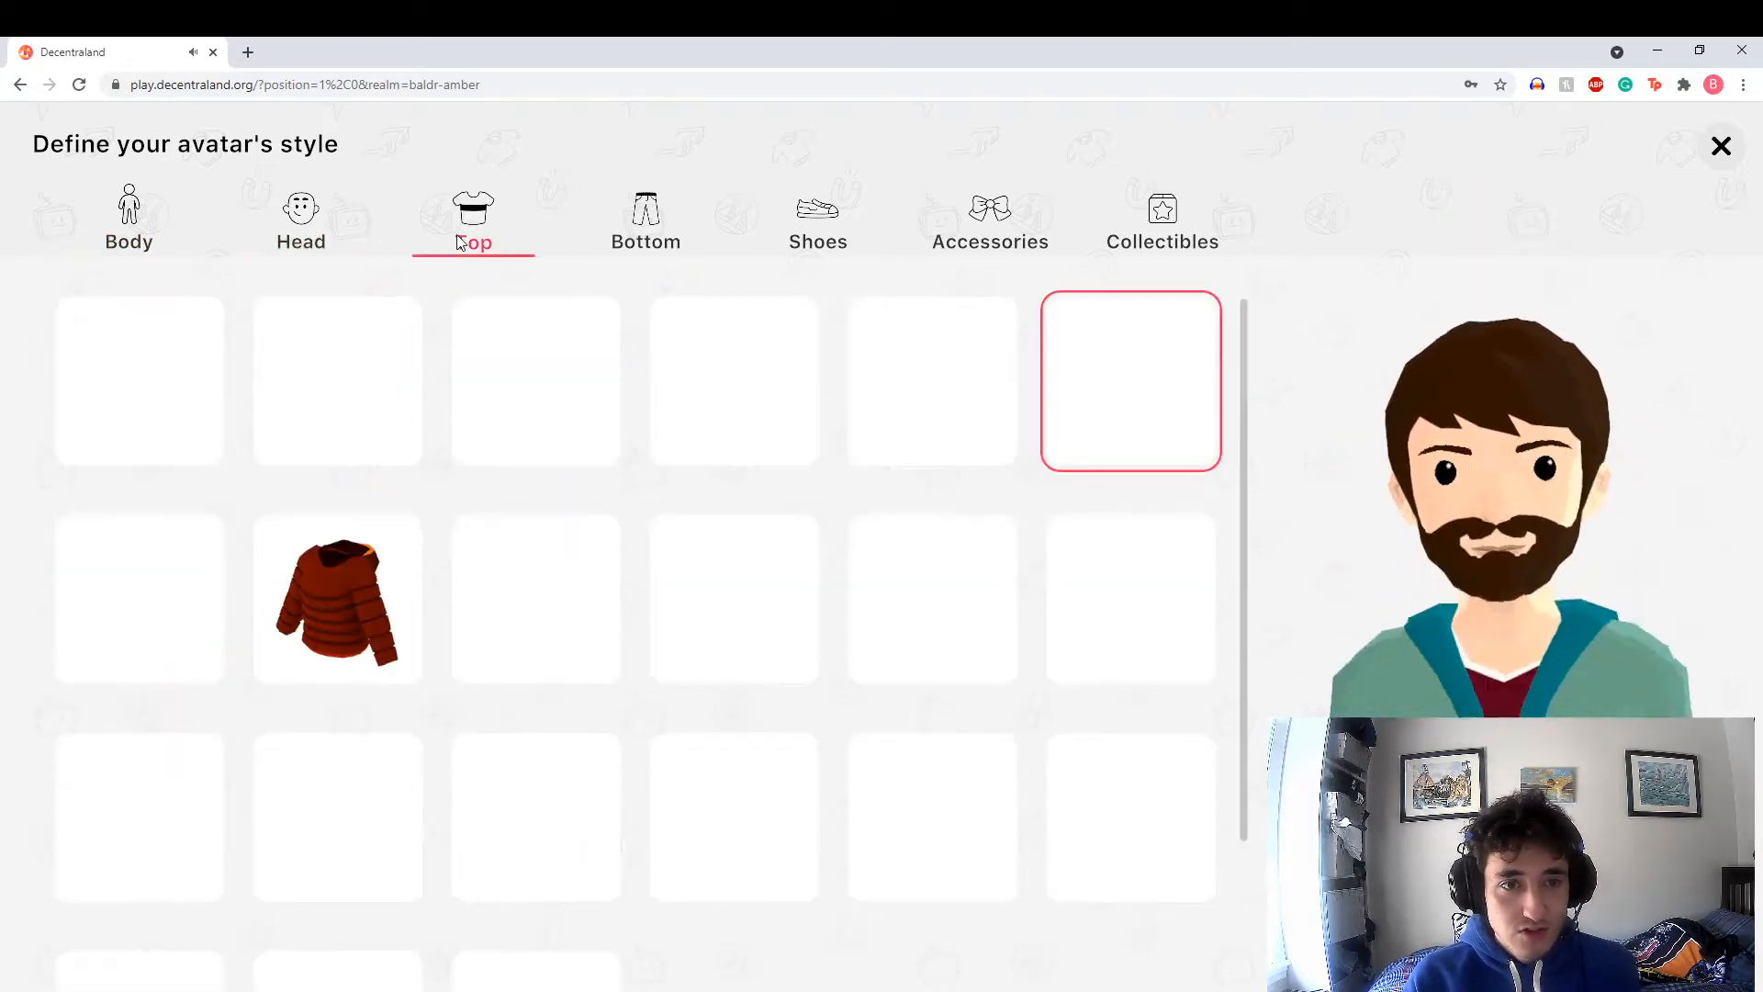
left_click(300, 219)
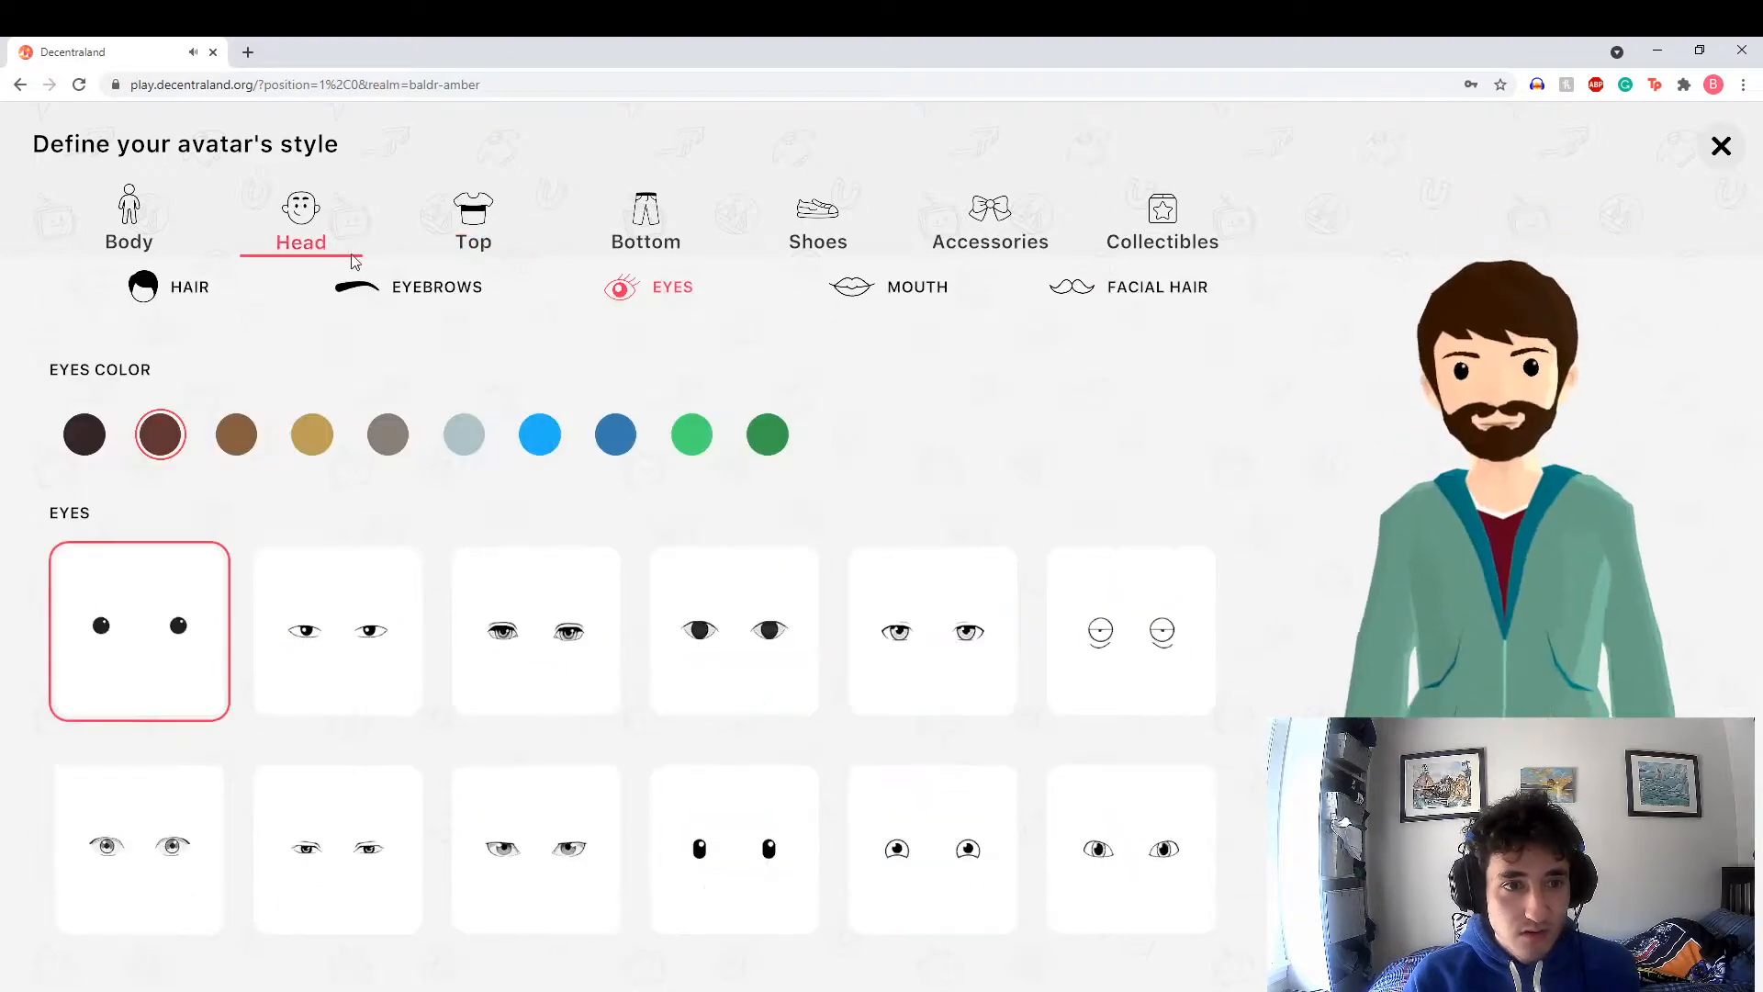
left_click(1161, 219)
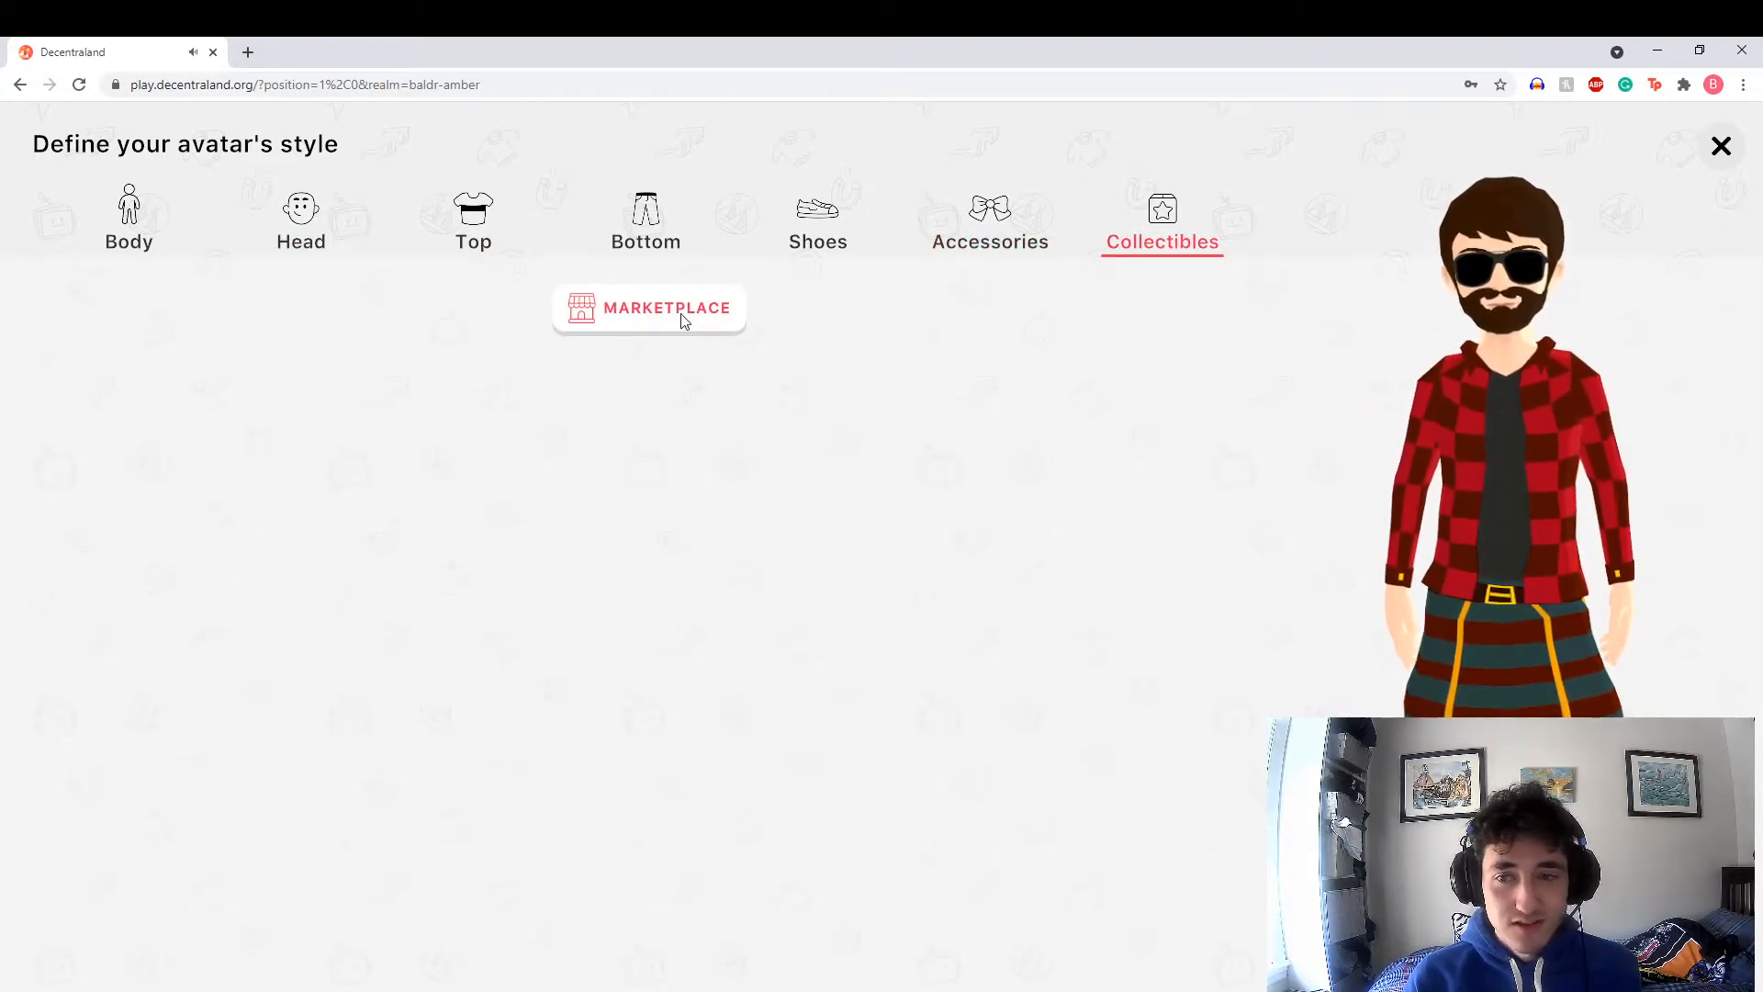
Go to the Marketplace and look over the wearables listings
left_click(648, 306)
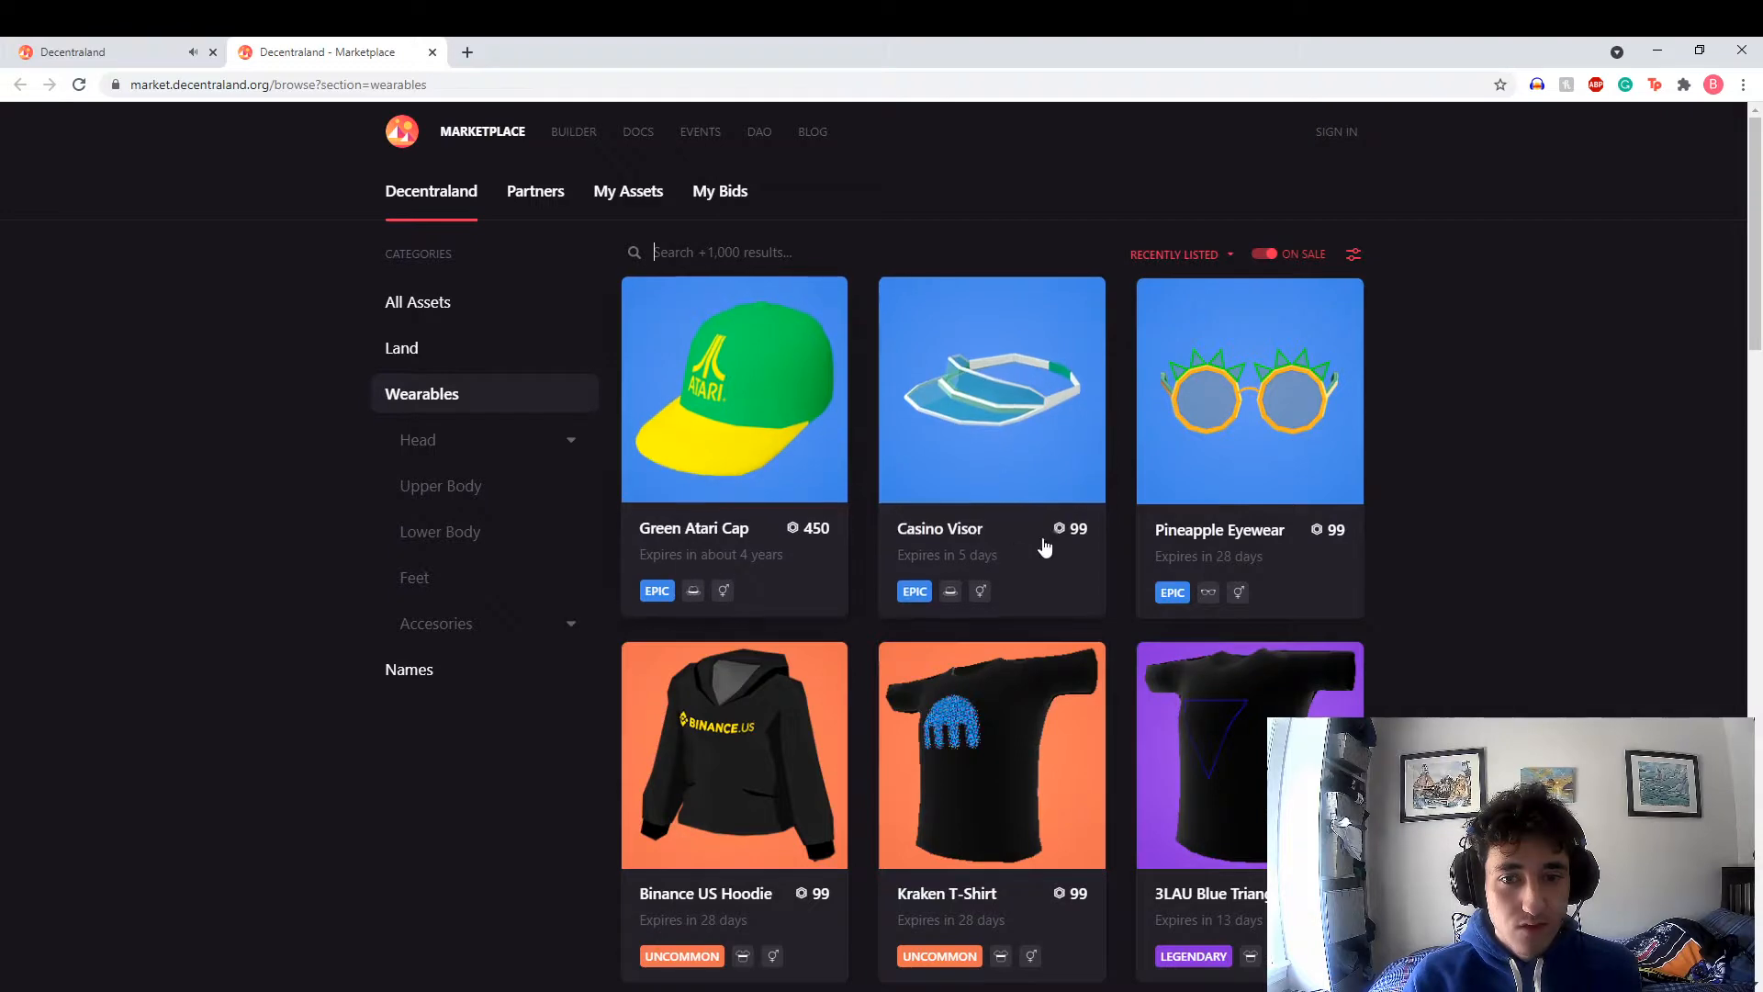
scroll("down", 3)
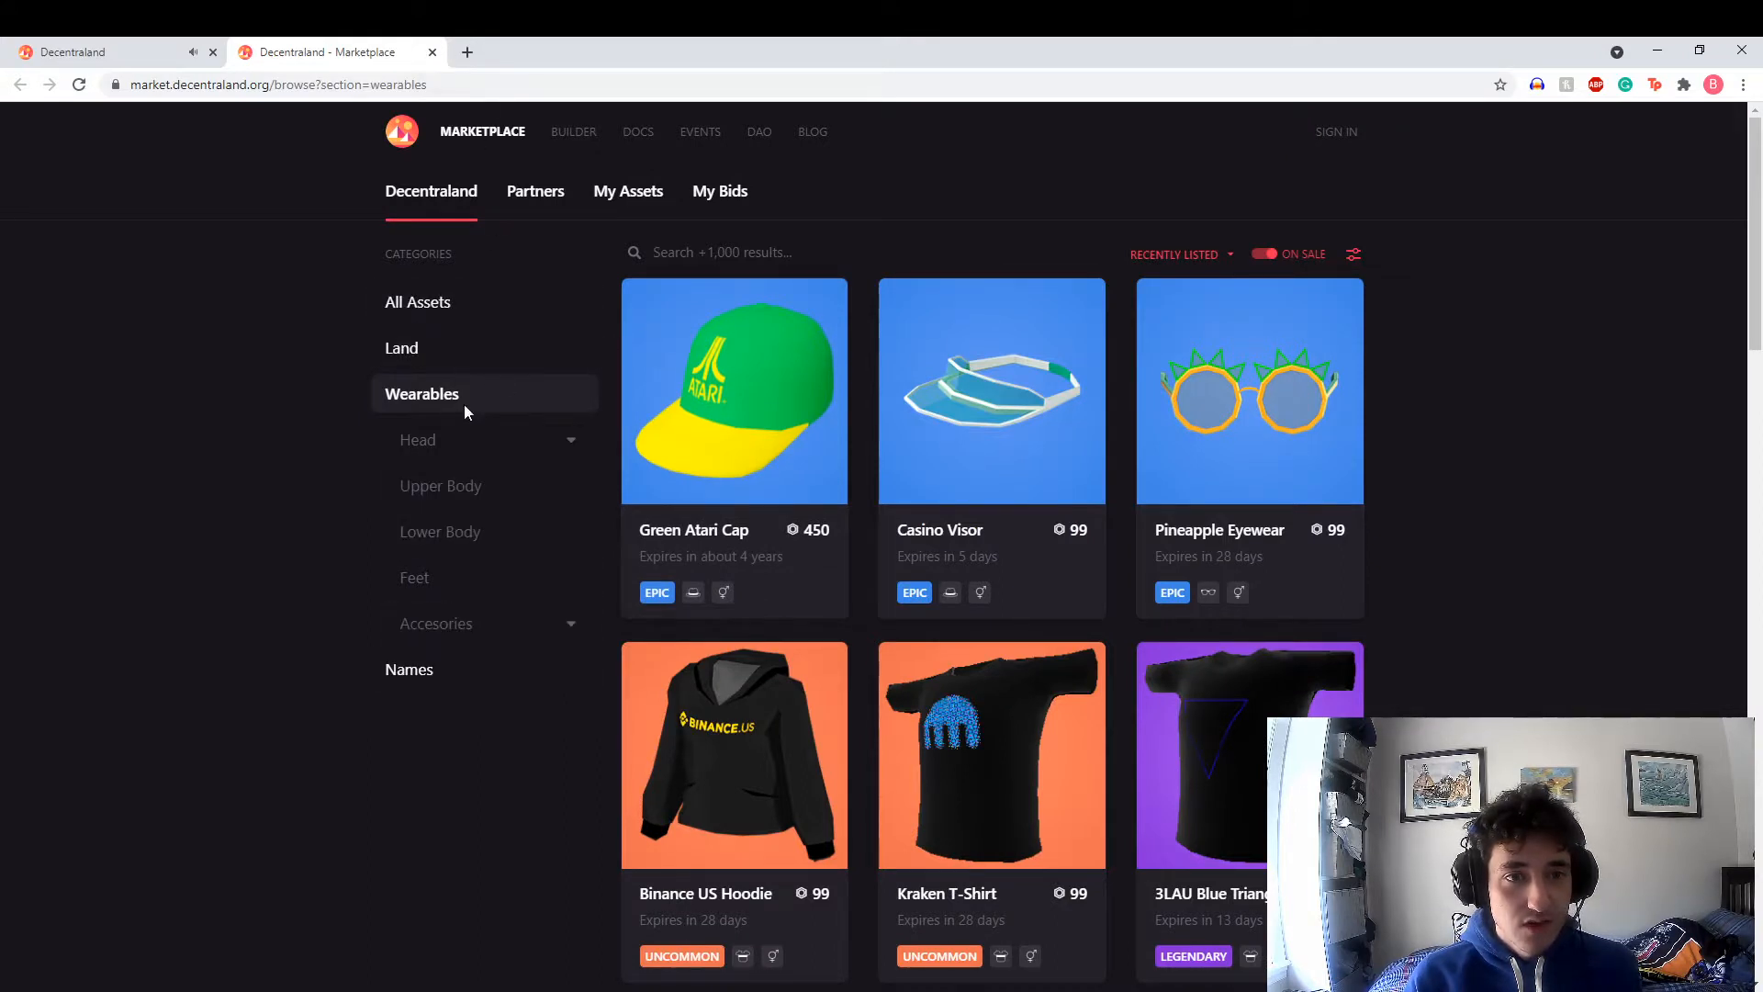
Filter the Marketplace to Land and browse the parcels and estates for sale
left_click(402, 347)
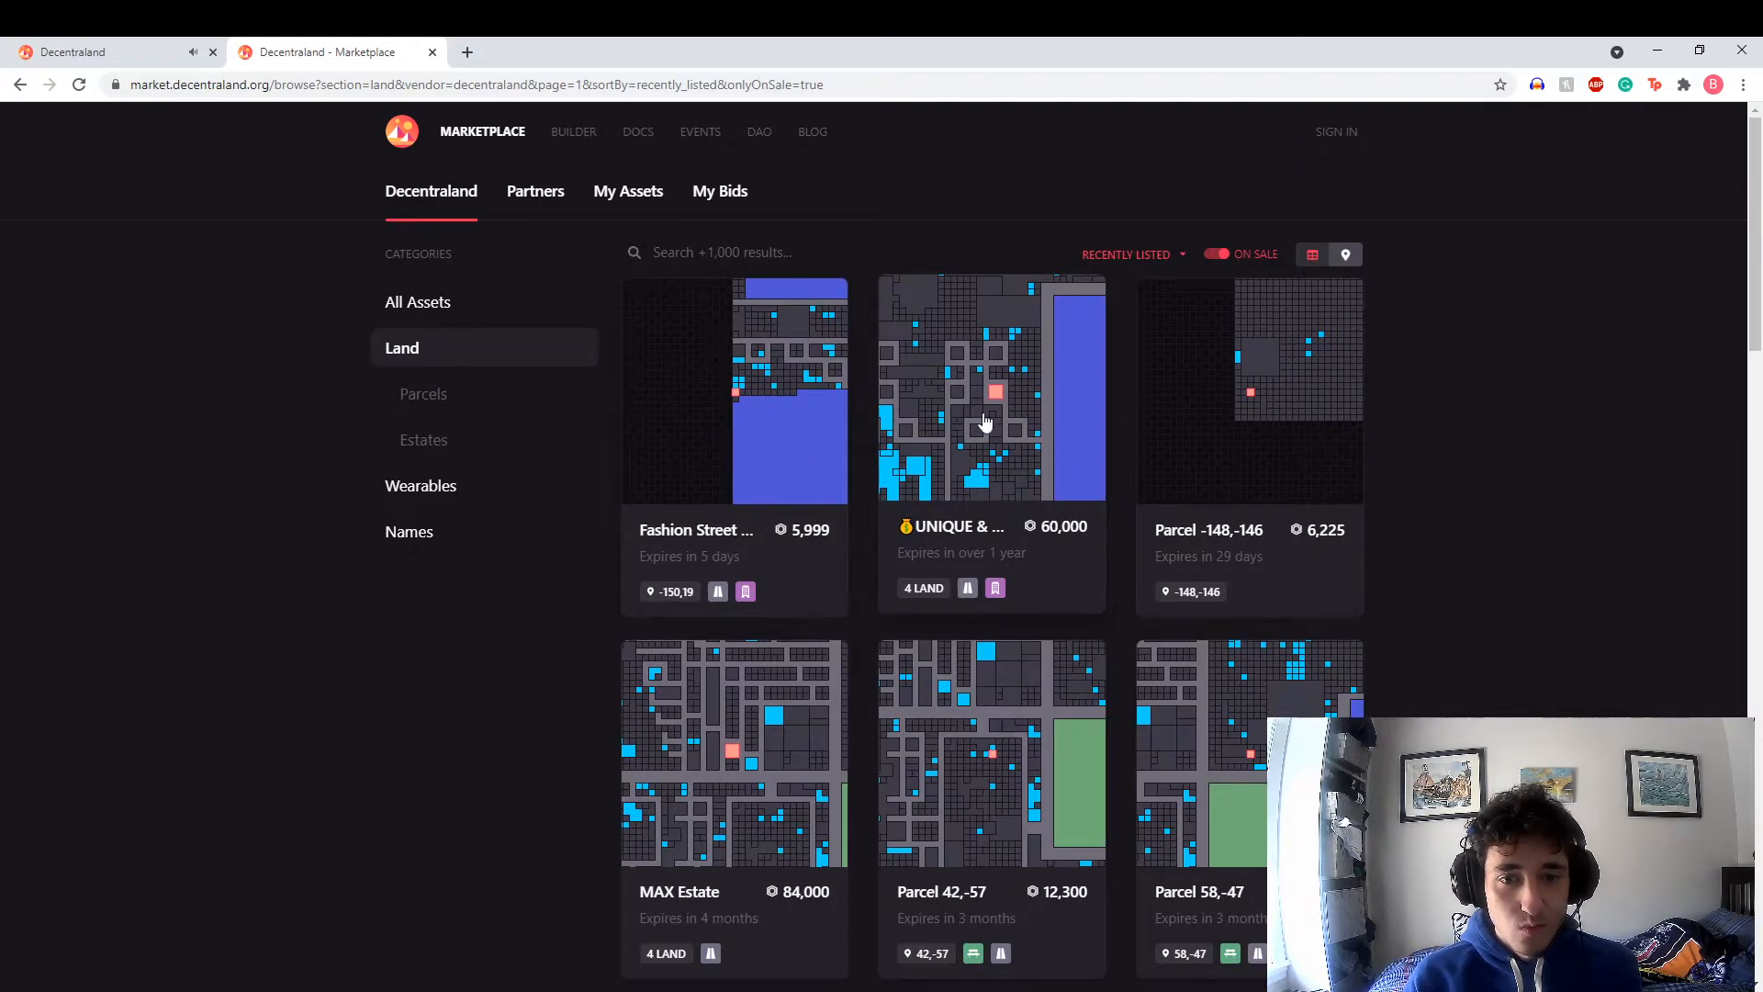
scroll("down", 3)
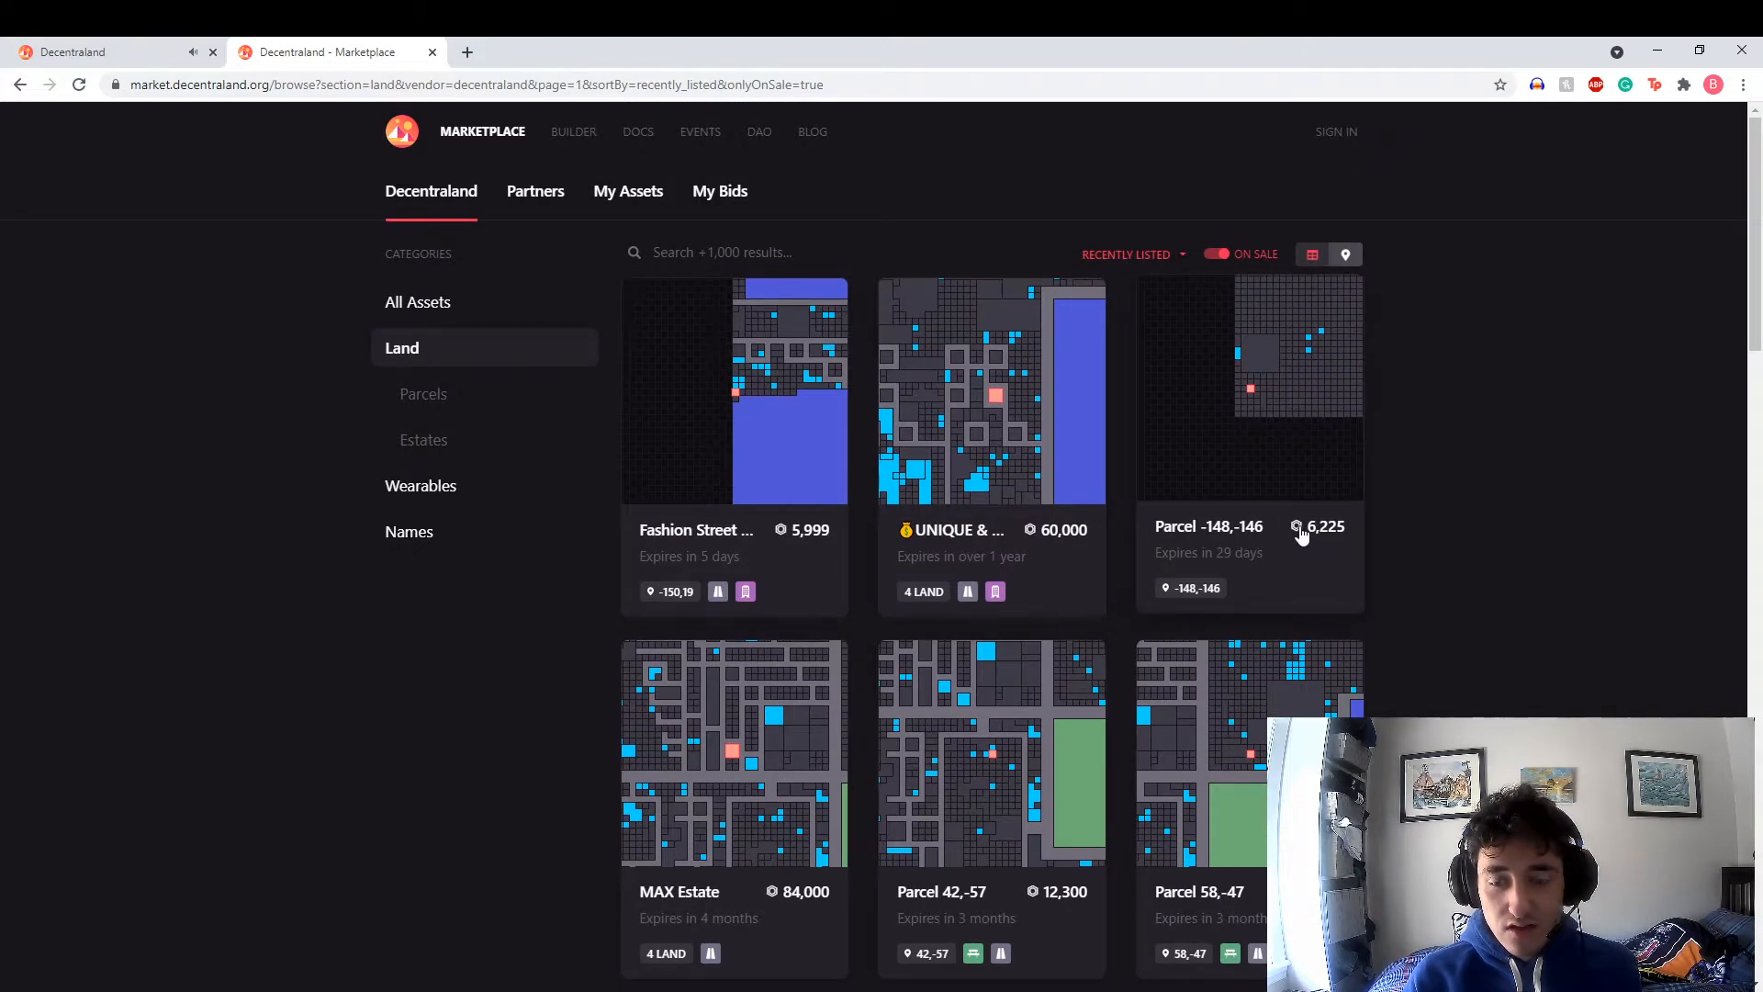
mouse_move(1224, 798)
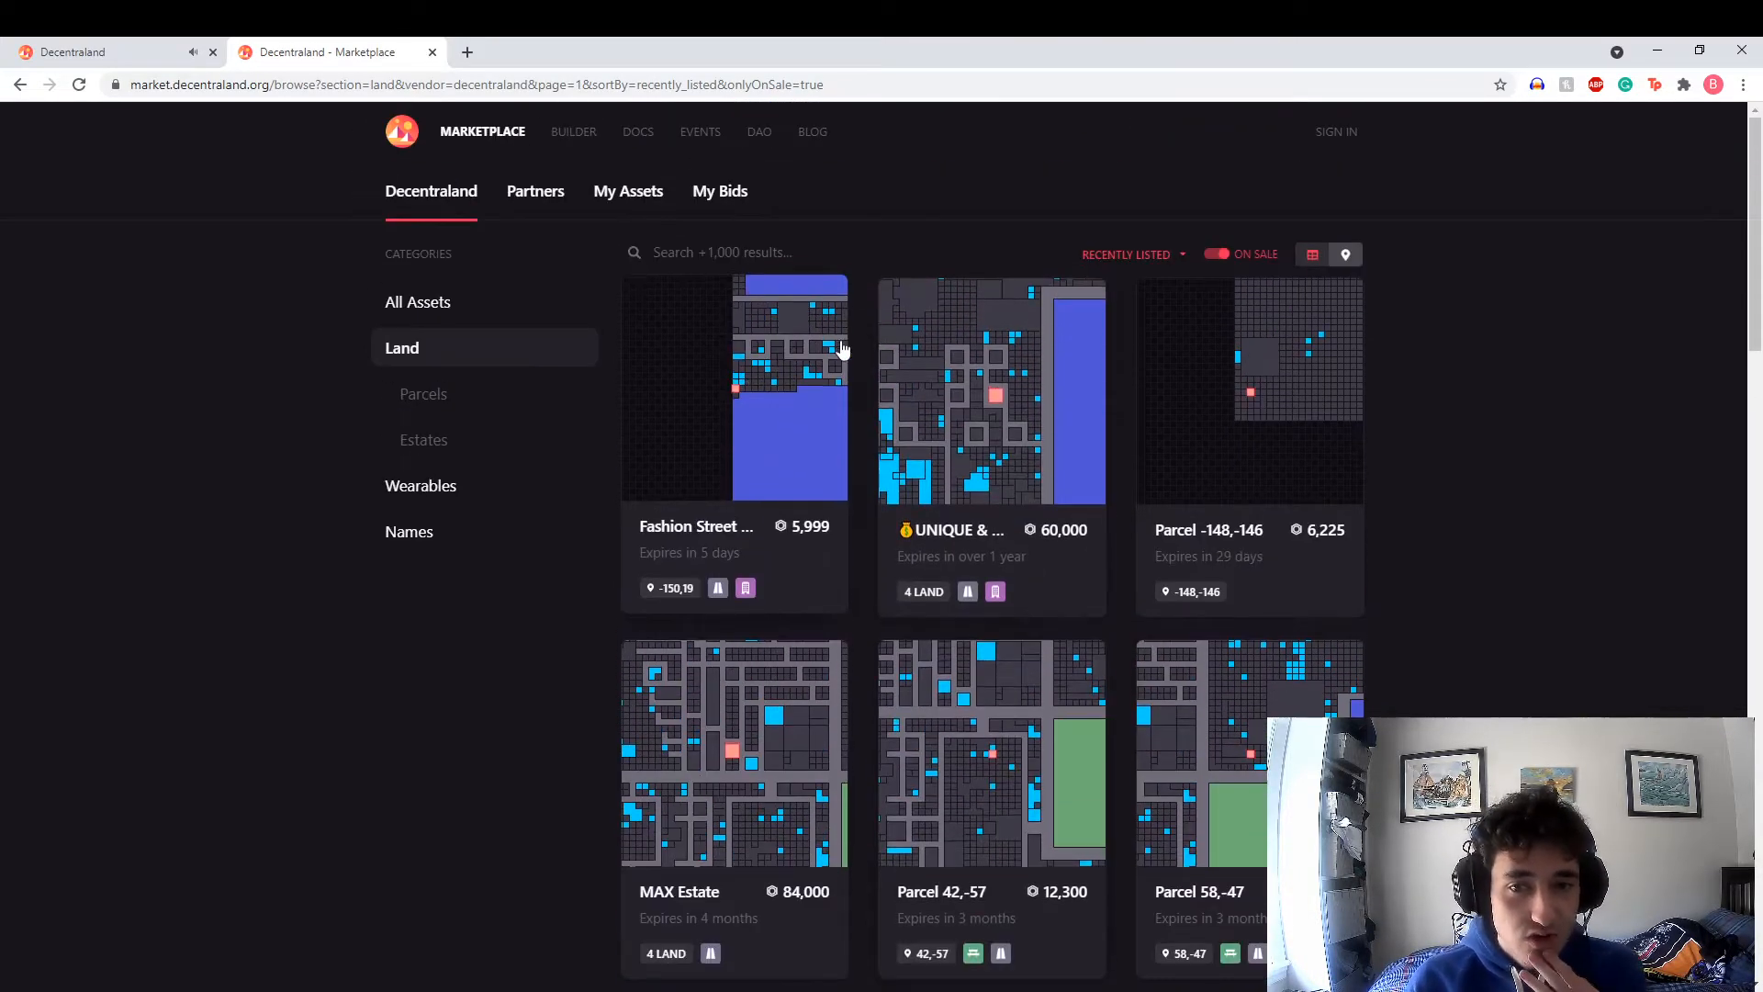
scroll("down", 3)
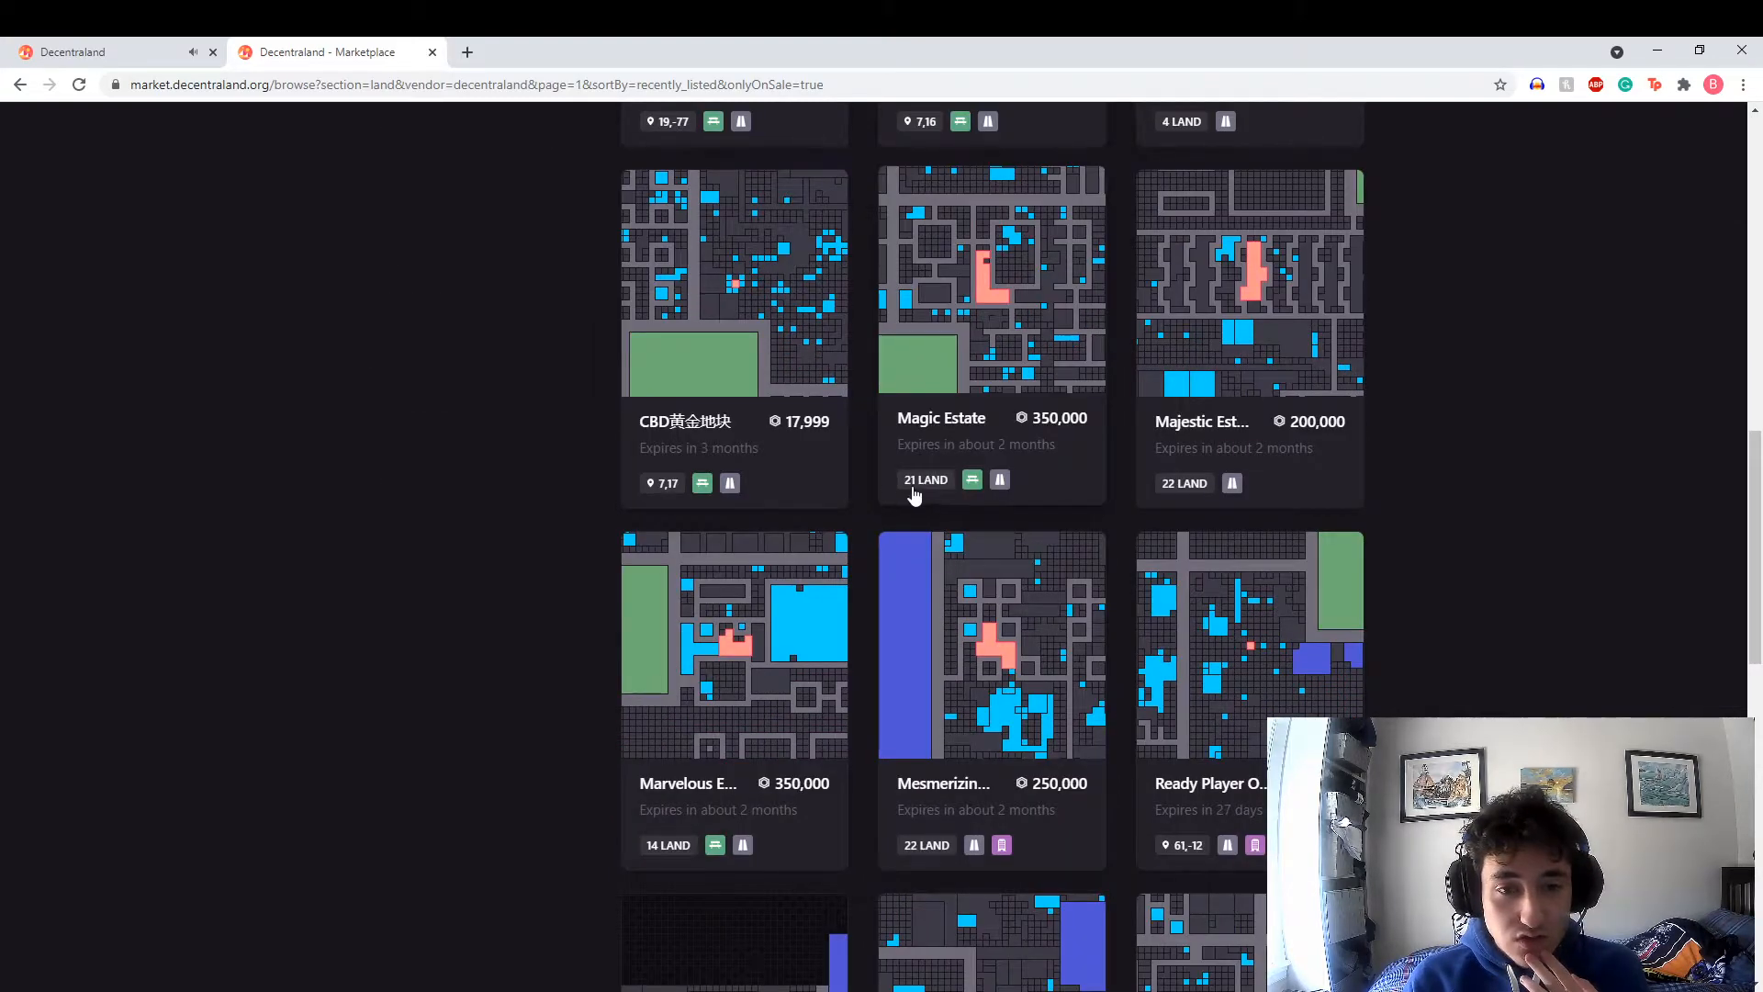
scroll("down", 3)
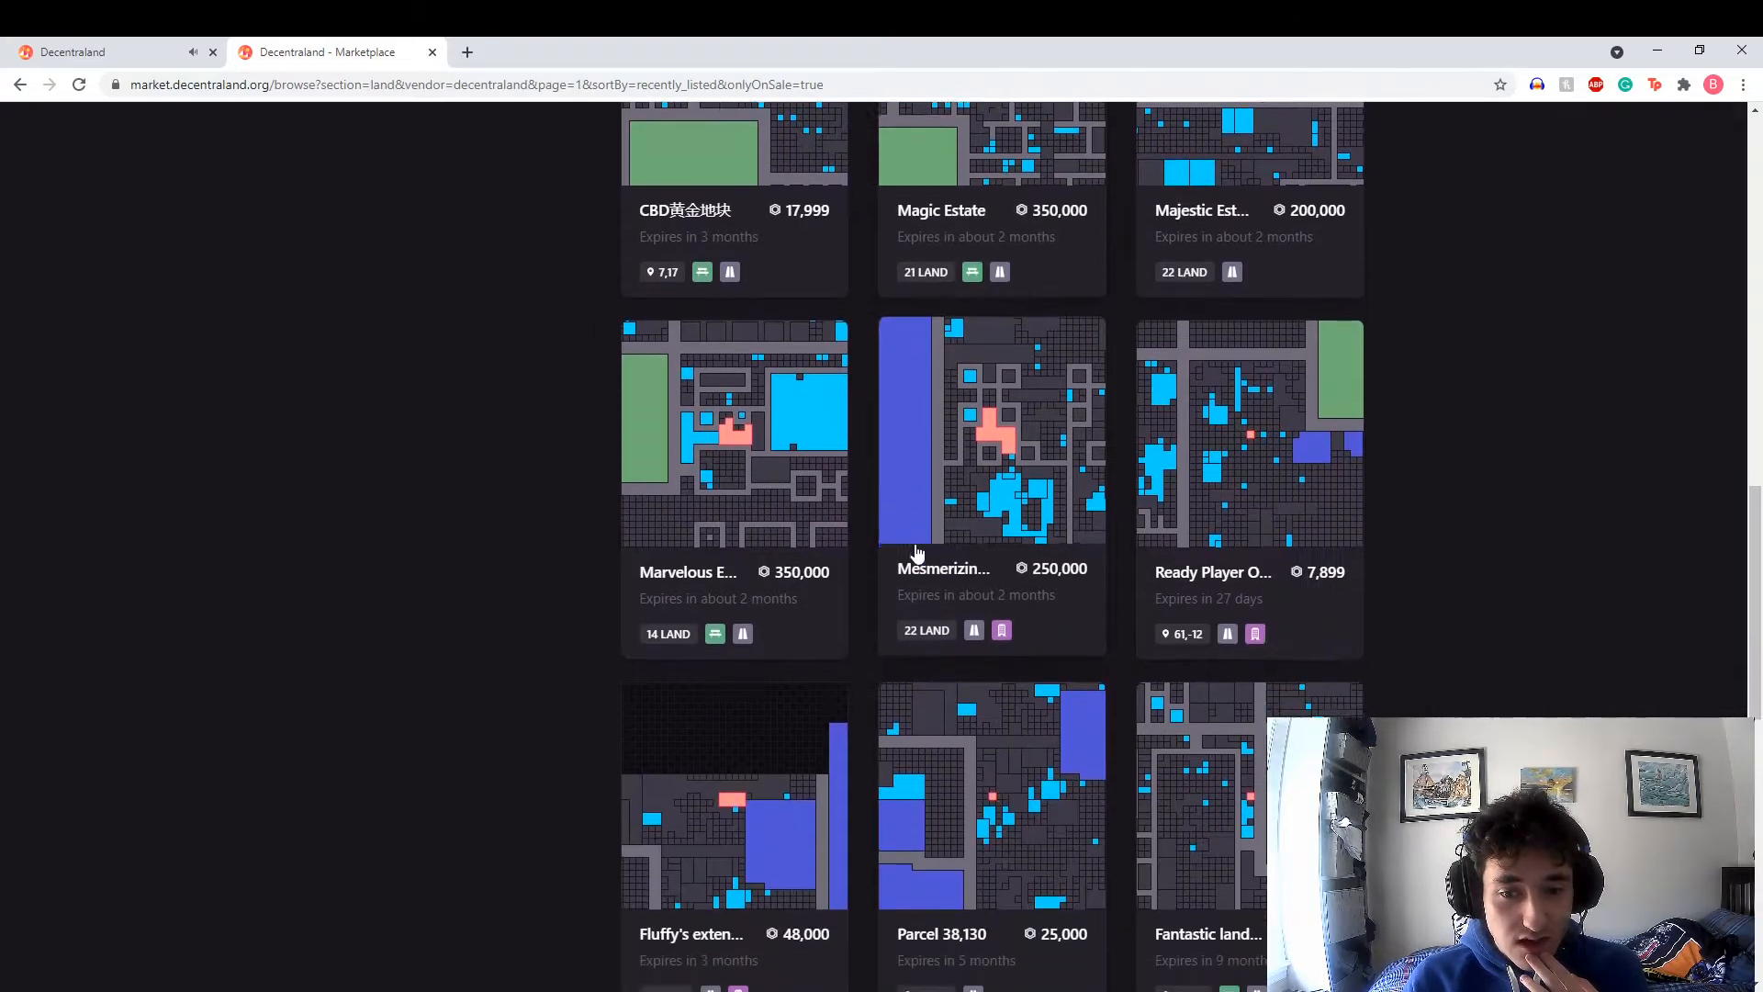
scroll("down", 3)
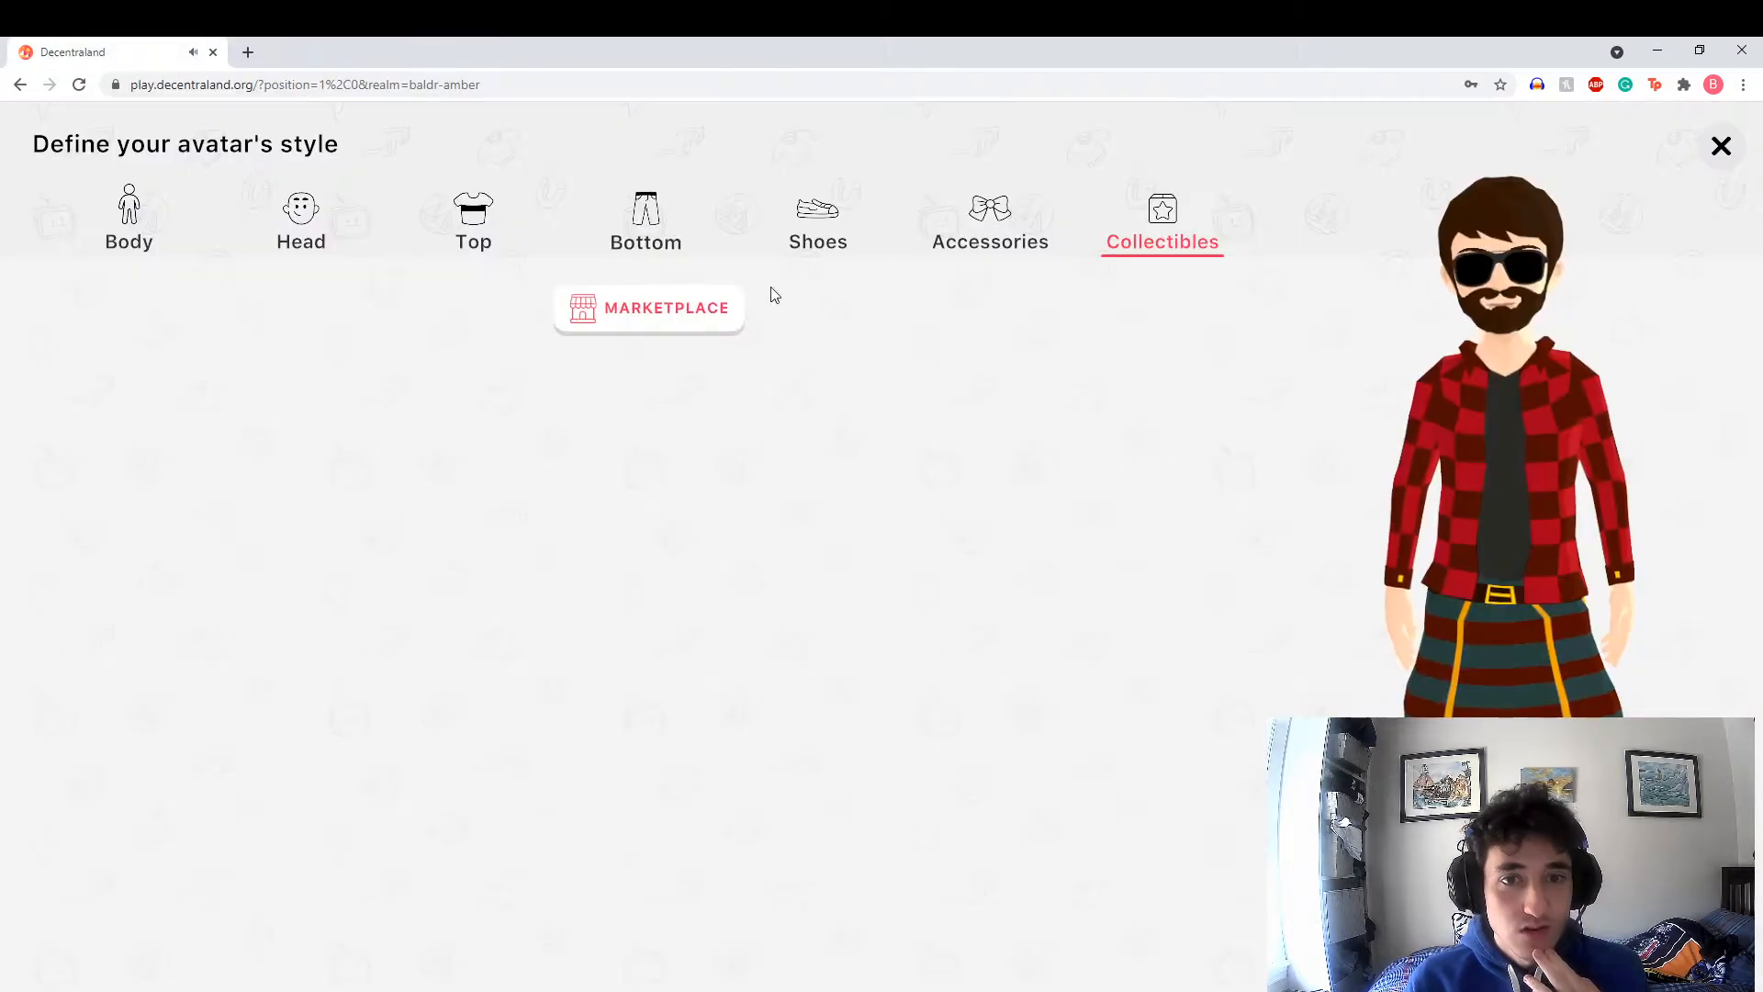
Close the avatar editor and reload the world page so scenes start loading
left_click(1721, 147)
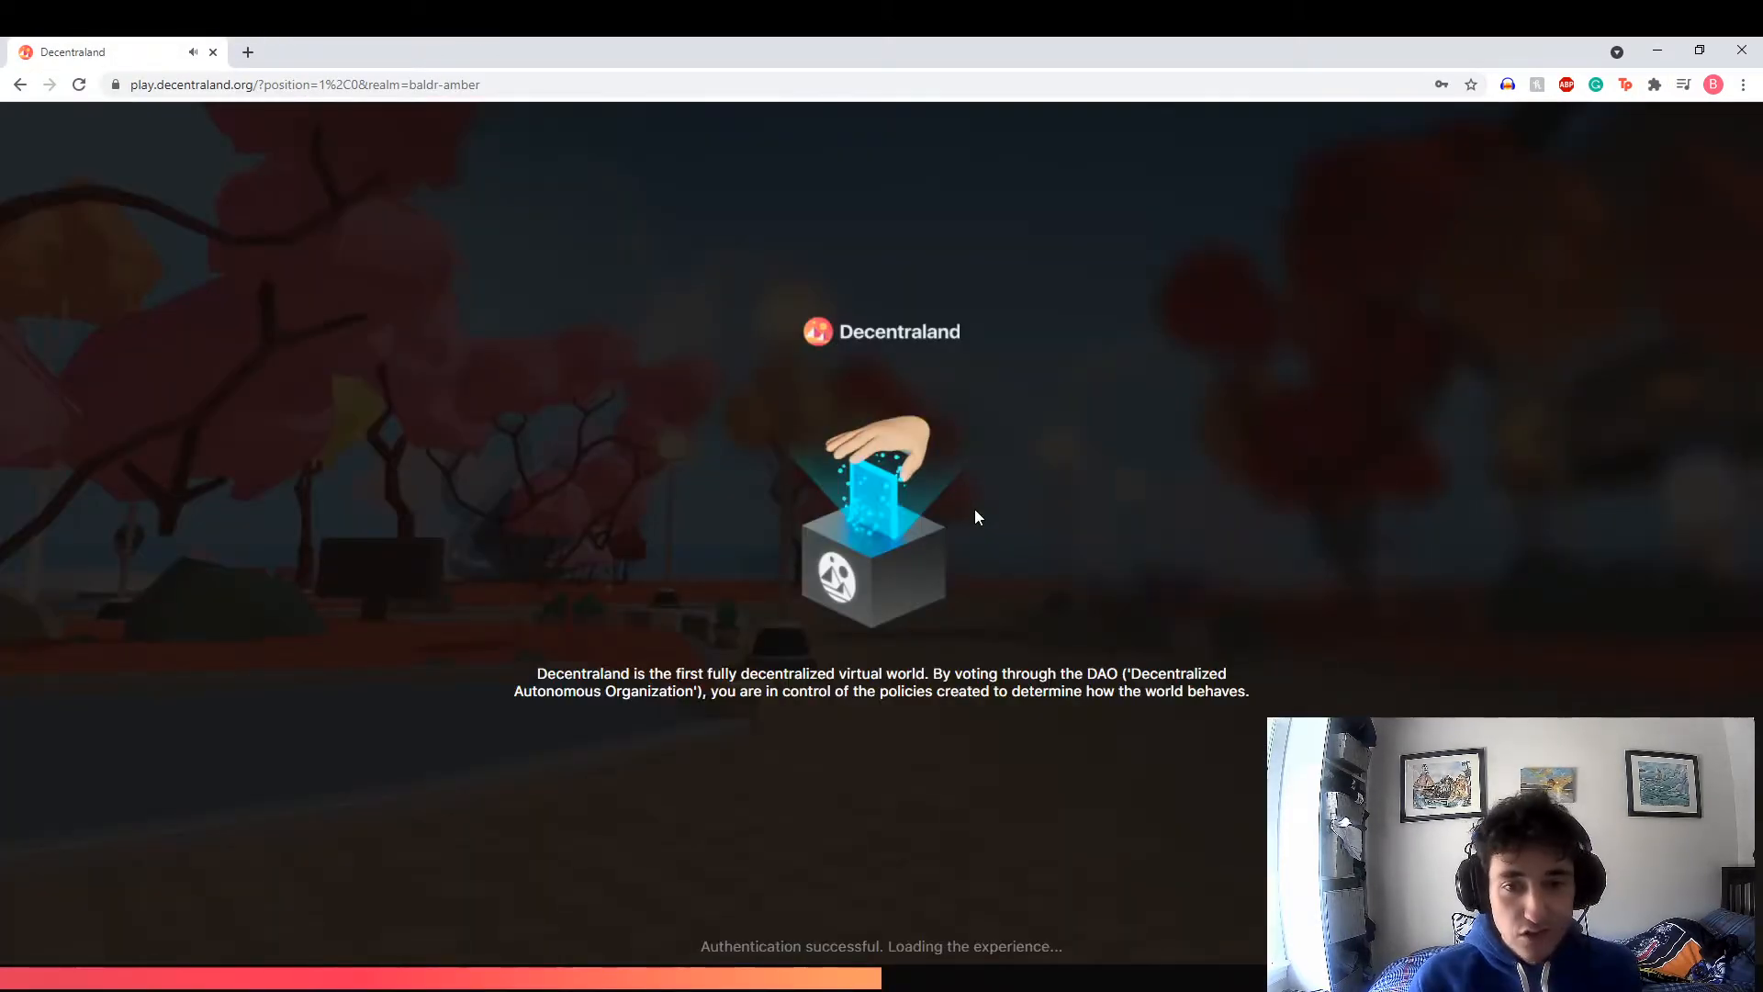
mouse_move(964, 501)
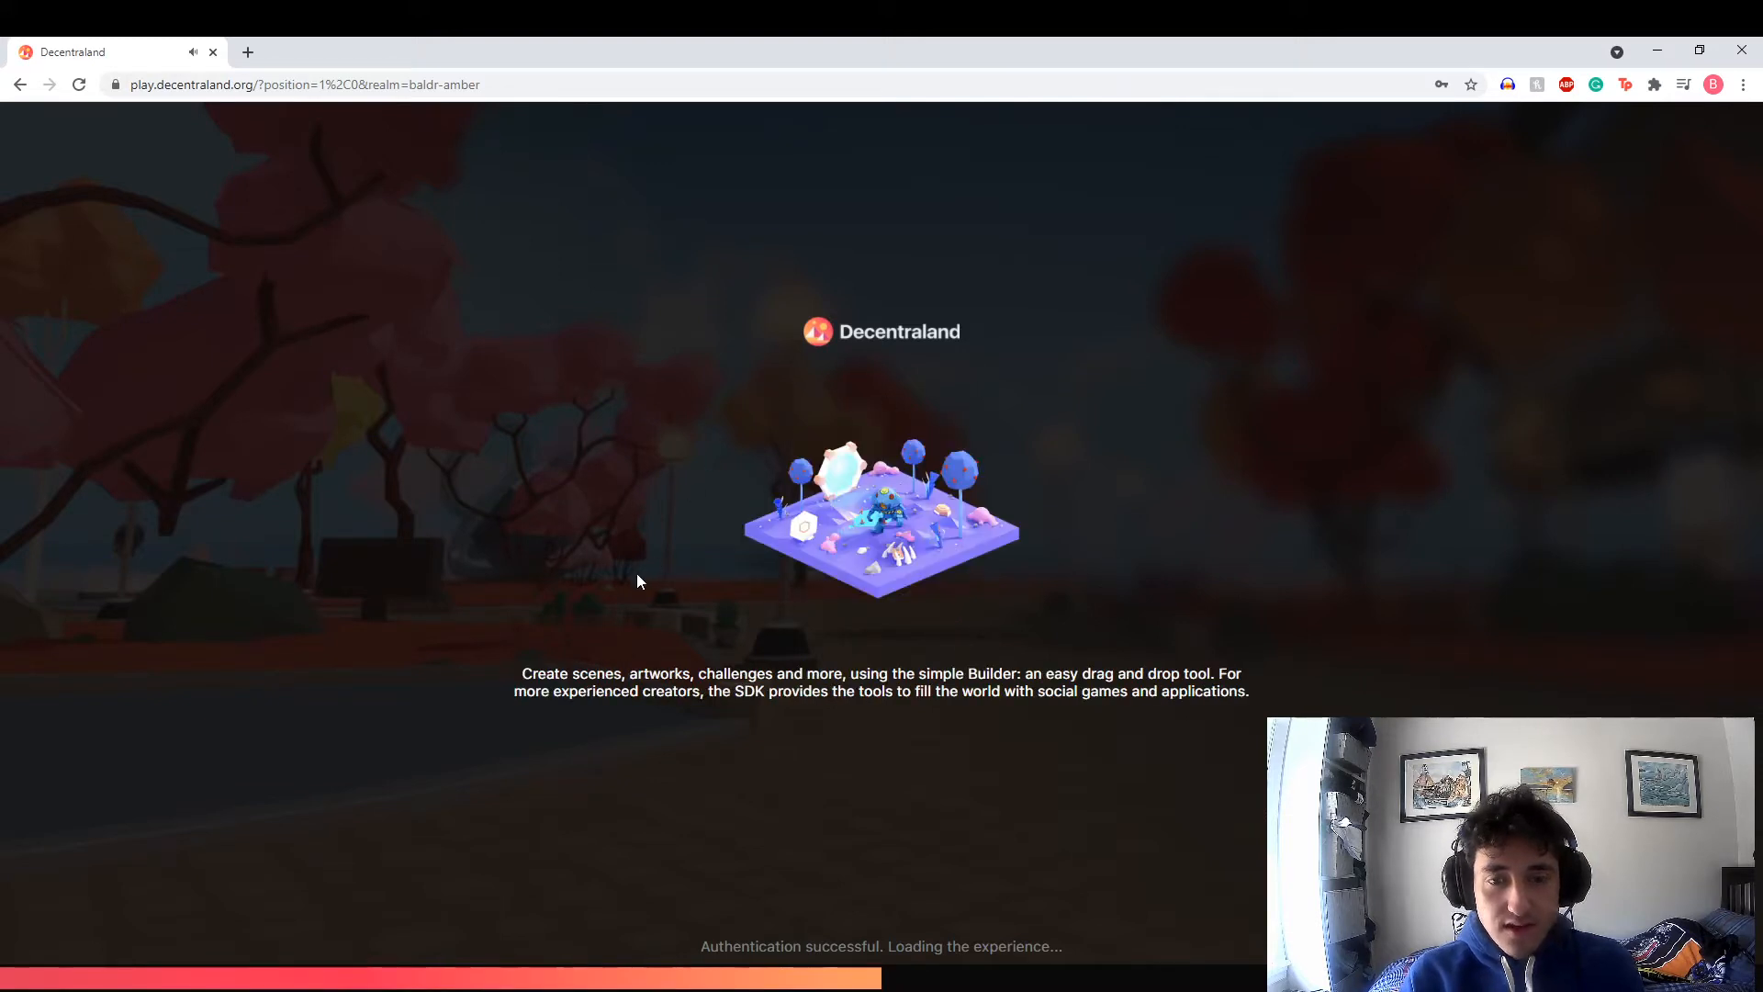
mouse_move(595, 587)
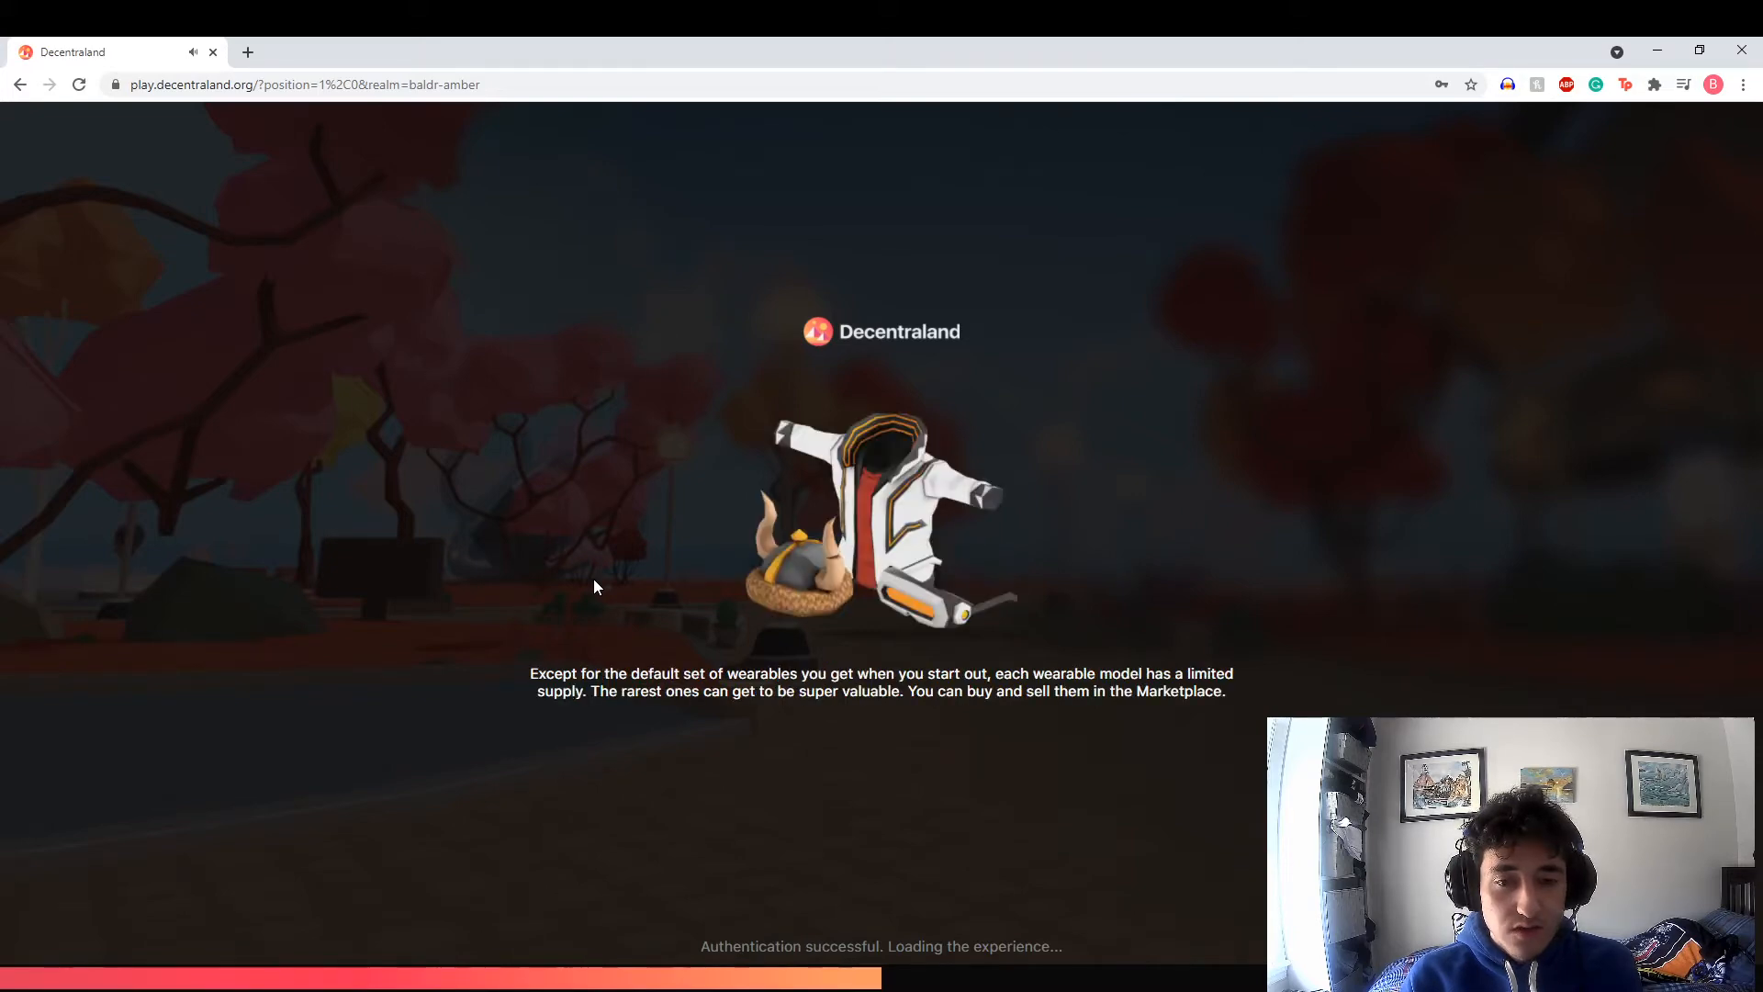
mouse_move(500, 564)
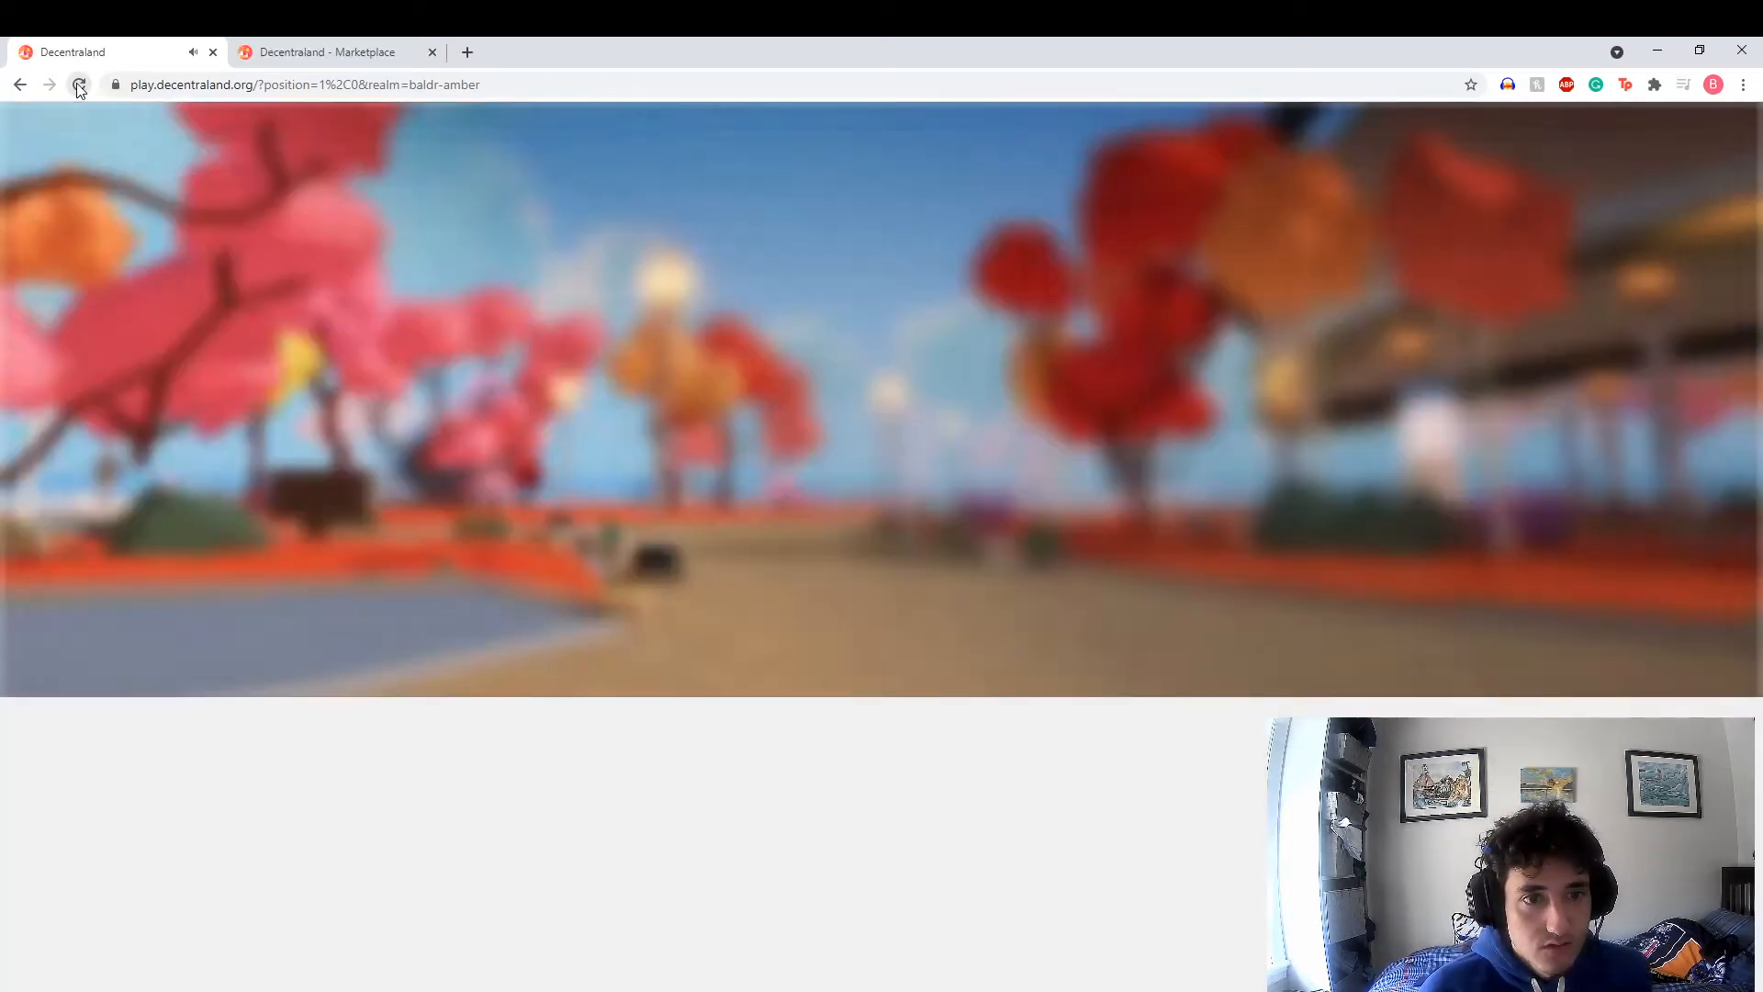
left_click(77, 84)
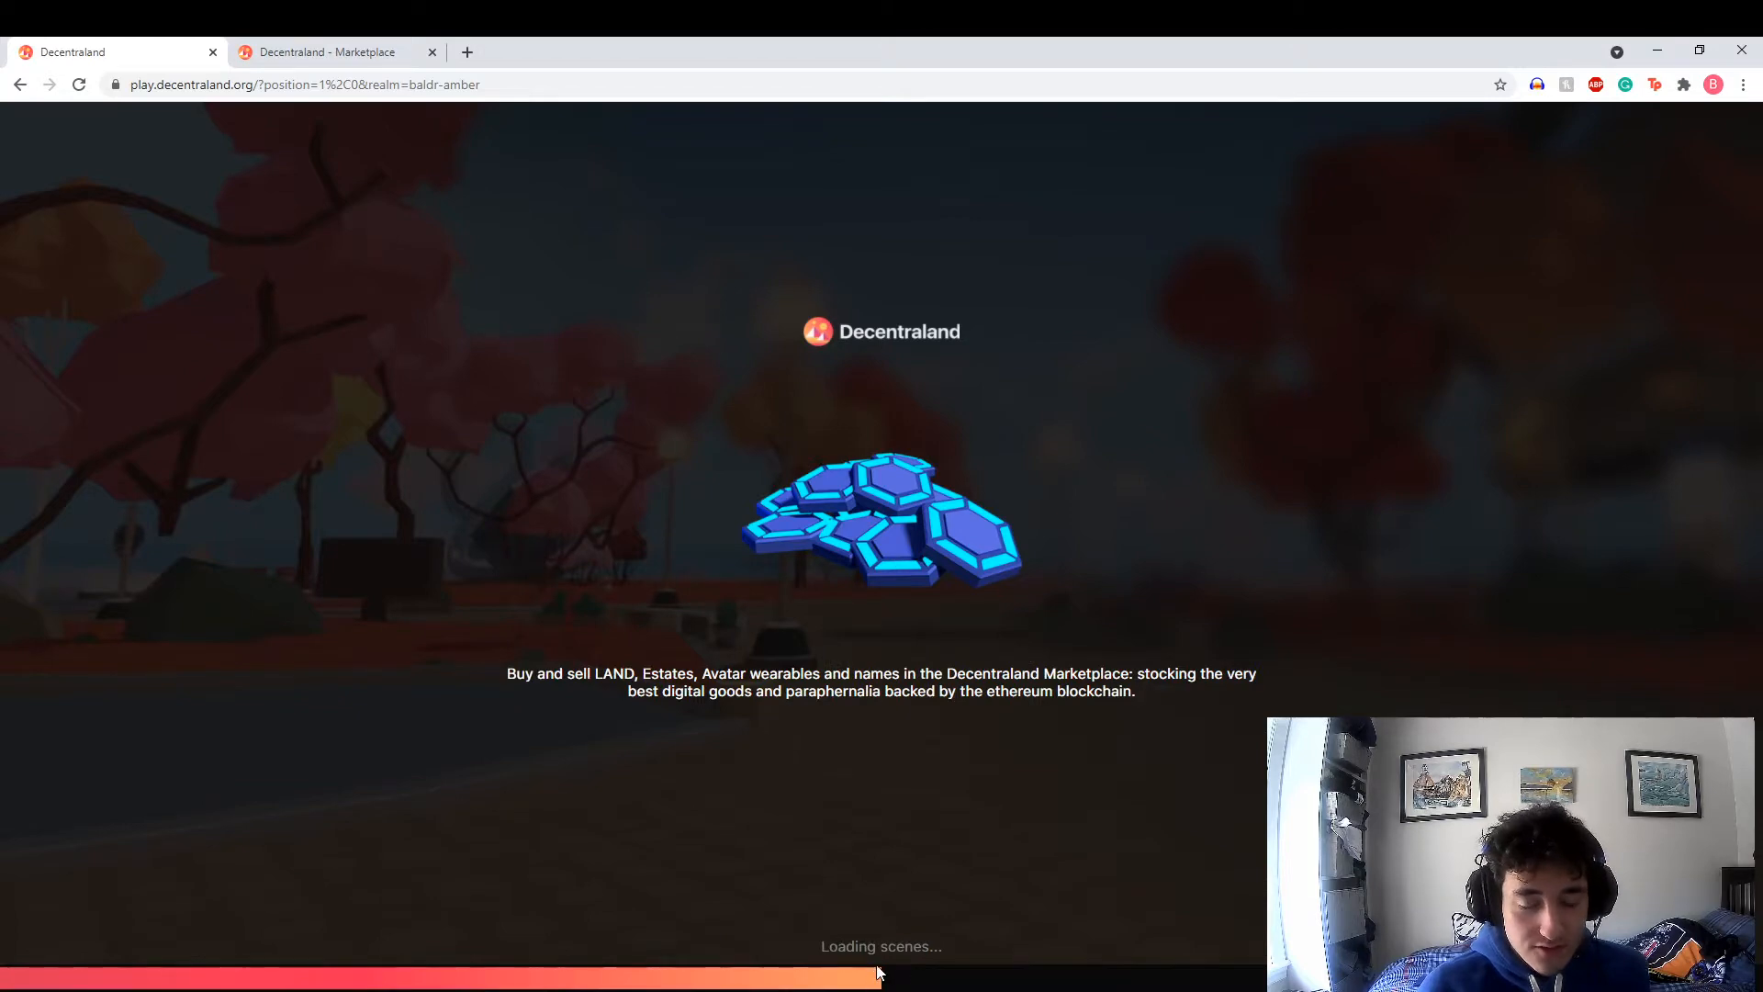
From the Marketplace, visit the DAO website and read 'What is the Decentraland DAO?'
left_click(333, 52)
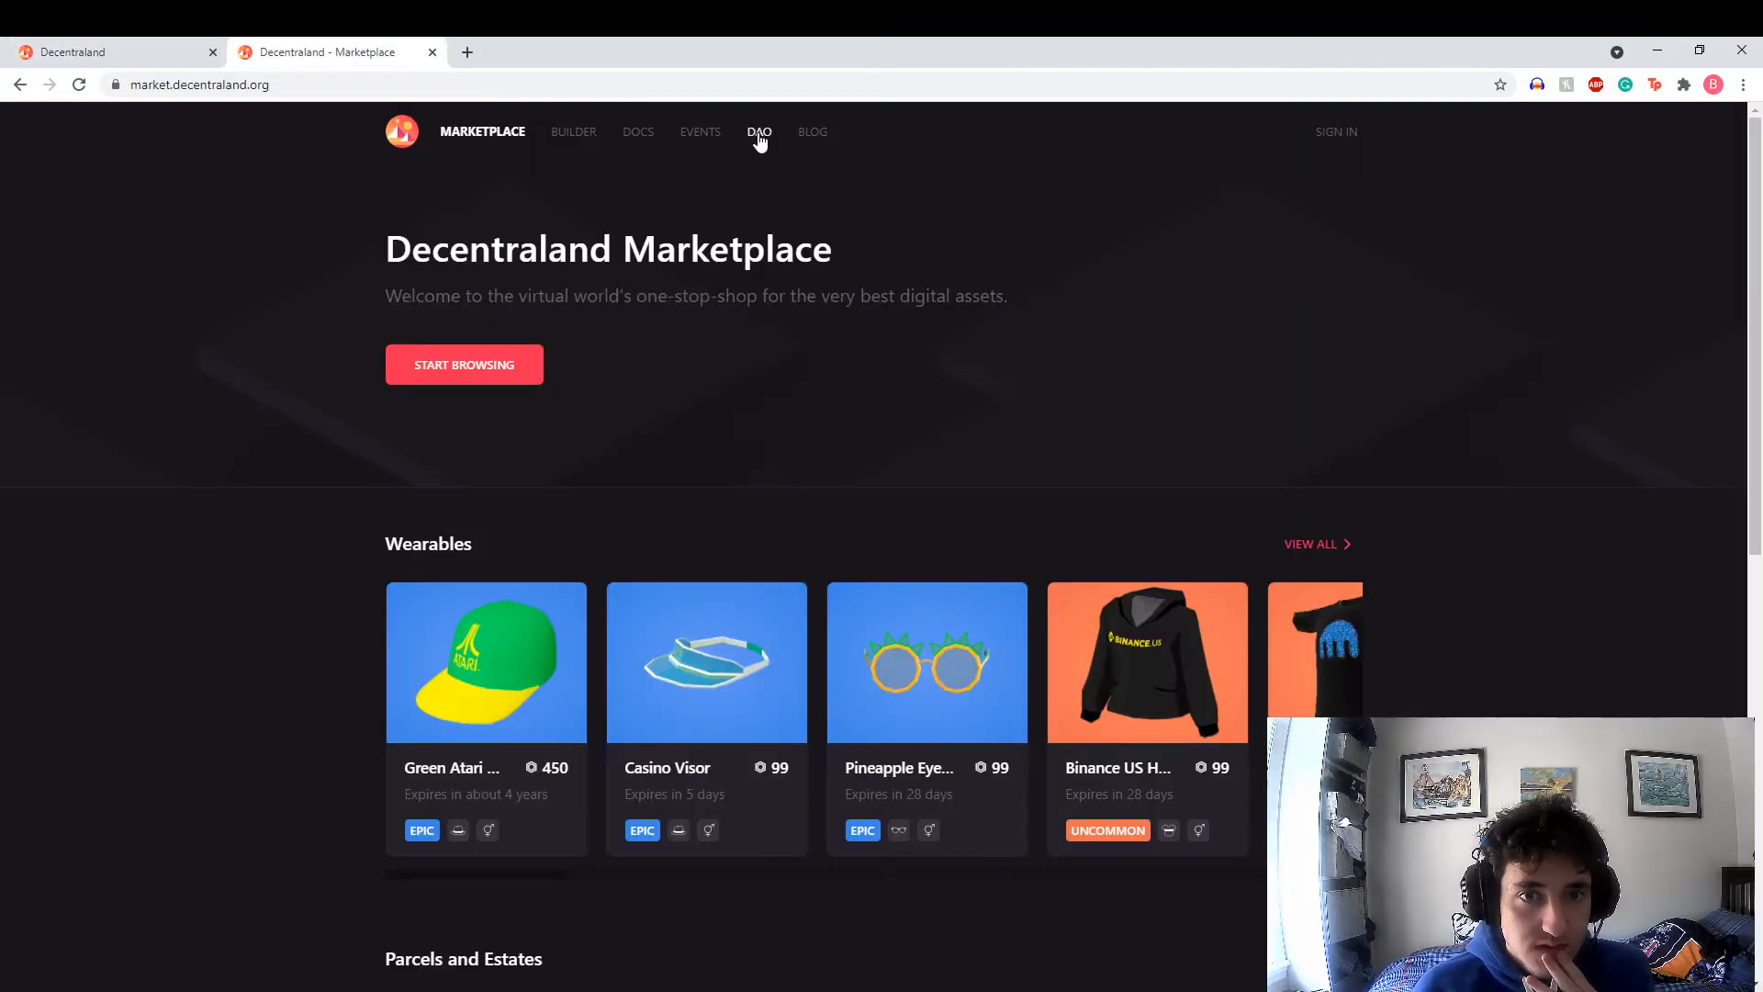
left_click(758, 132)
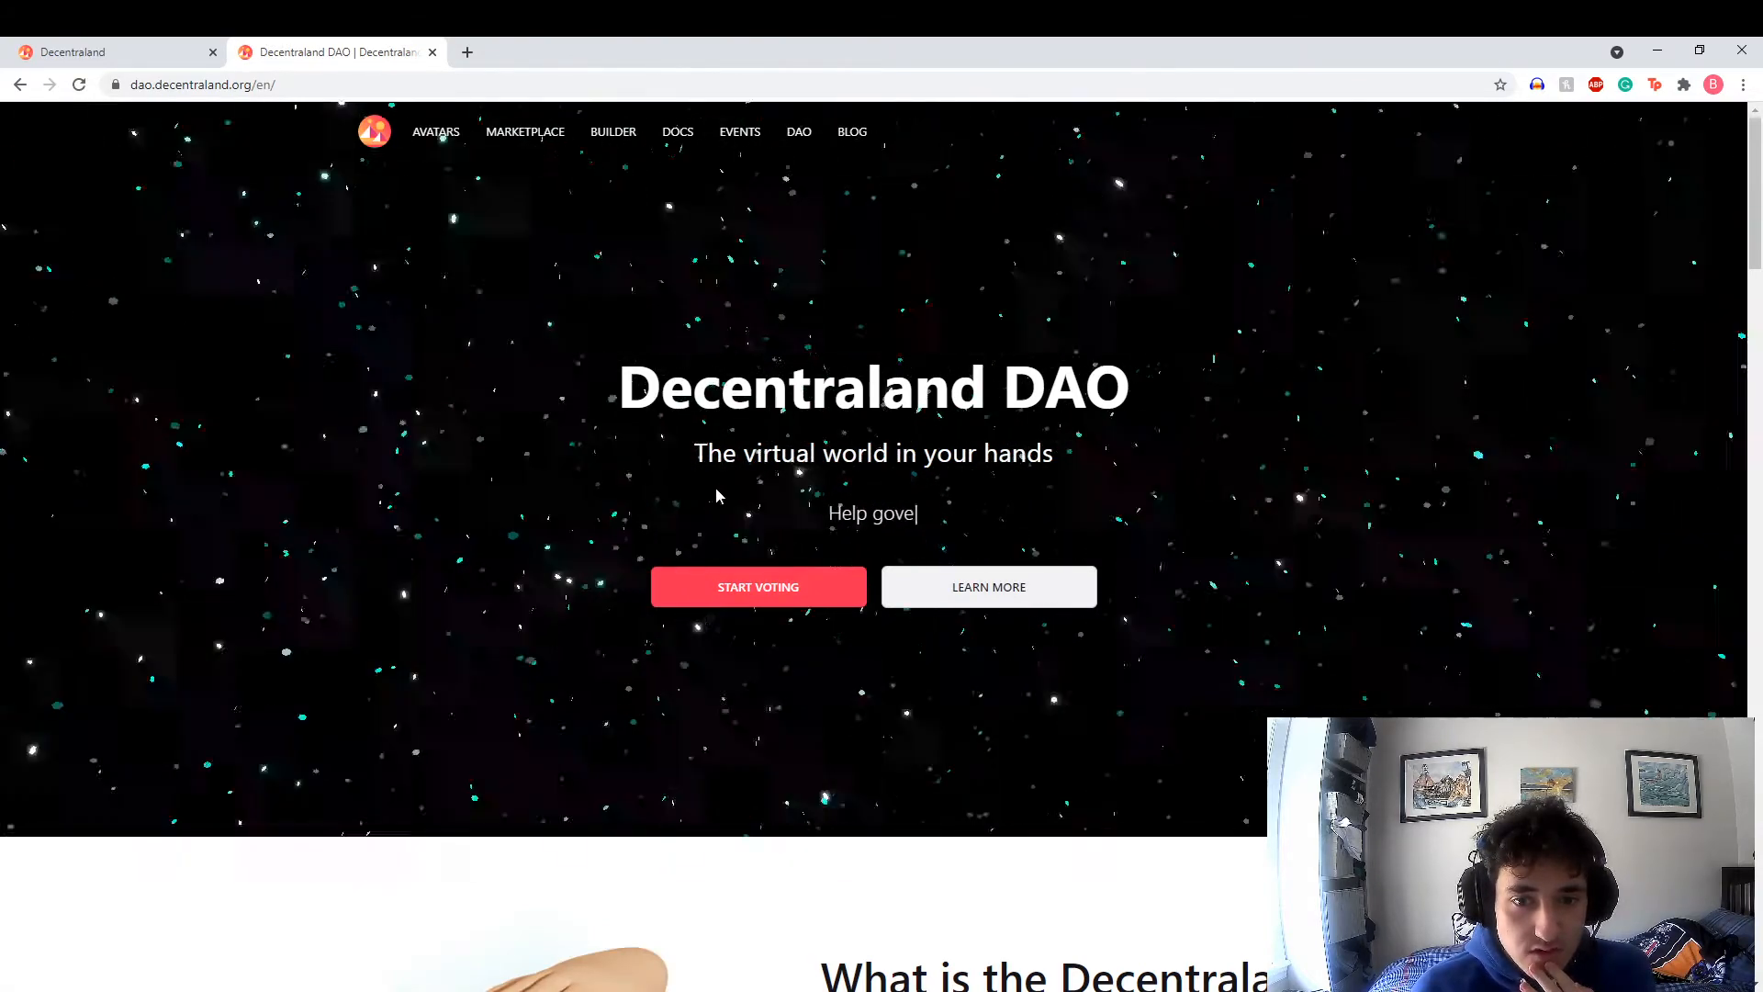
scroll("down", 3)
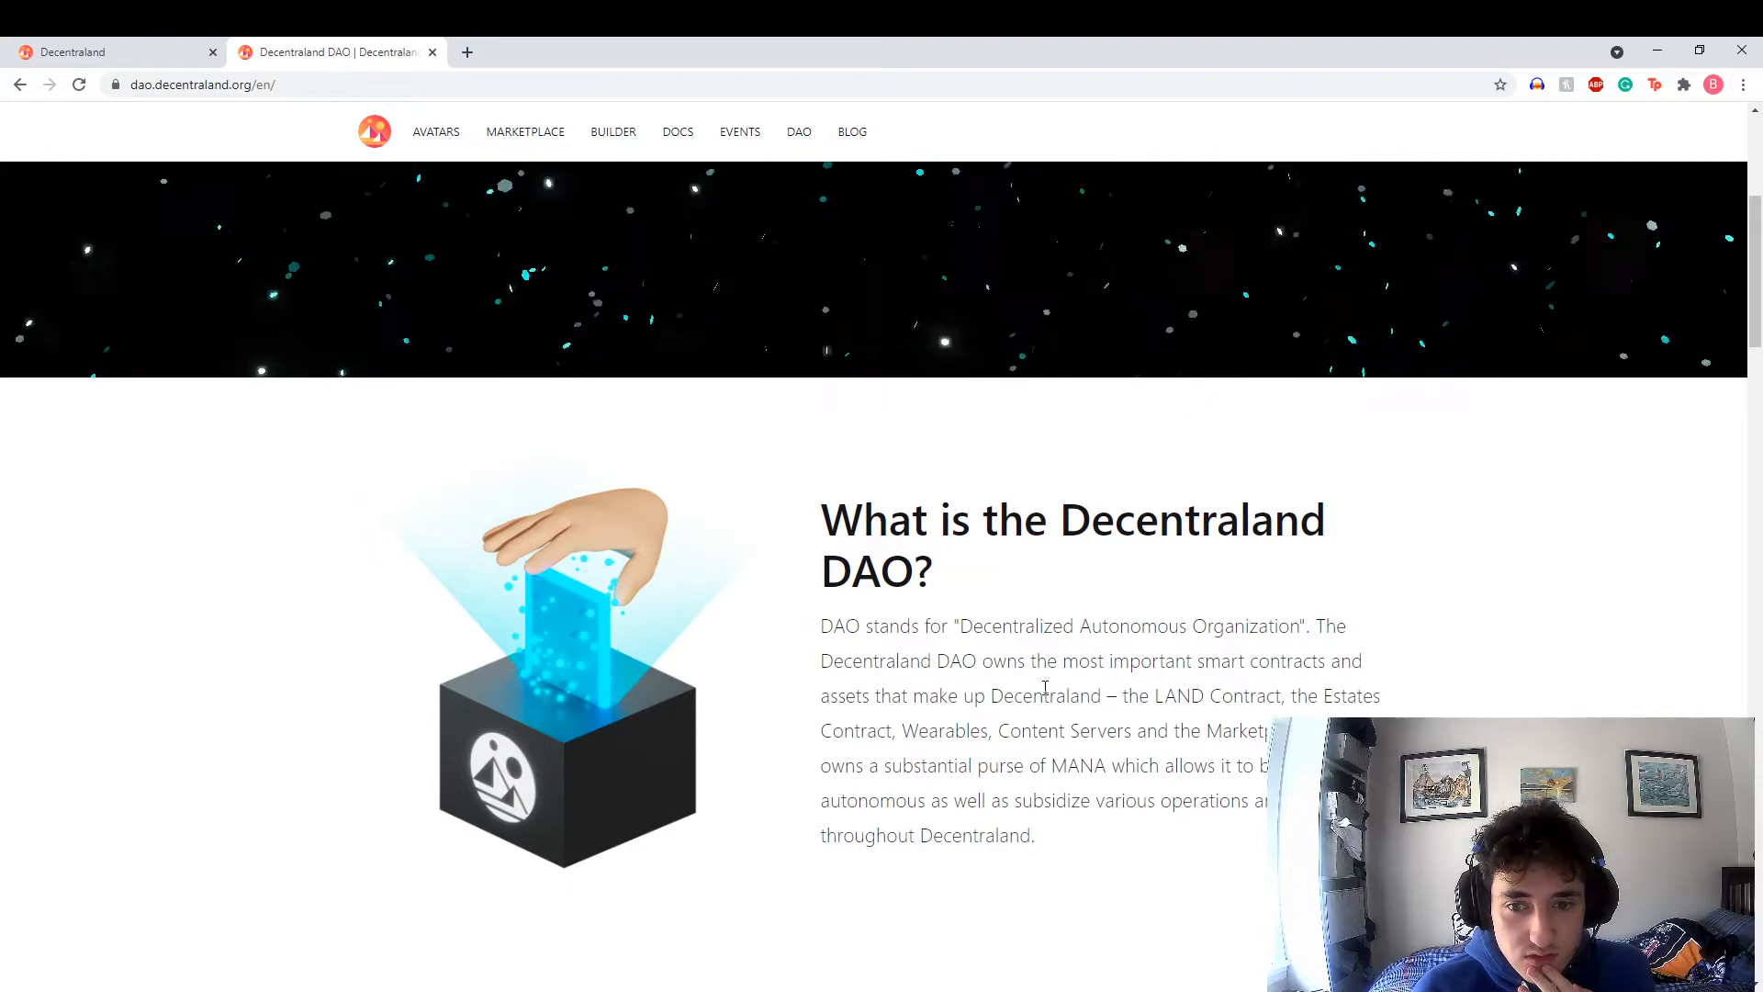
scroll("down", 3)
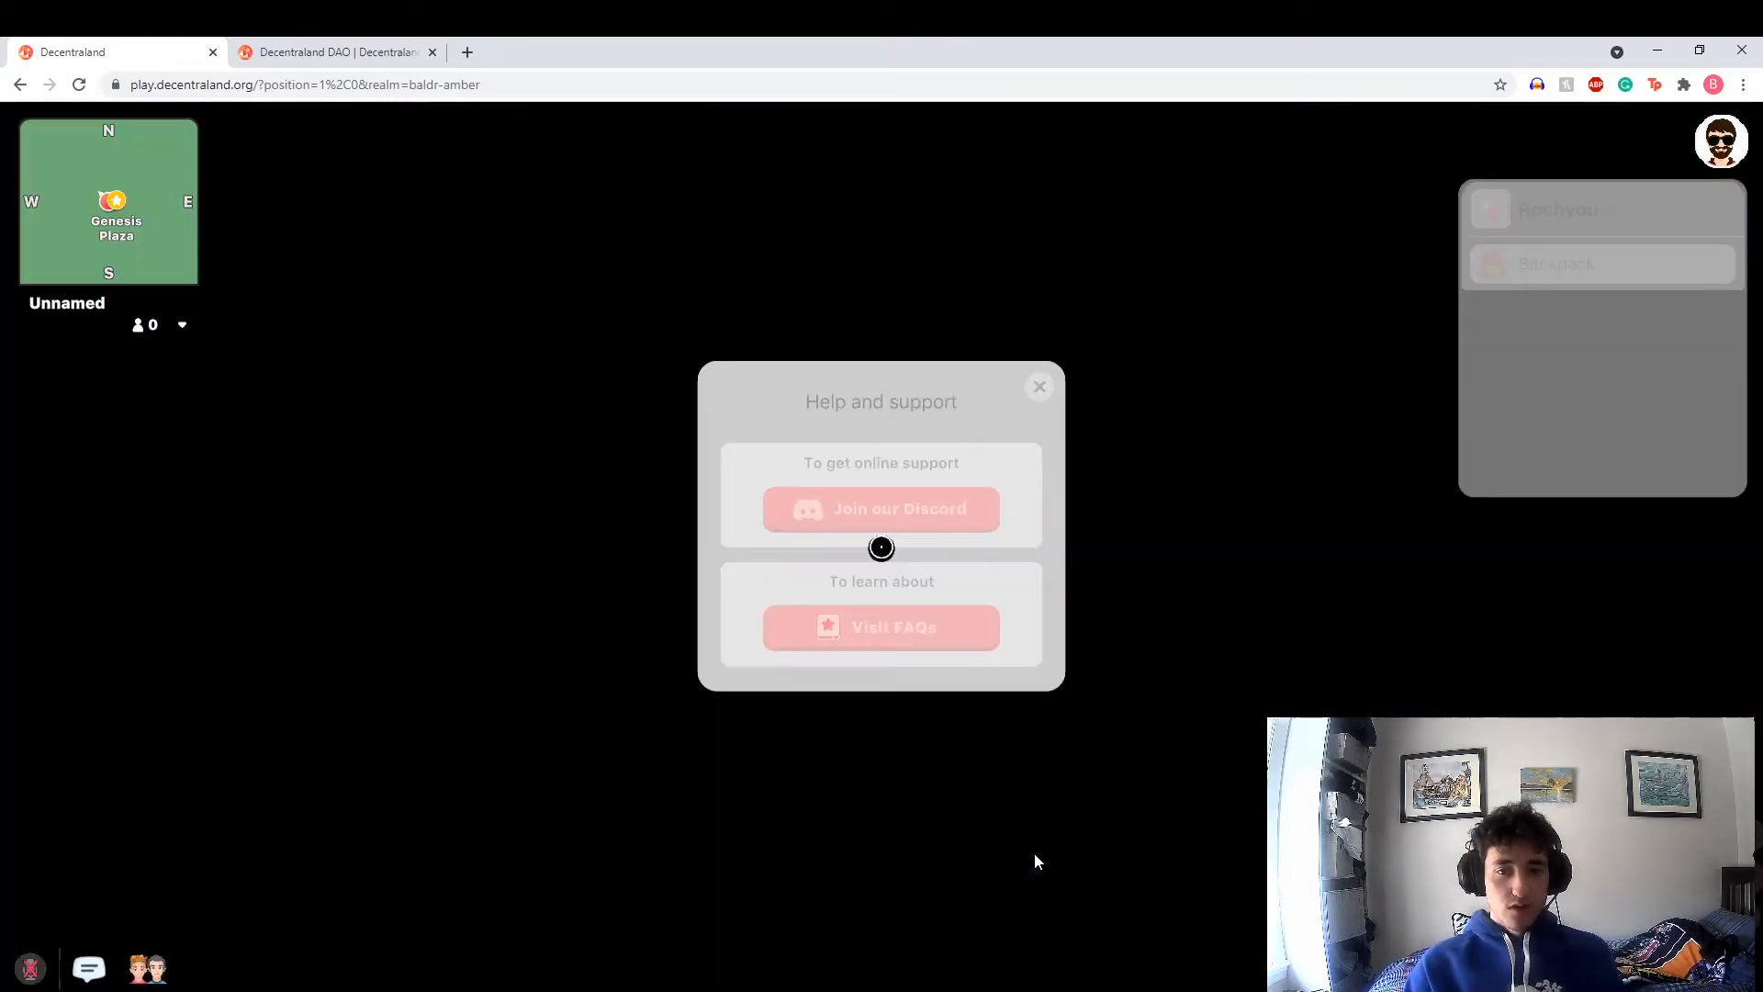
Dismiss the help popup and Genesis Plaza welcome, then take control of the avatar
left_click(1038, 388)
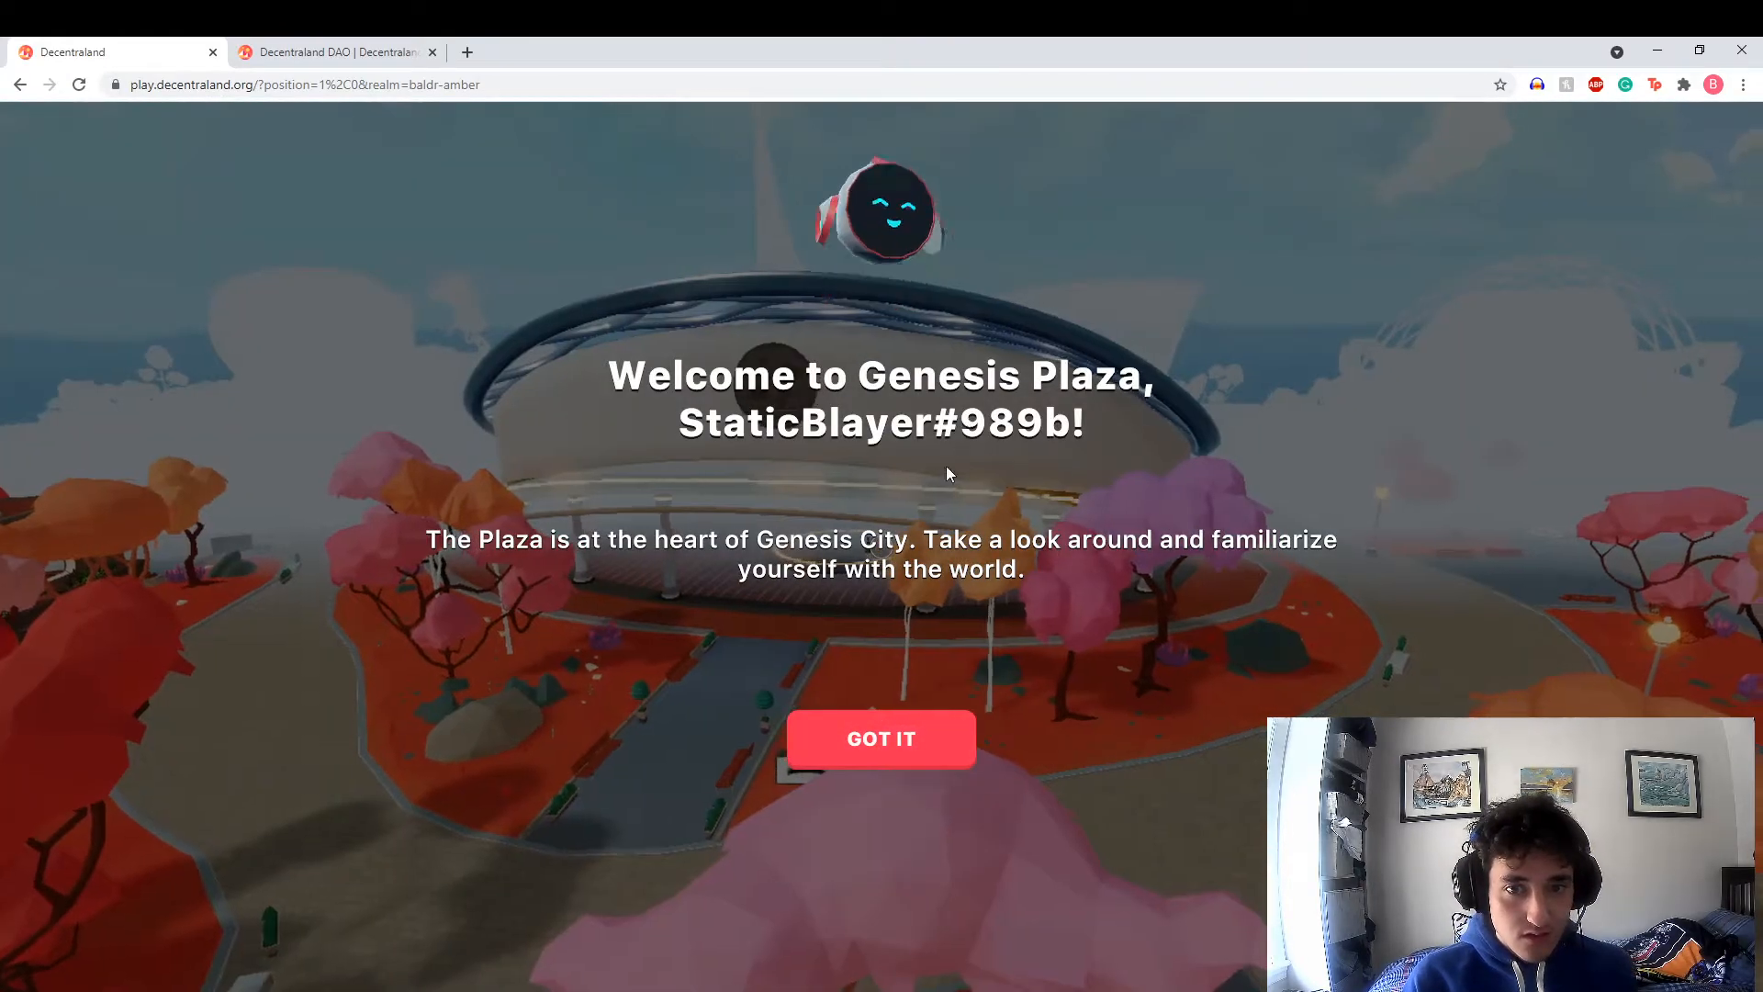
left_click(879, 739)
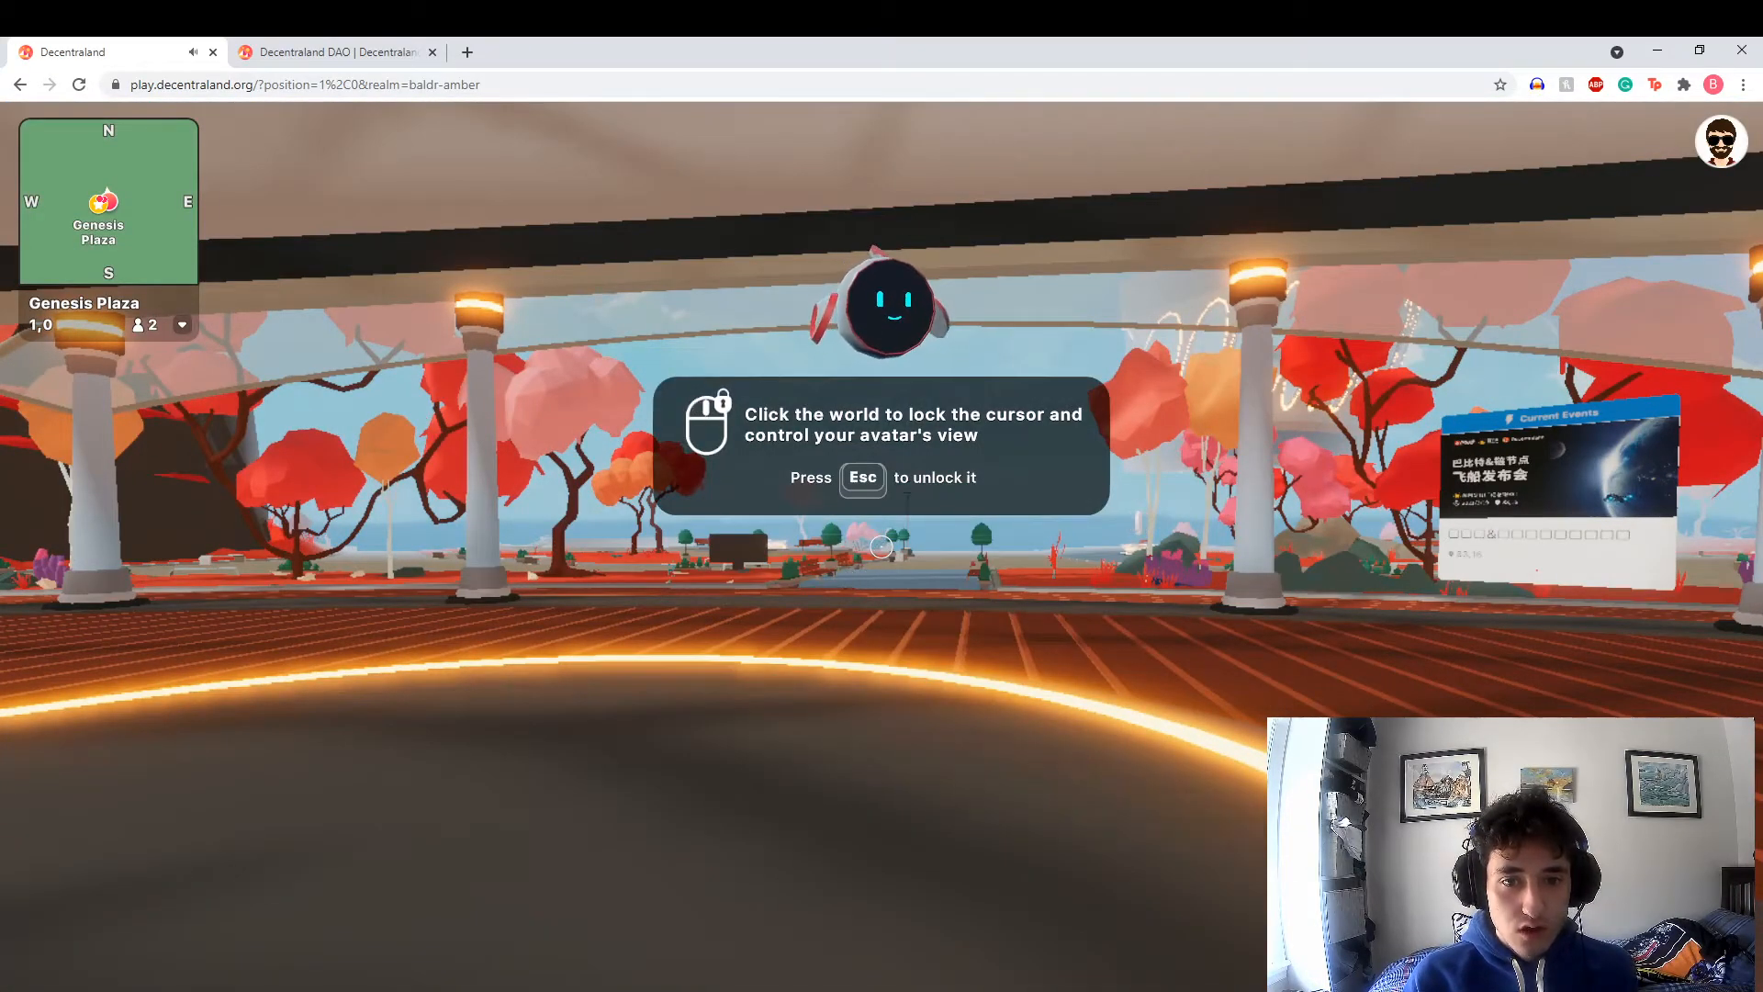
left_click(881, 548)
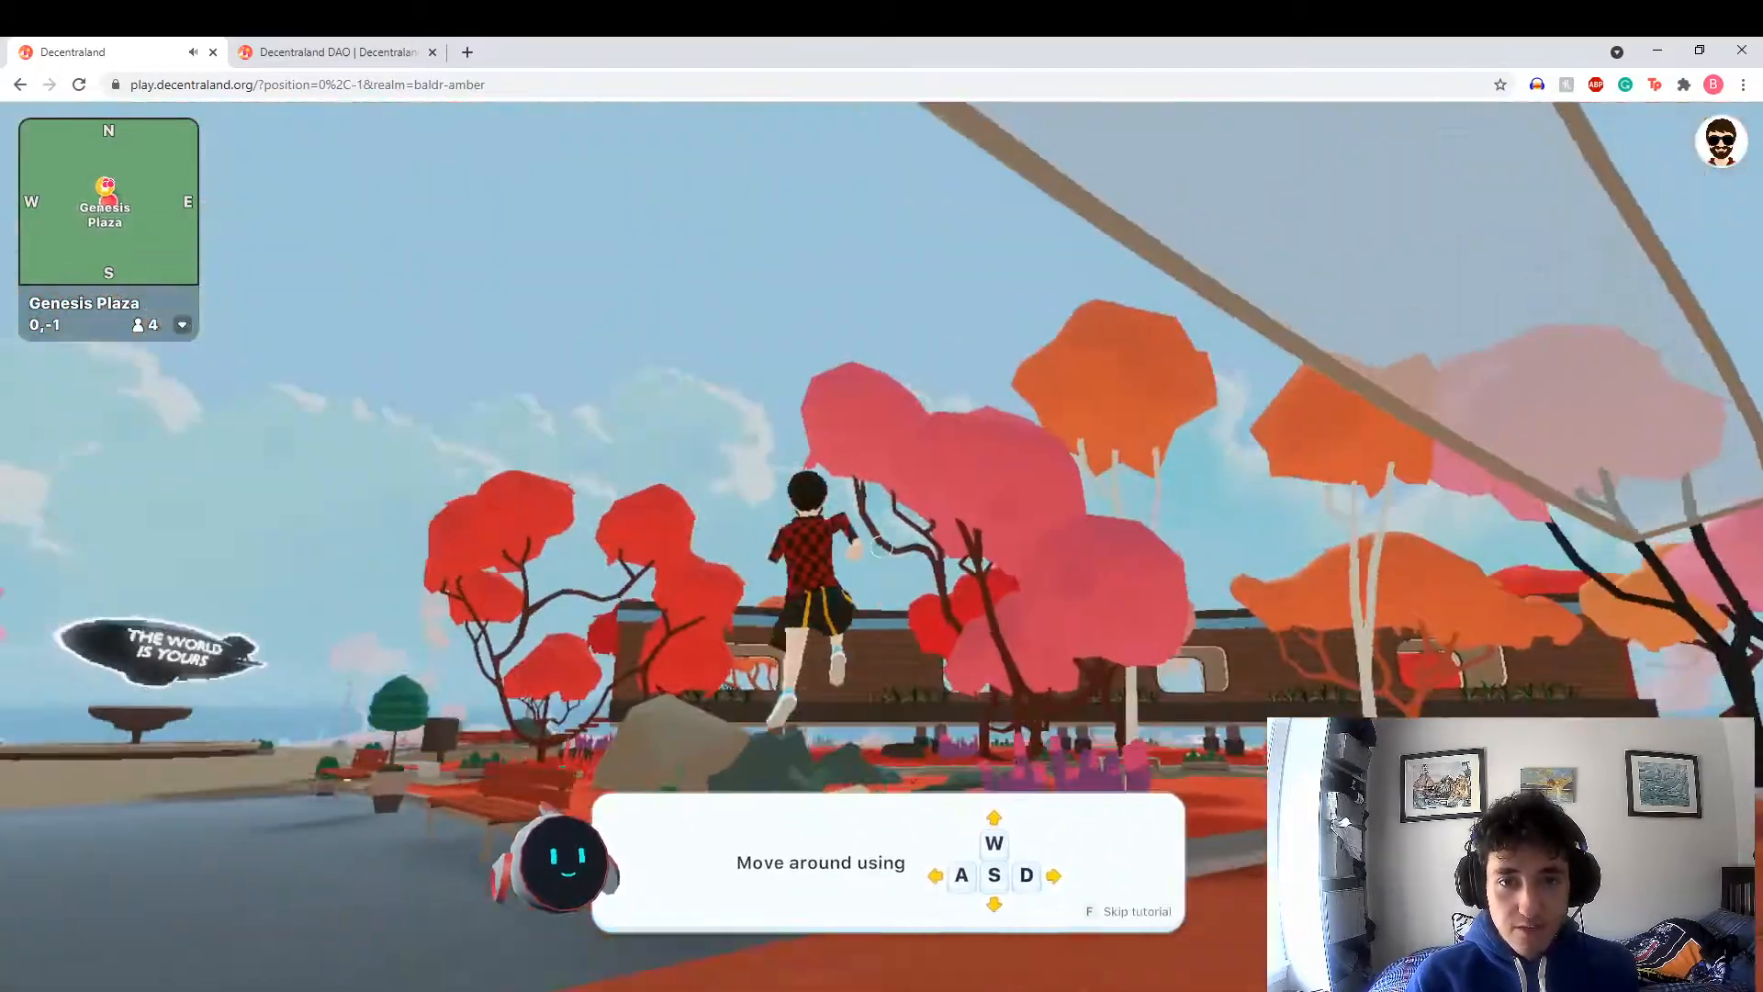
Walk and jump the avatar across Genesis Plaza toward its centre using W, space and C
key("w")
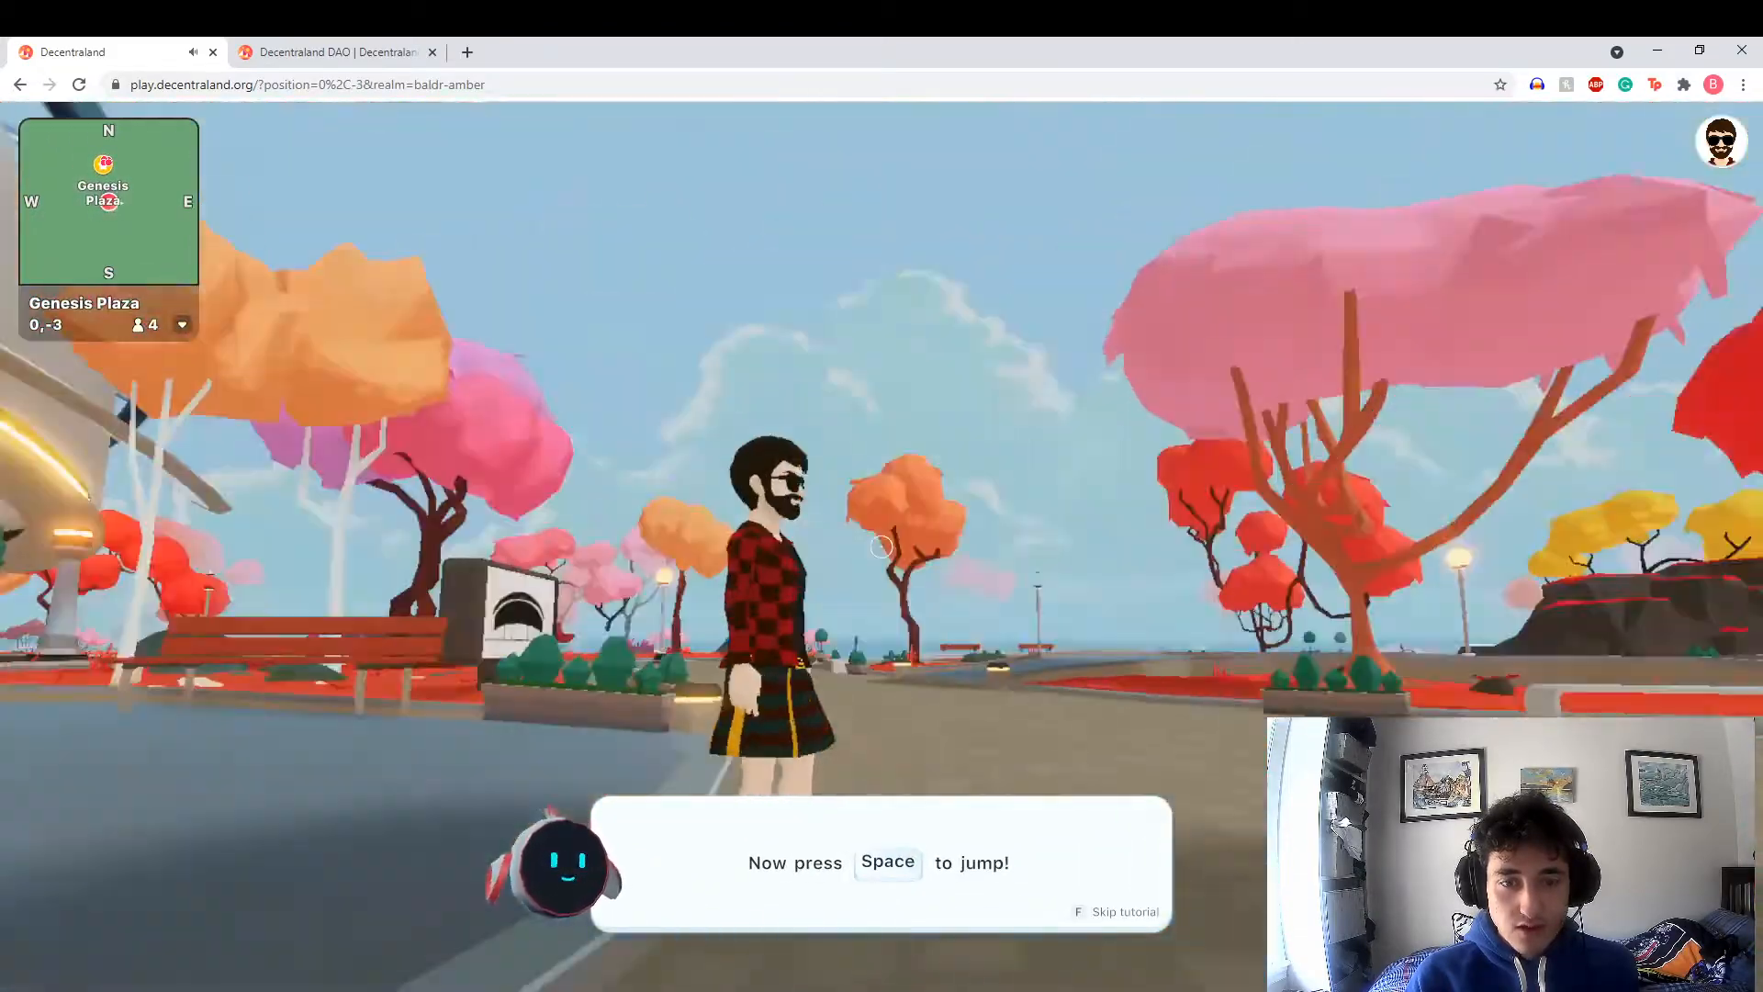
key("space")
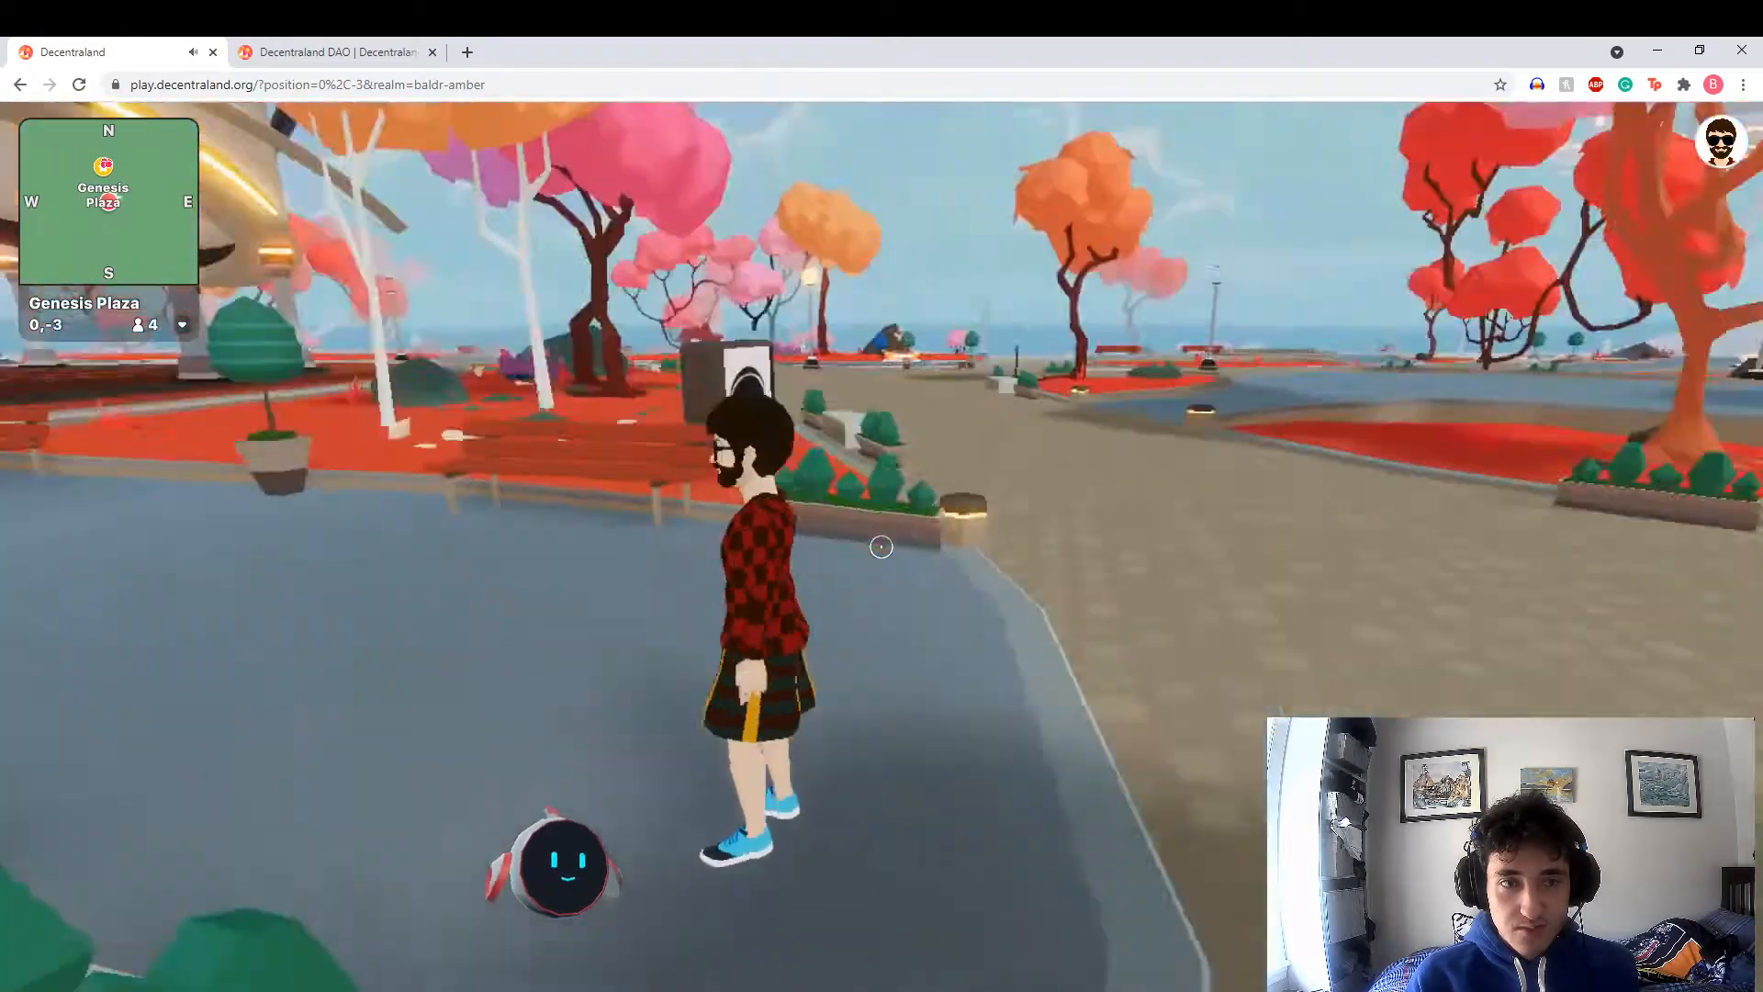
key("w")
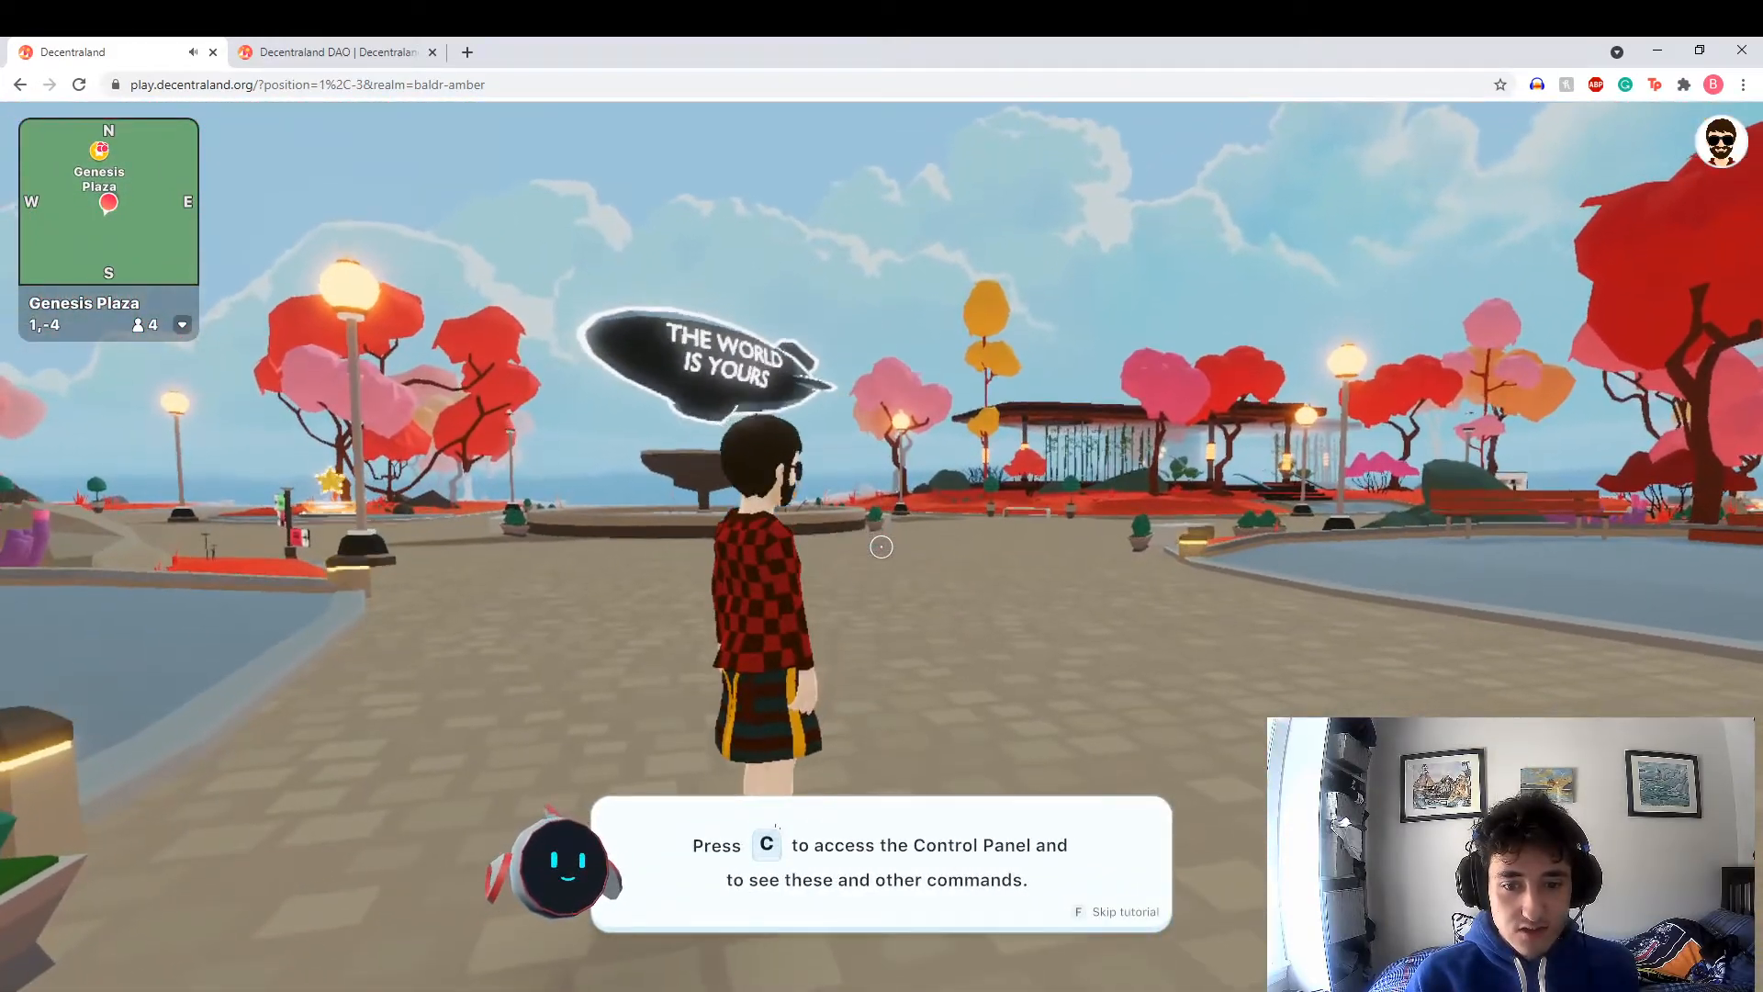
key("c")
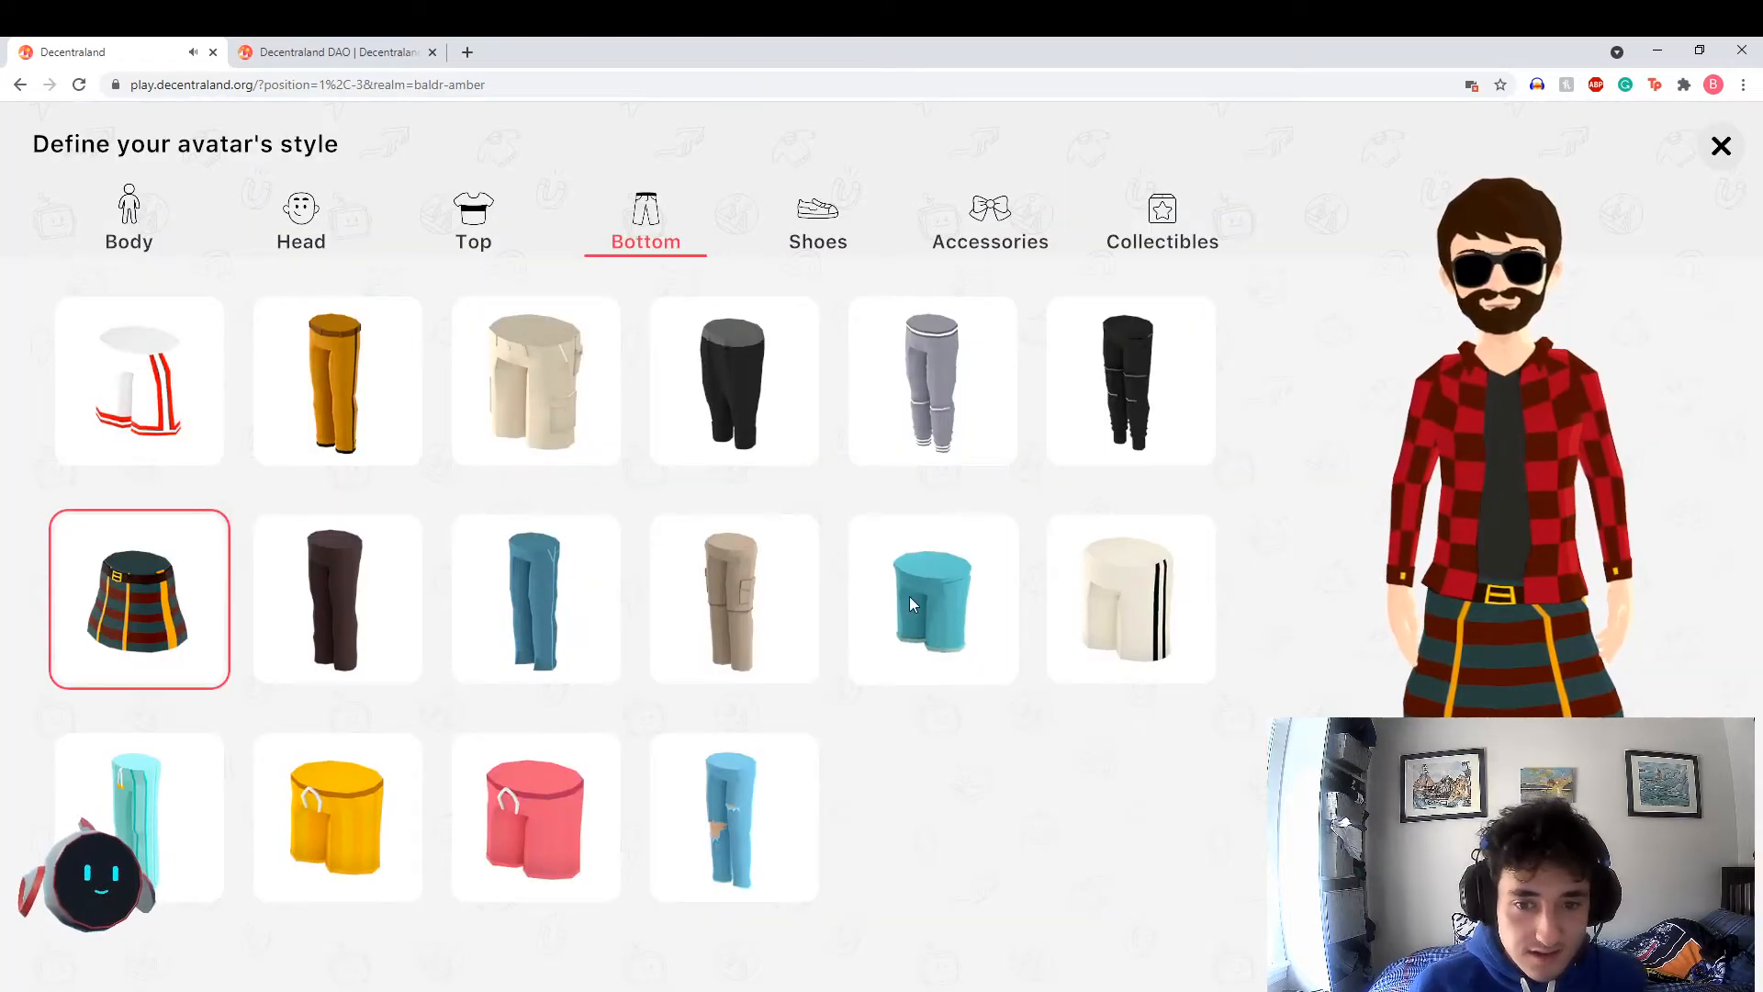
Dress the avatar in turquoise shorts and return to Genesis Plaza
left_click(933, 599)
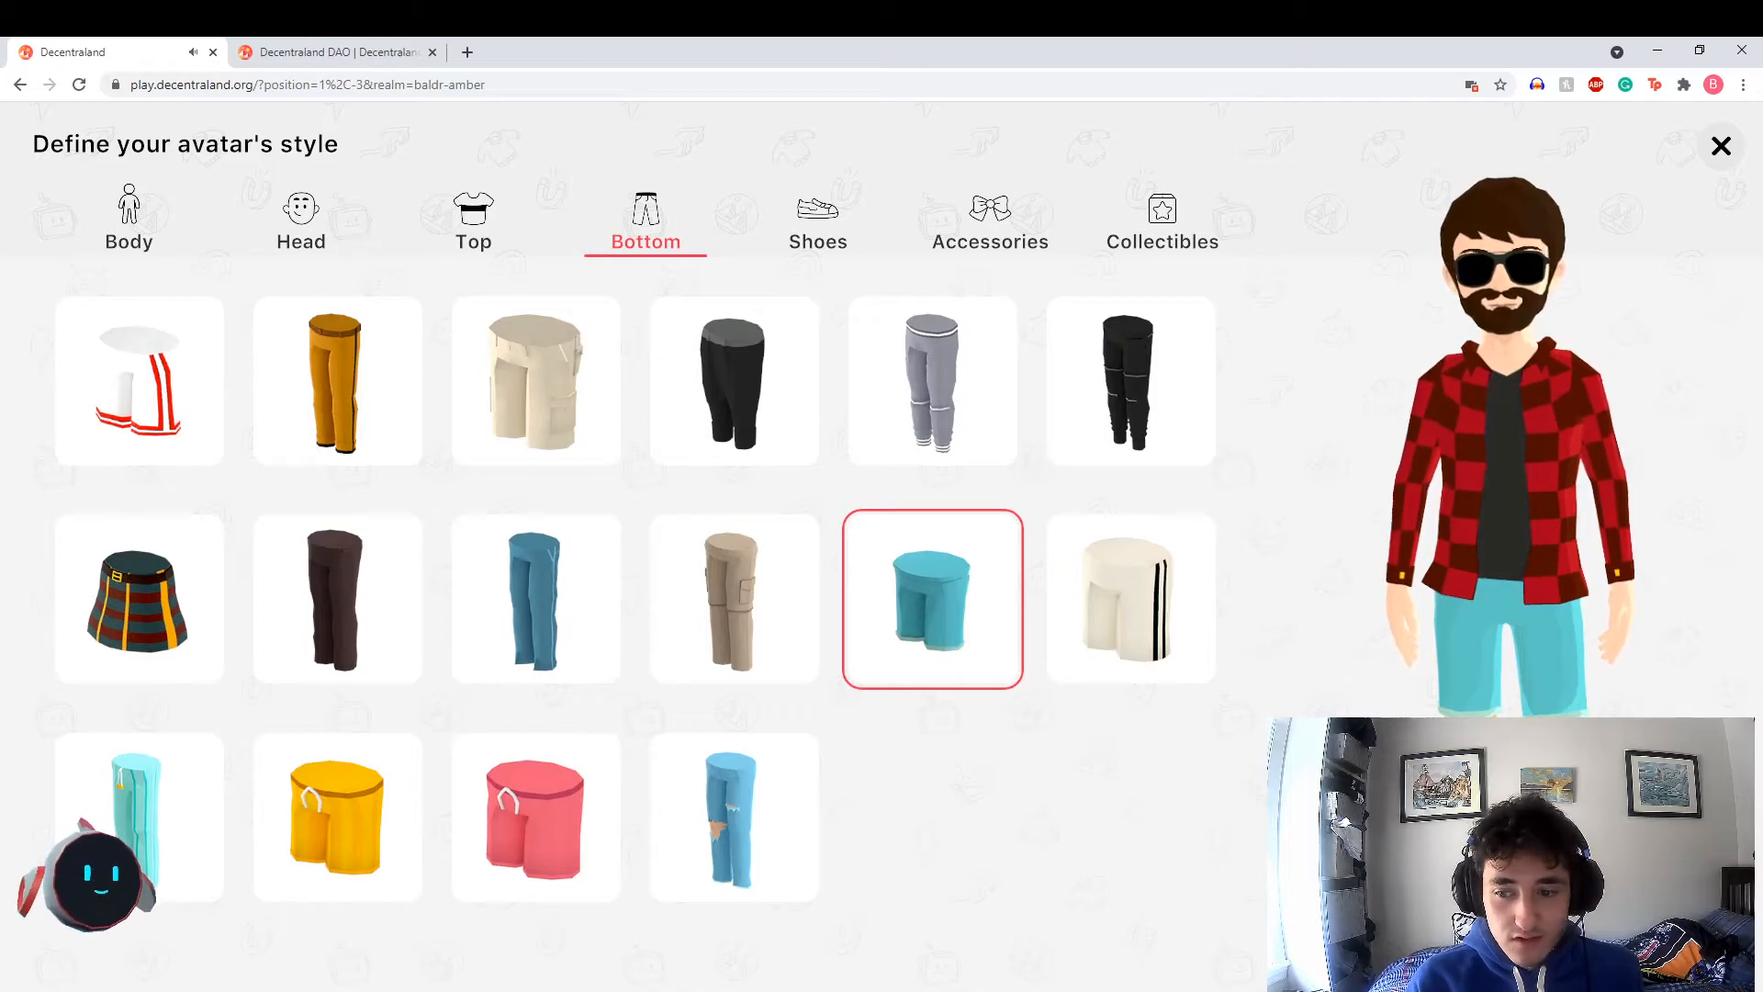
left_click(1718, 145)
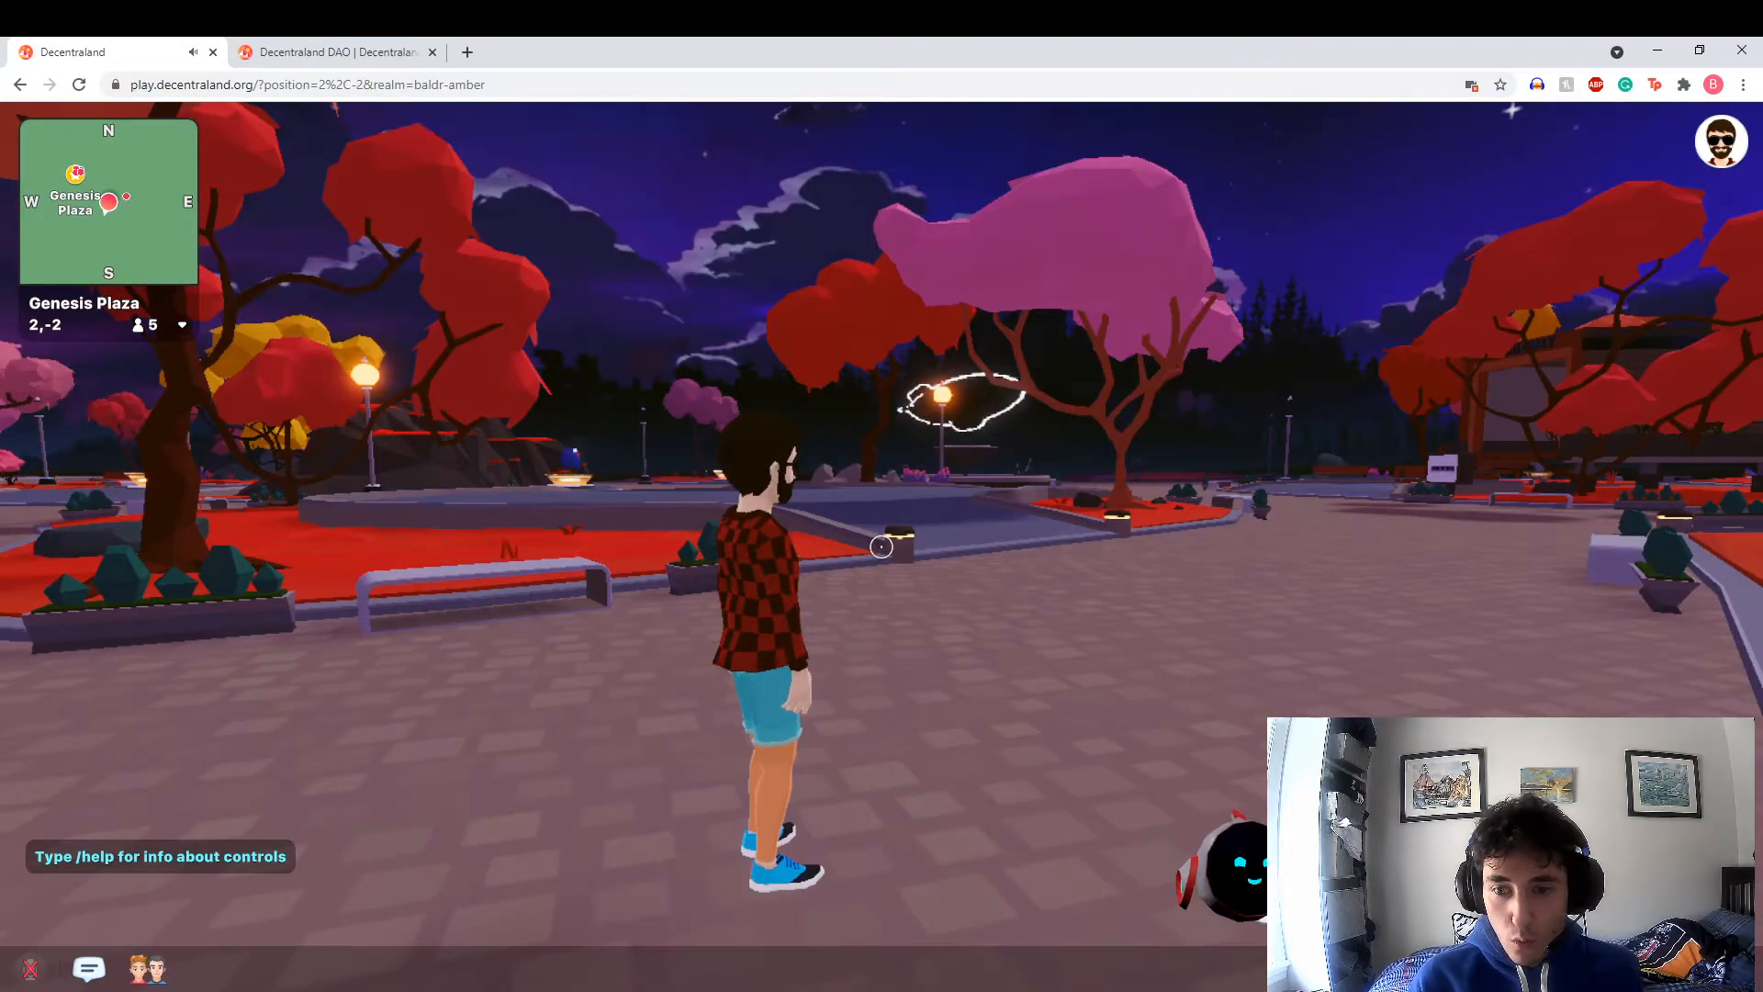
Bring up the Explore and Play list of popular scenes
key("w")
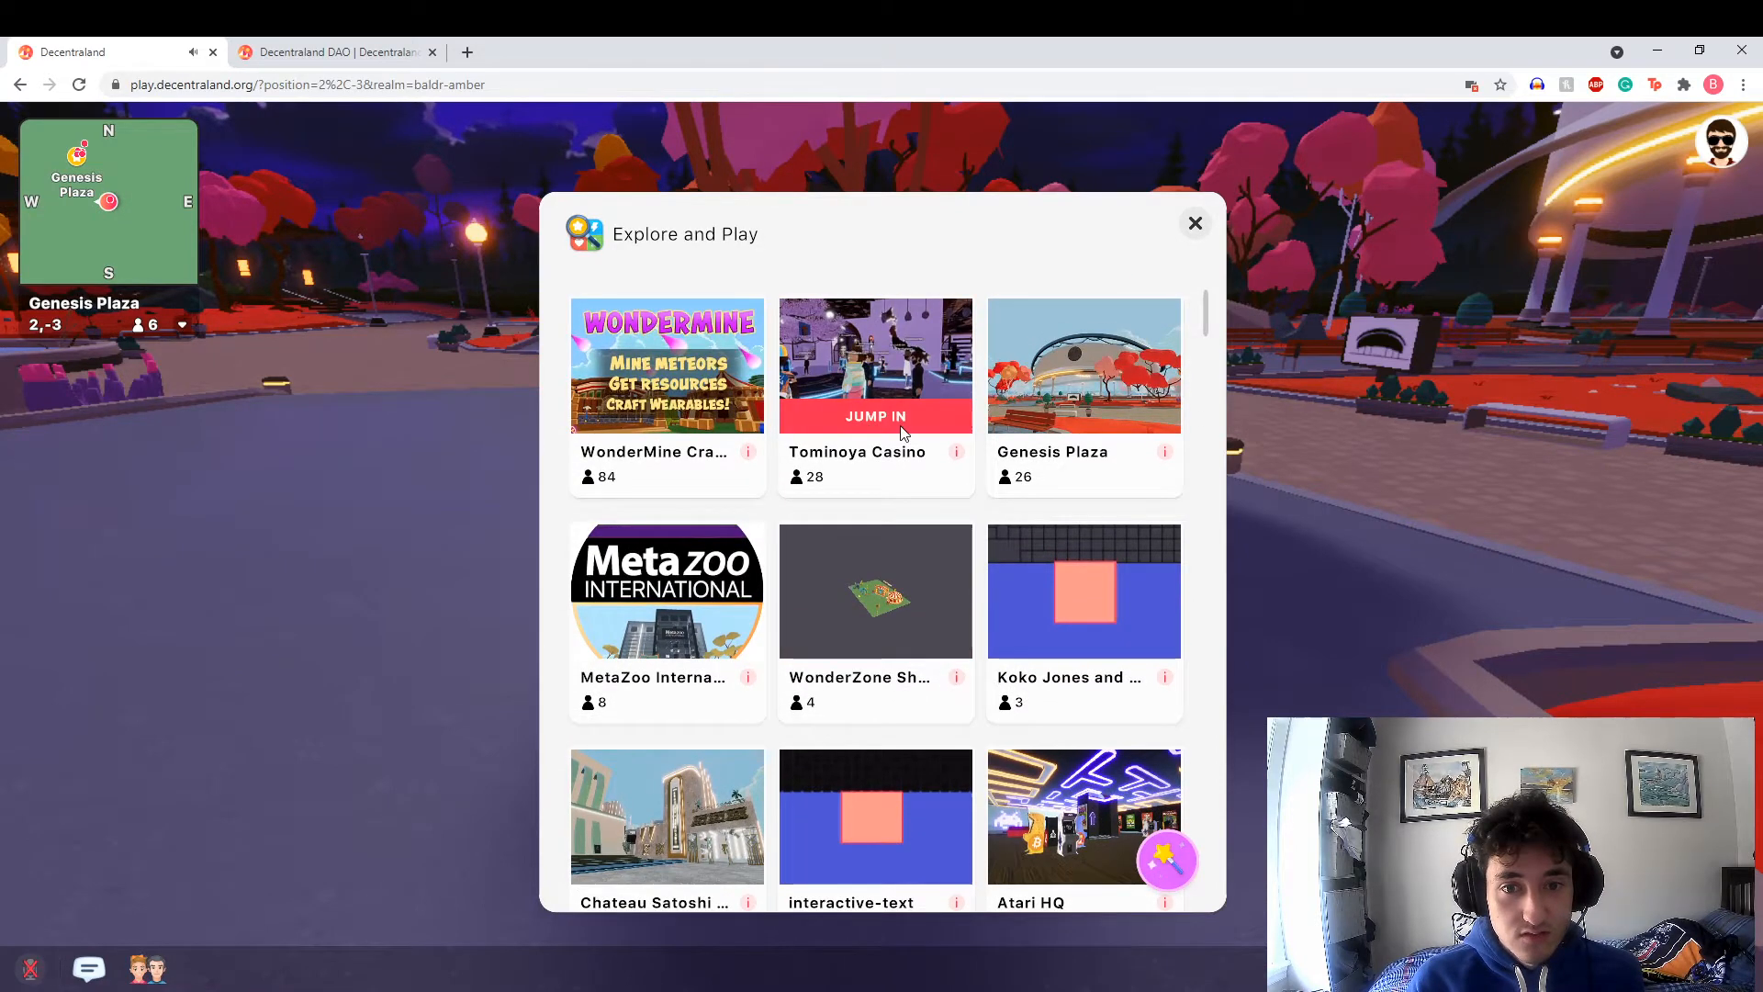
Jump into Tominoya Casino, walk outside, and view Wonderzone North East on the map
left_click(874, 417)
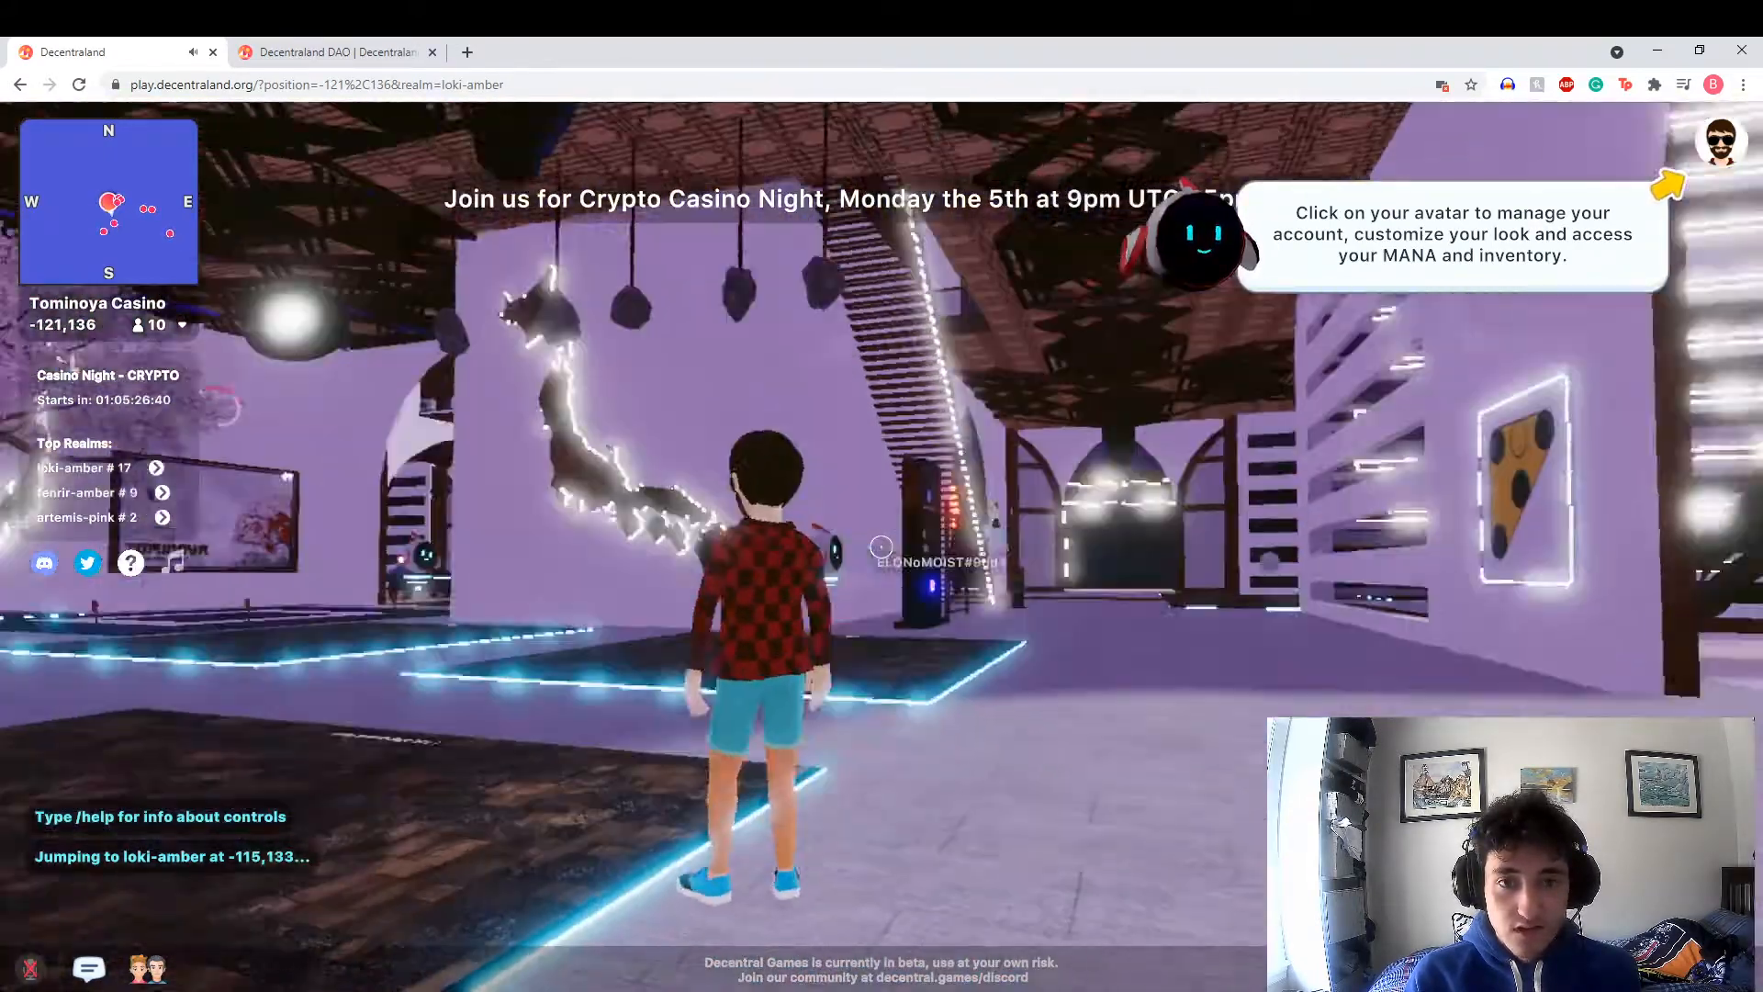
key("w")
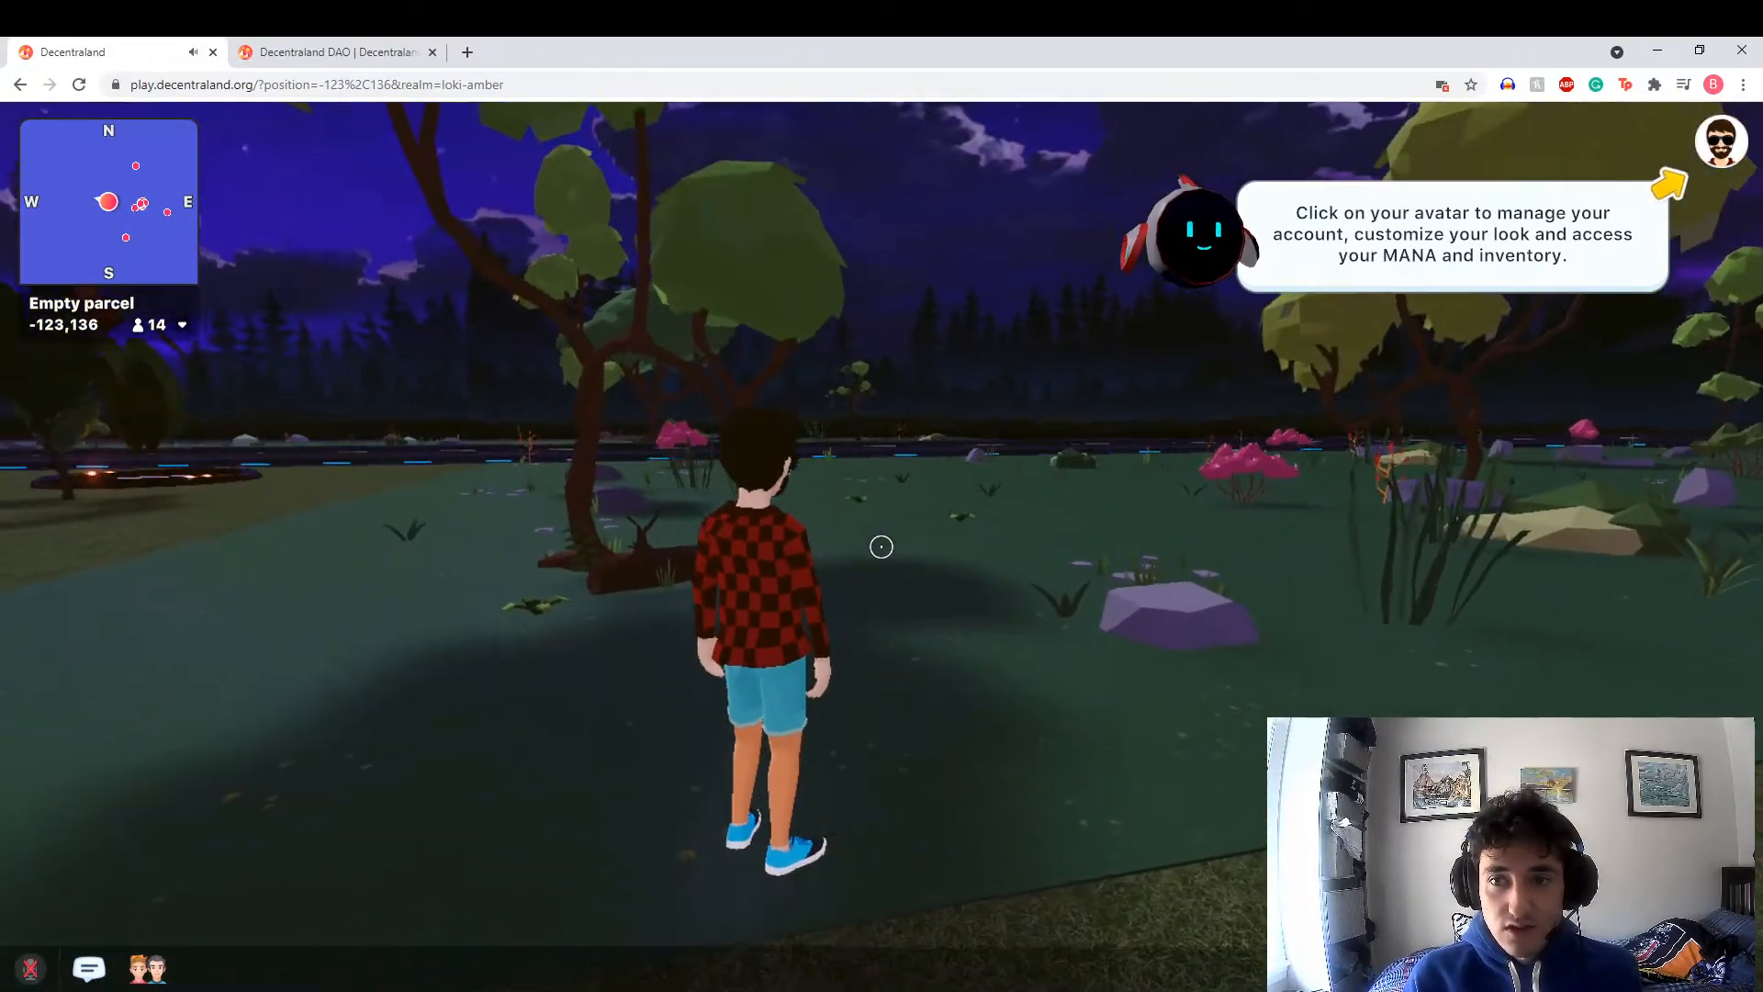
left_click(1721, 142)
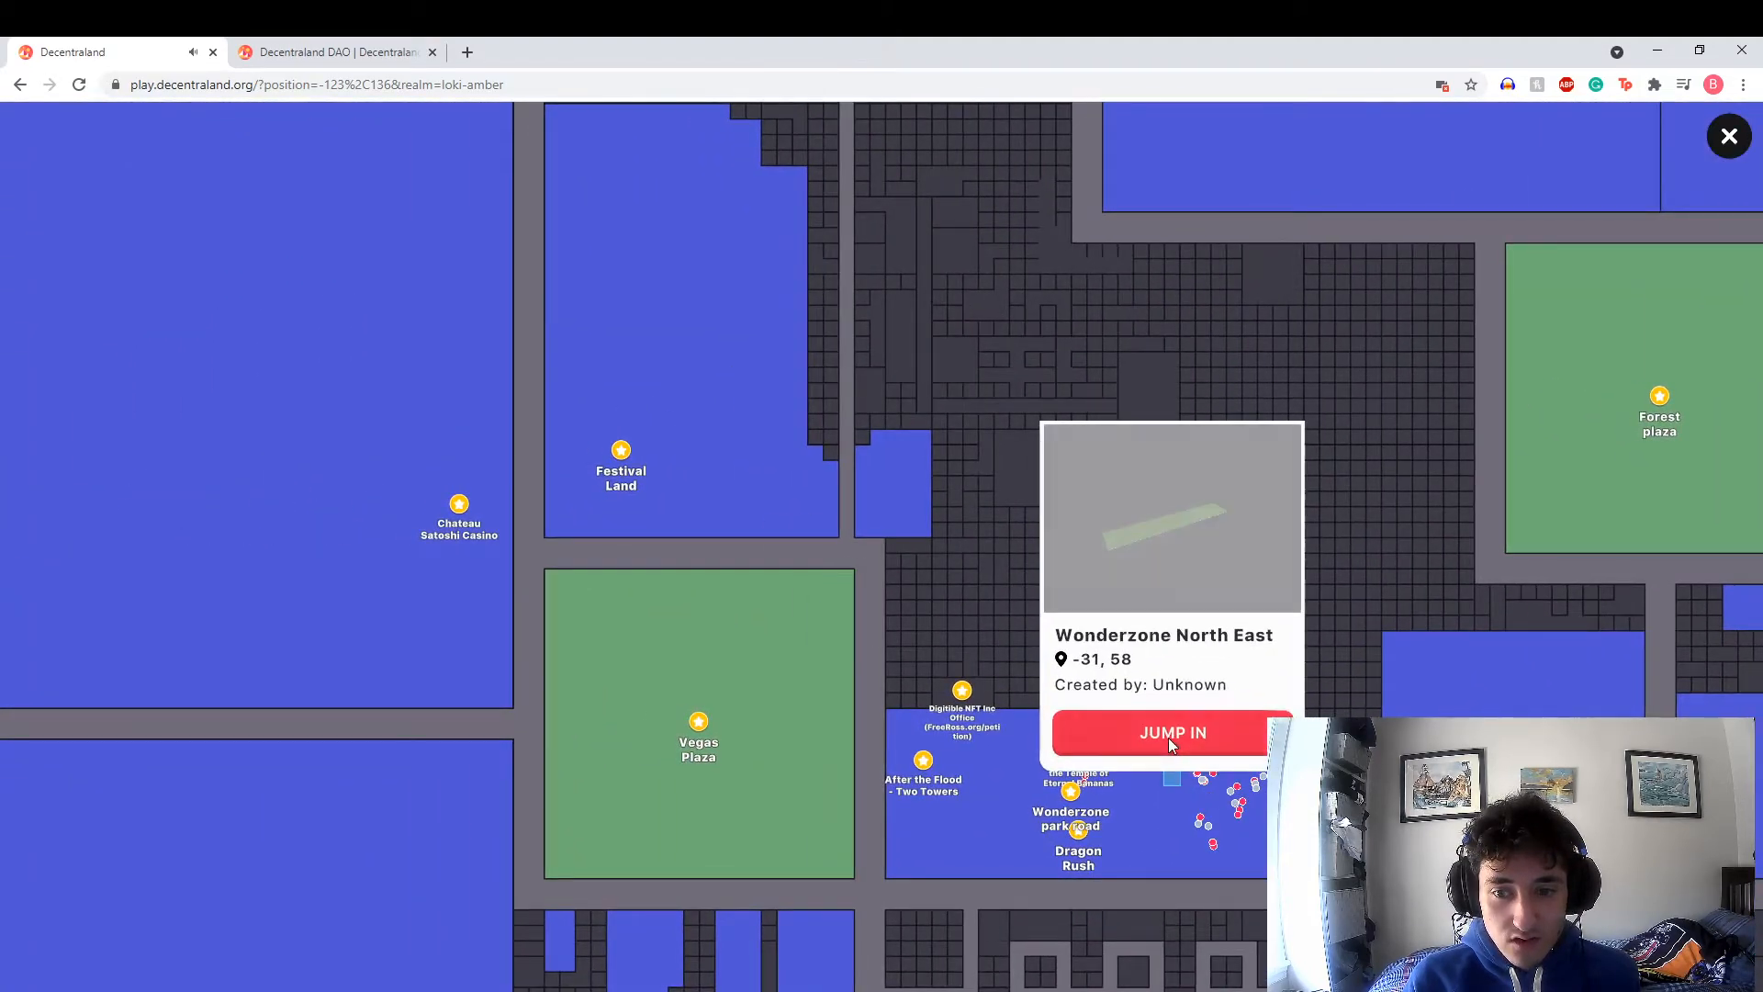
Teleport to Wonderzone North East next to Gingerbread Breakdown at -44,60
left_click(1171, 732)
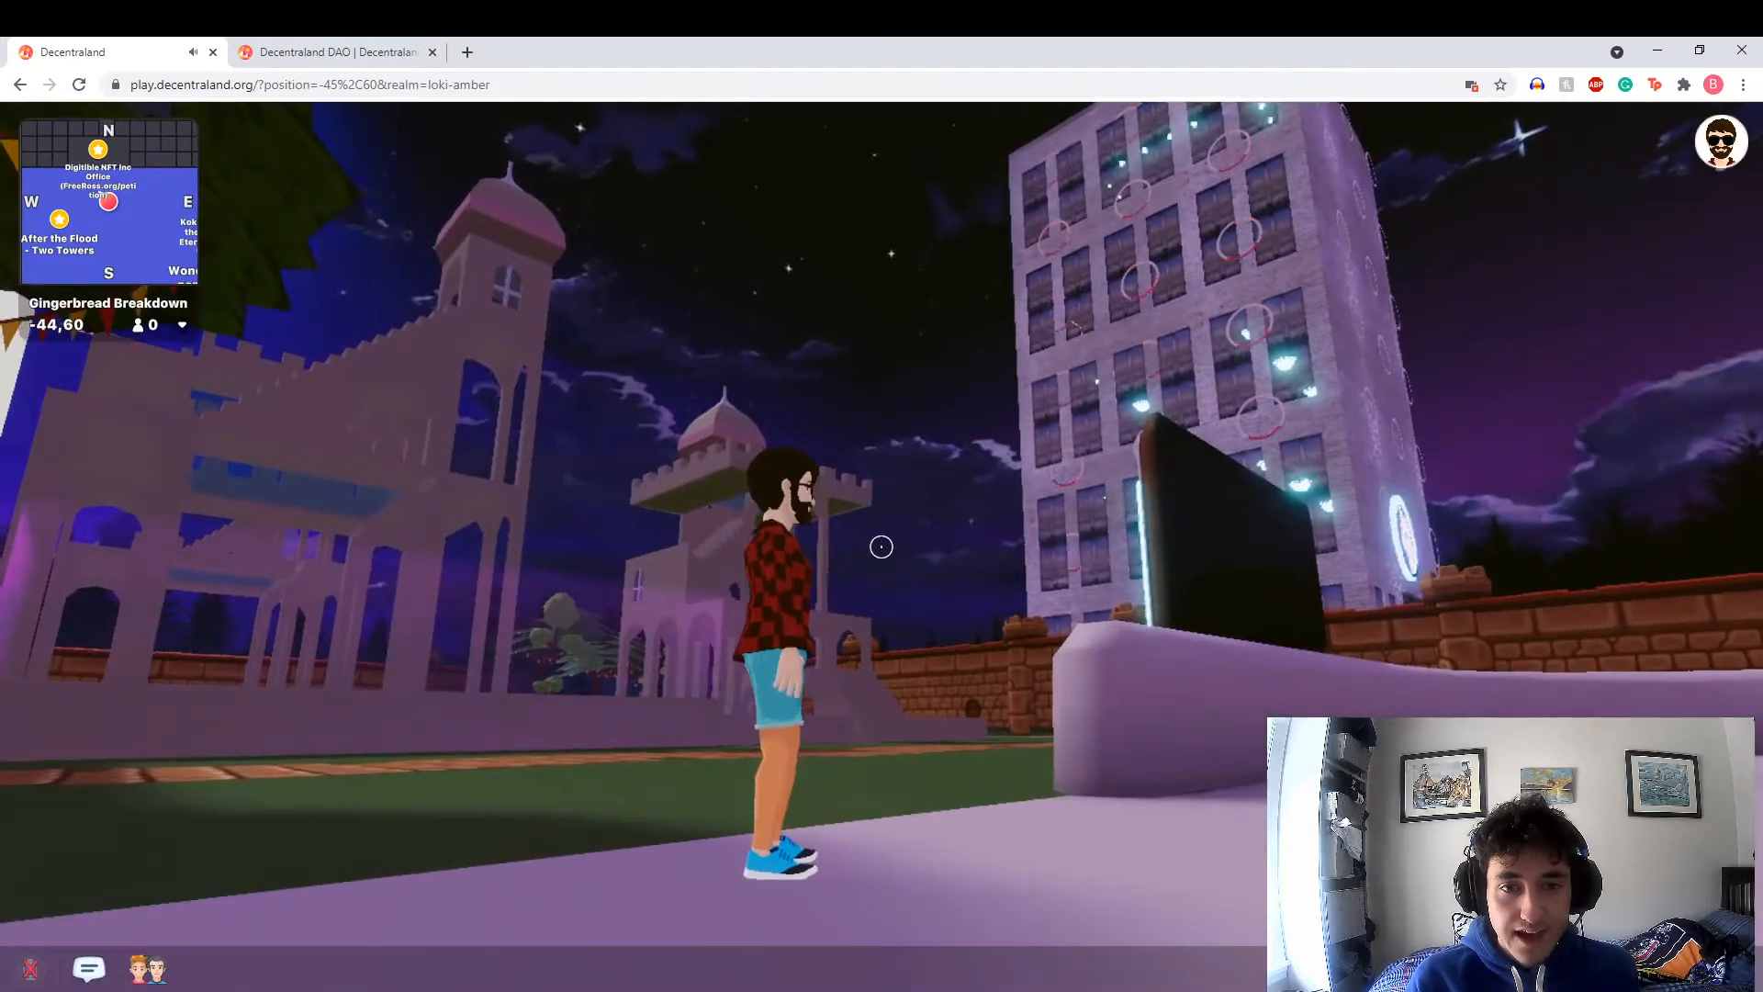
Run through the snowy Gingerbread Breakdown scene and along the castle wall to -45,60
key("w")
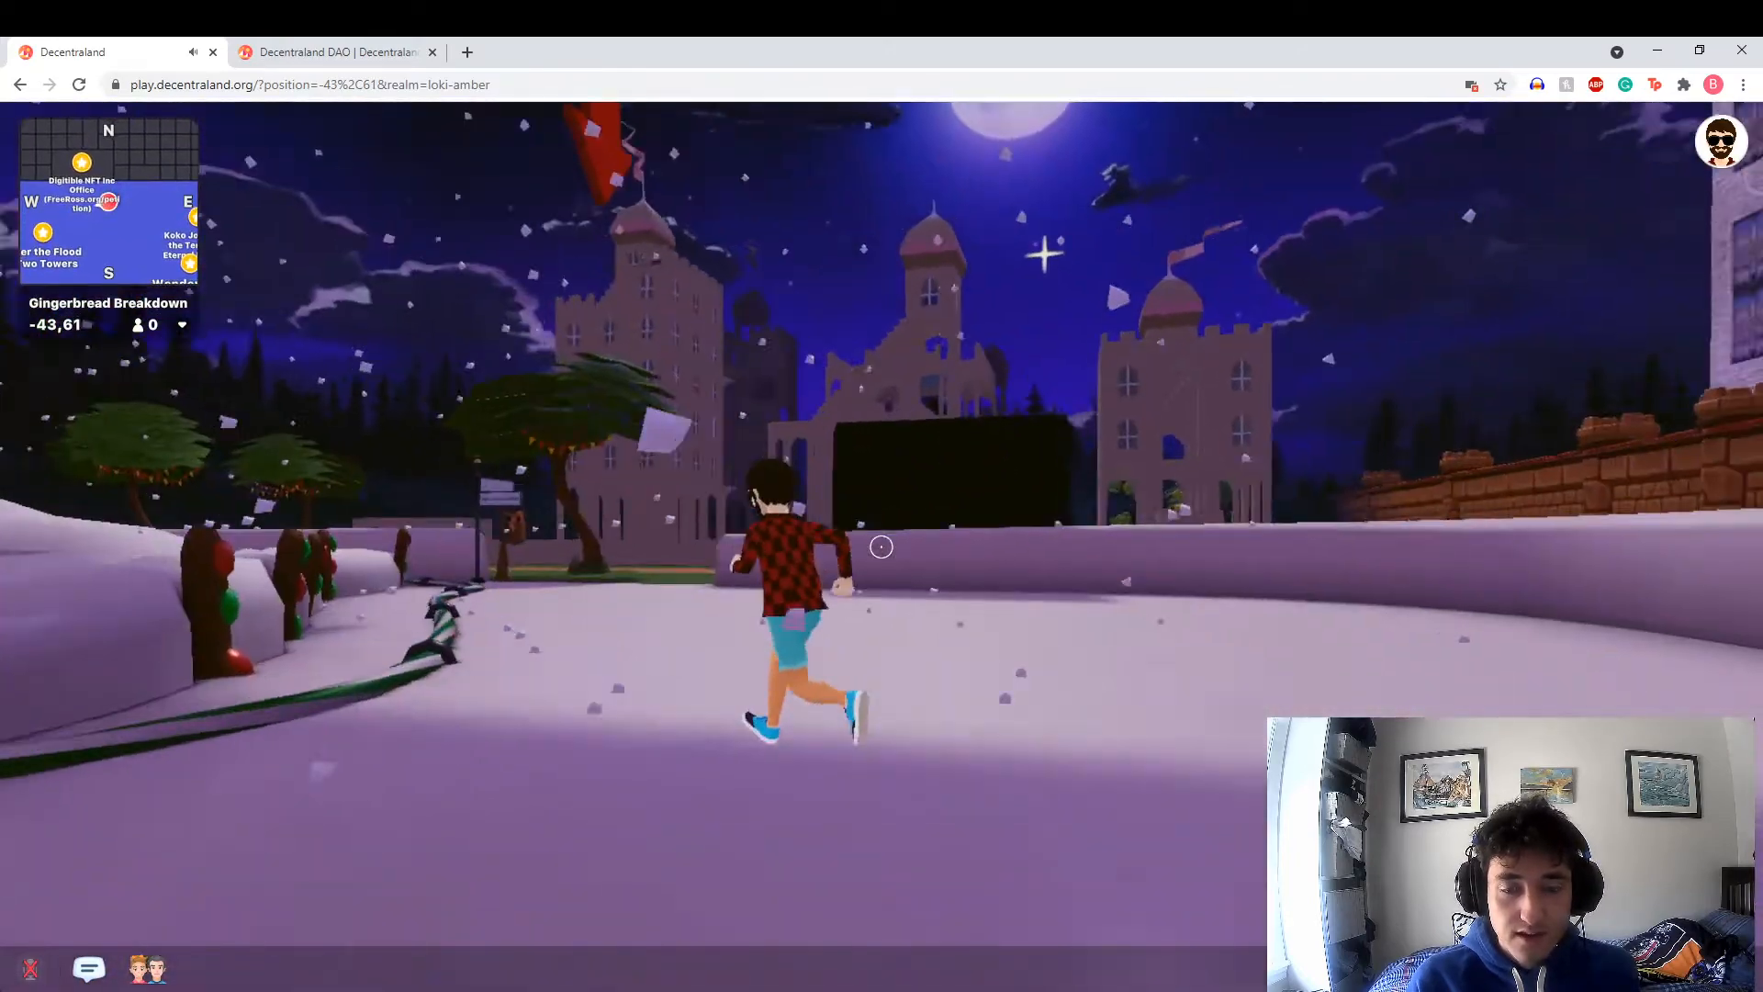
key("w")
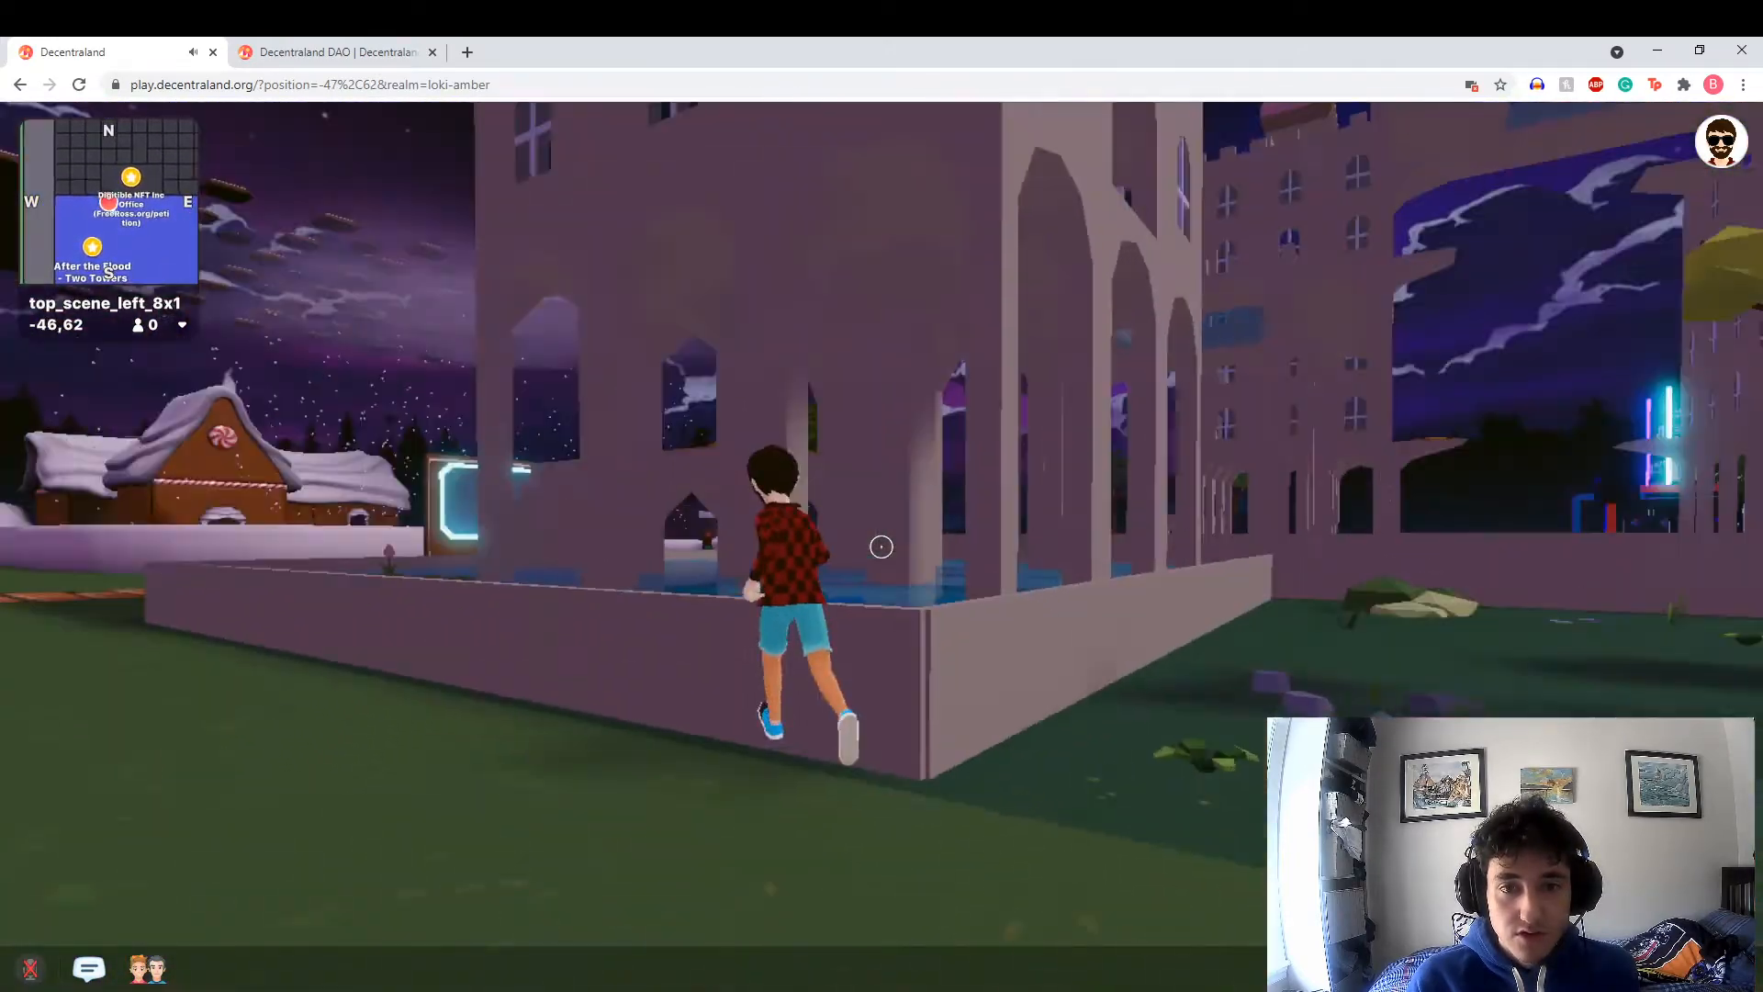
key("w")
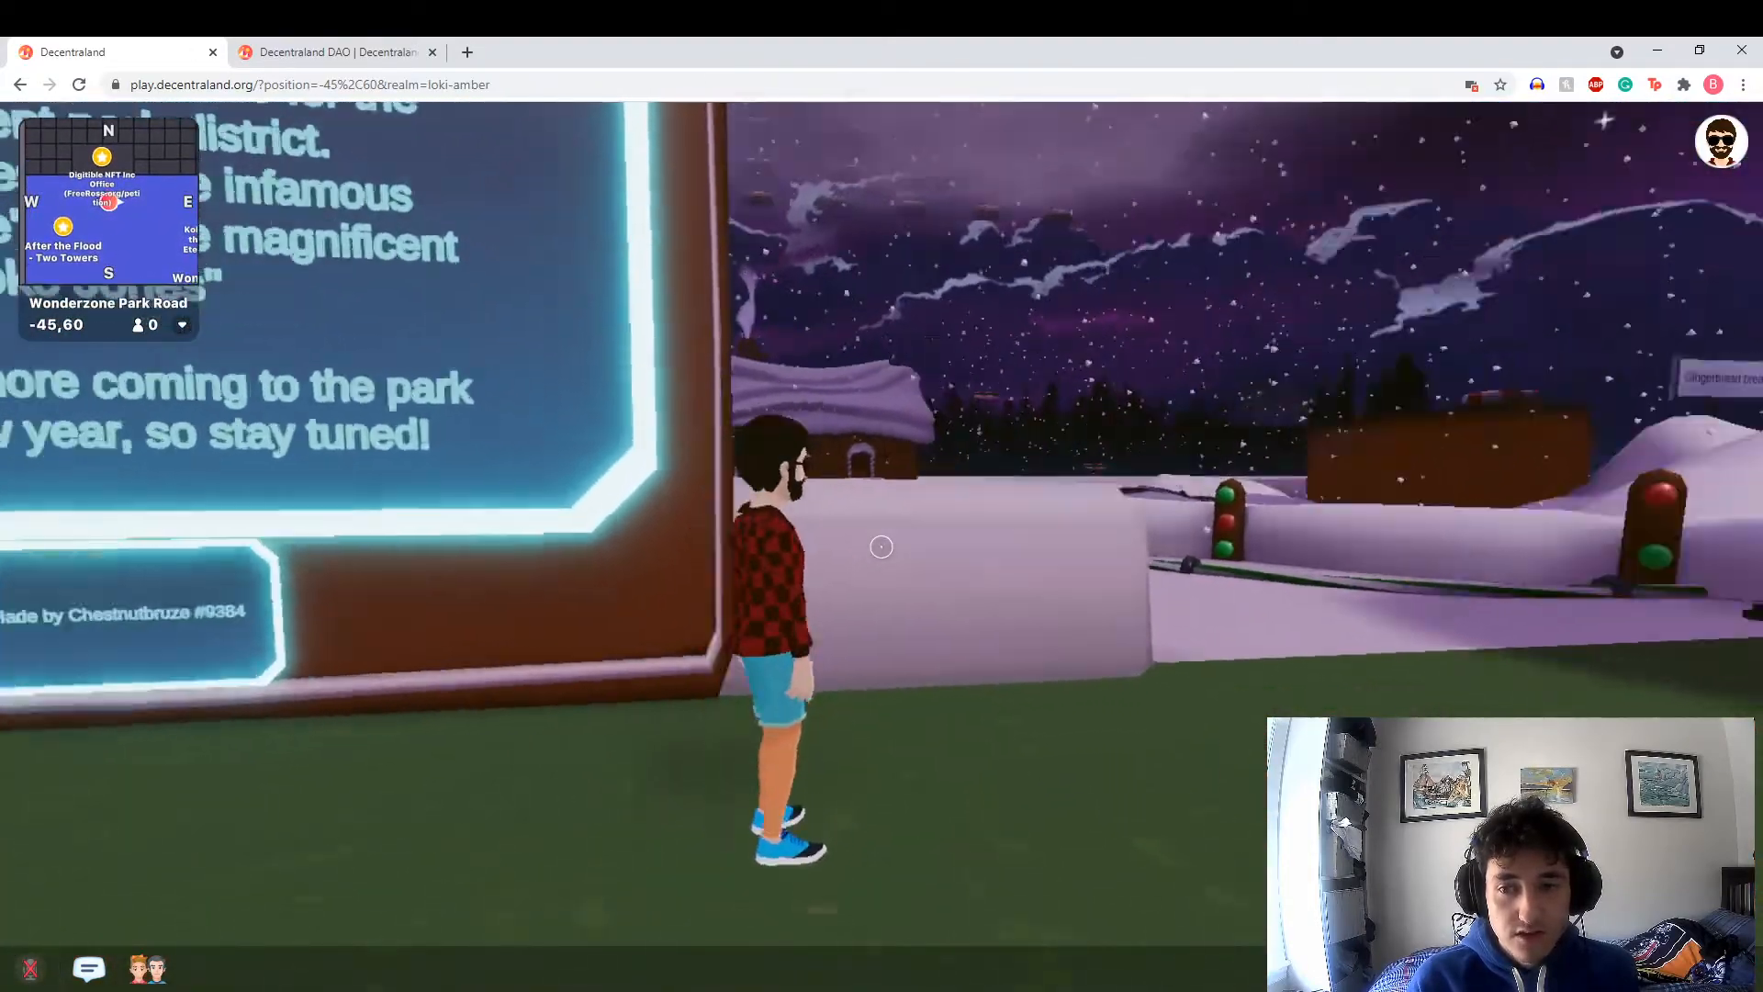
Walk the avatar up to the glowing information sign on Wonderzone Park Road
key("w")
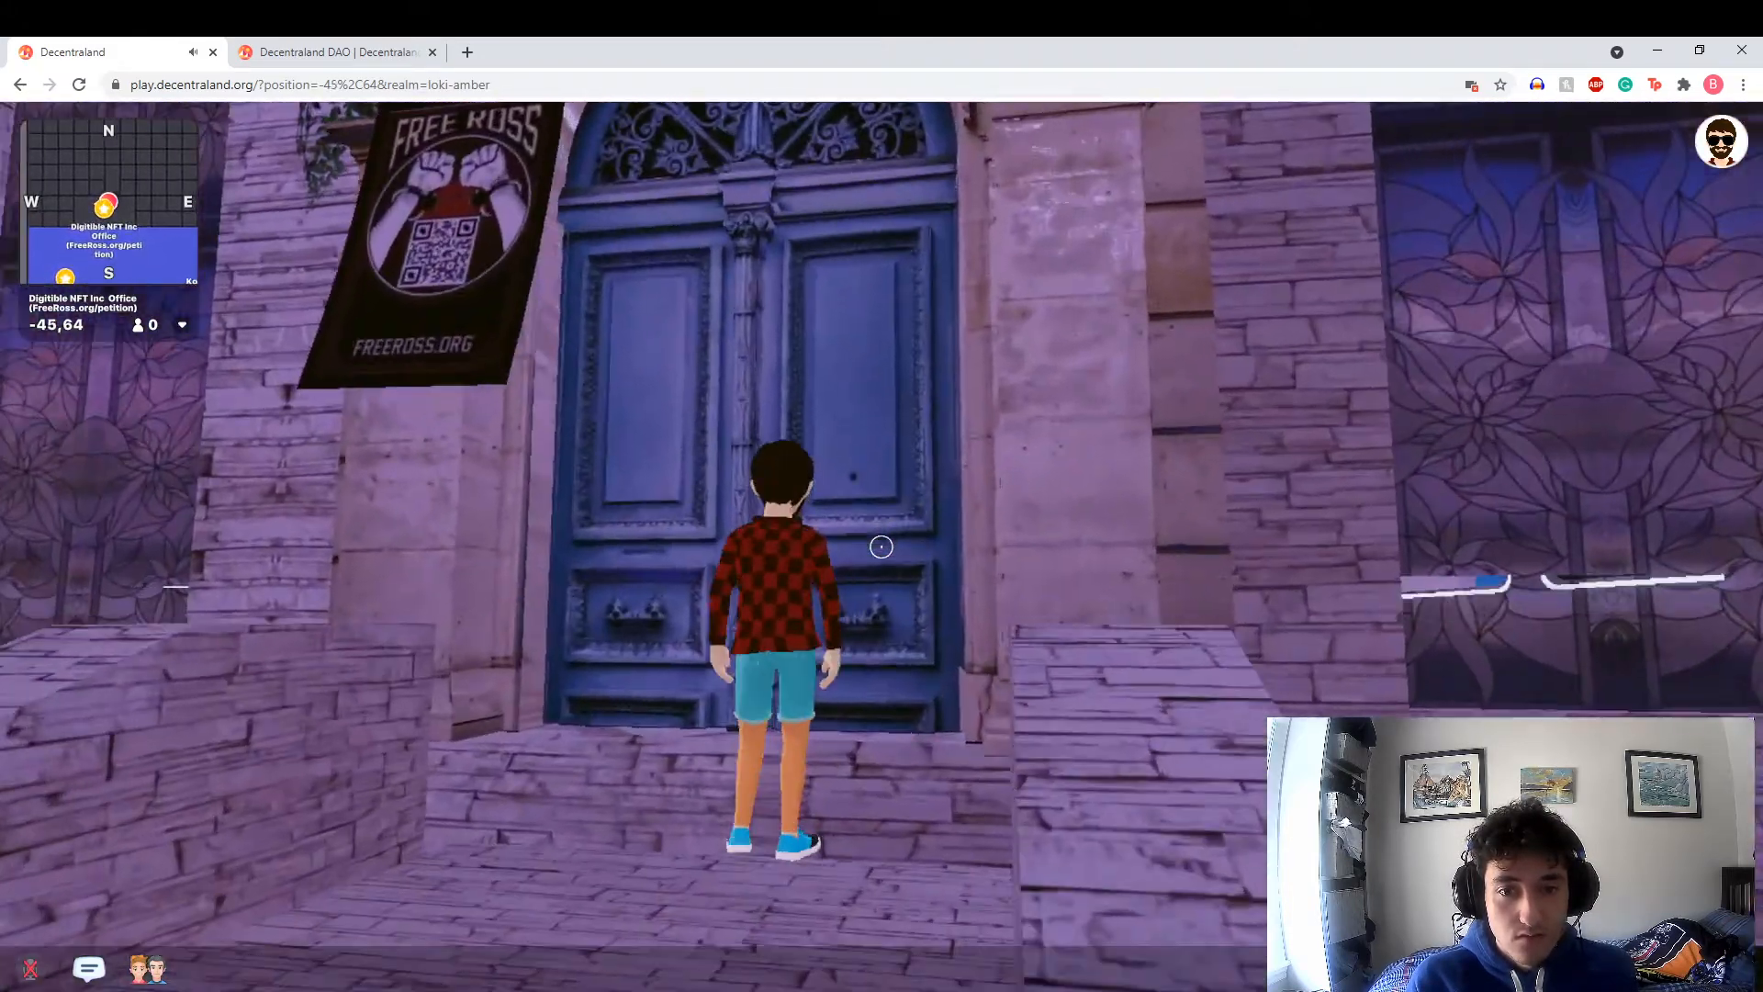
Run past the Digitible office doorway, across the empty grassy parcels, to the beach with the giant stone ball
key("w")
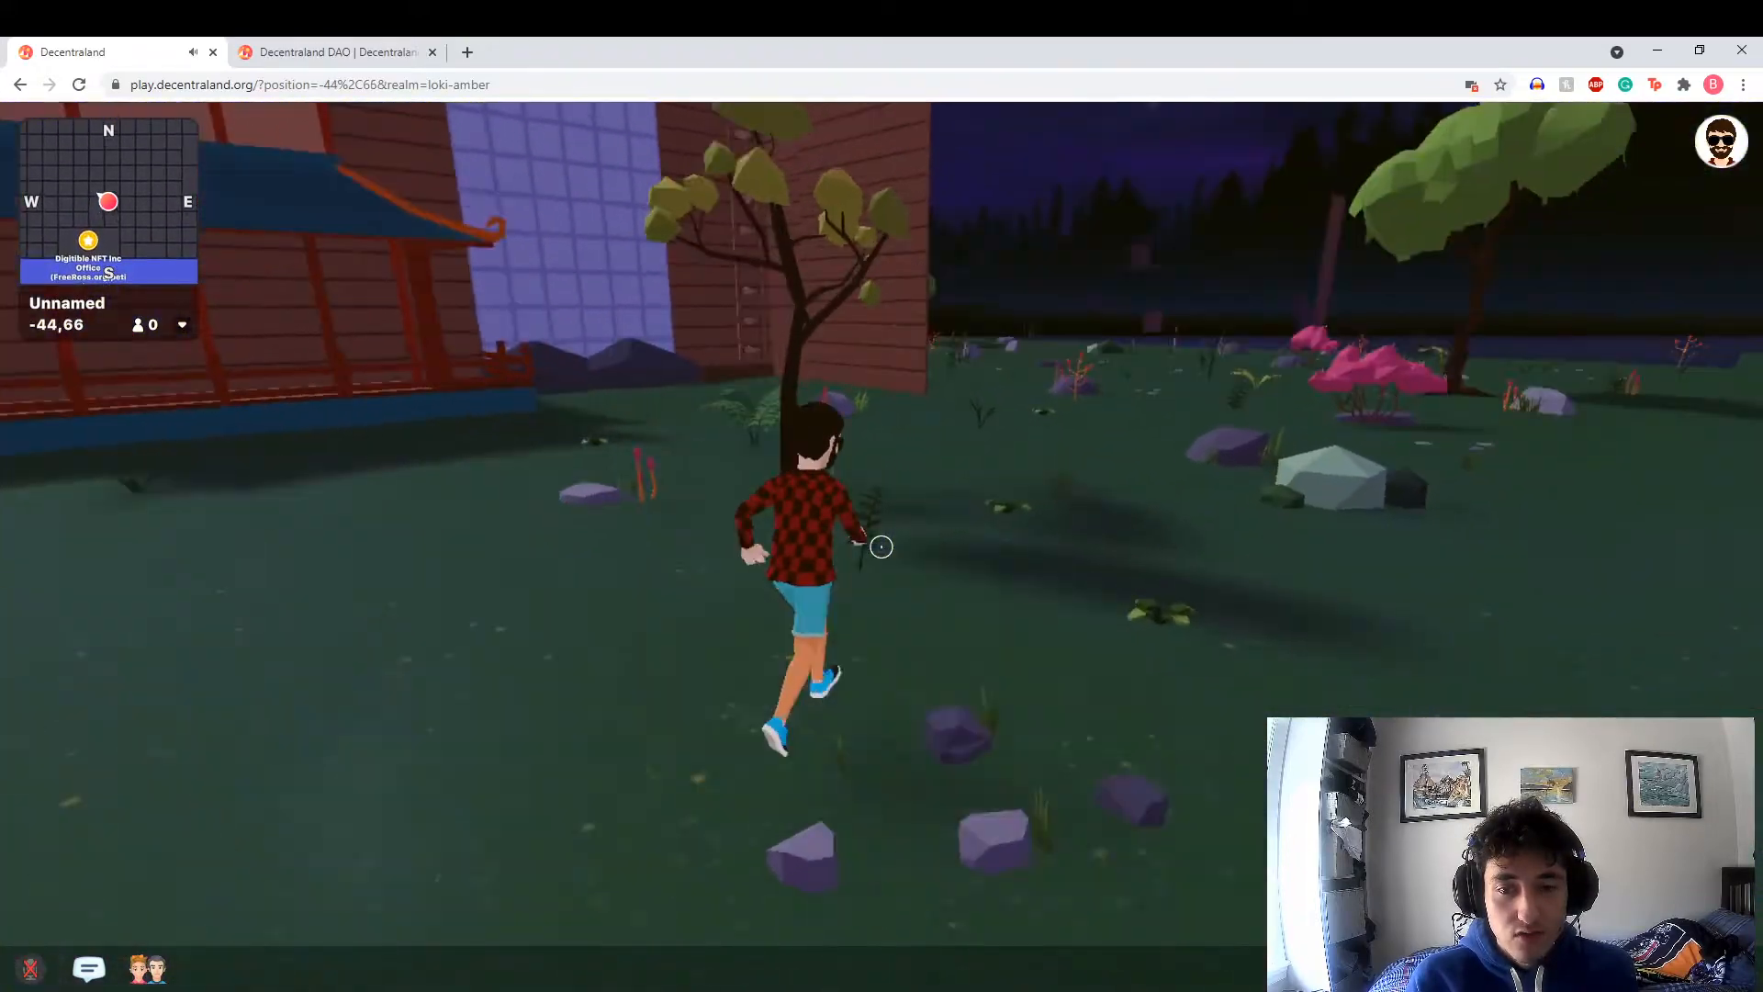
key("w")
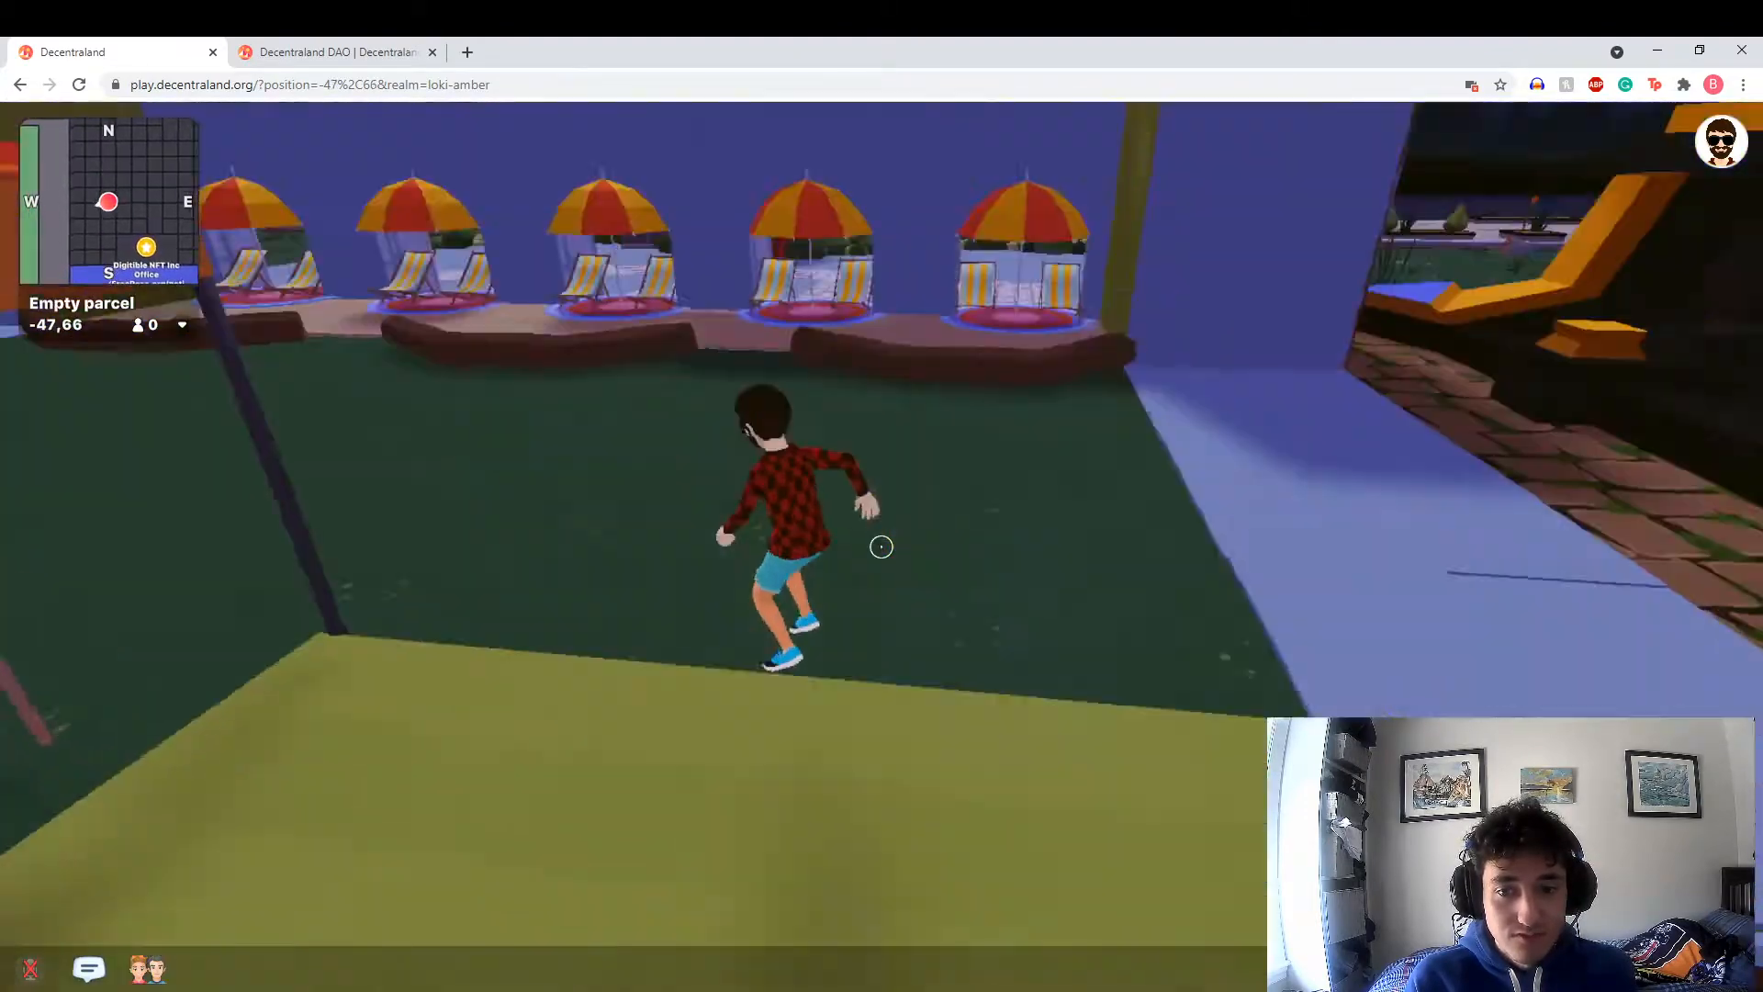
key("w")
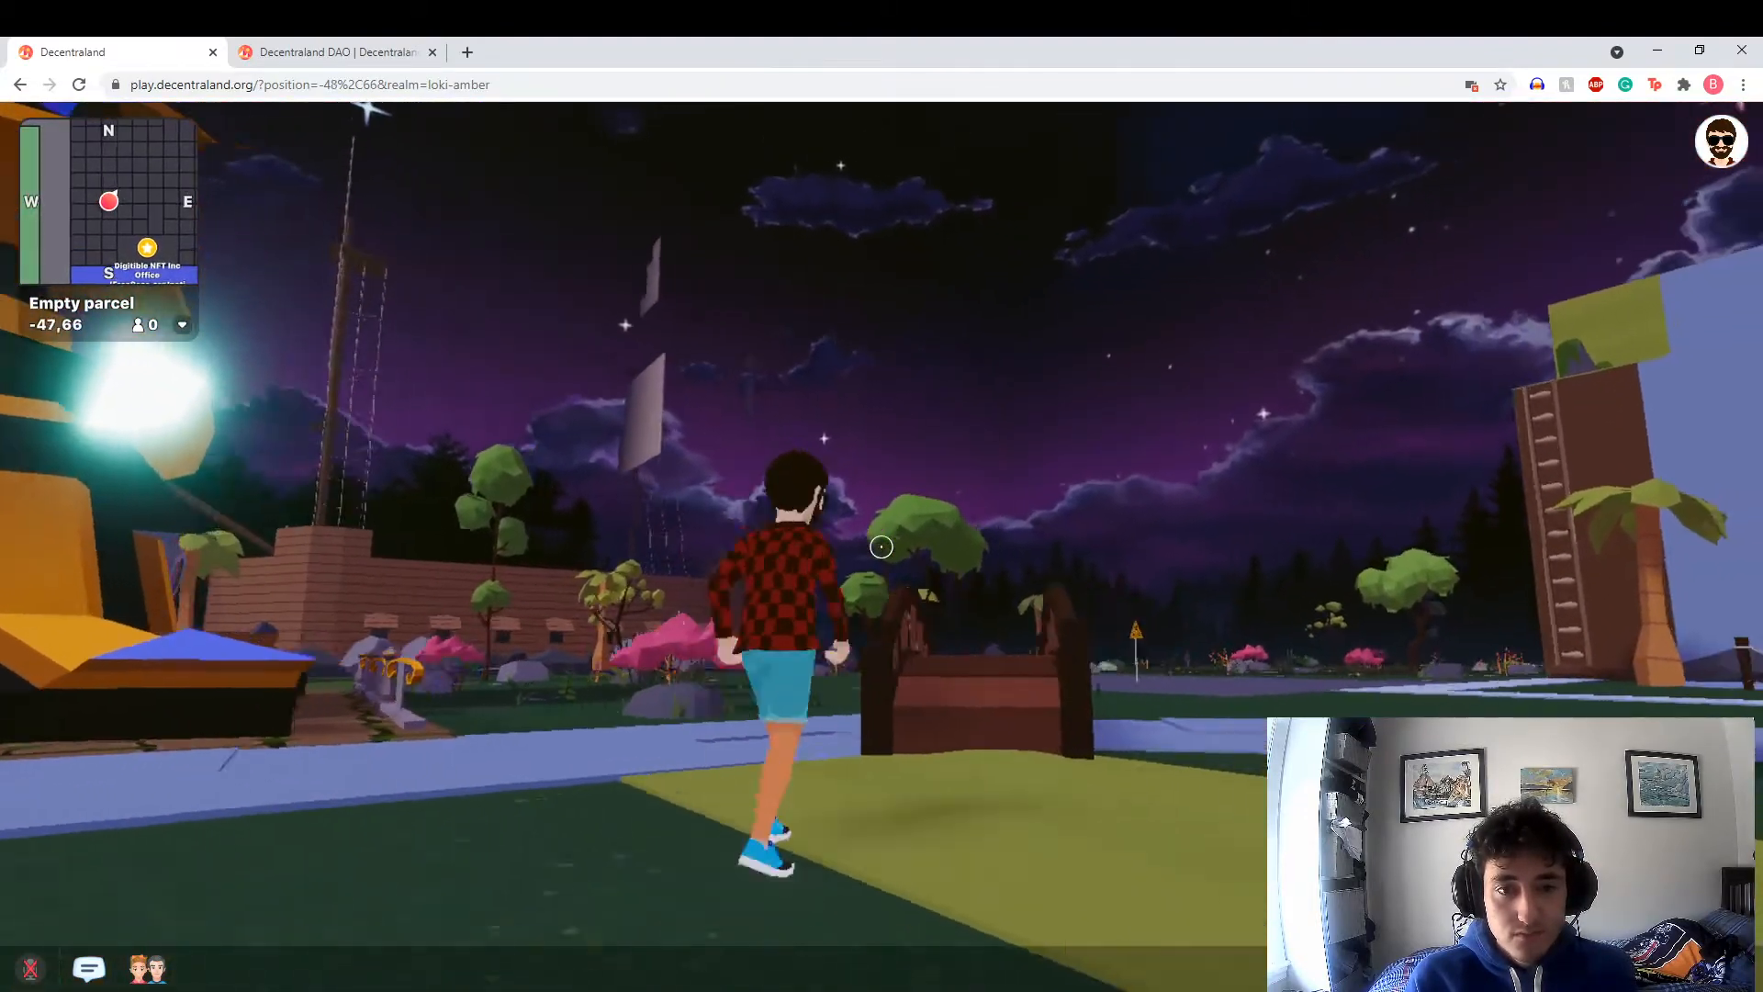
key("w")
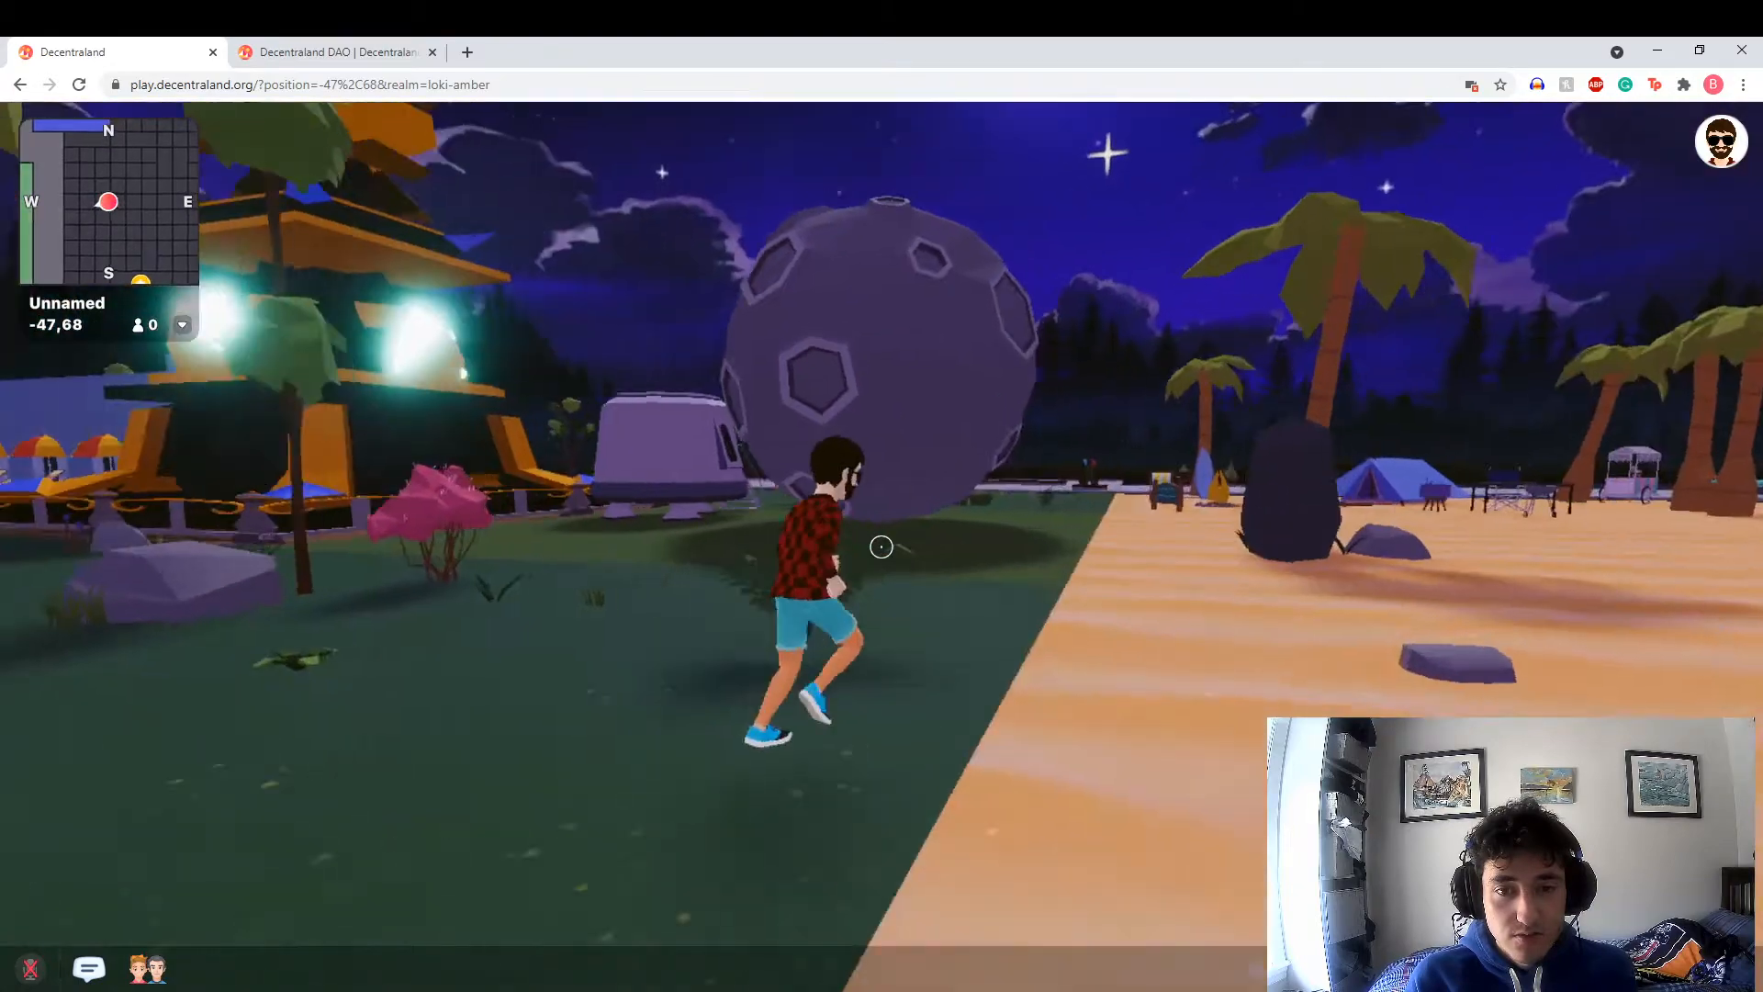
key("w")
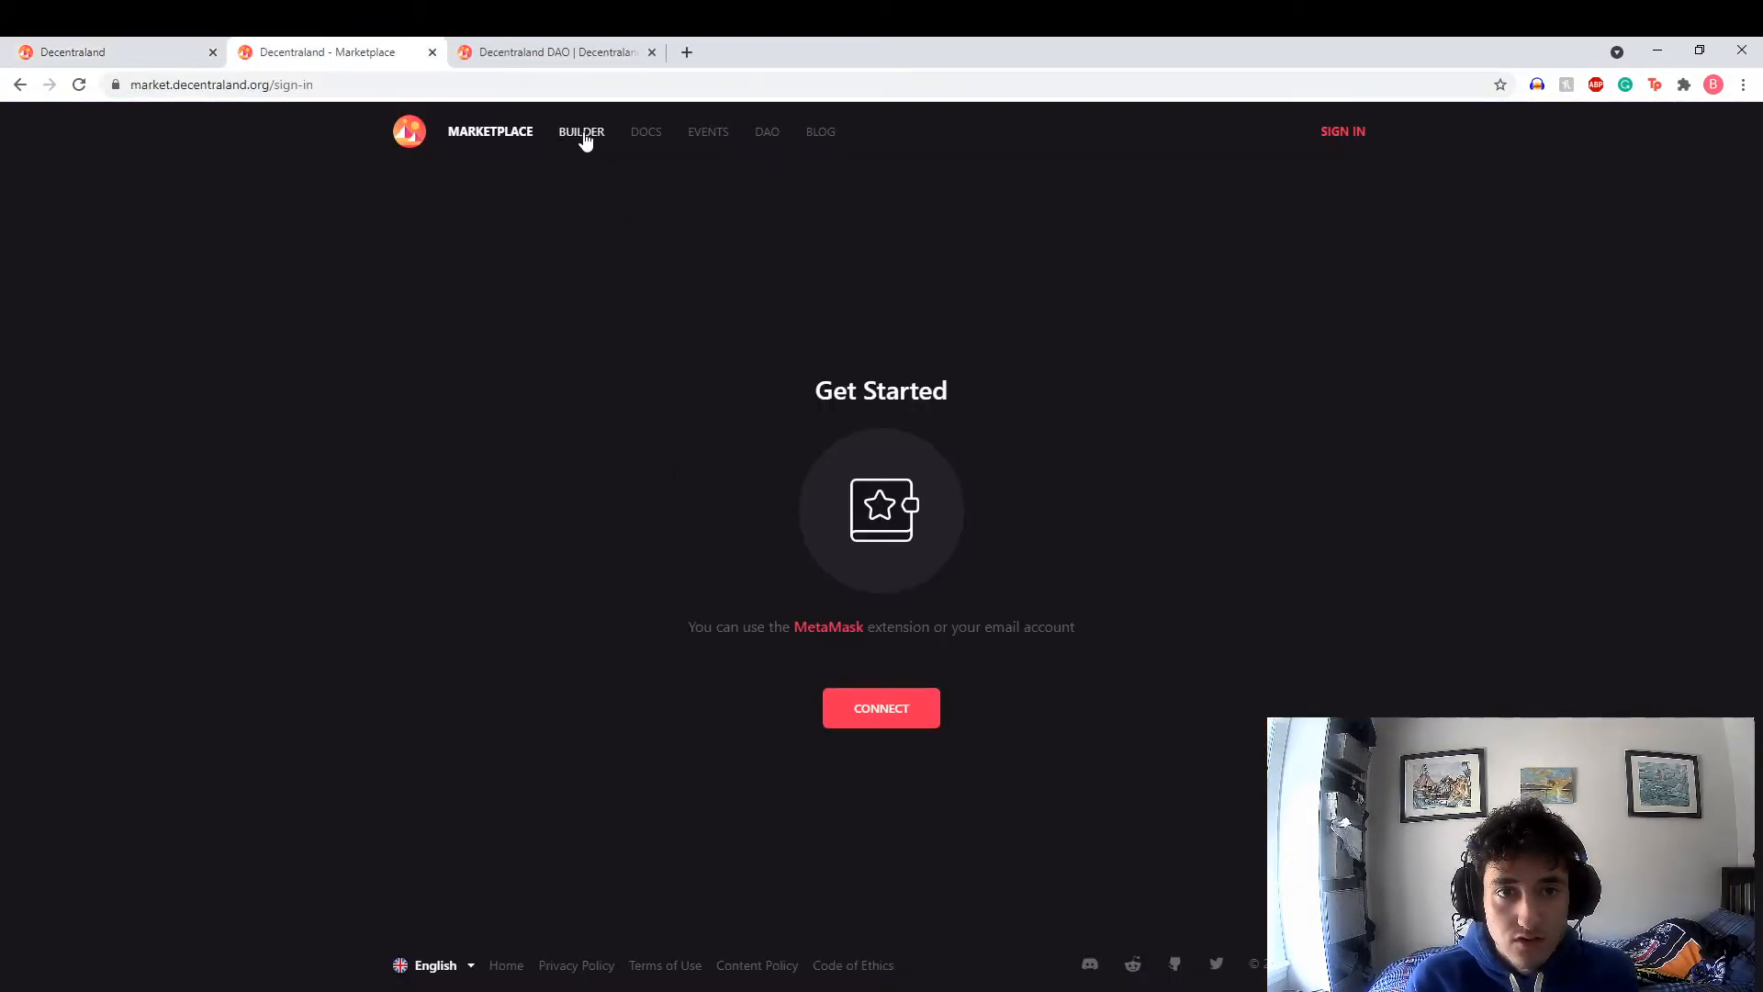
mouse_move(707, 132)
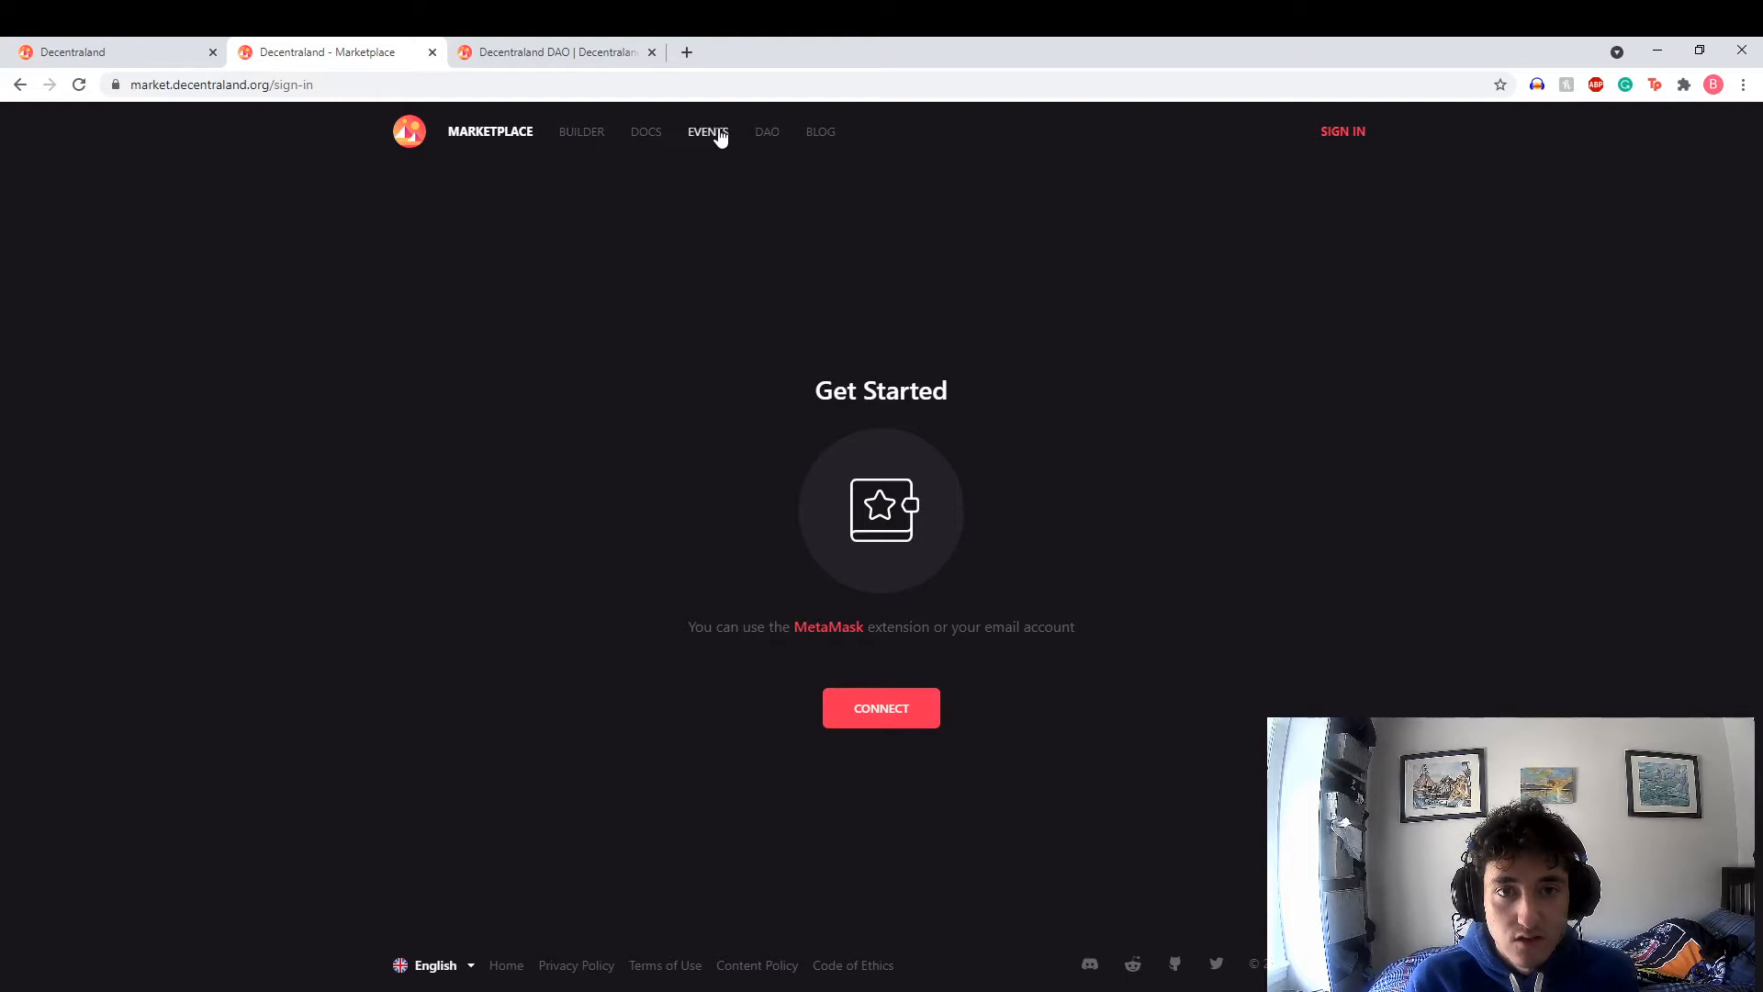
Start a Builder scene named 'StaticBlayer's house' with the description 'This is where I live'
left_click(583, 132)
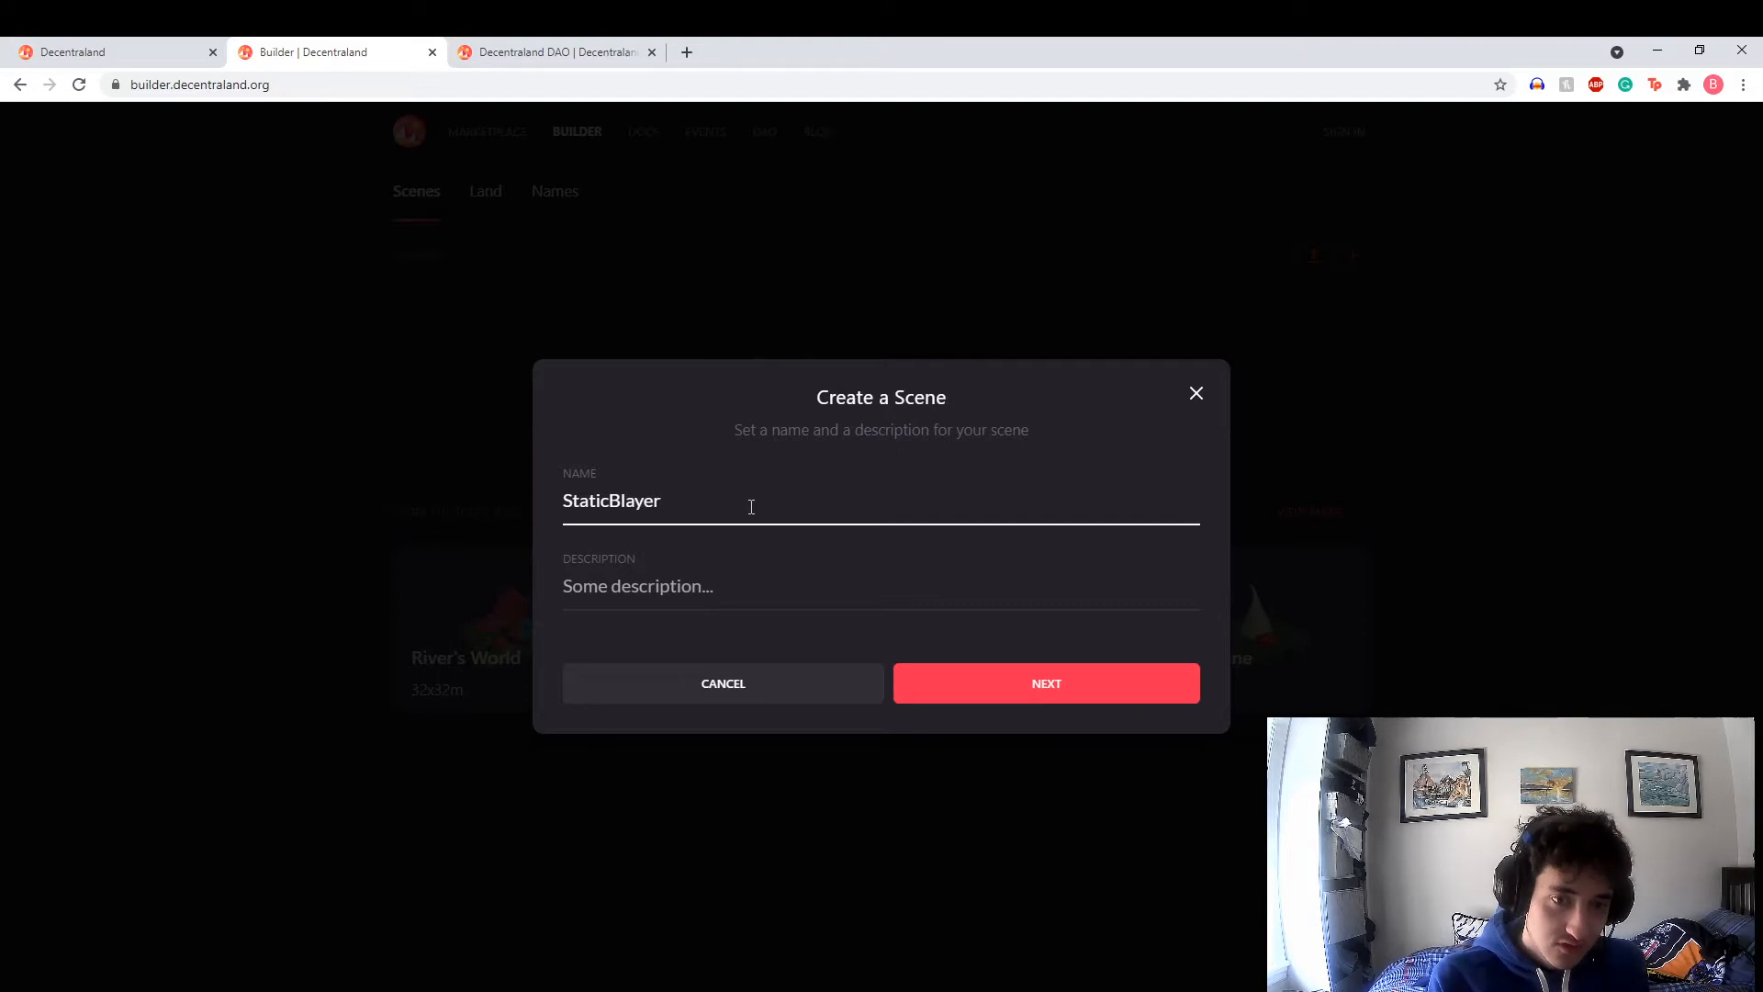
type("'s house")
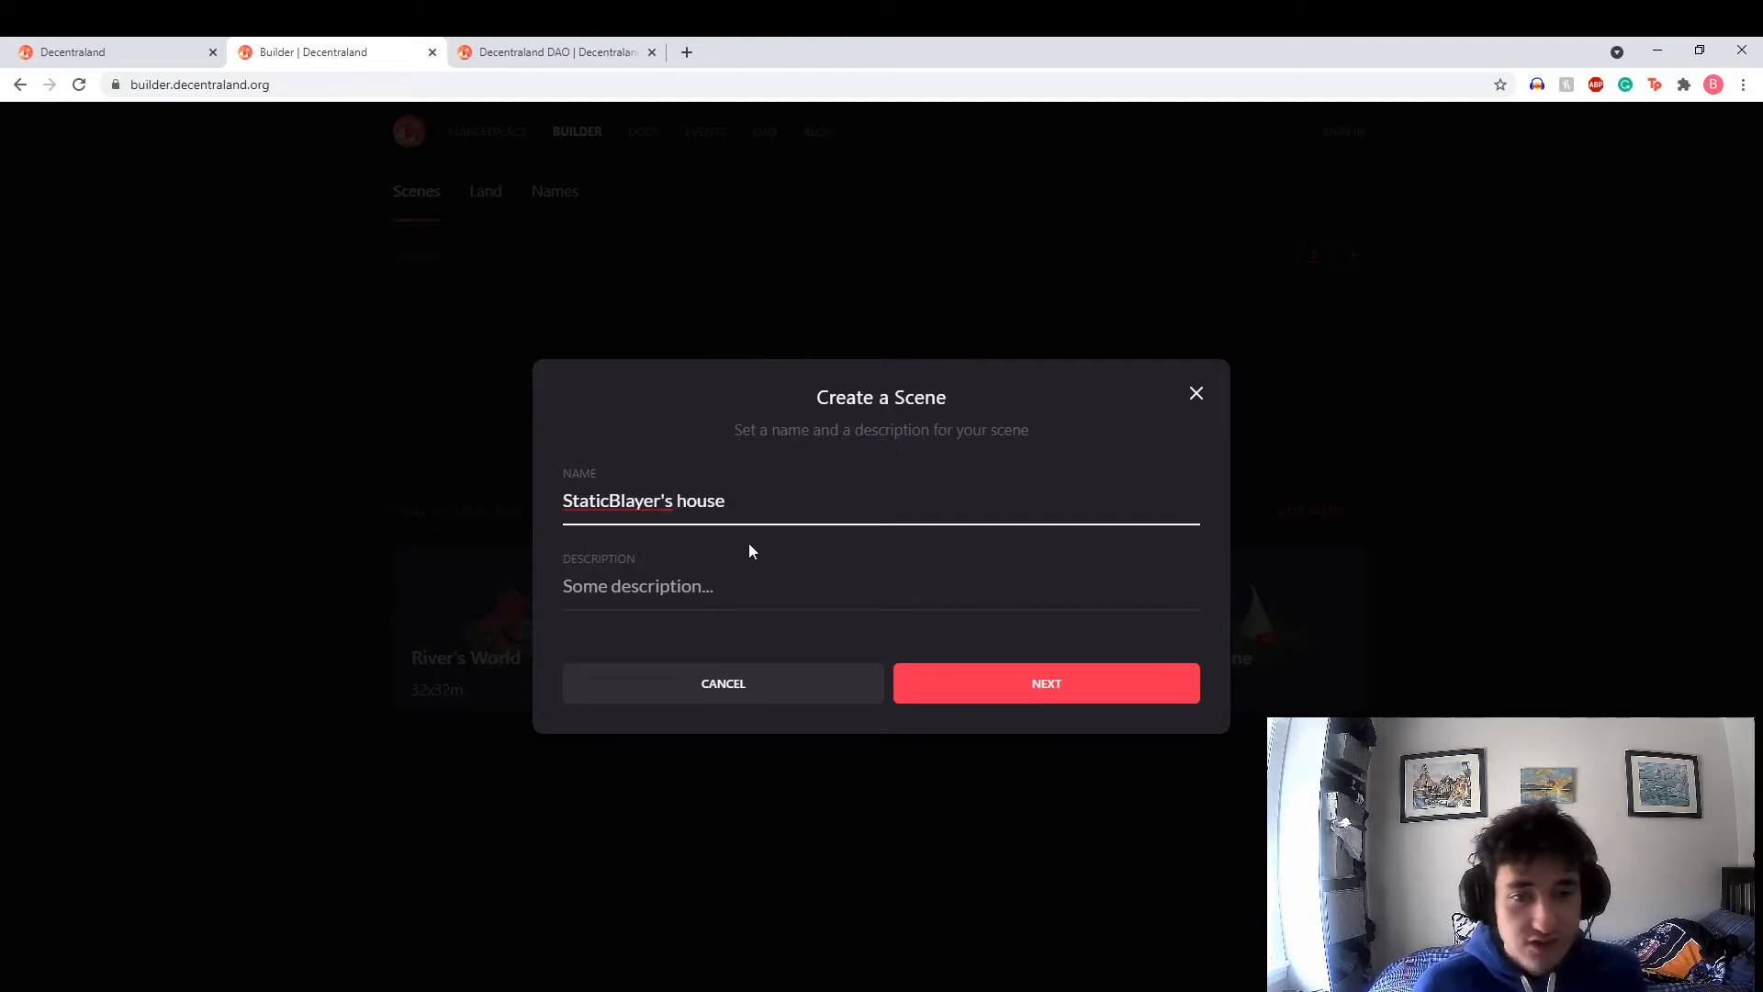
type("This is")
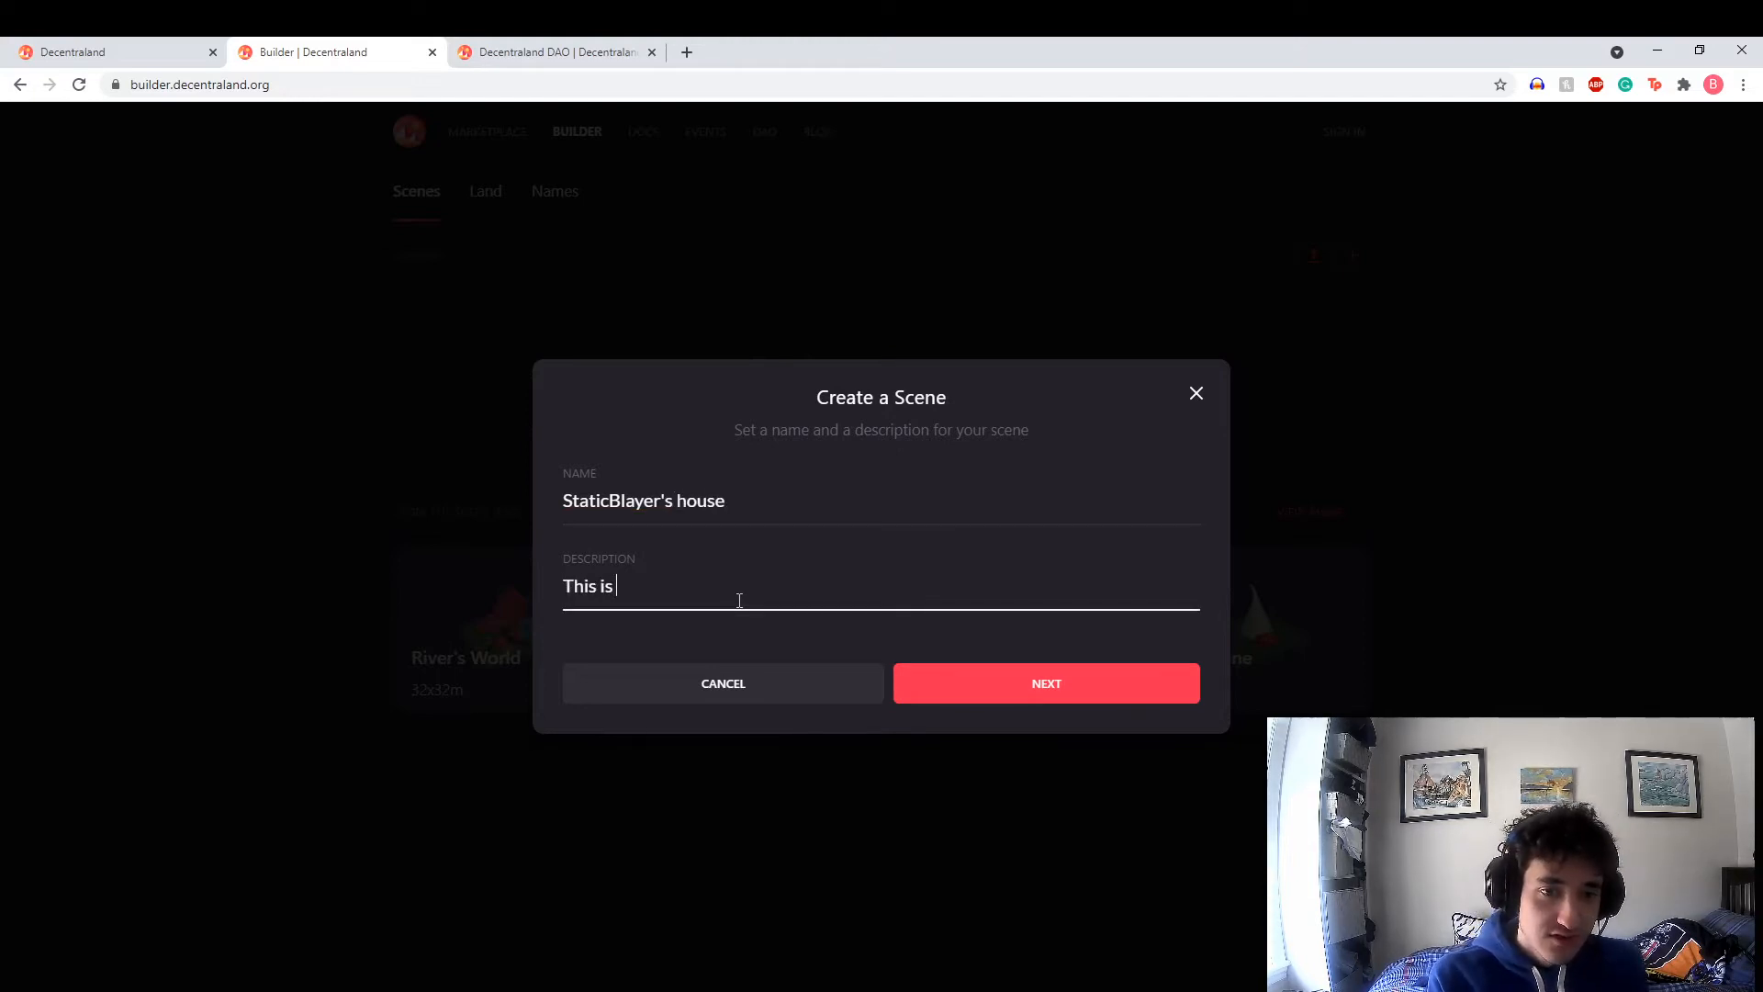
type("where I live")
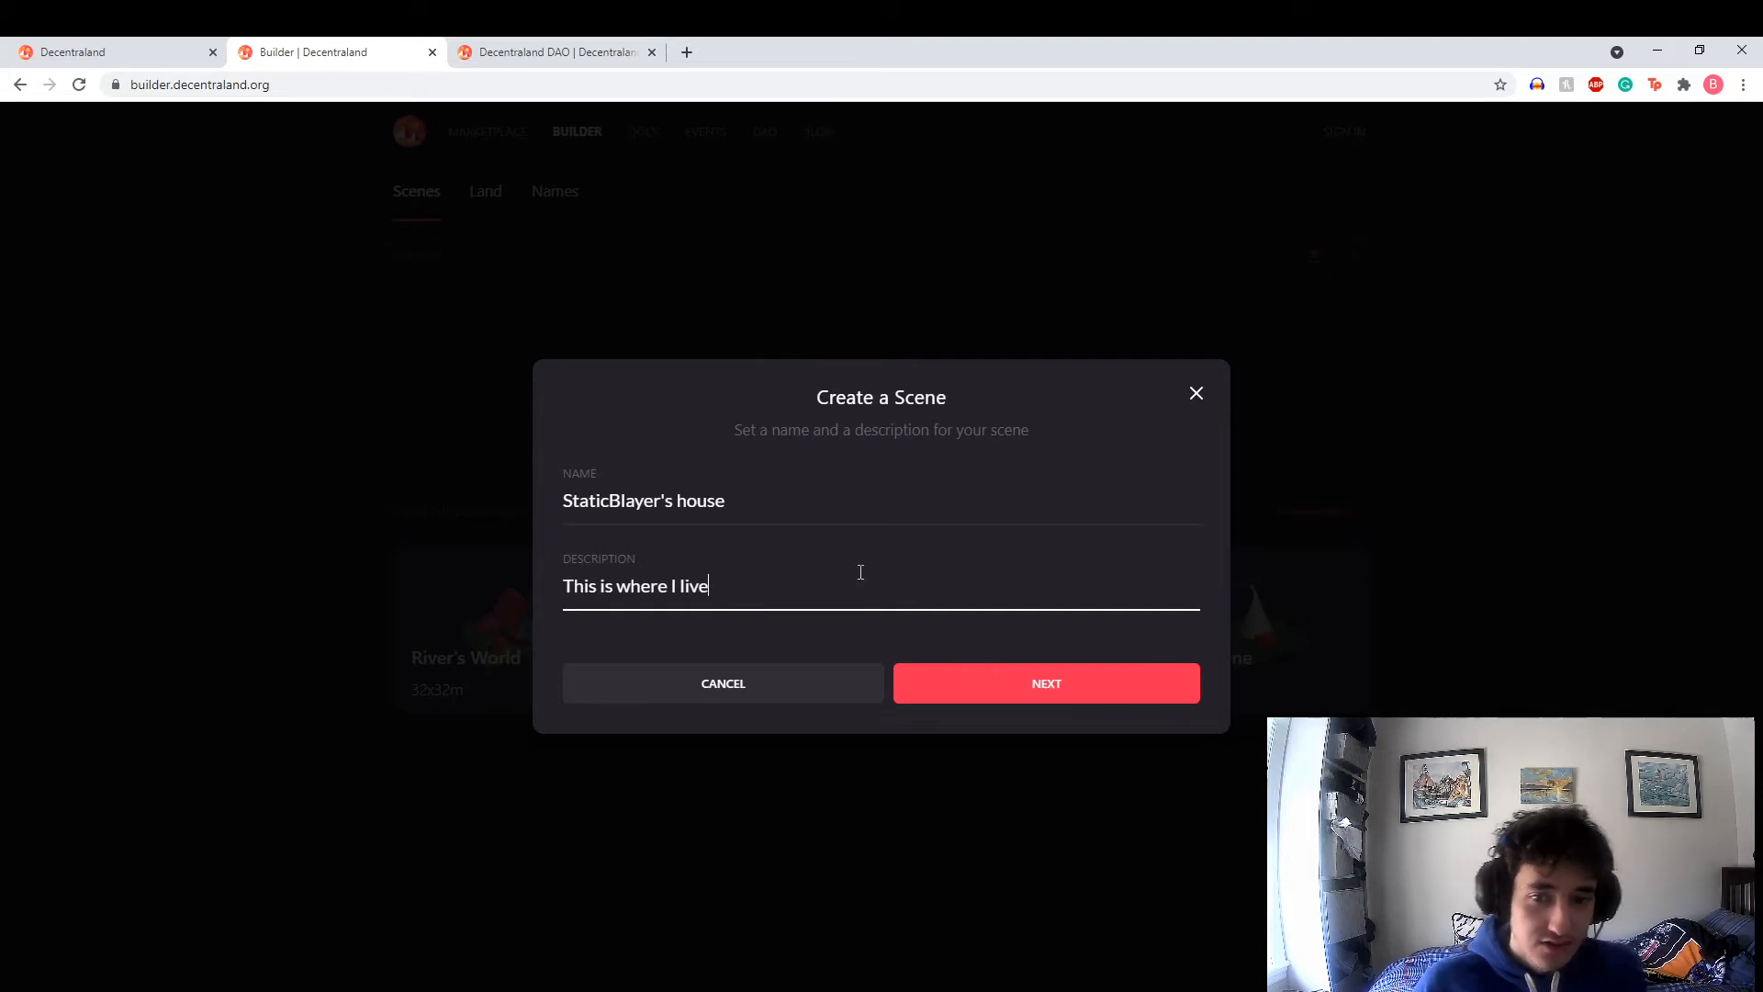
left_click(1045, 683)
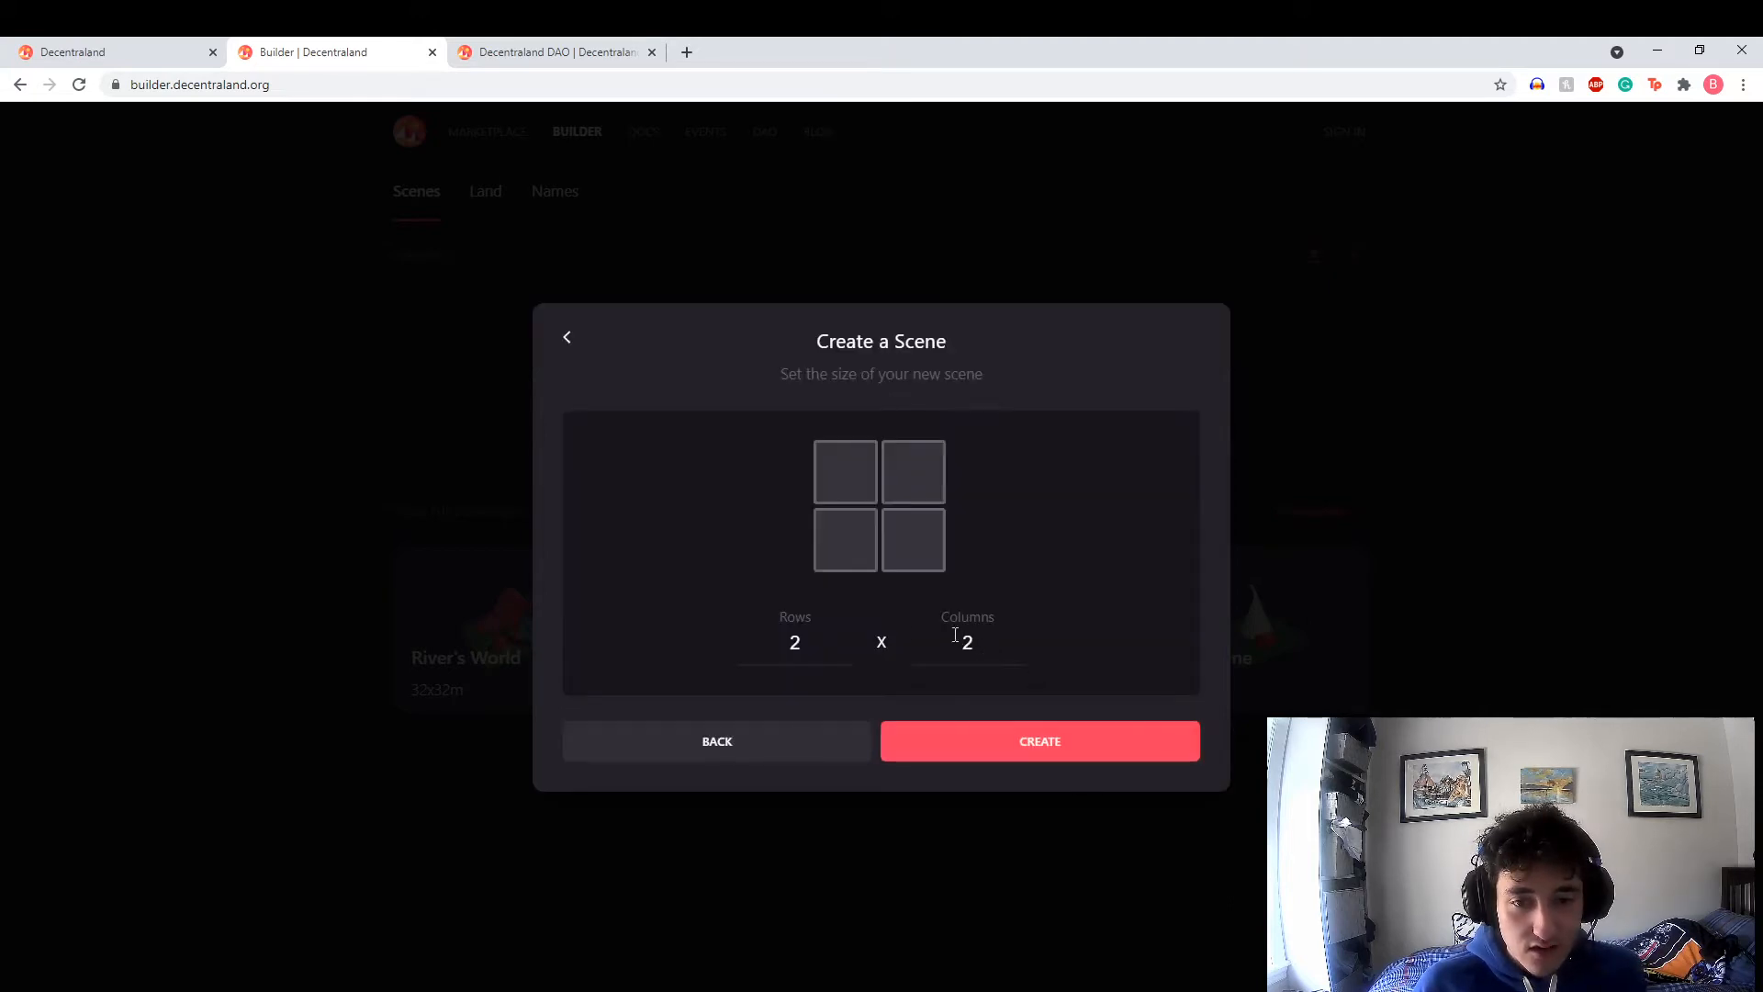
Give the scene 5 rows of parcels and create it
type("5")
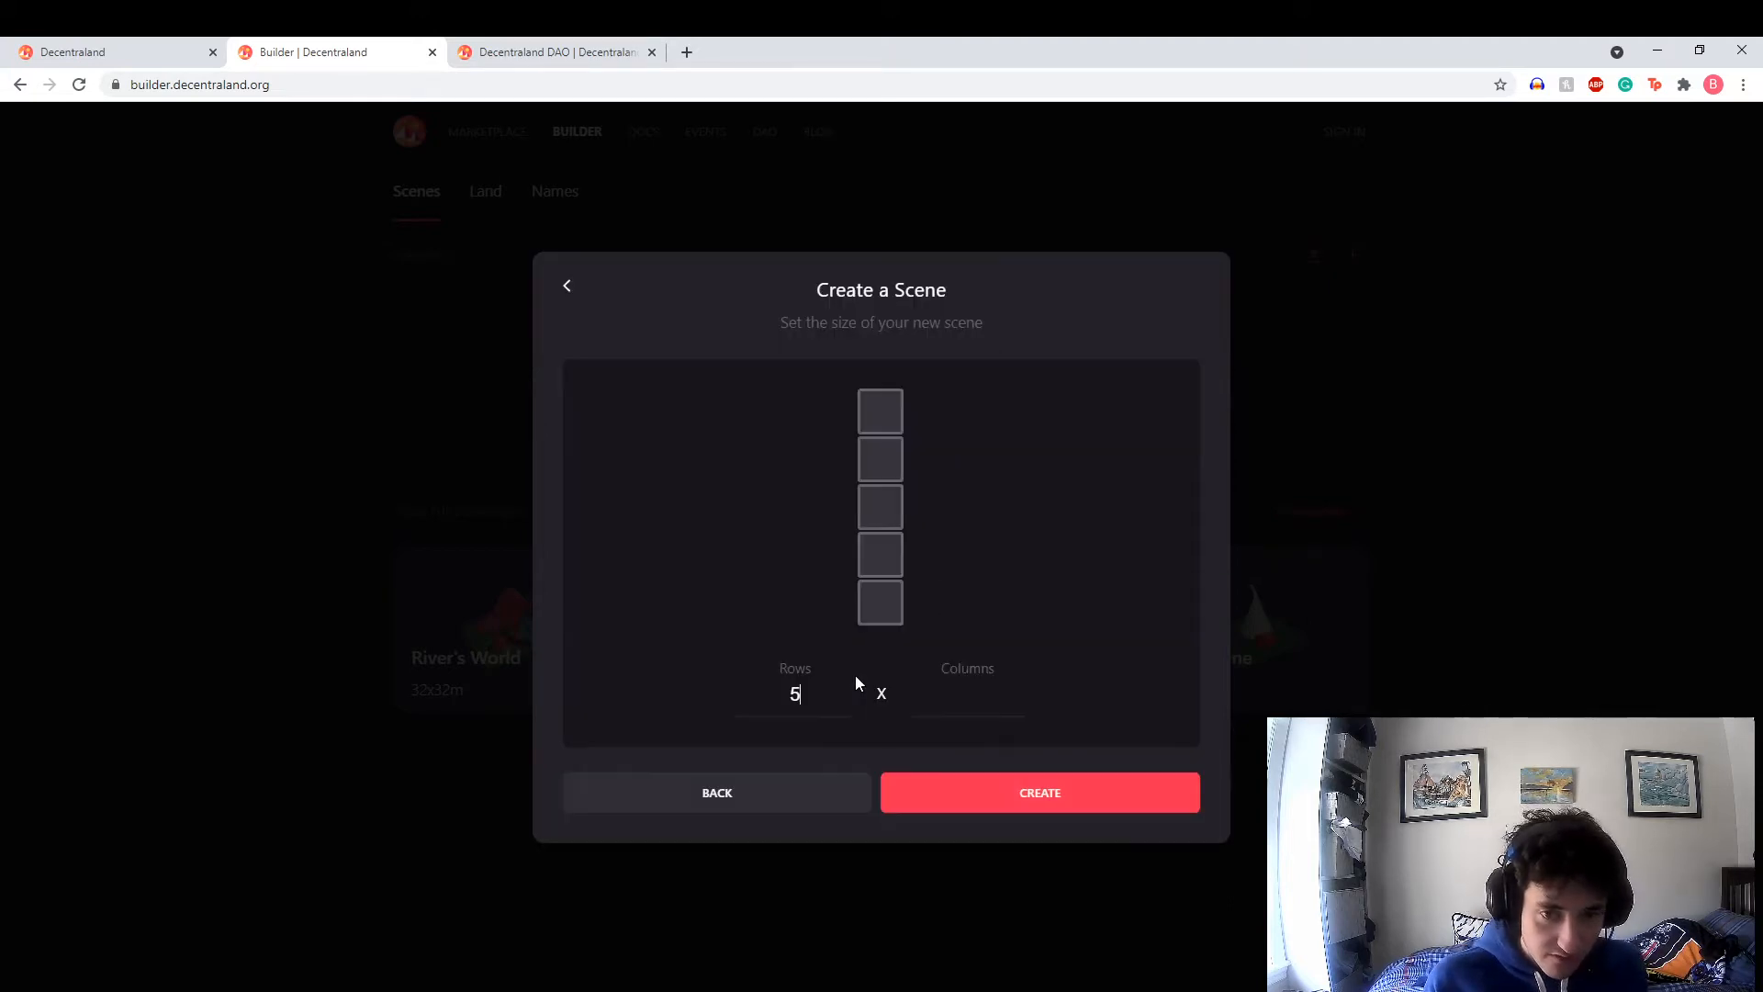
left_click(1037, 791)
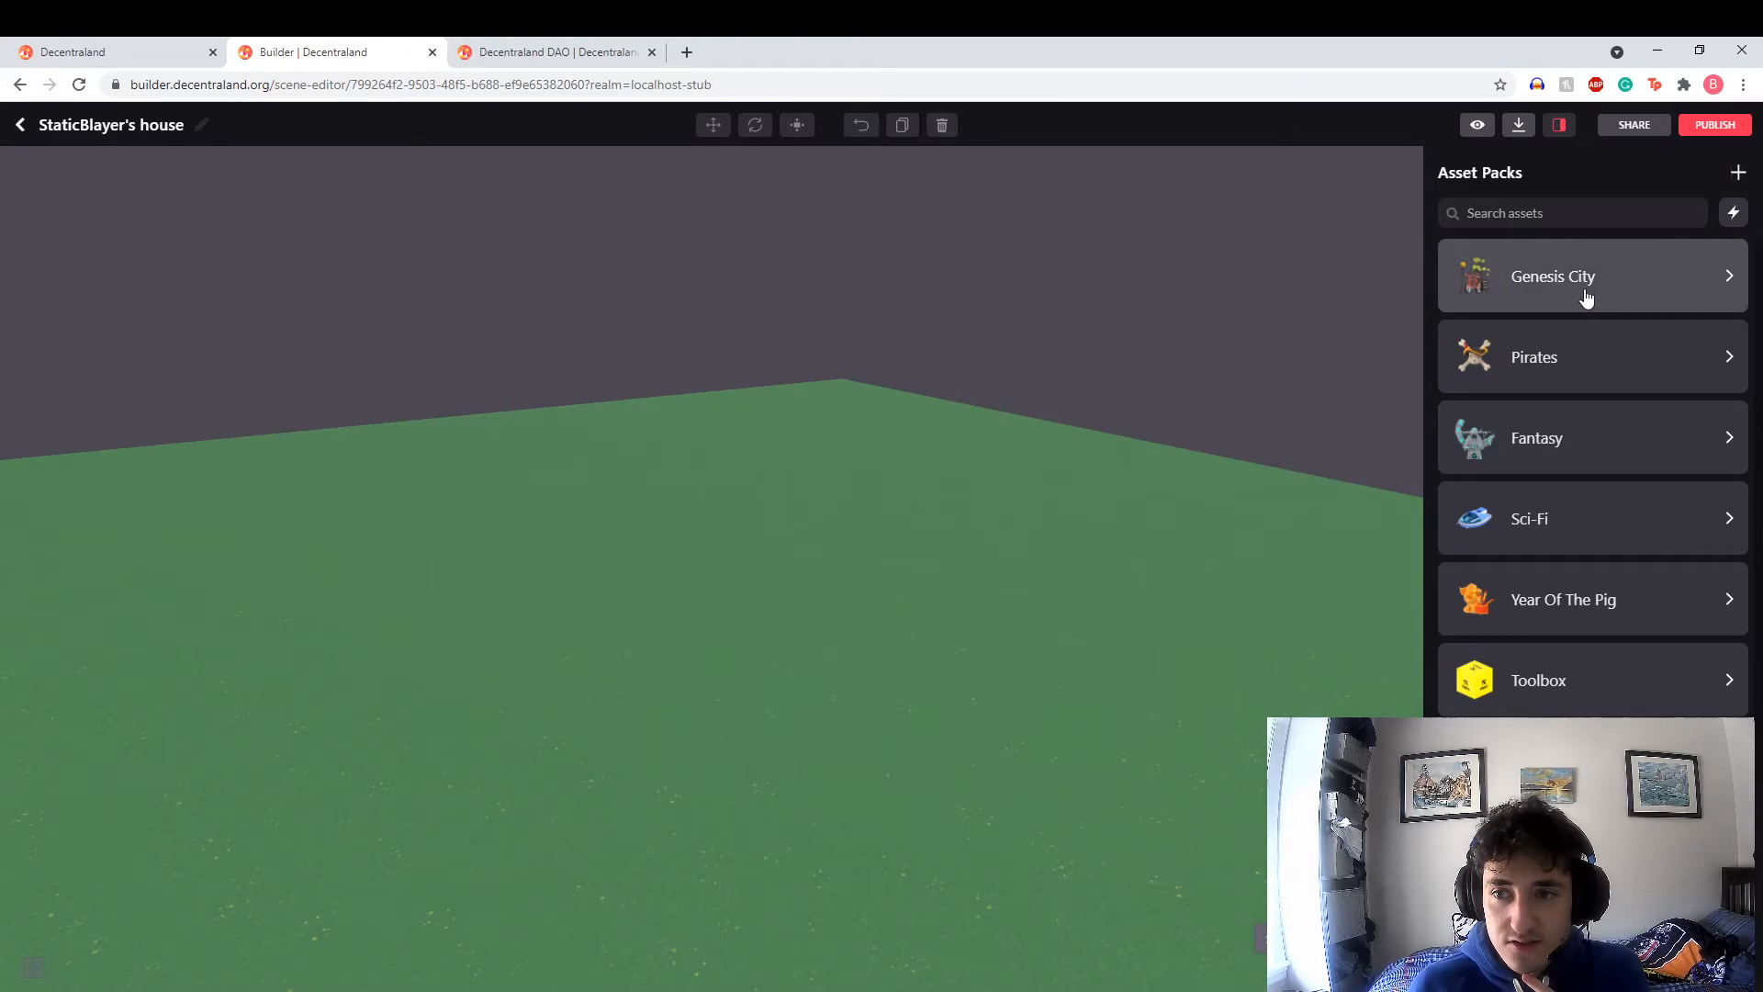
left_click(1585, 277)
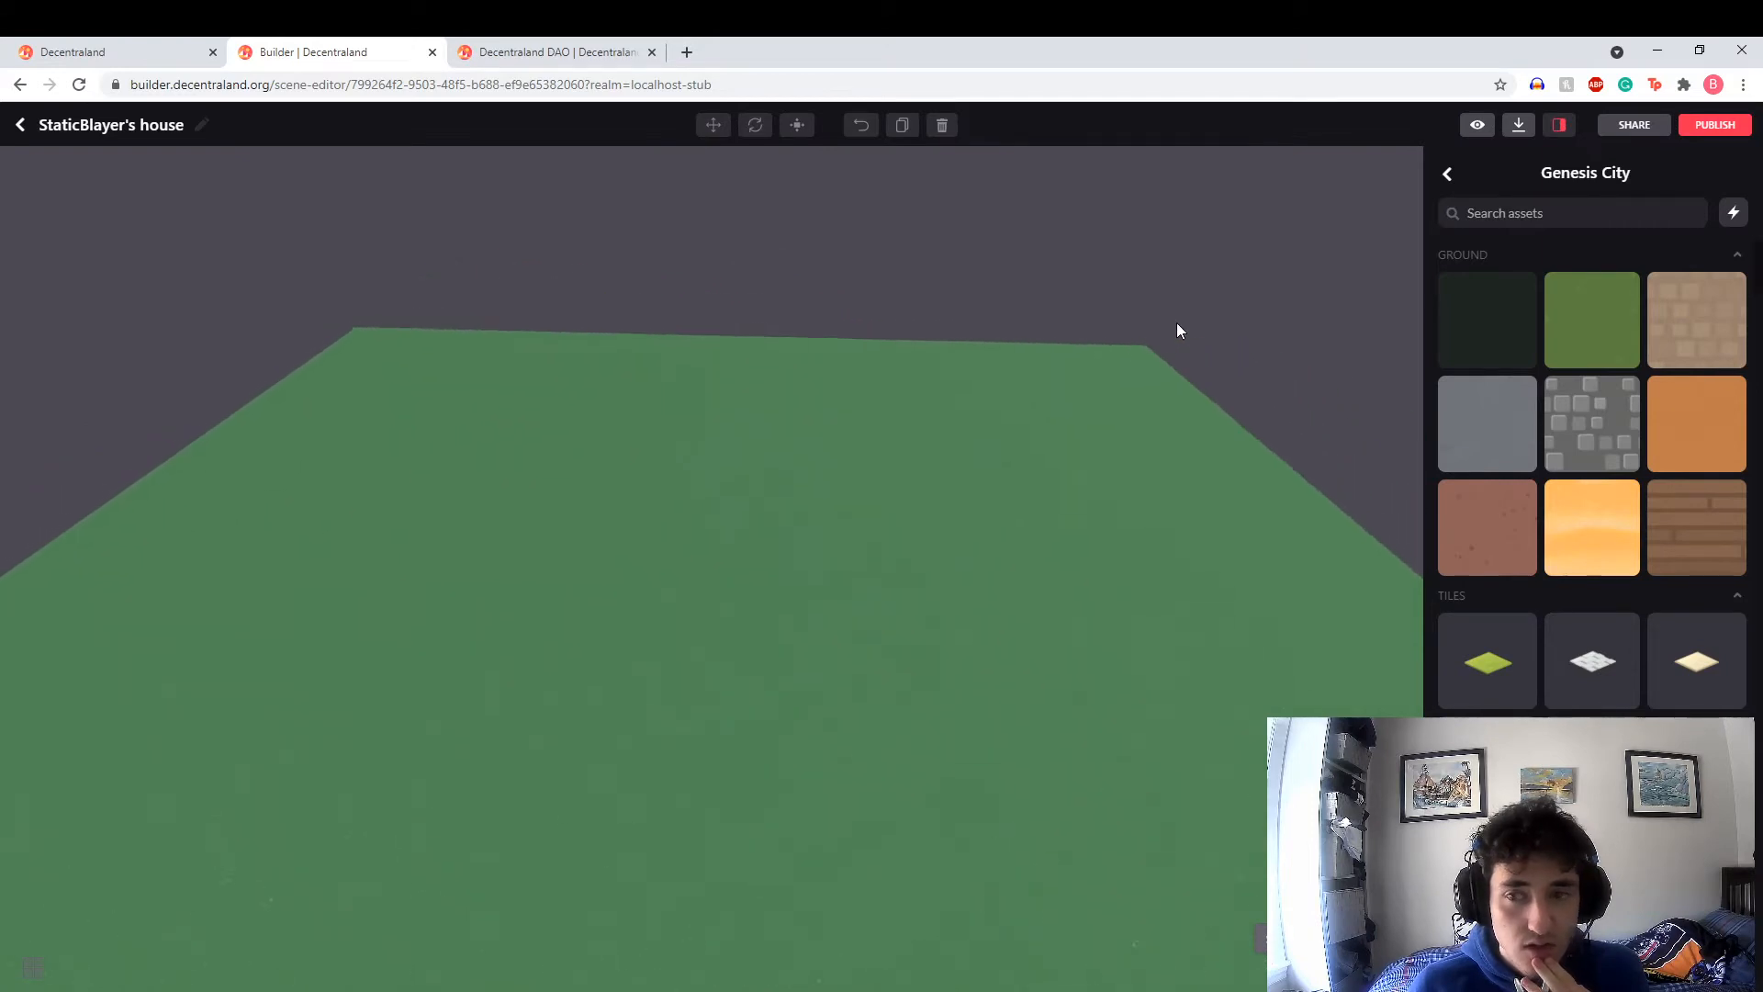
mouse_move(1590, 424)
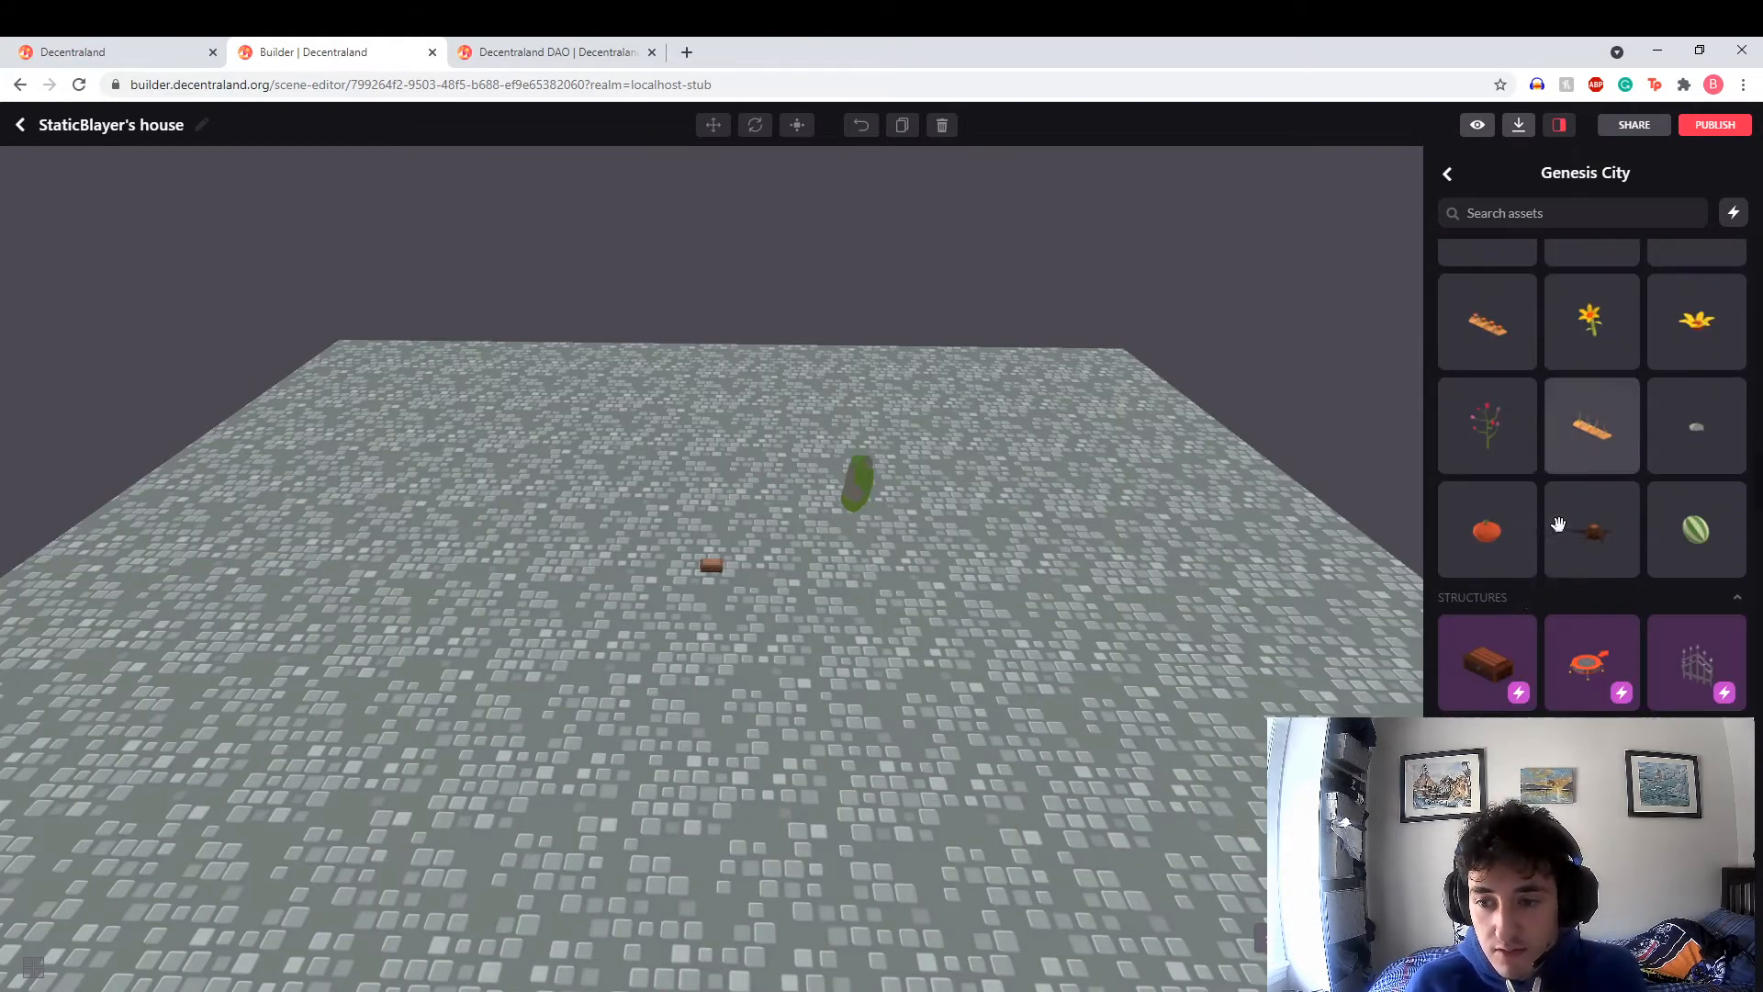
scroll("down", 3)
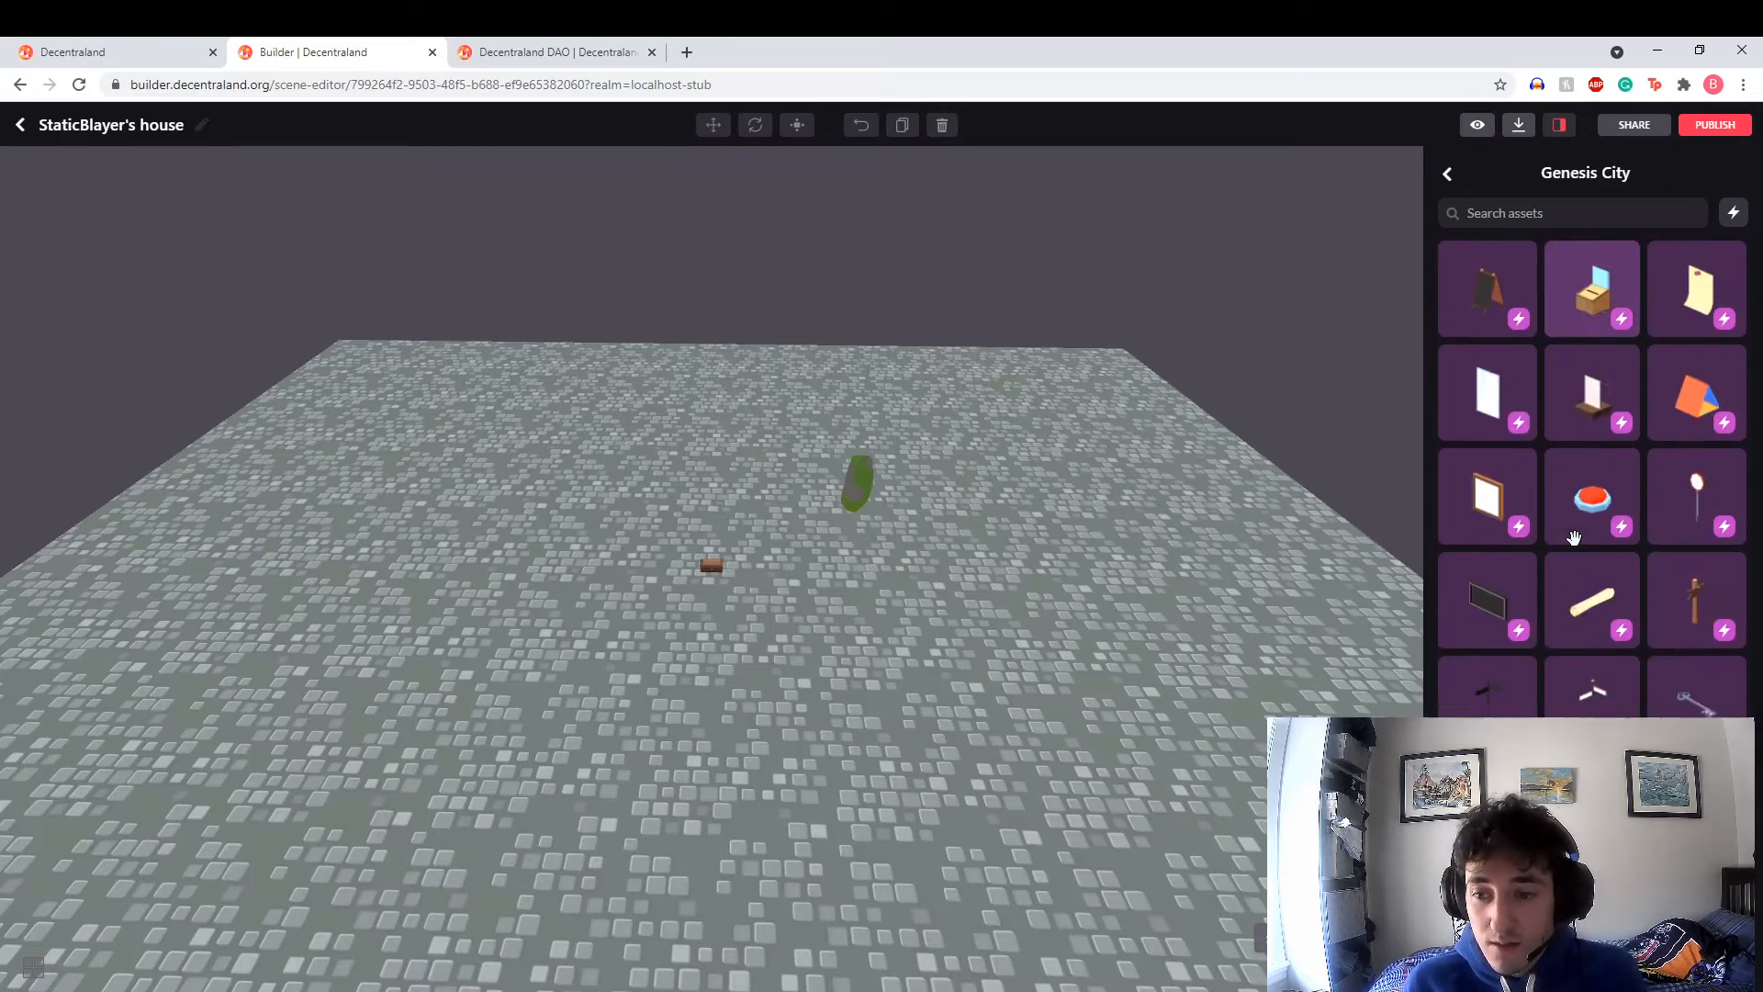
scroll("down", 3)
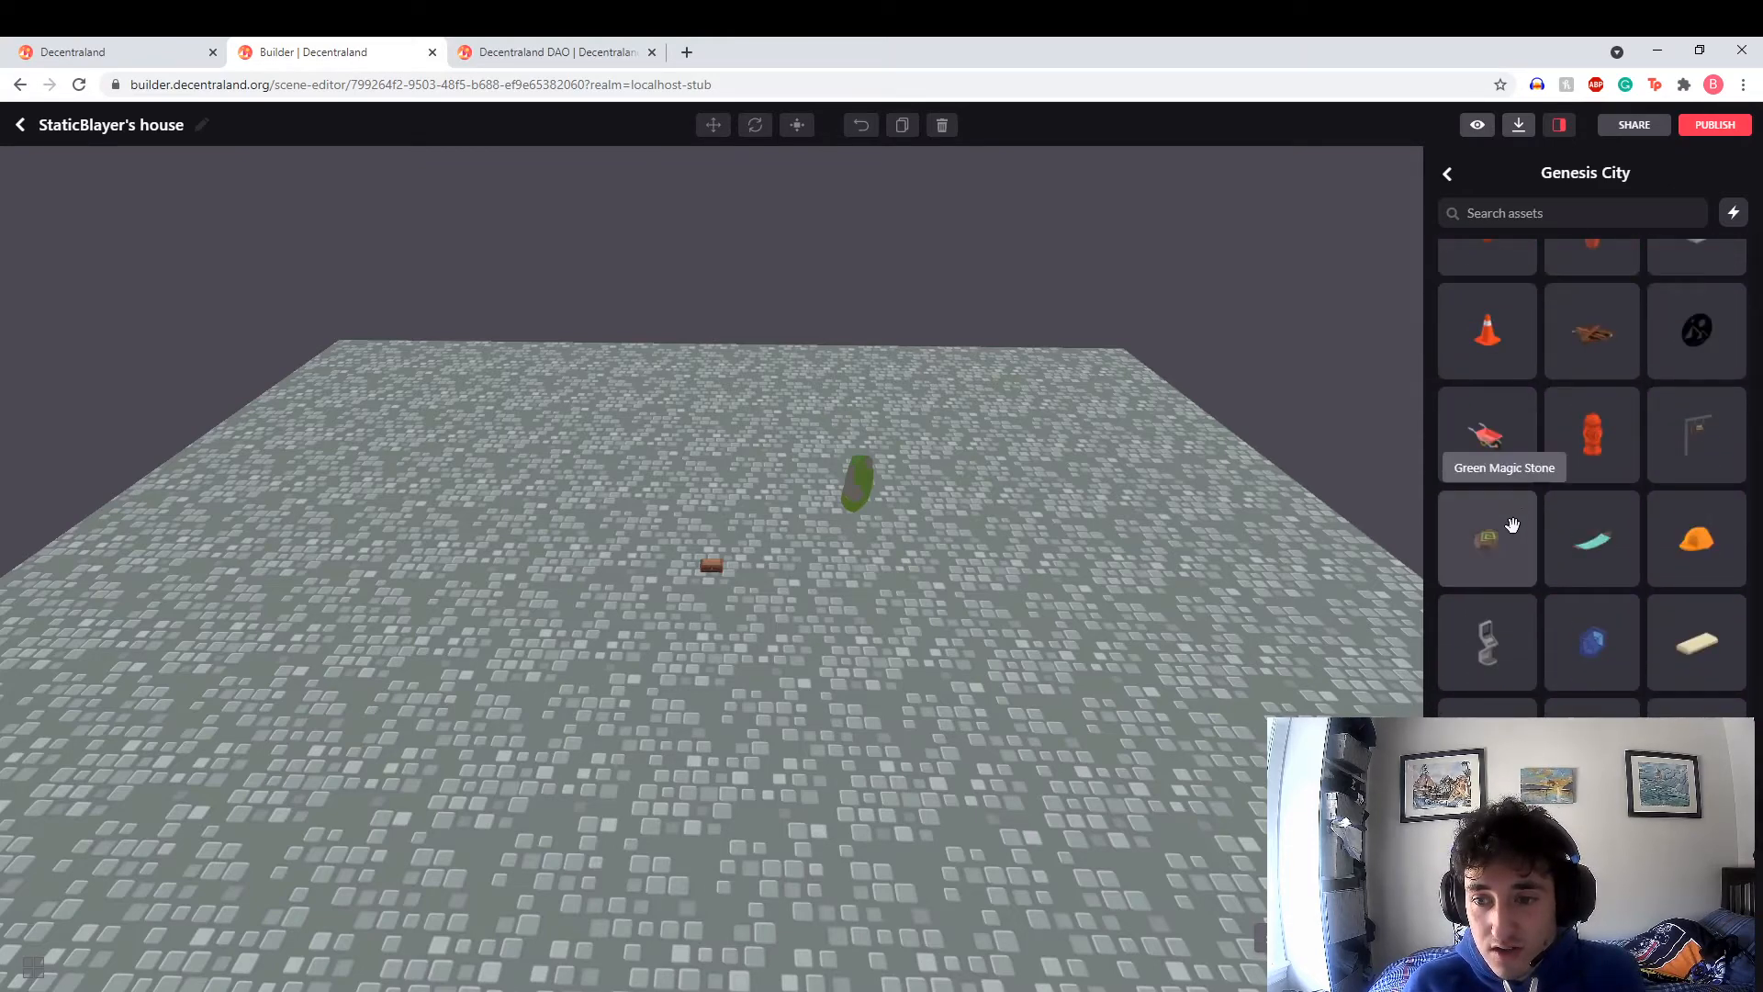
scroll("down", 3)
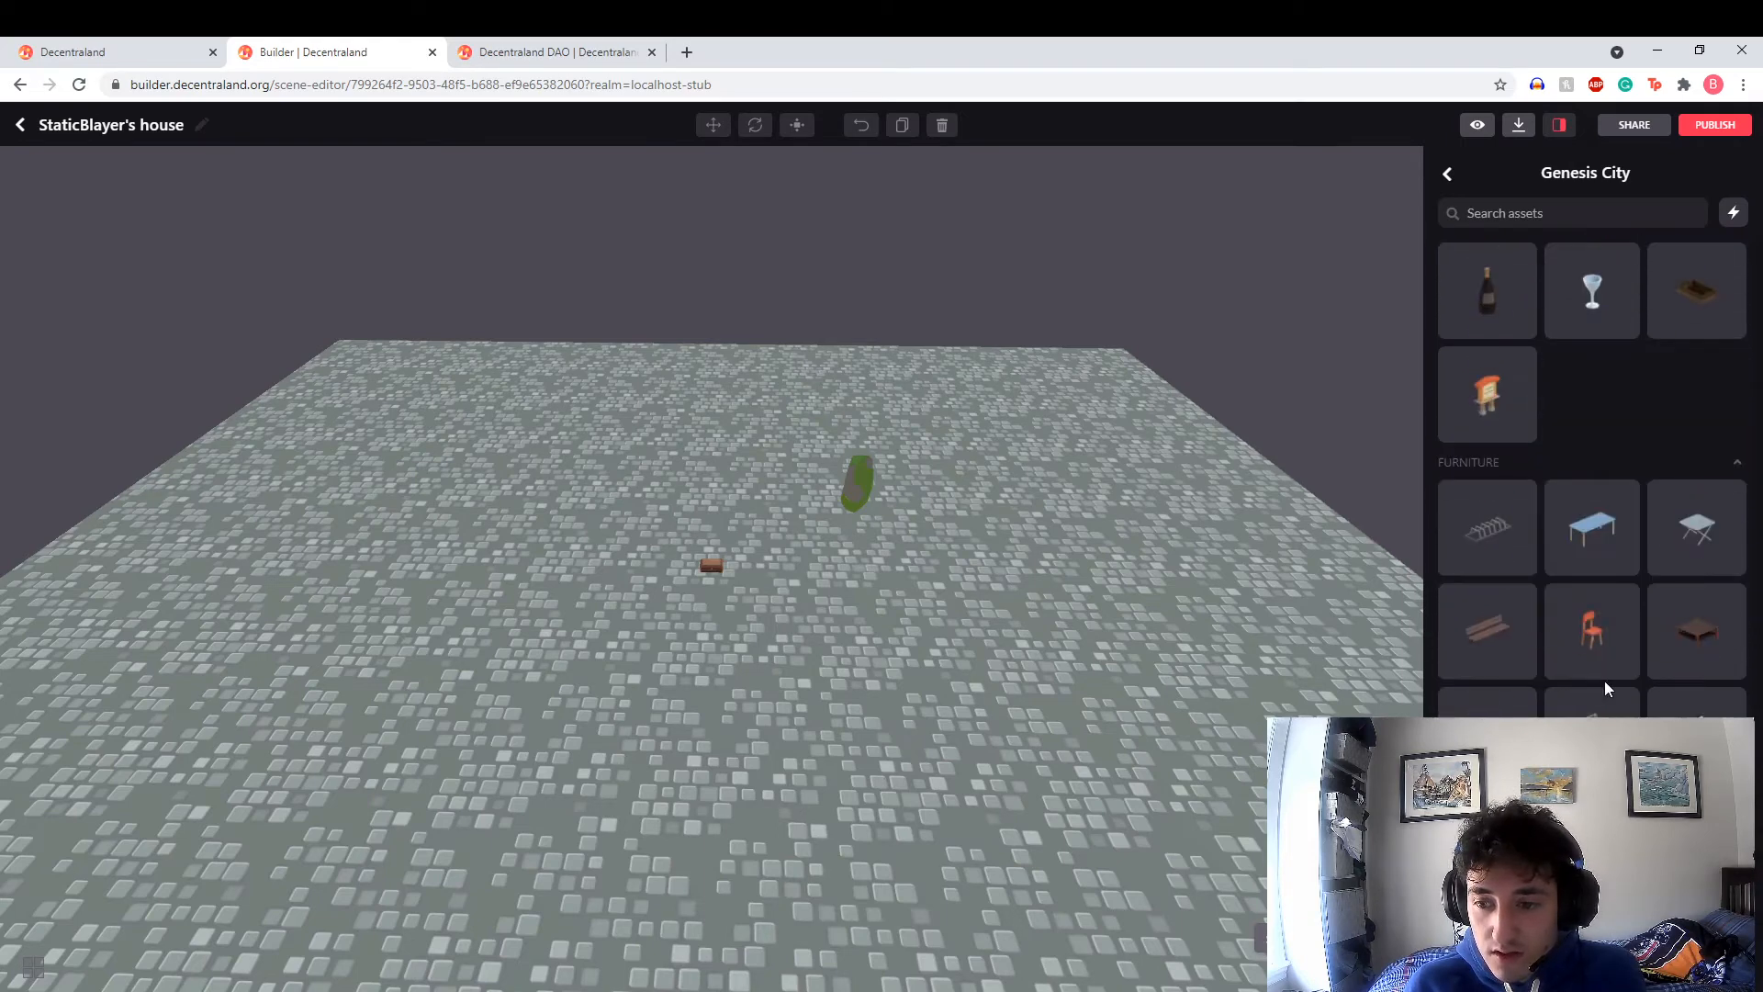
scroll("down", 3)
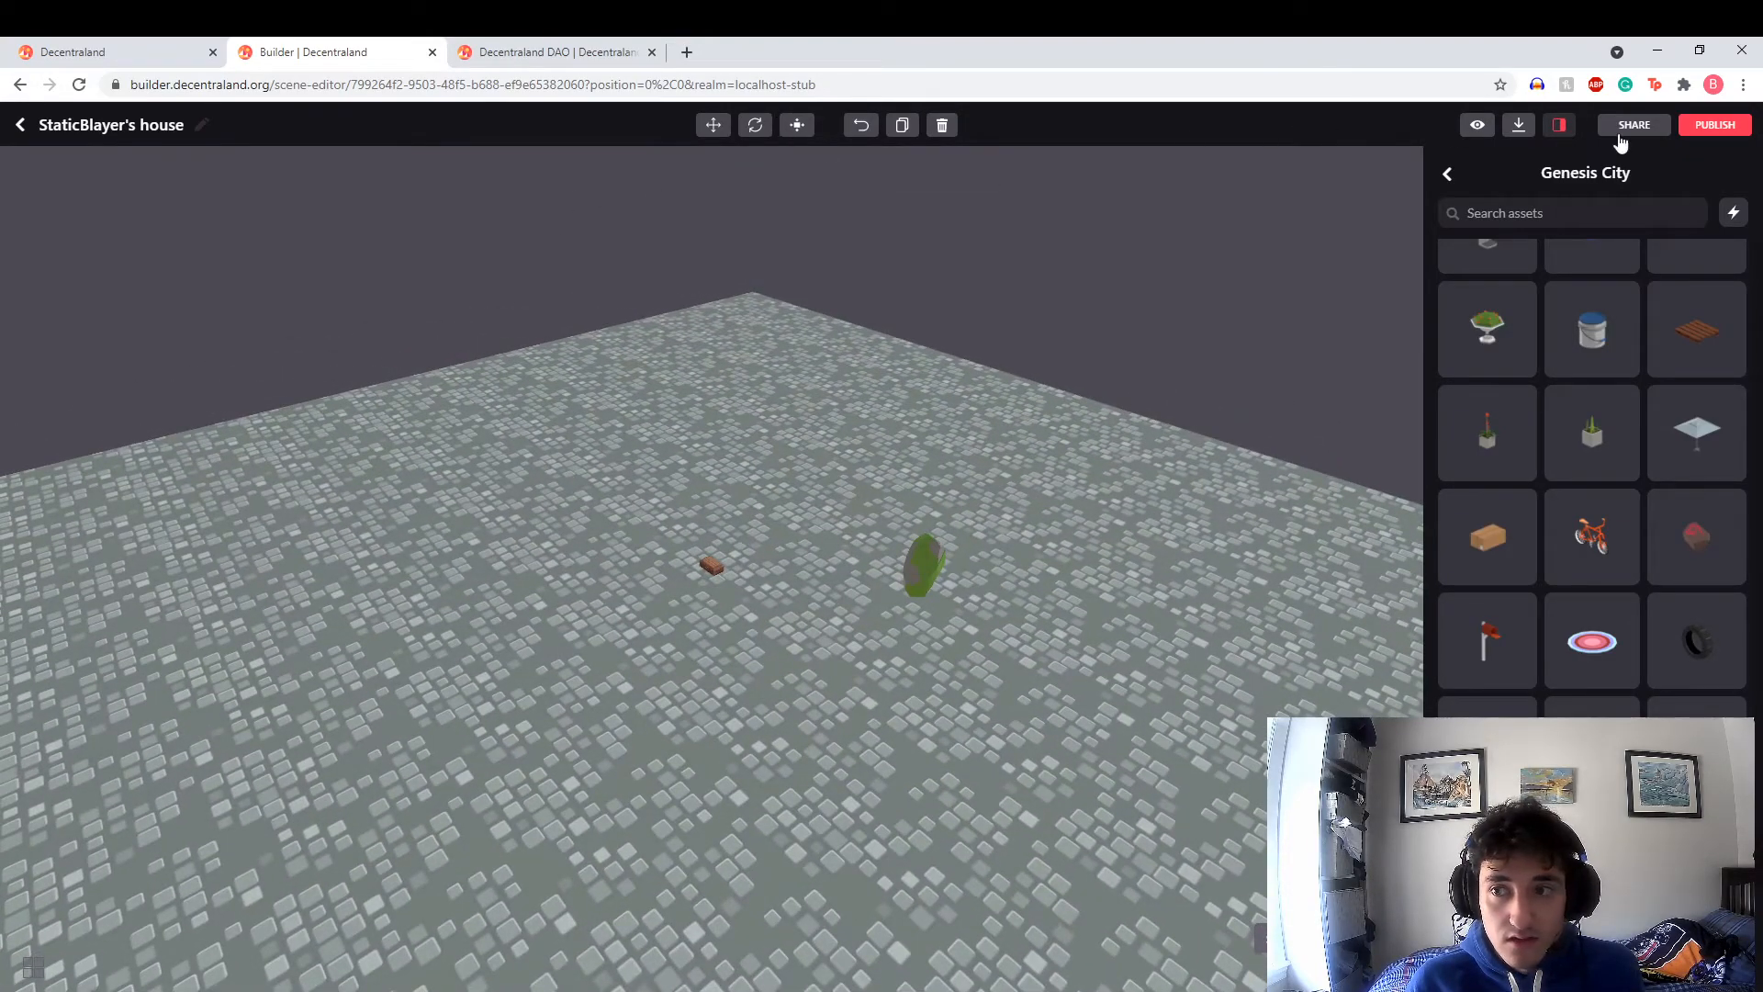
mouse_move(1579, 413)
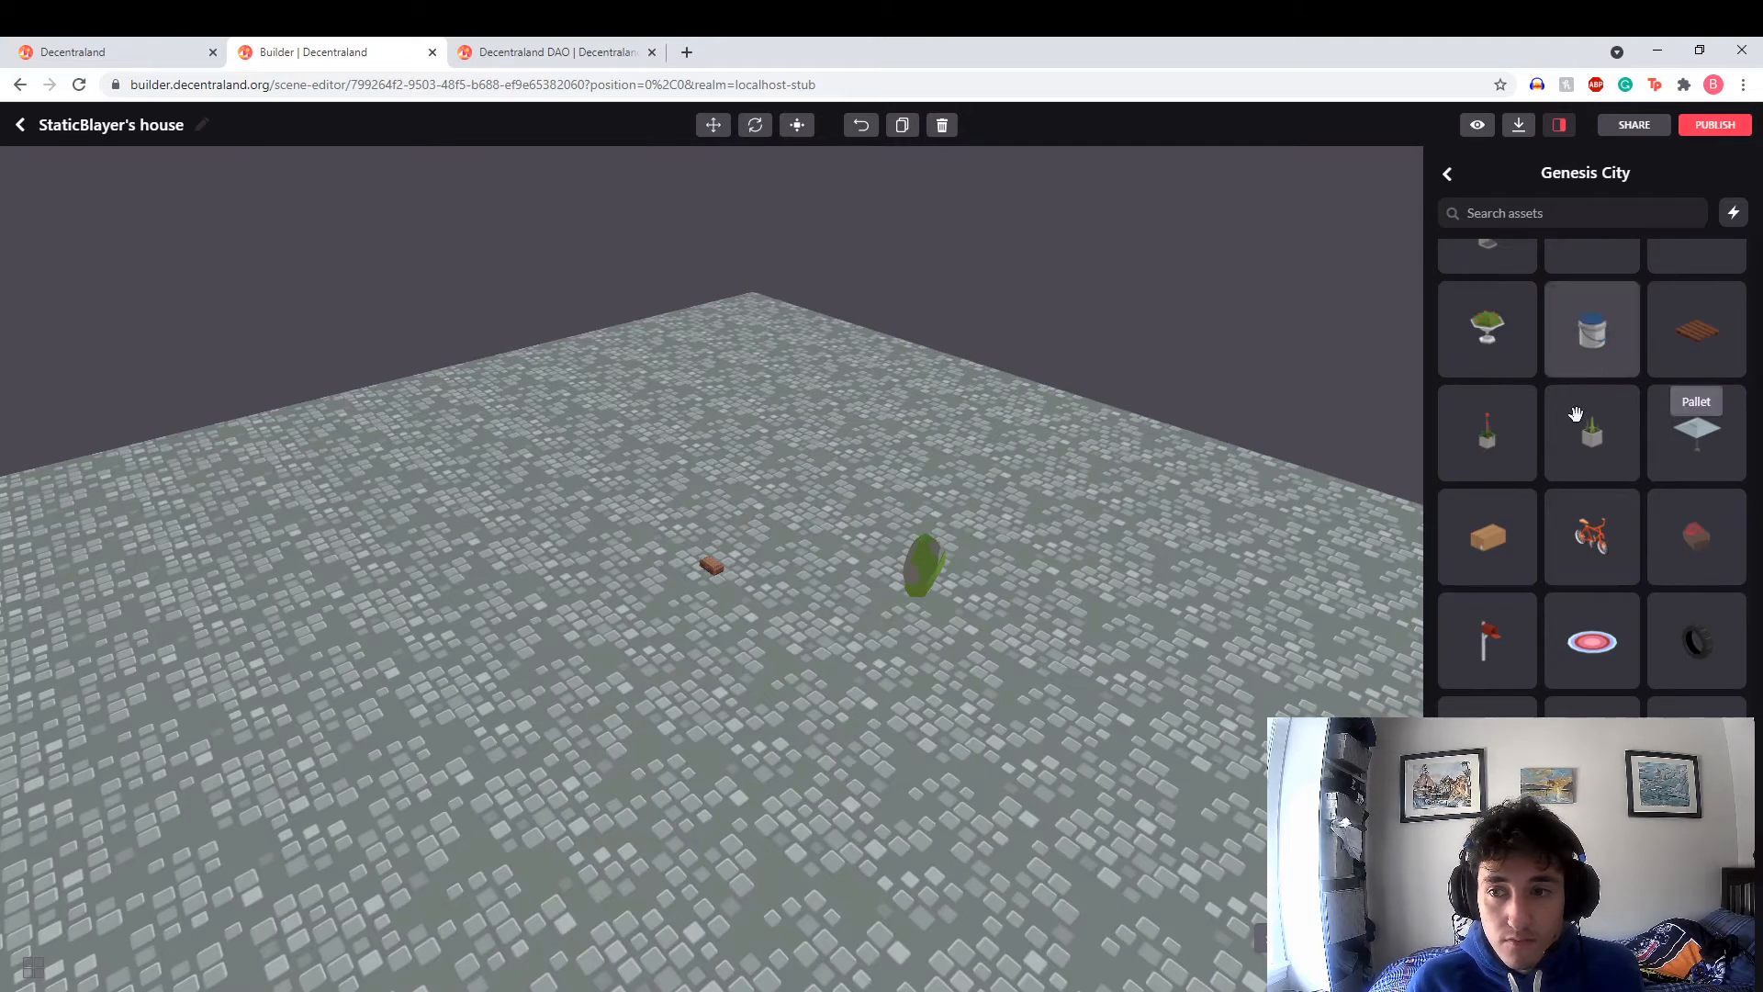
scroll("down", 3)
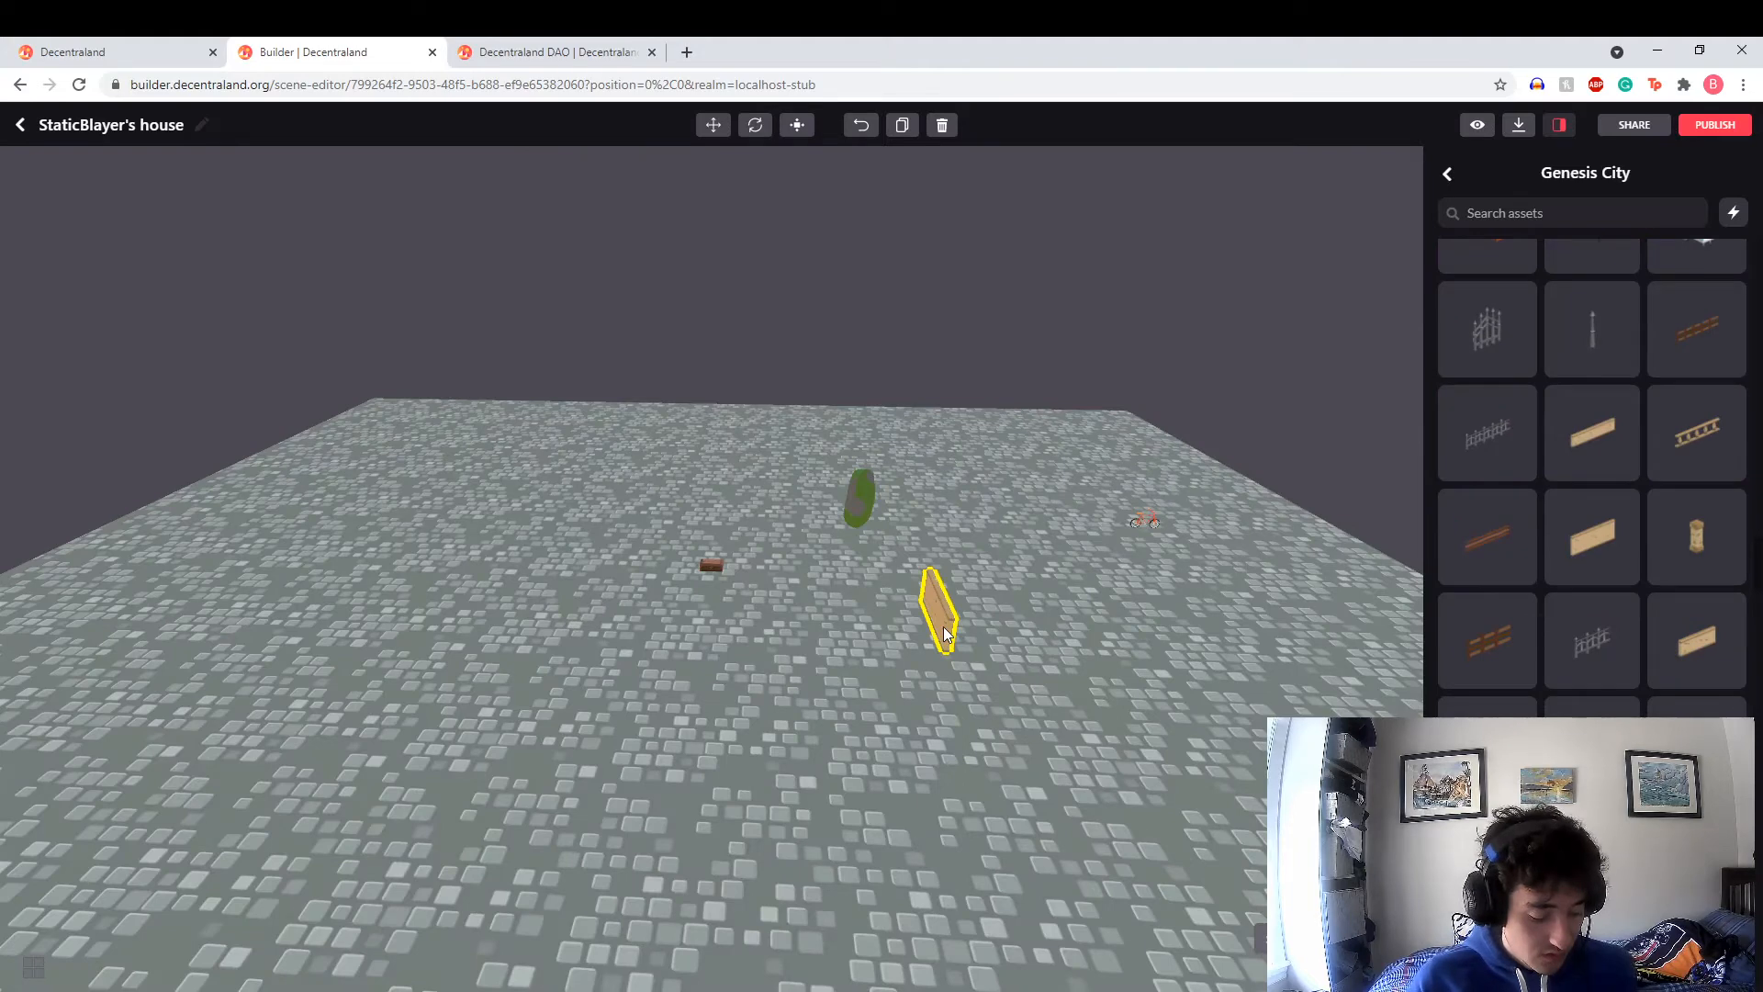
Place the wooden plank walls in the scene and publish it by deploying to own LAND
left_click(796, 124)
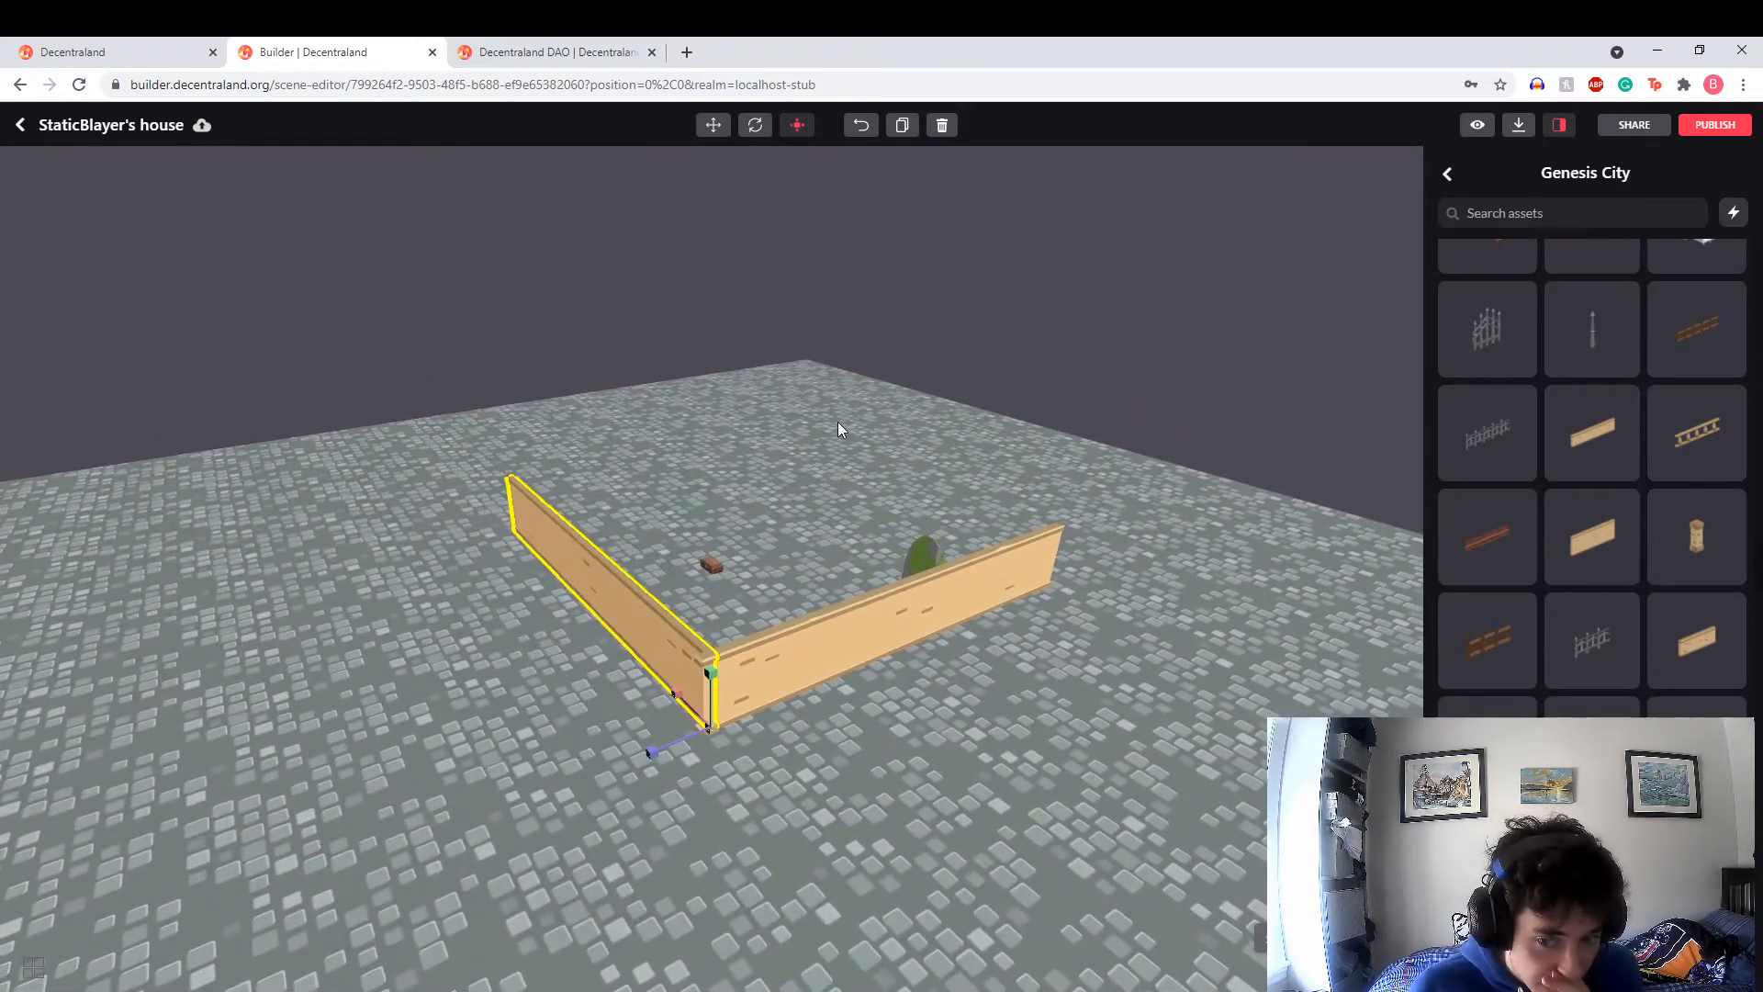
left_click(1713, 125)
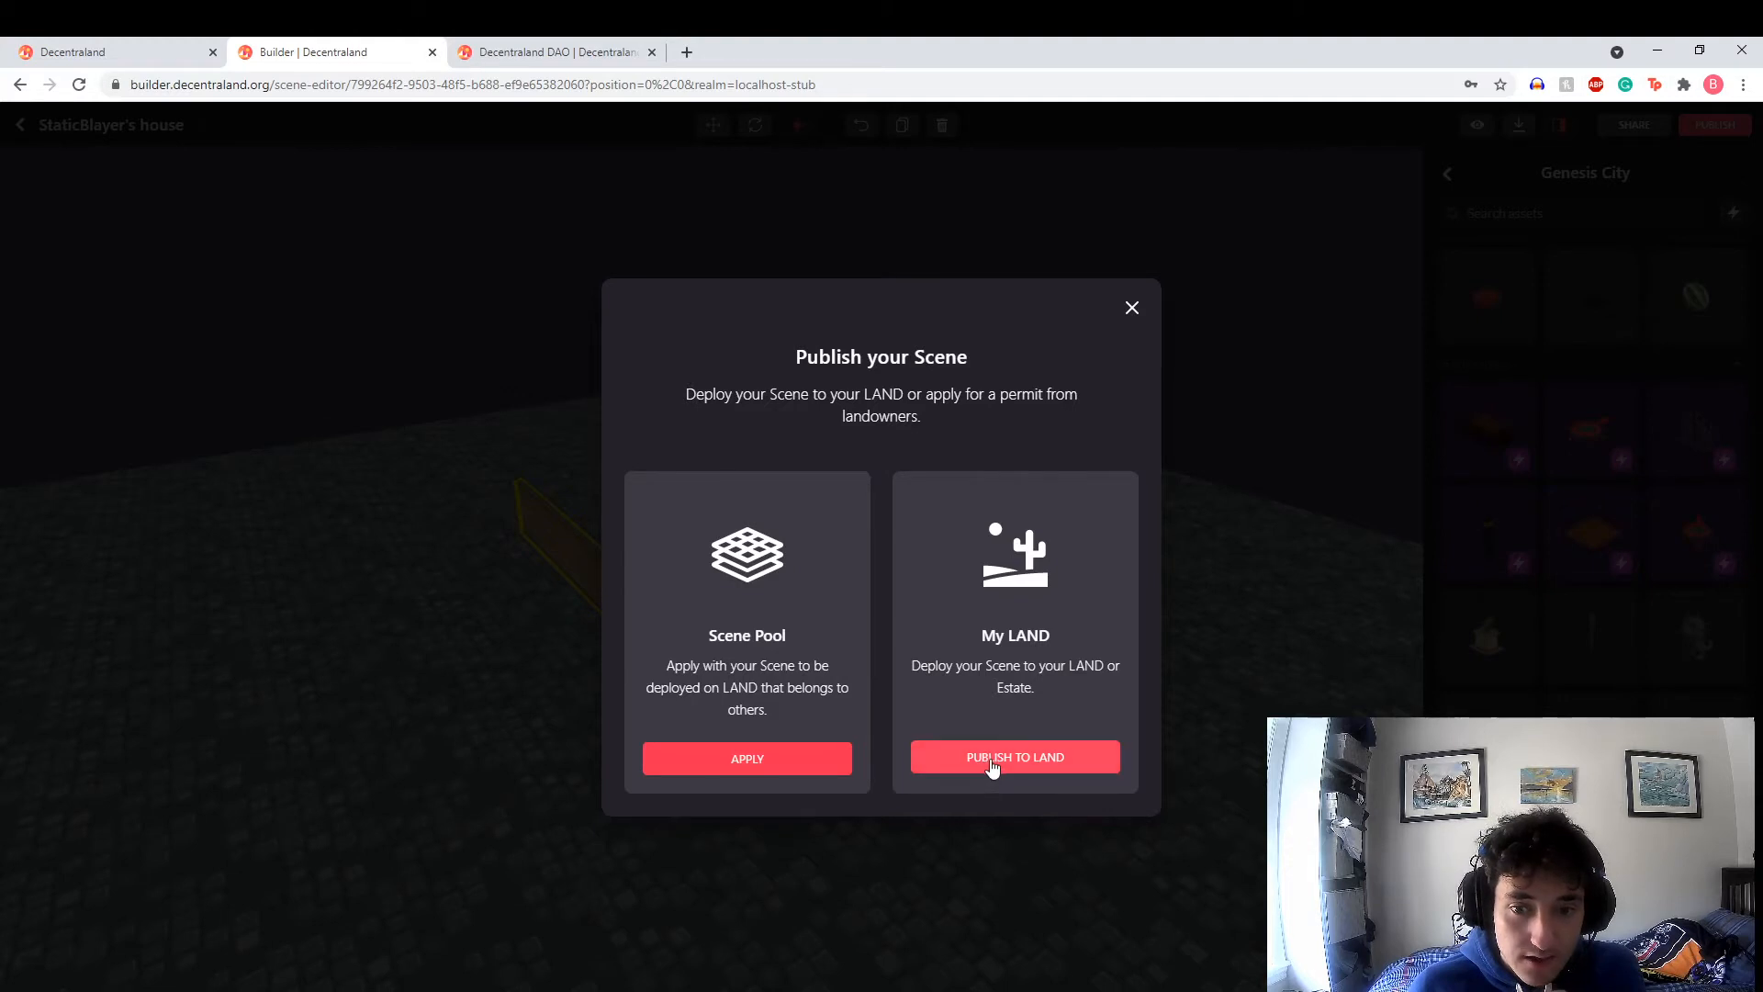
left_click(1014, 757)
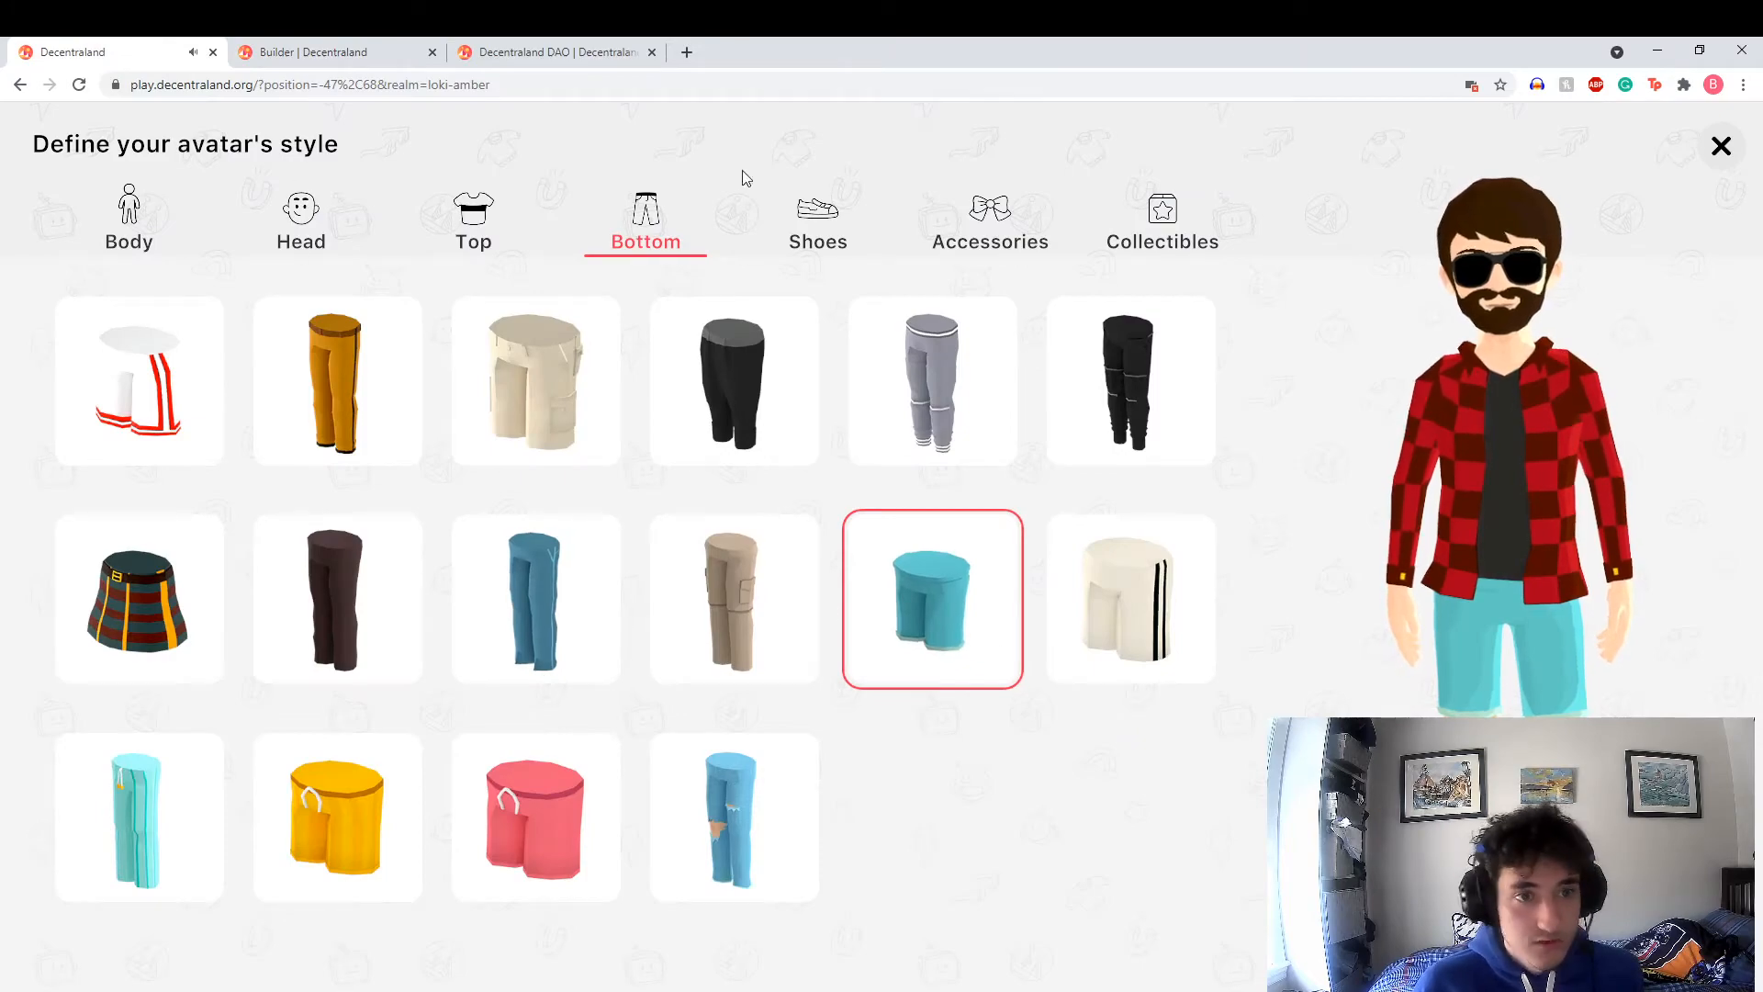
Confirm the avatar's outfit and walk back into the world toward WonderZone Grand Plaza
left_click(1721, 147)
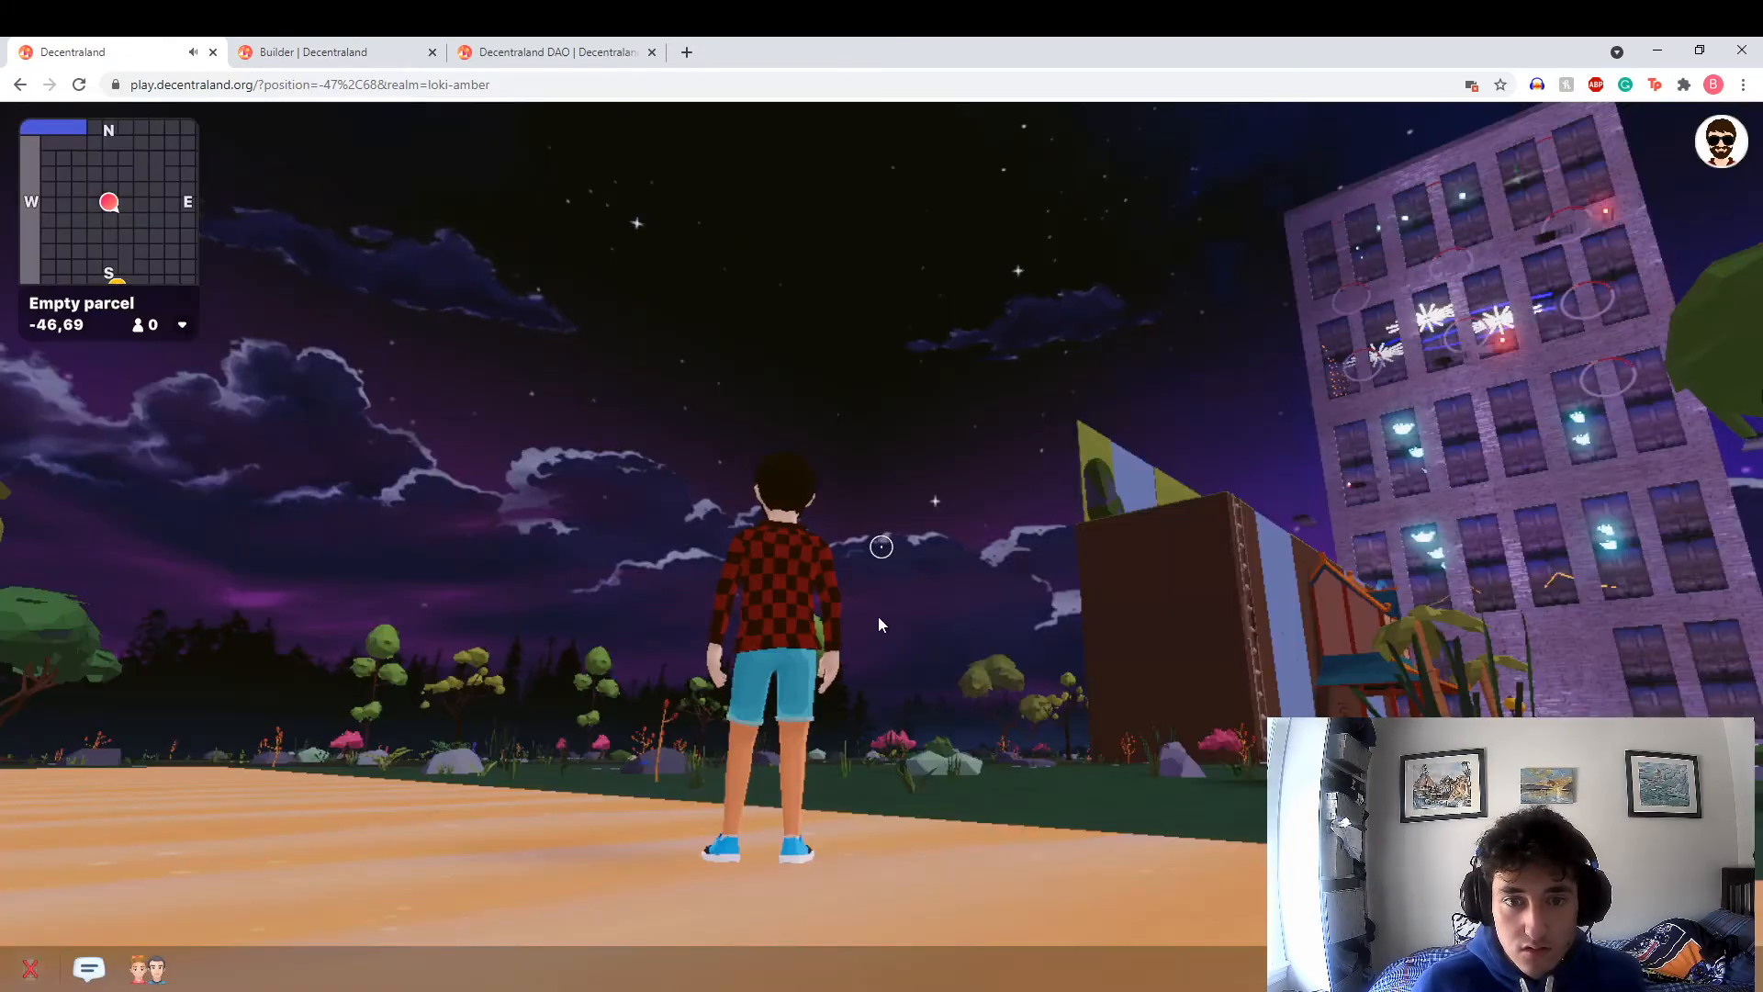
key("w")
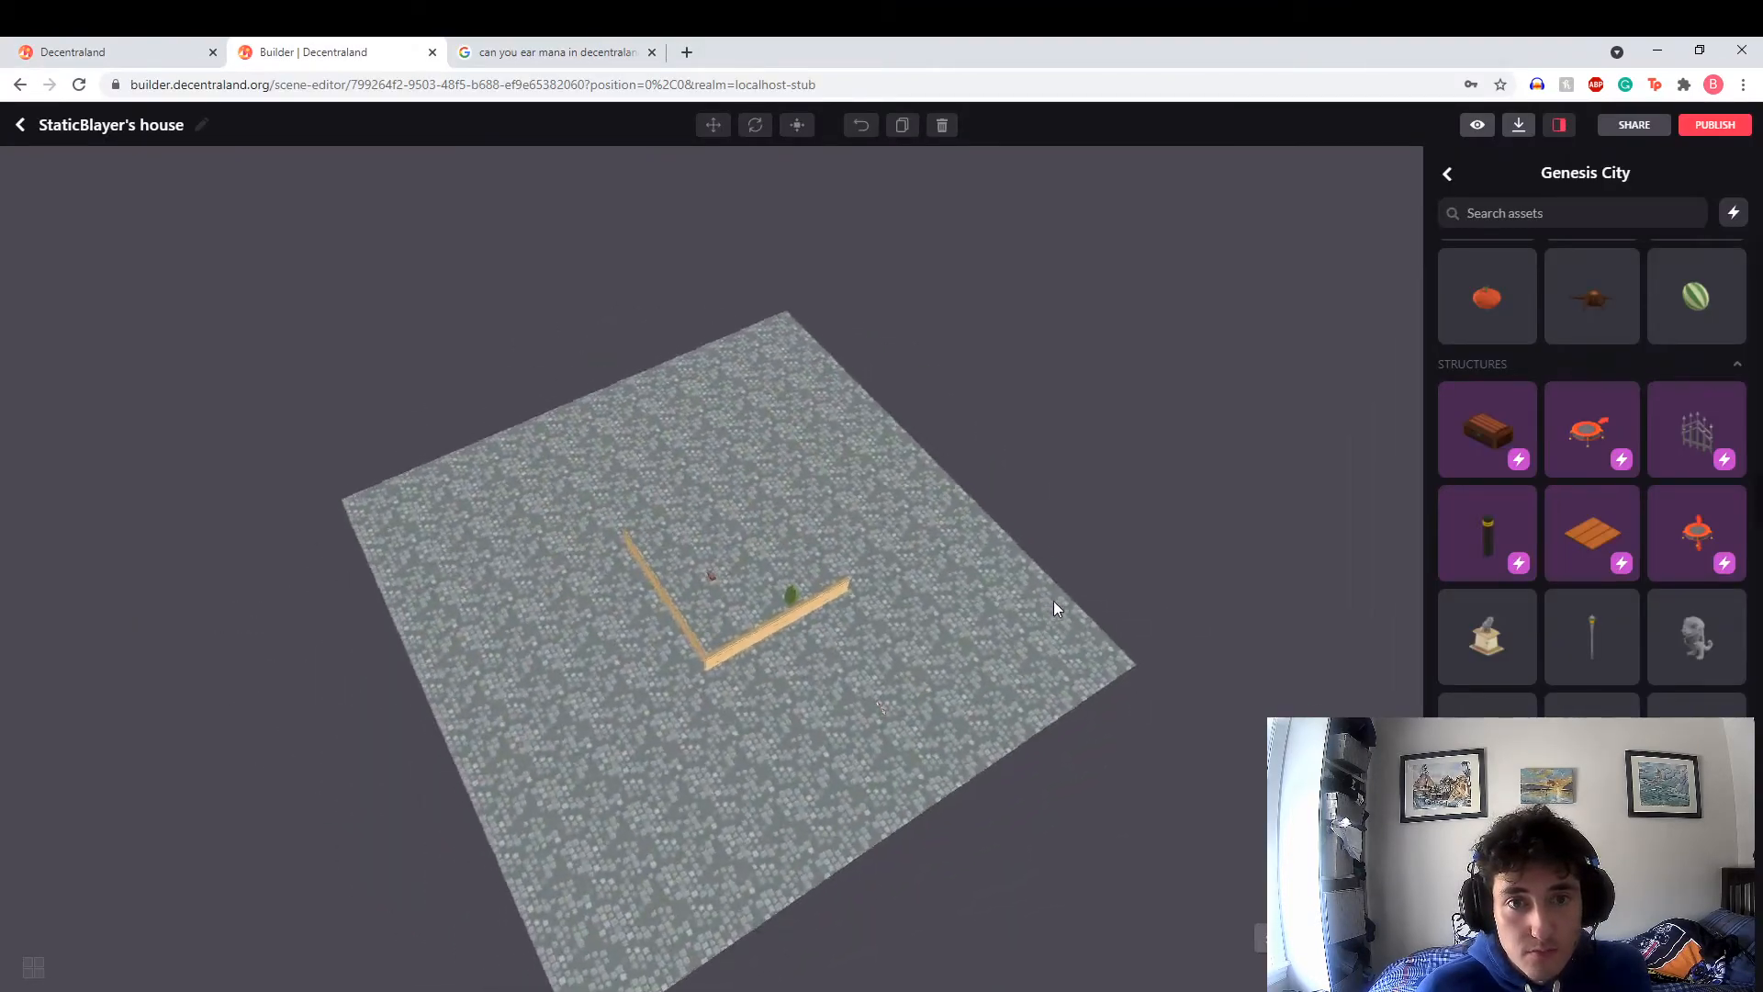
left_click(112, 52)
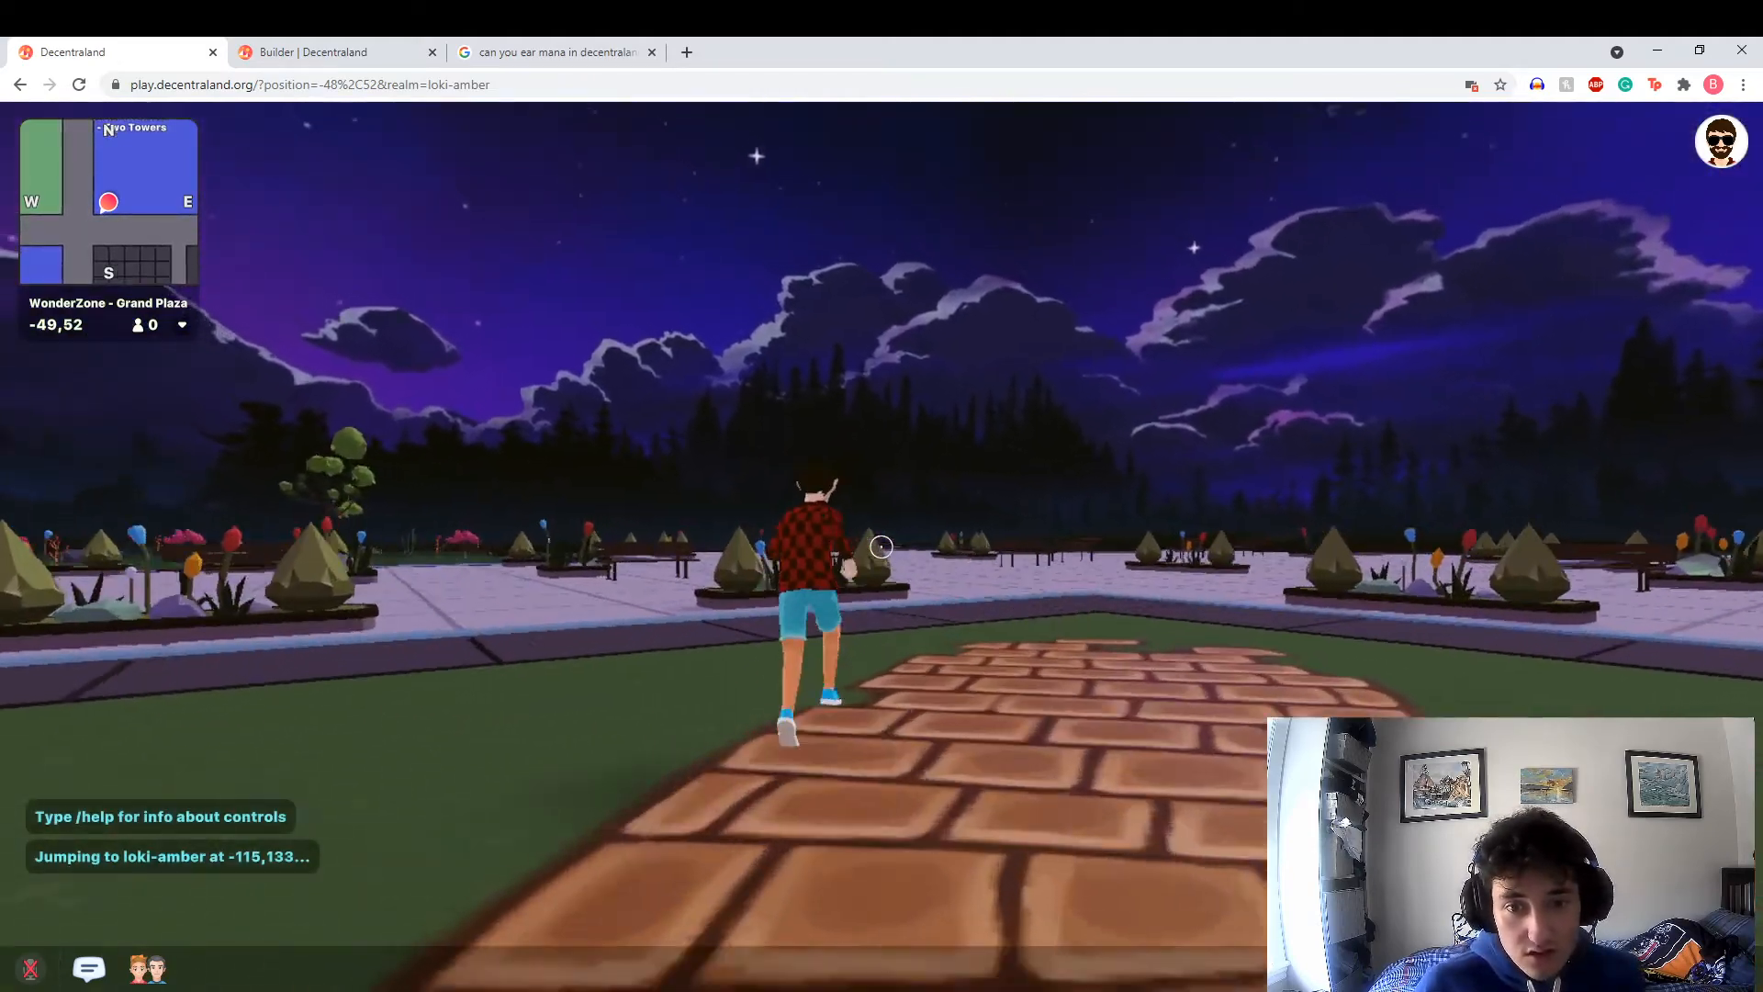
Run down the Grand Plaza road past the castle, then jump to Medieval plaza from the Explore panel
key("w")
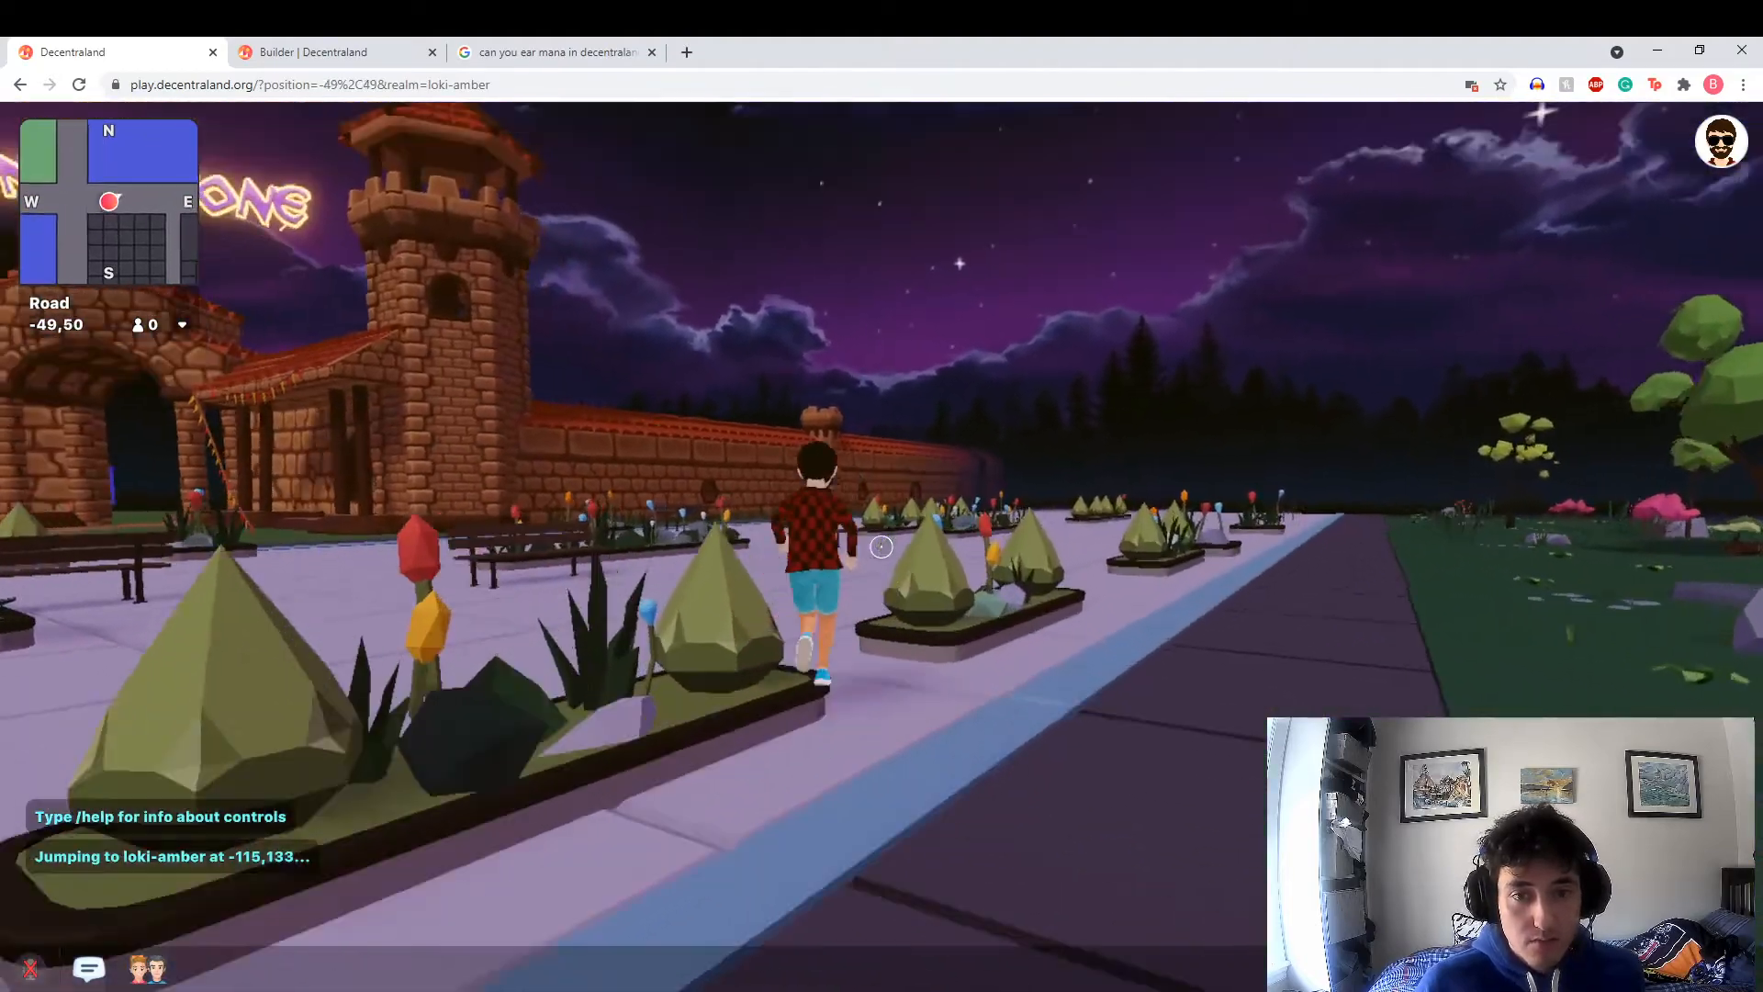
key("w")
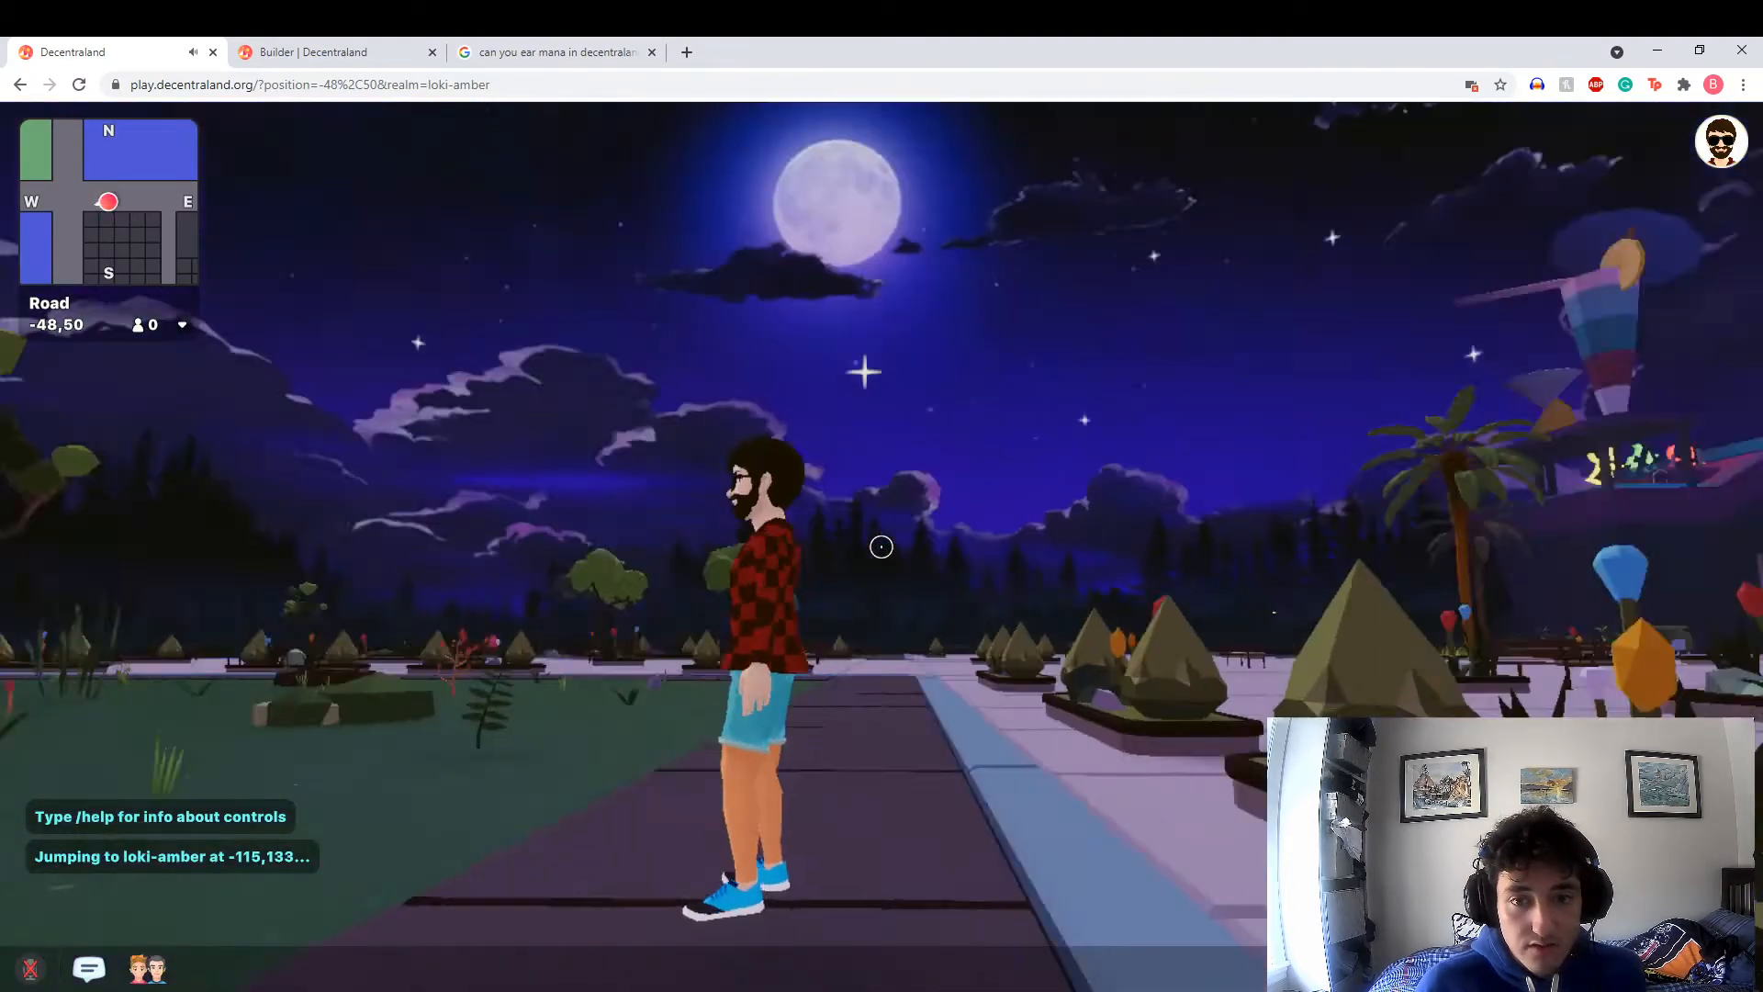
key("w")
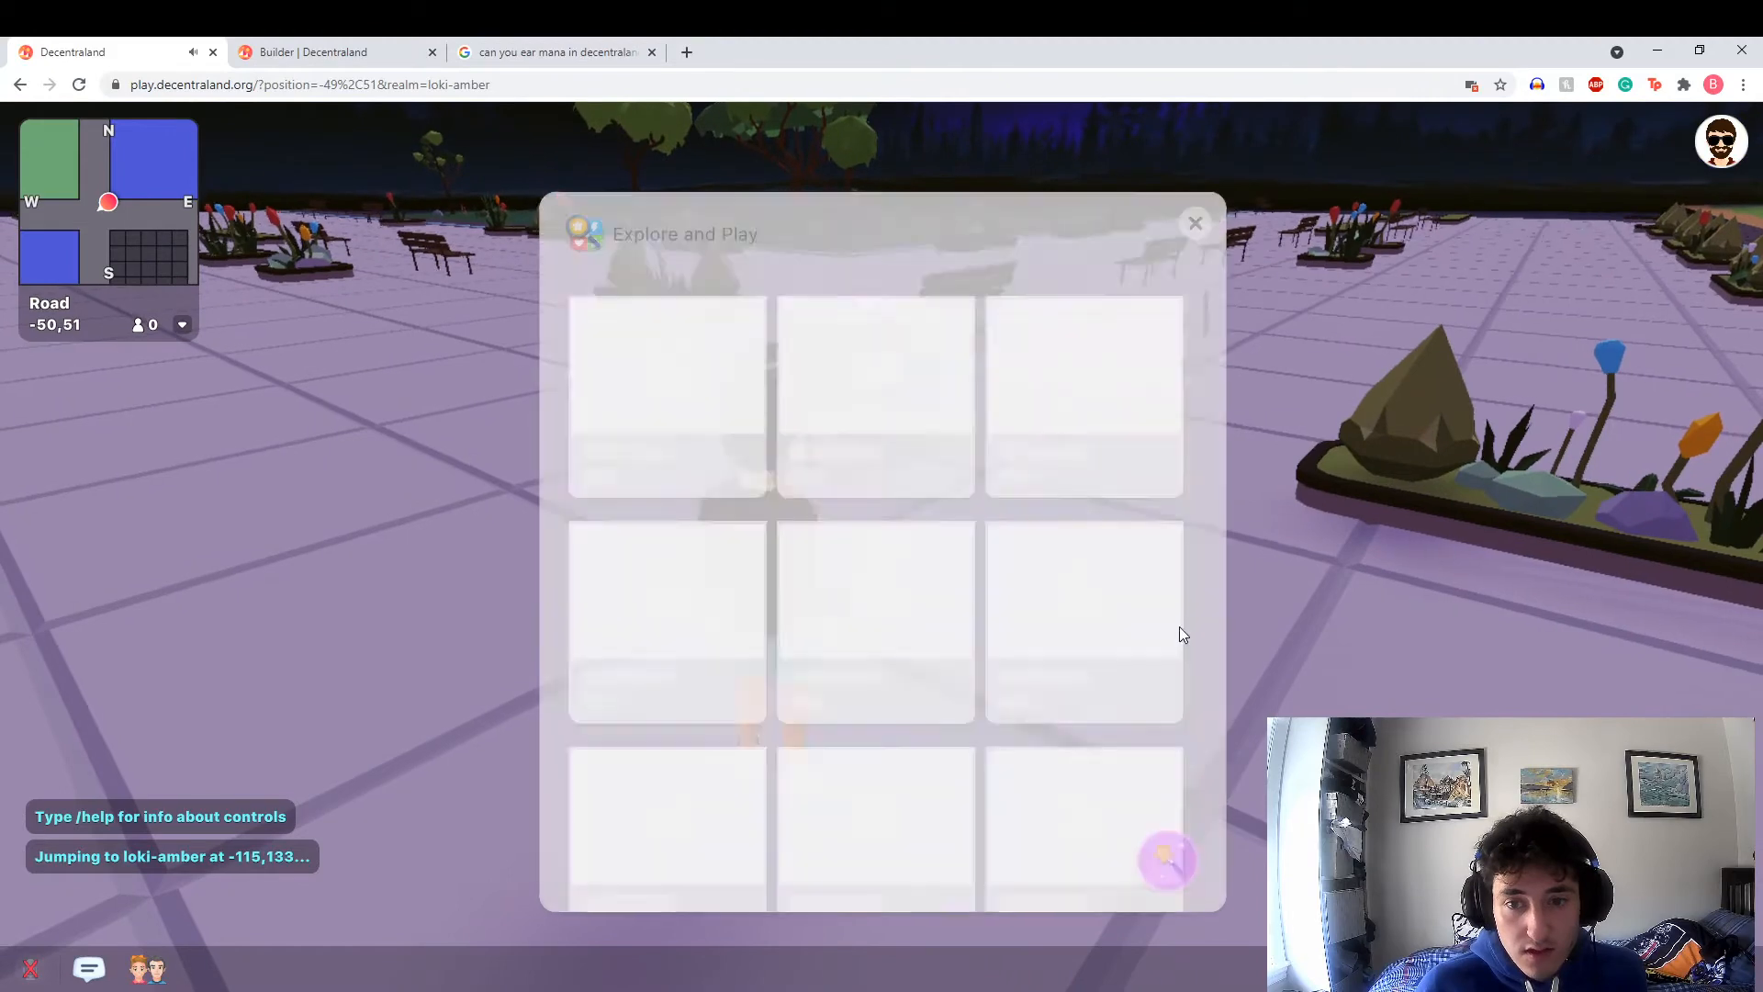
left_click(1193, 223)
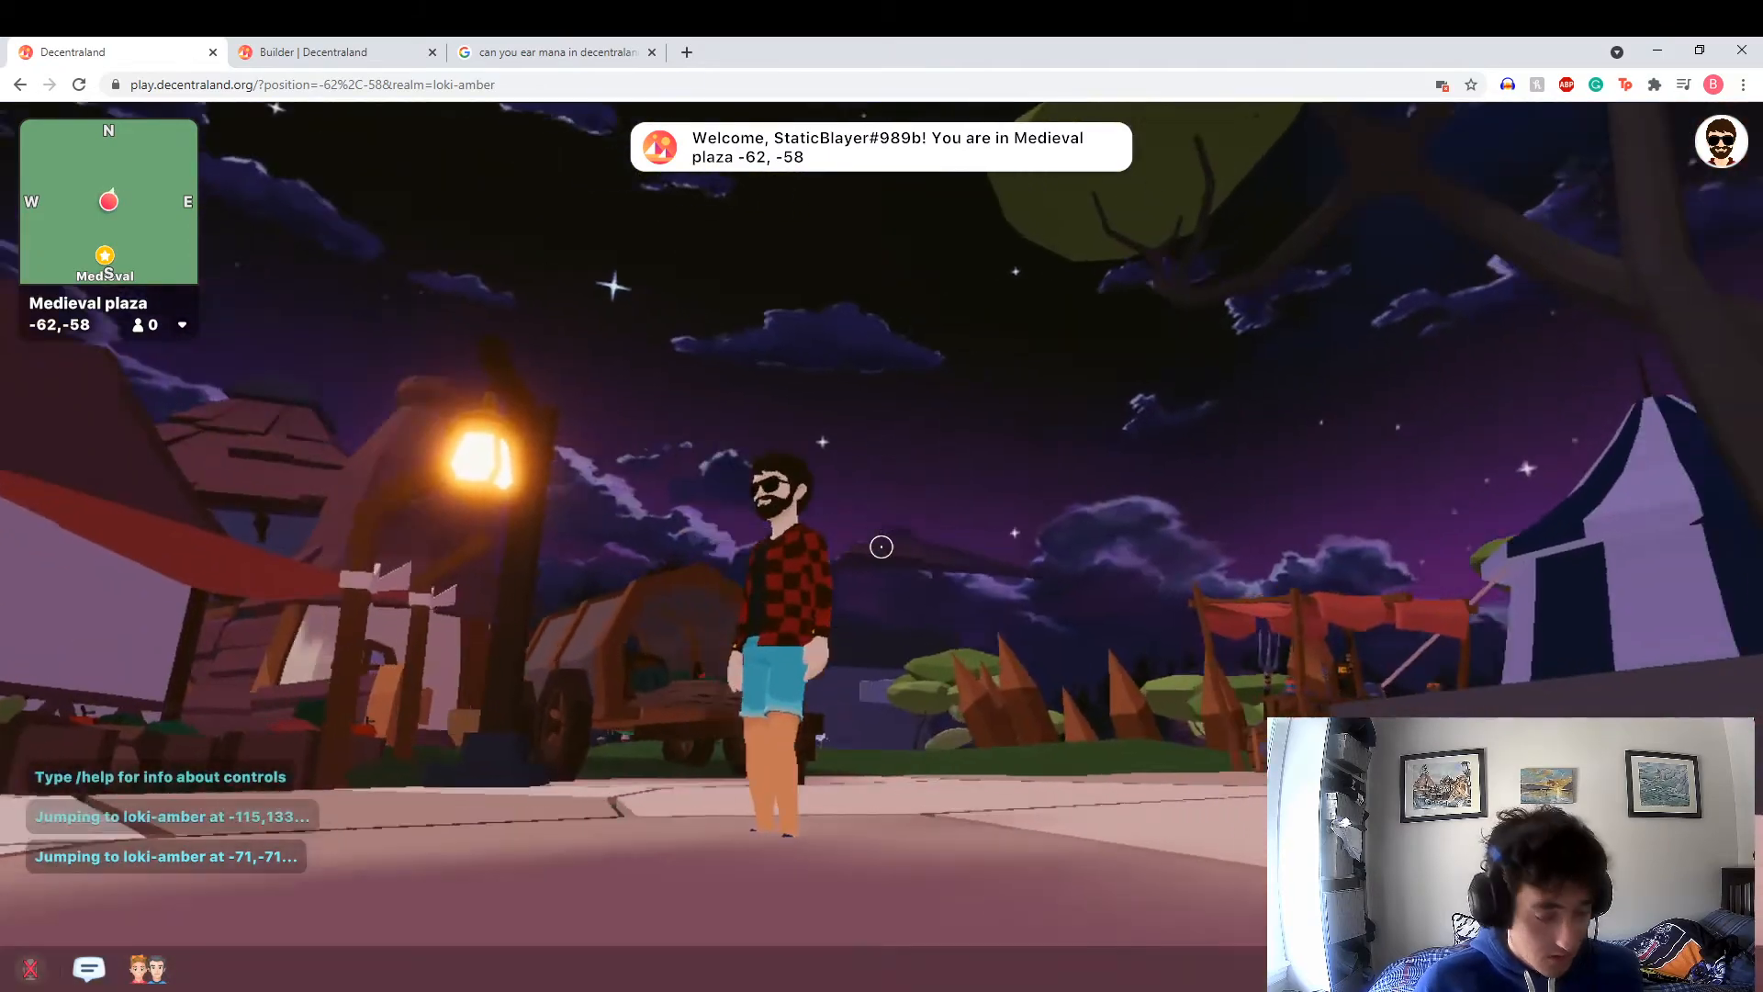
Climb the tower's stone stairs, jump across the wooden beams and pass through the stone archway
key("w")
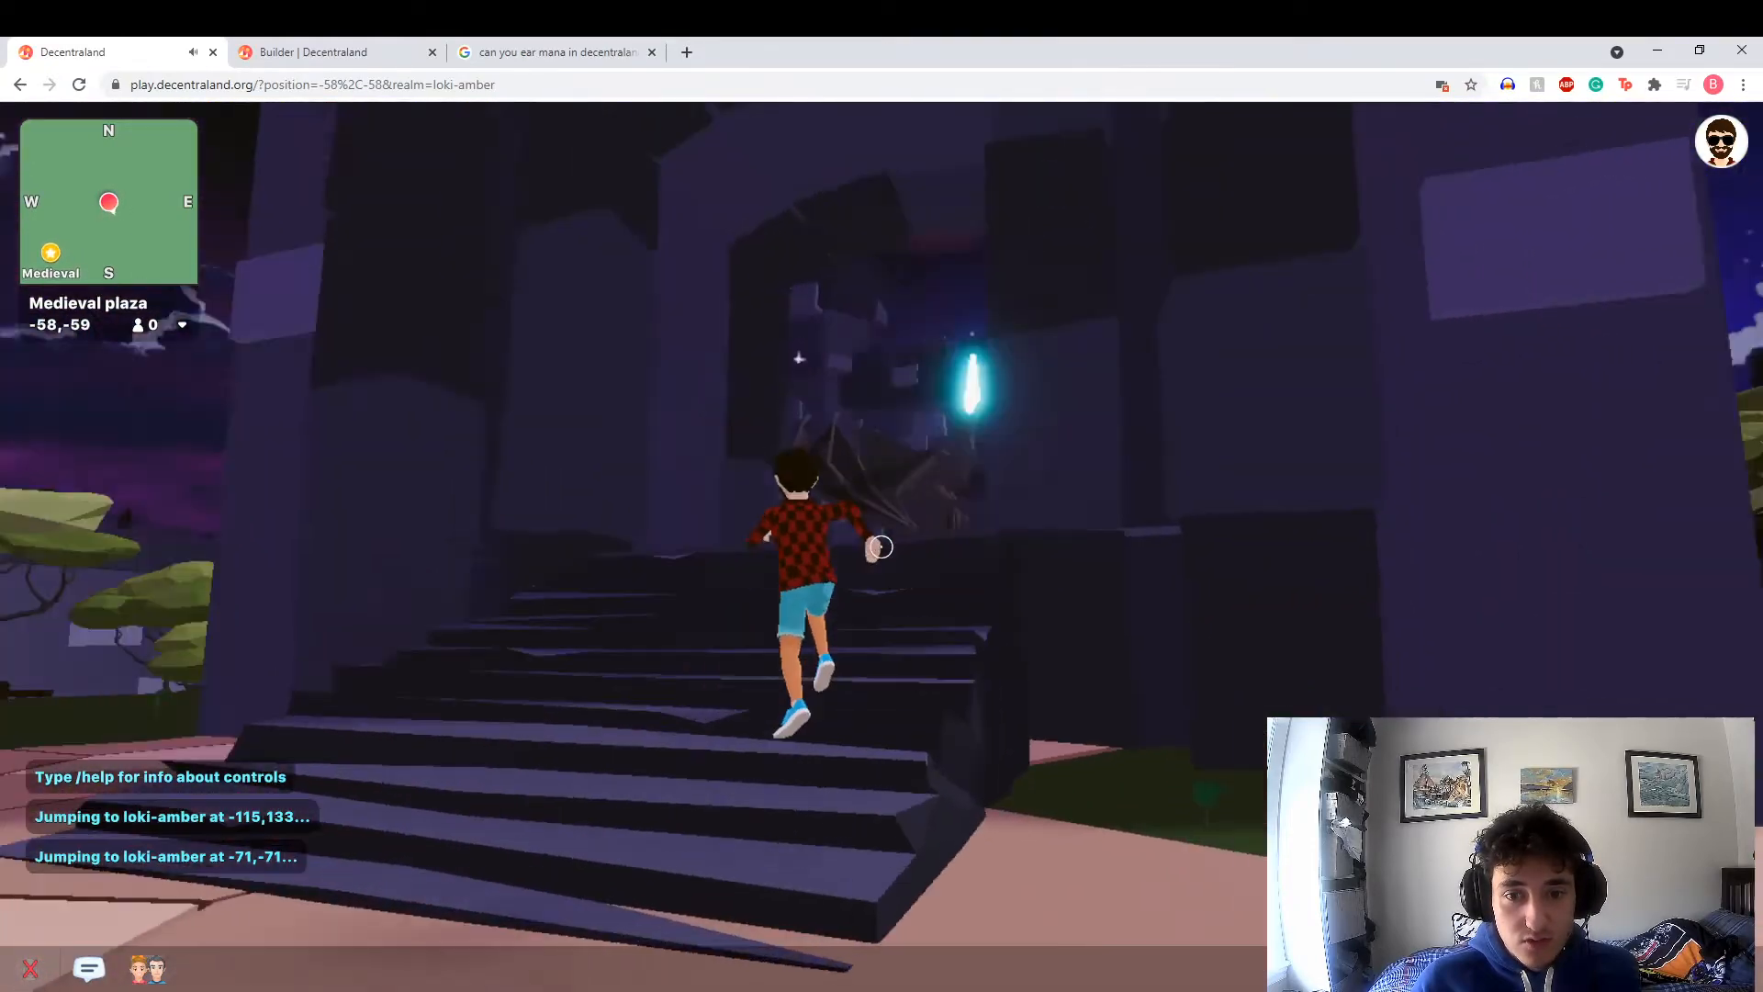
key("w")
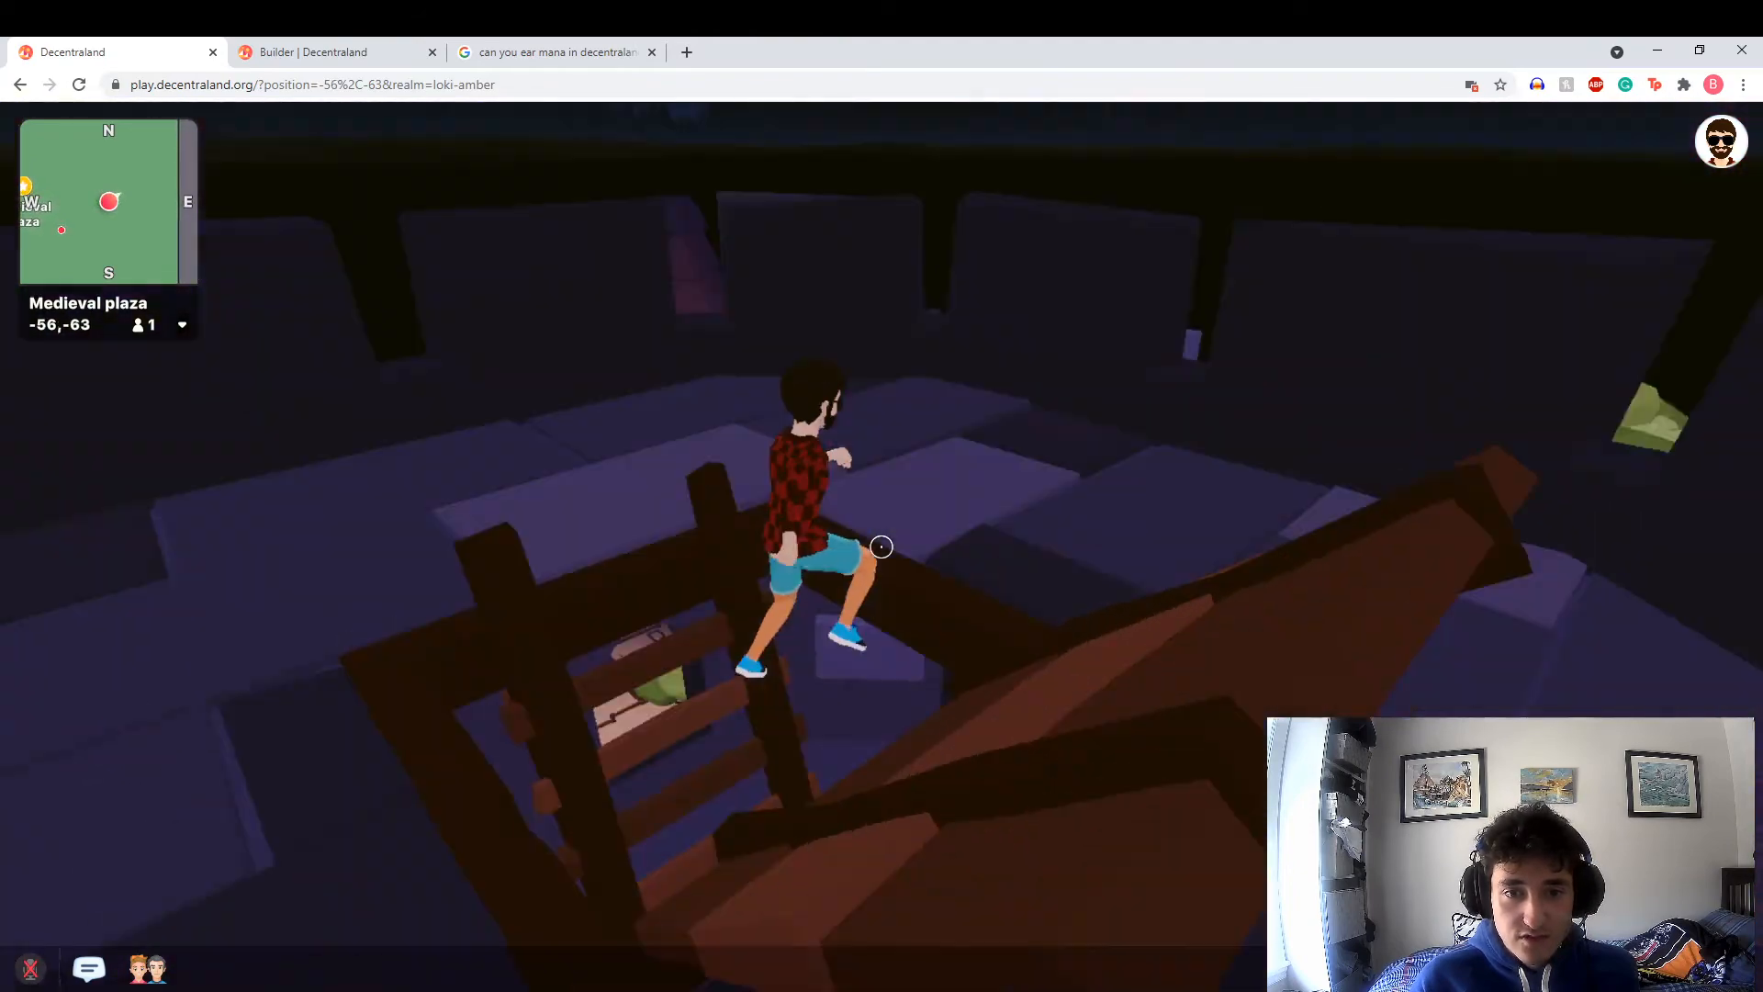
key("w")
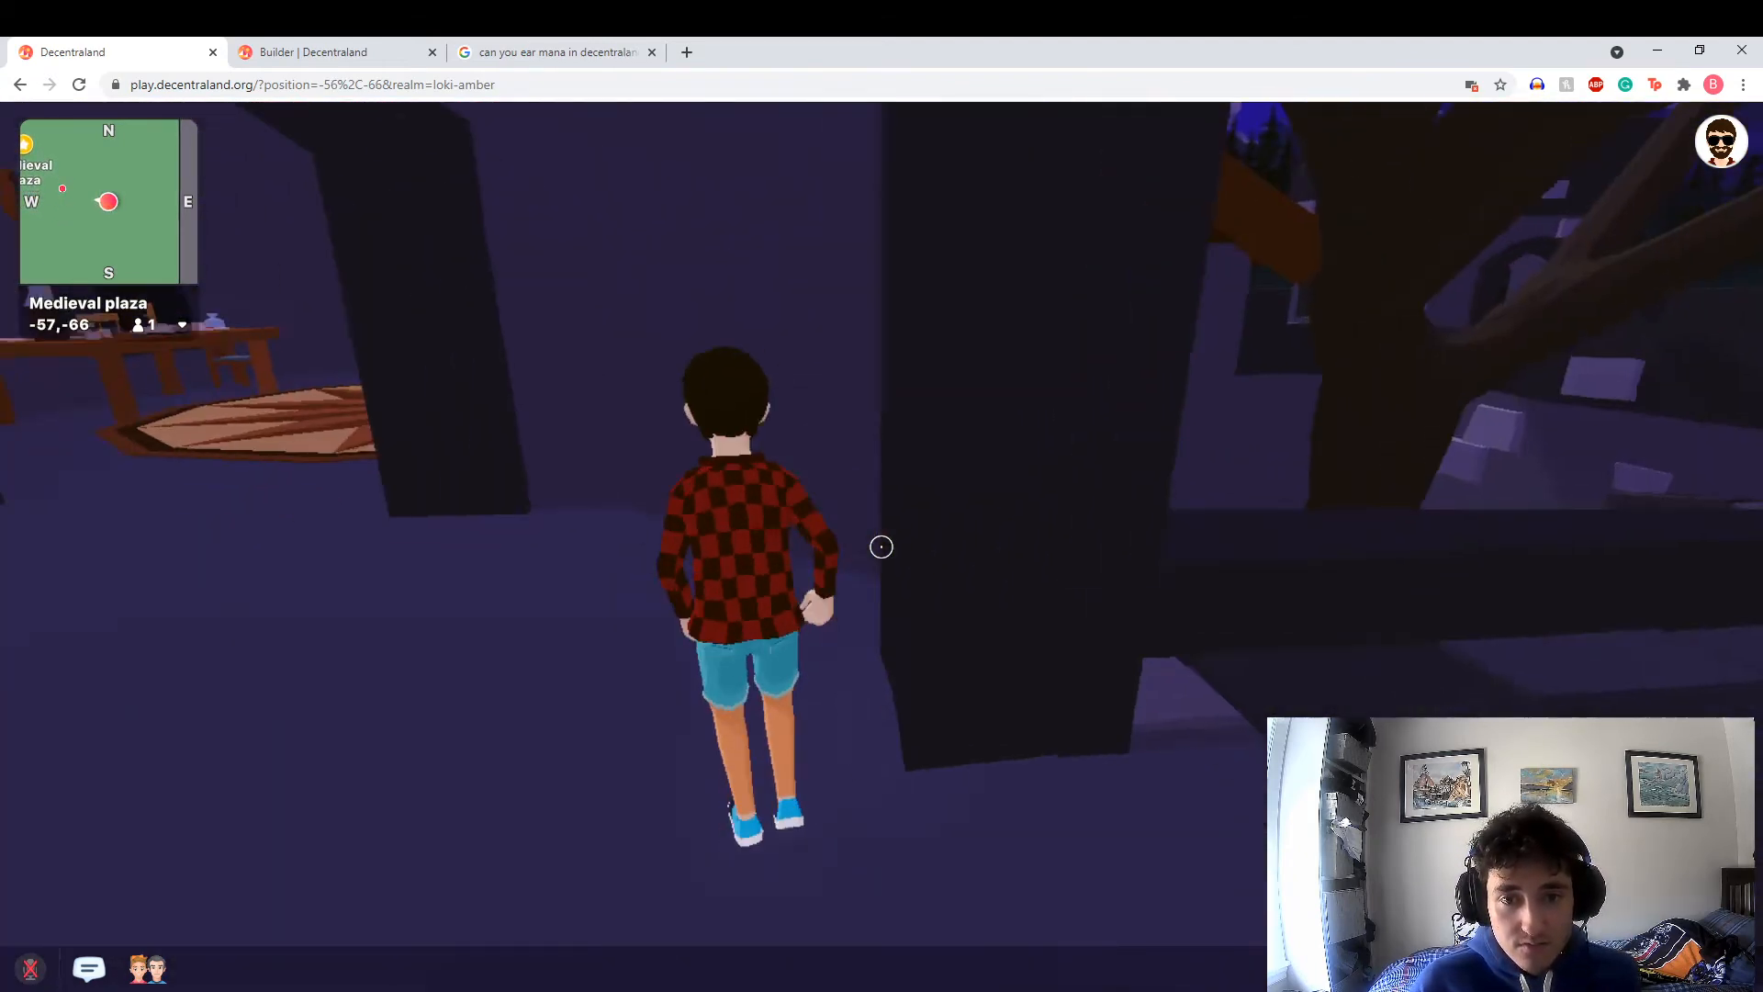
key("w")
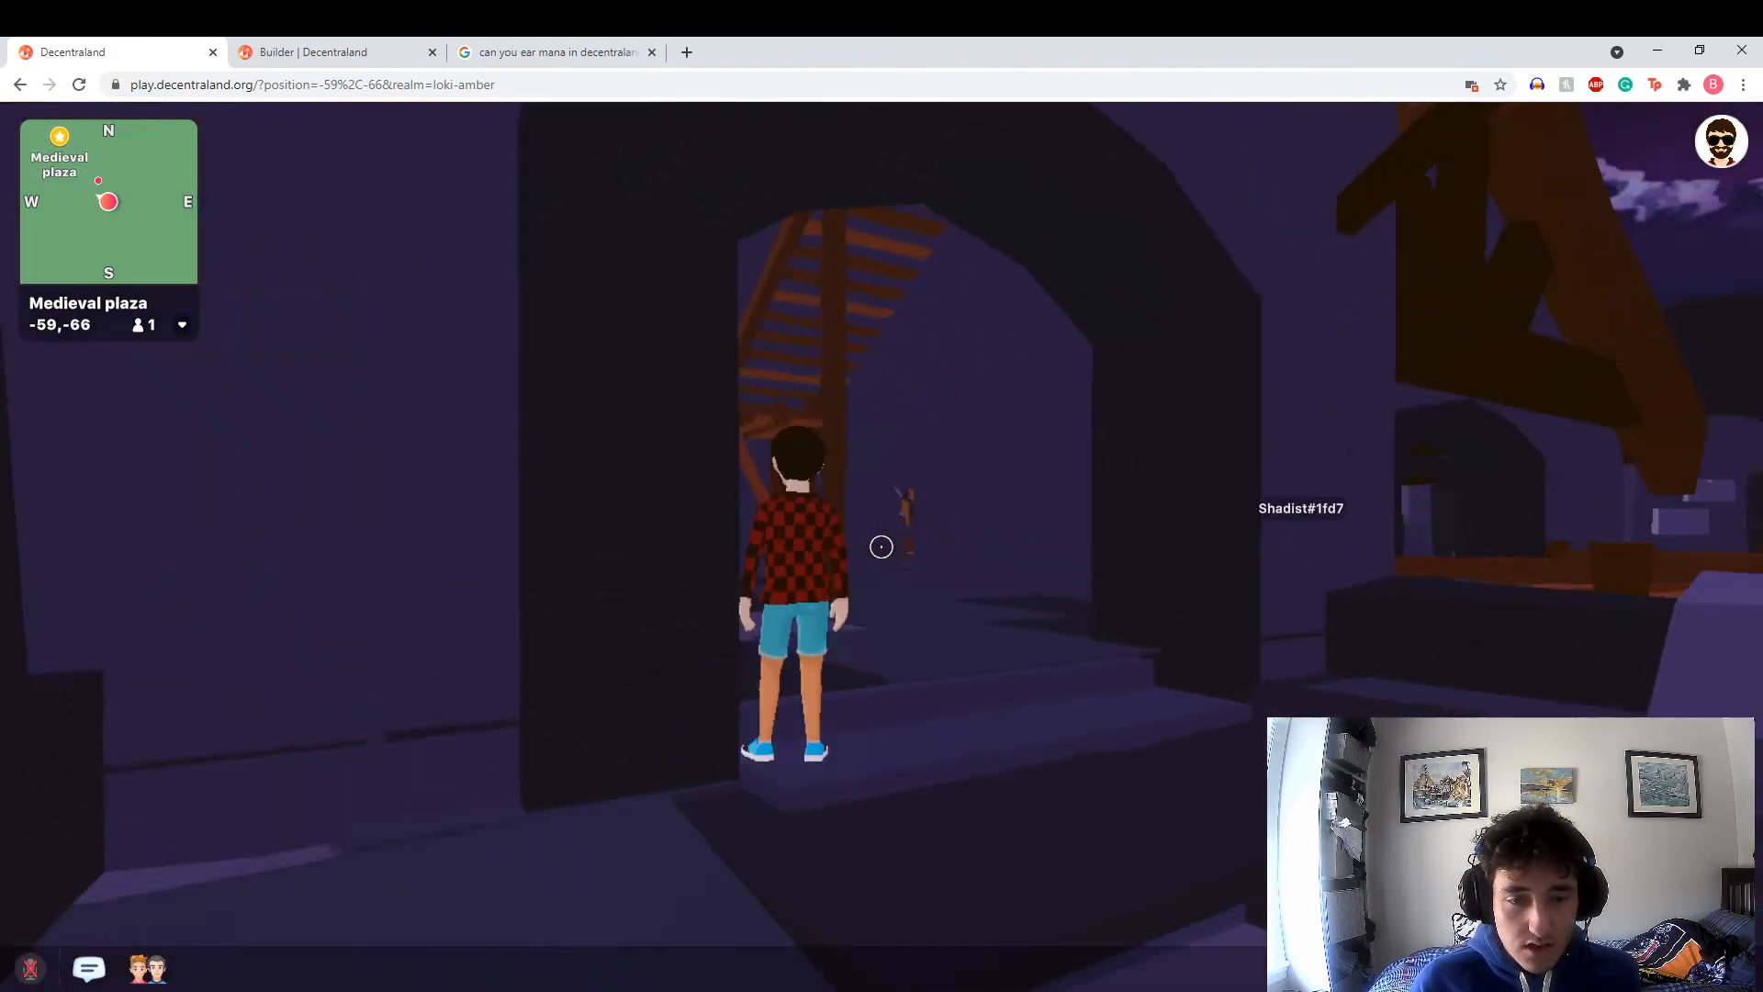
key("w")
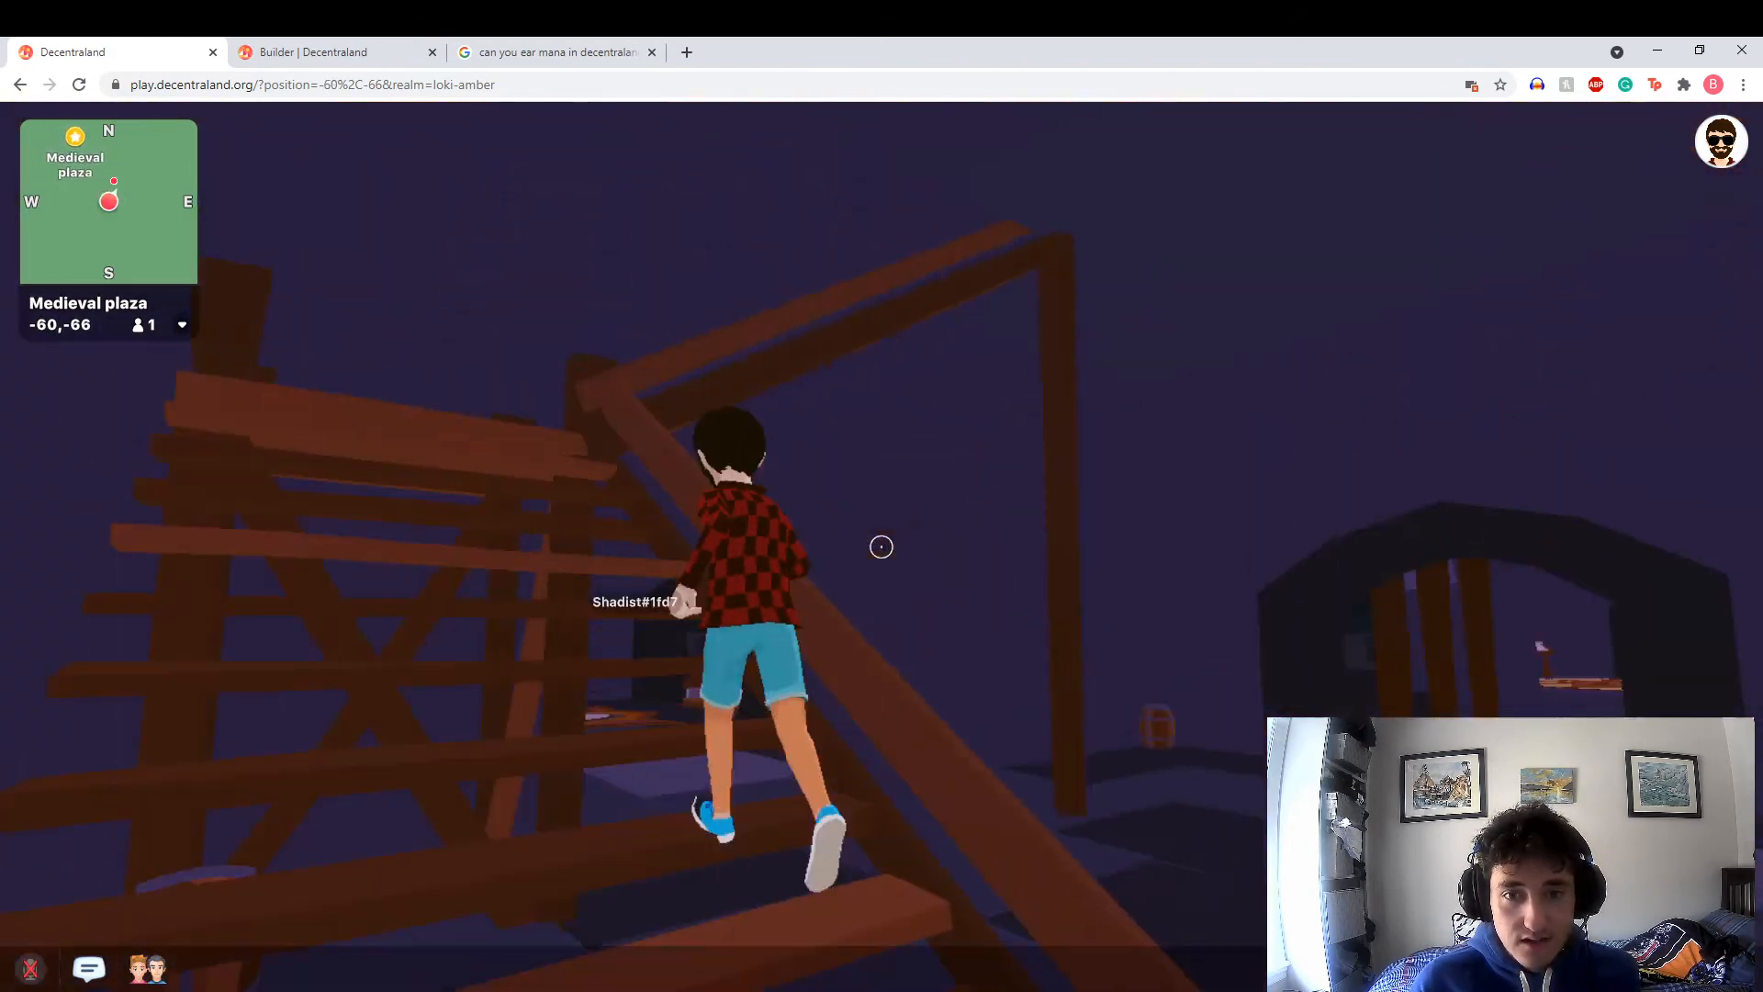
Cross the scaffolding and upper floor, then run out across the plaza past the glowing lantern to the stream
key("w")
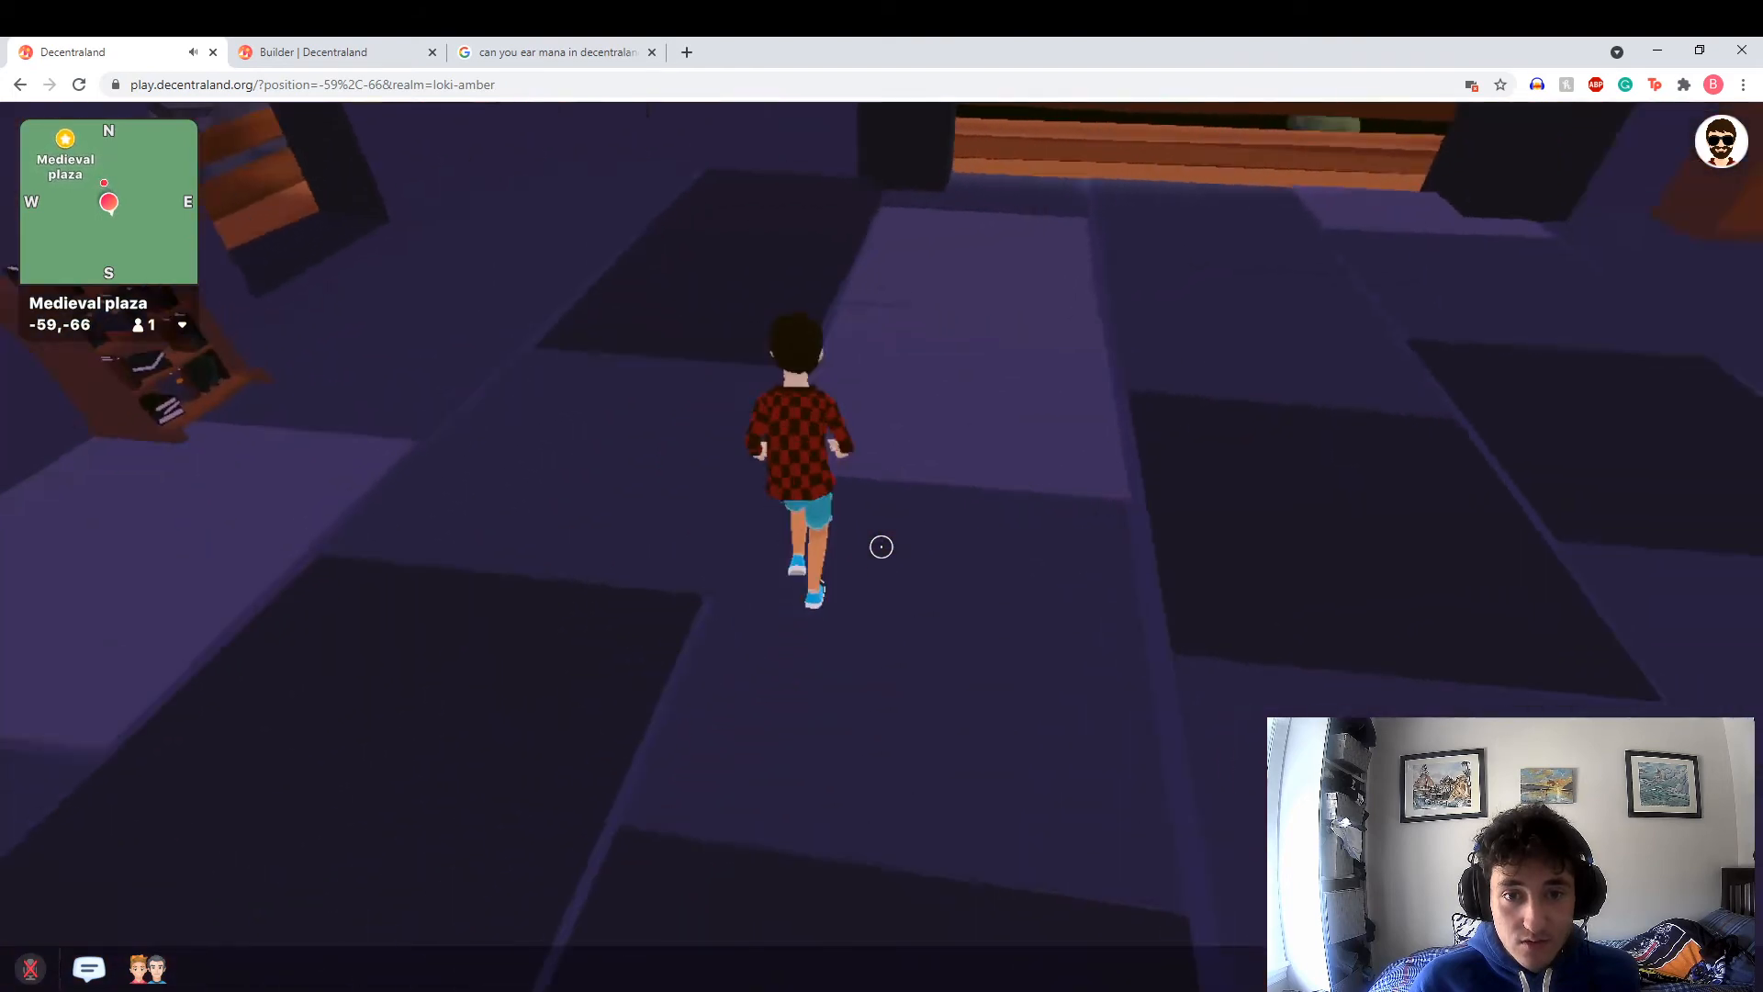
key("w")
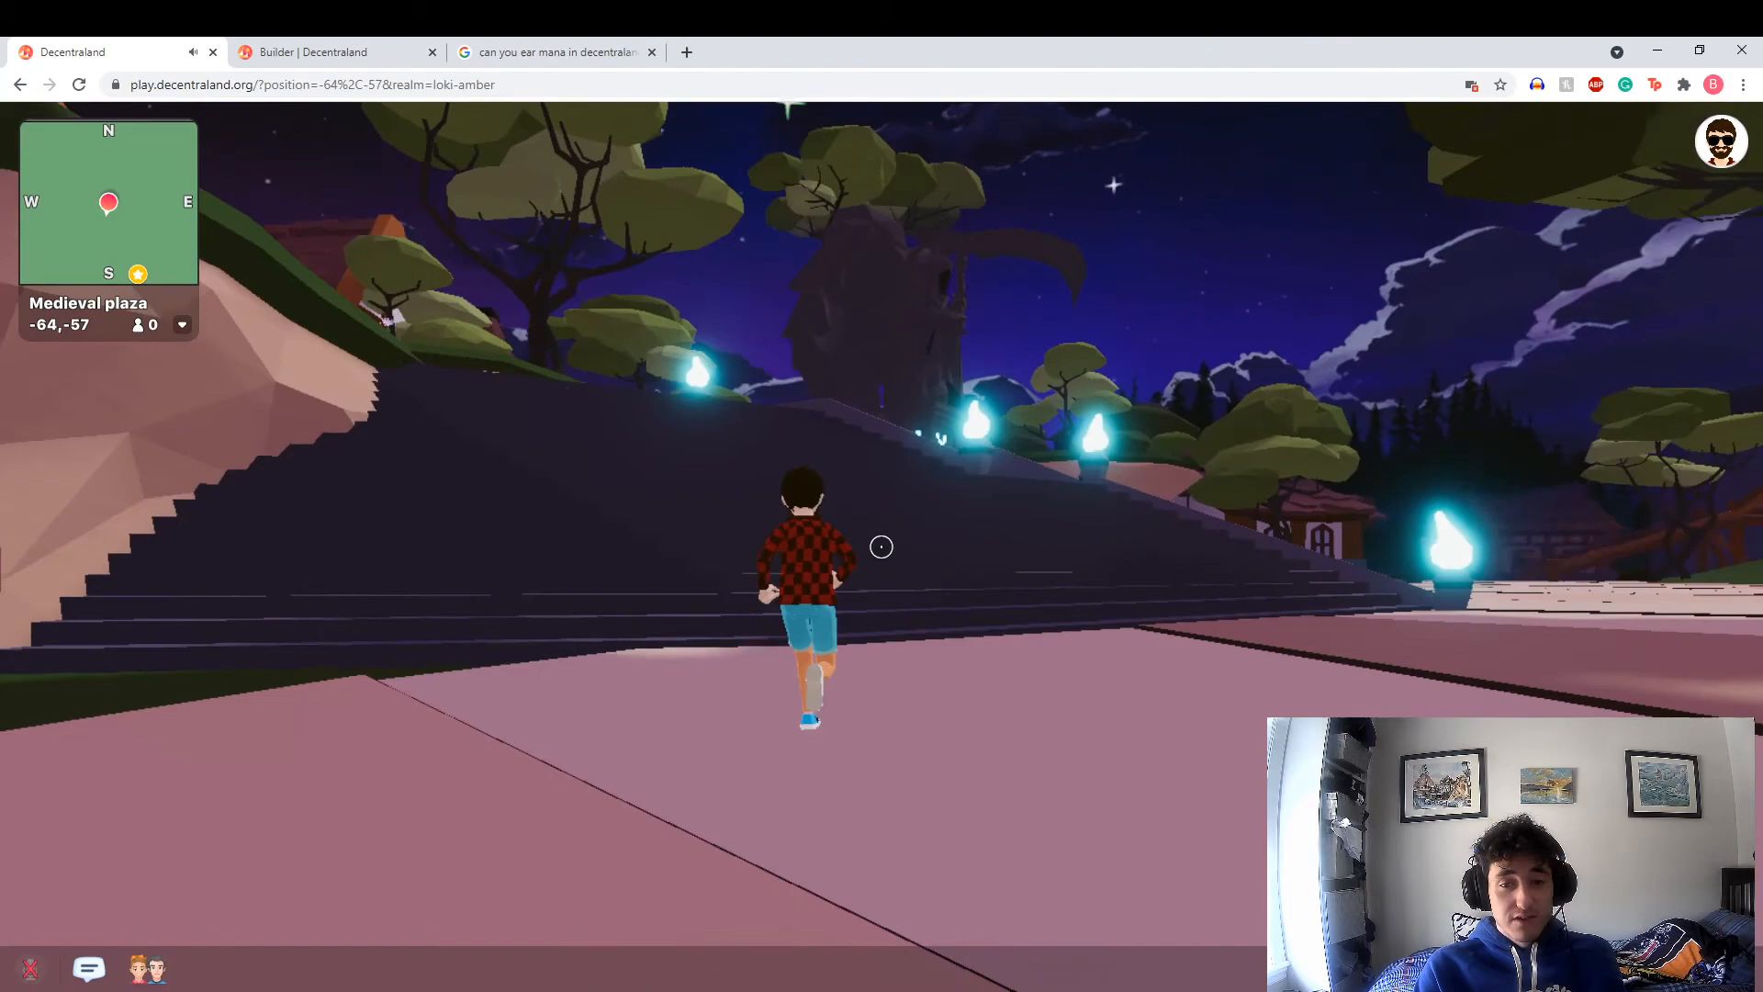
key("w")
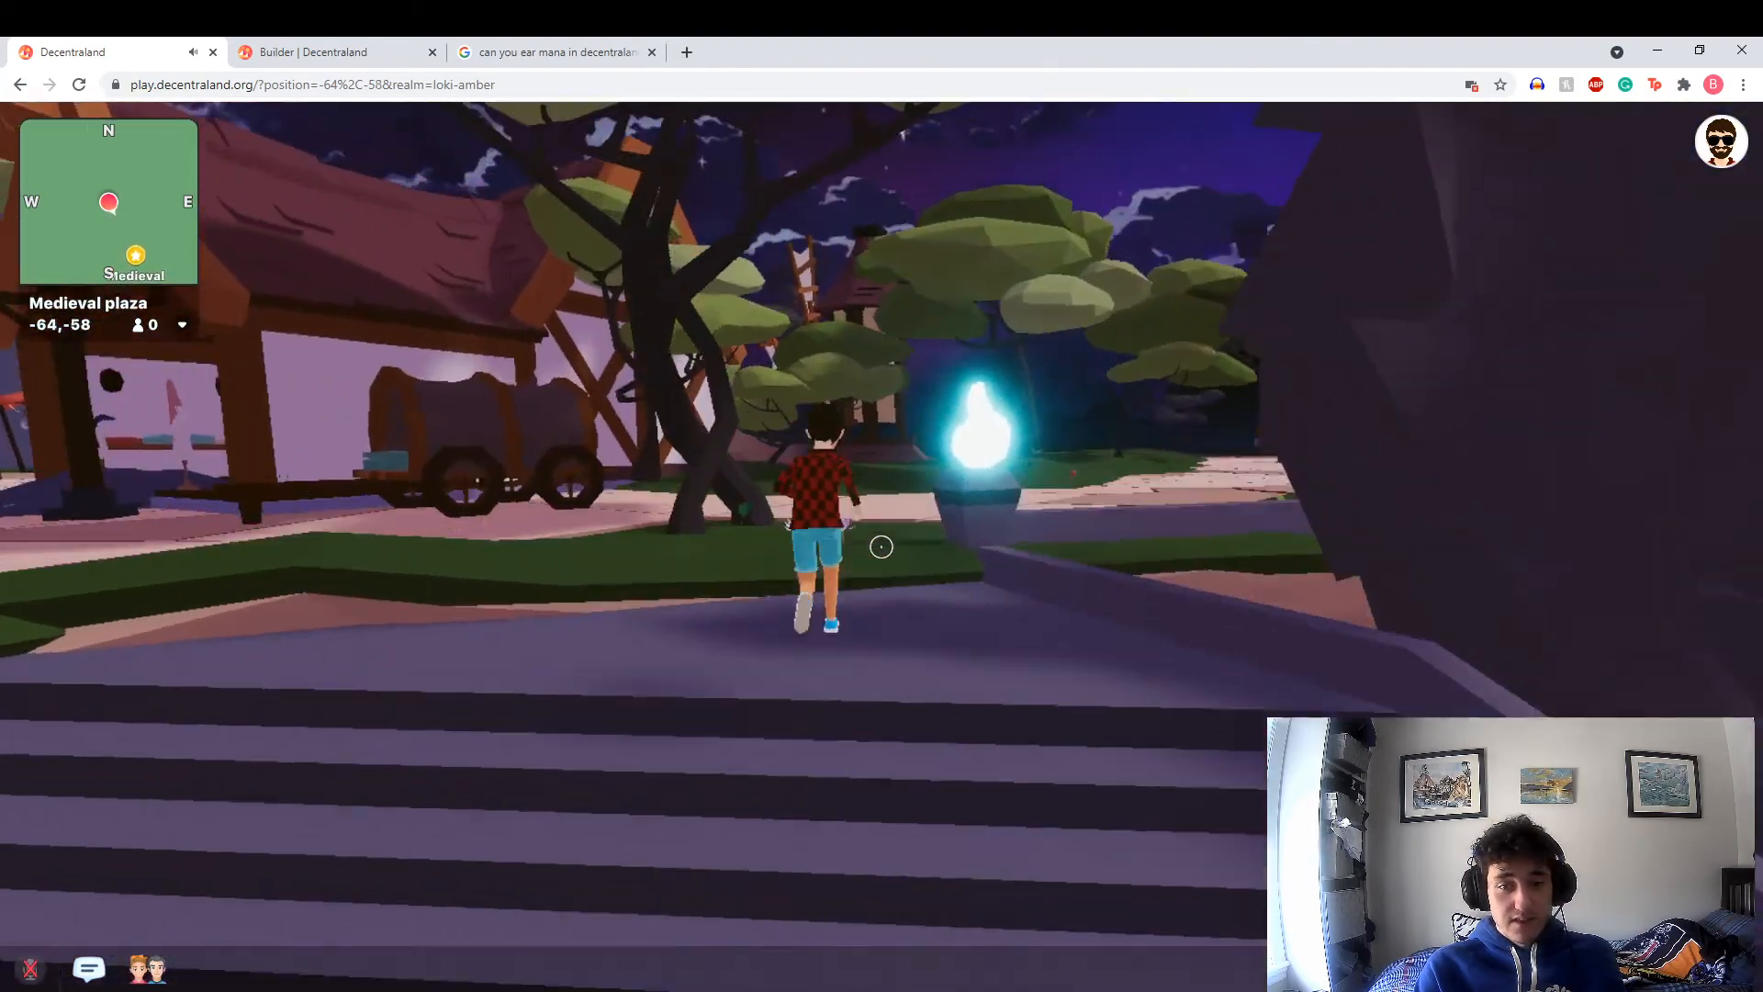
key("w")
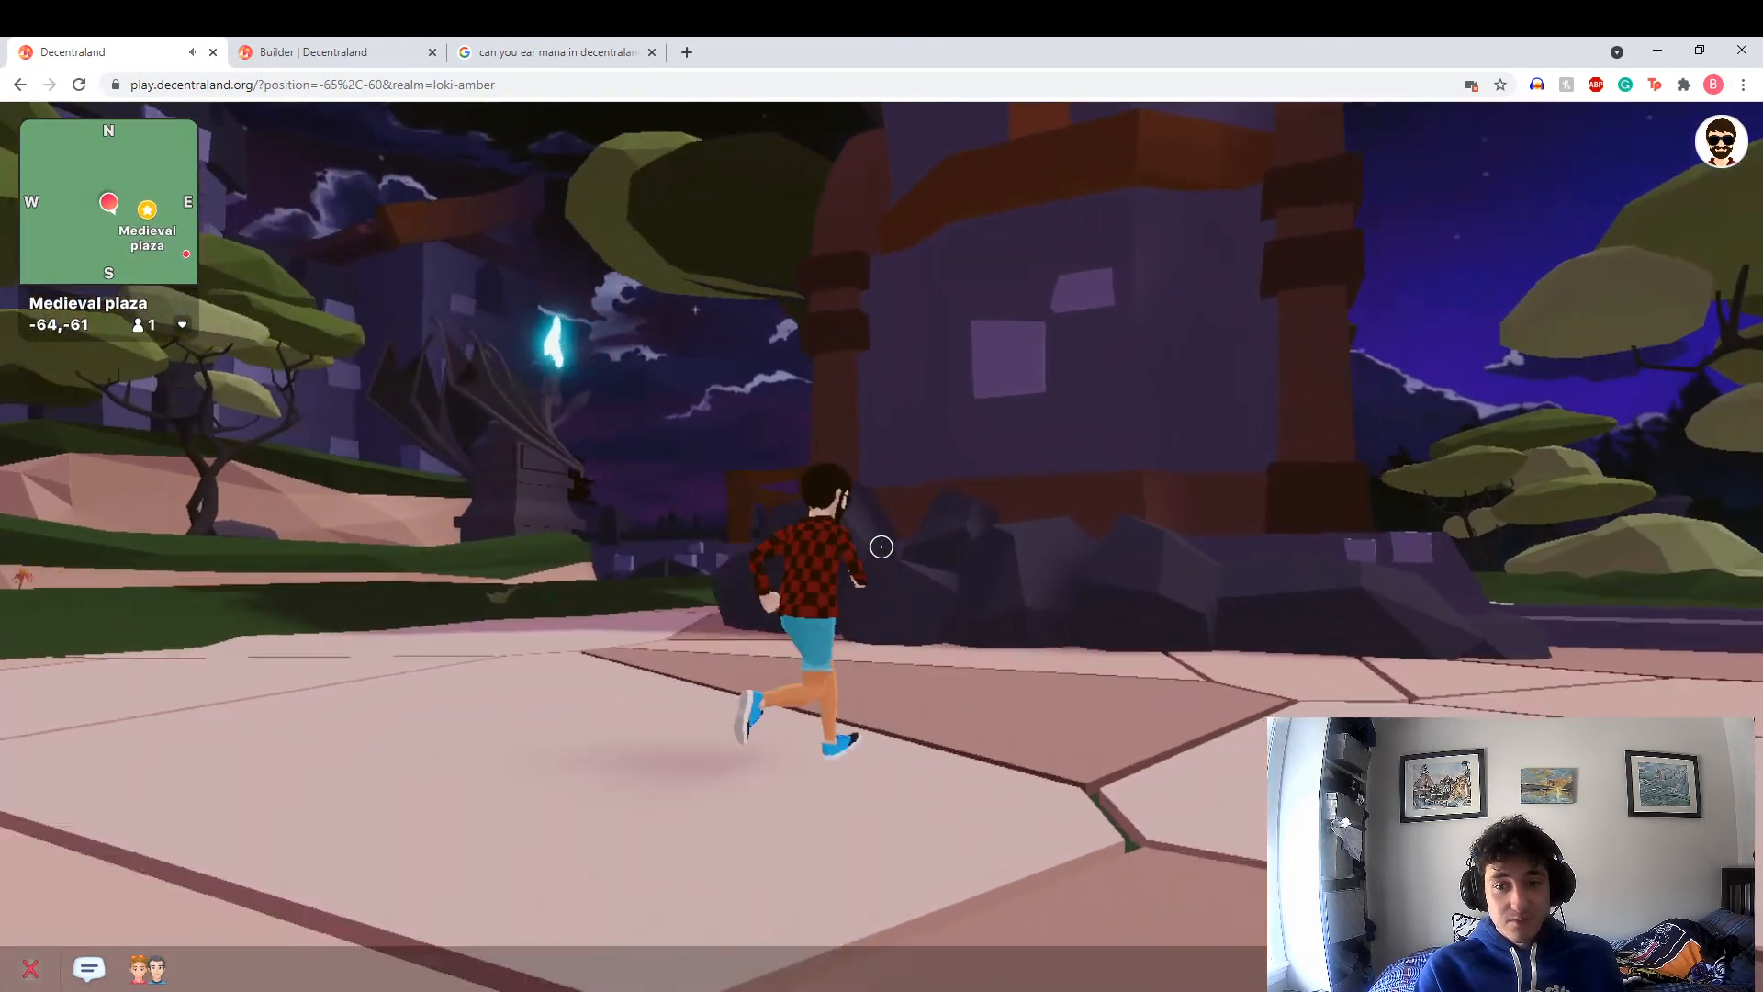
key("w")
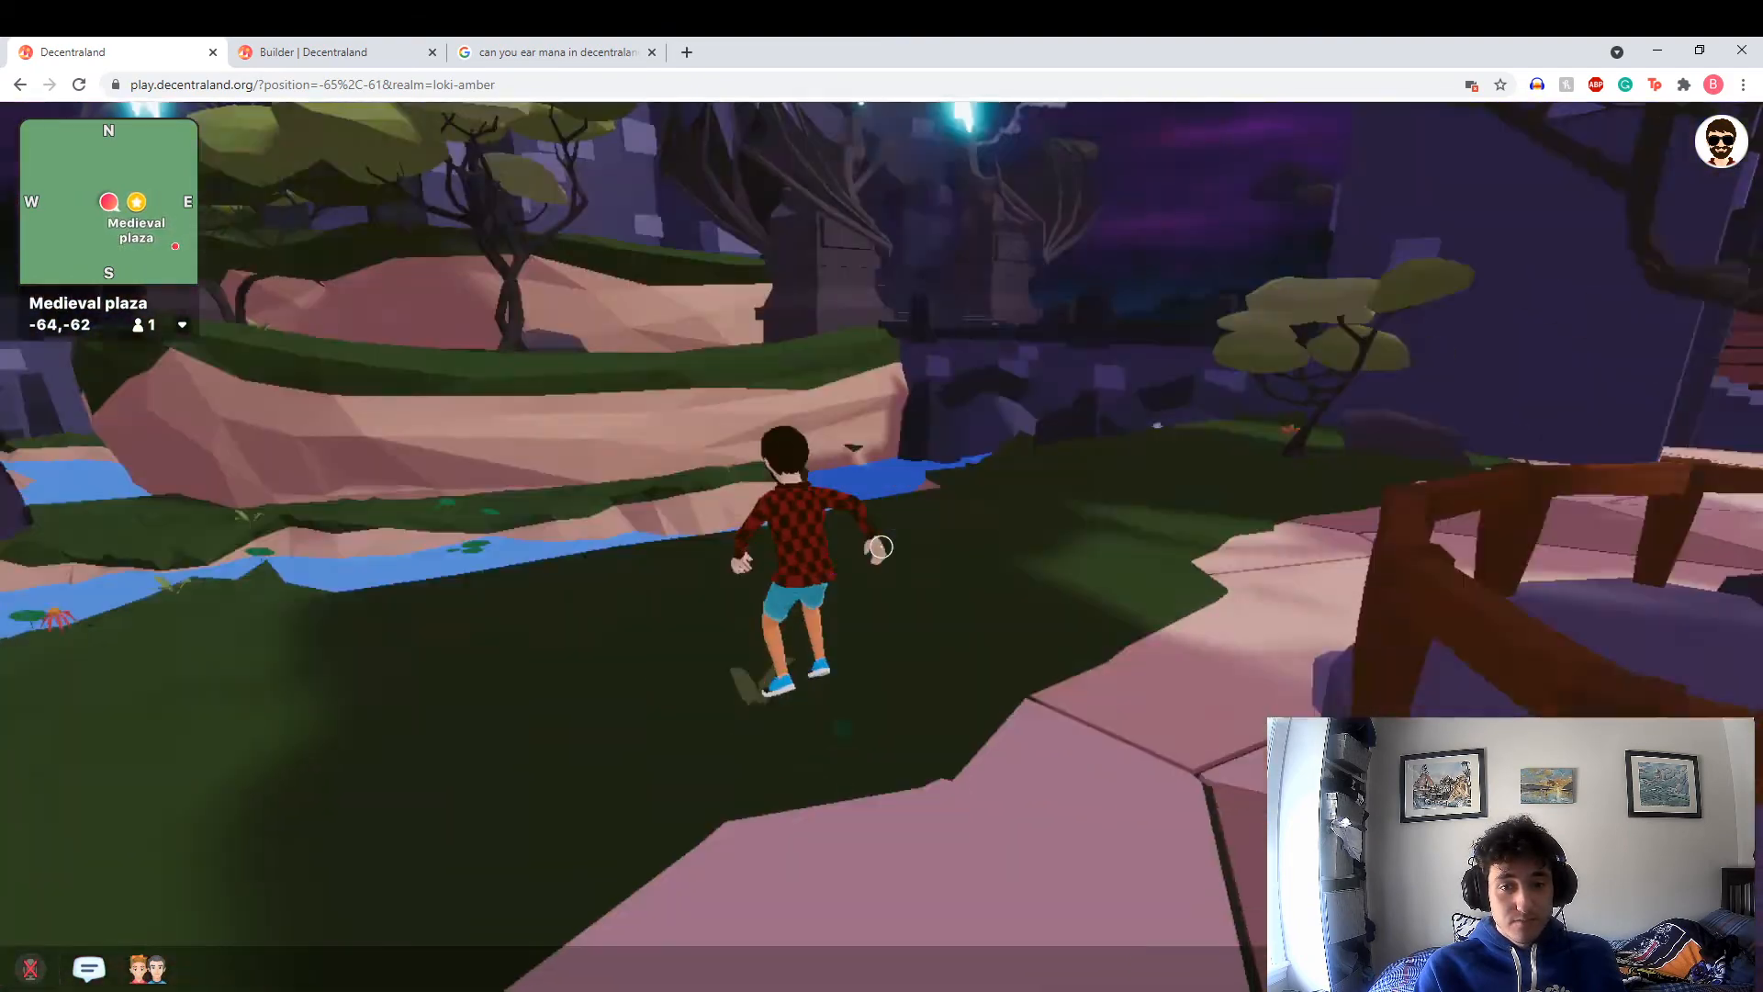